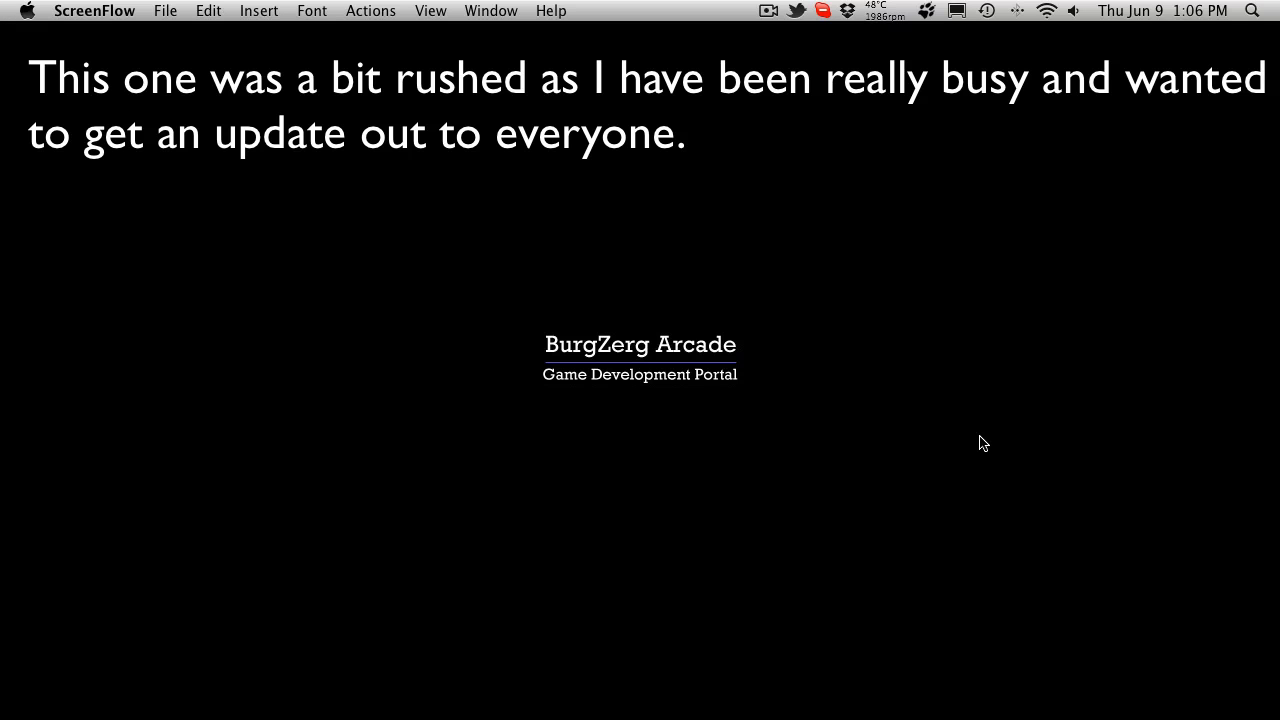
mouse_move(830, 561)
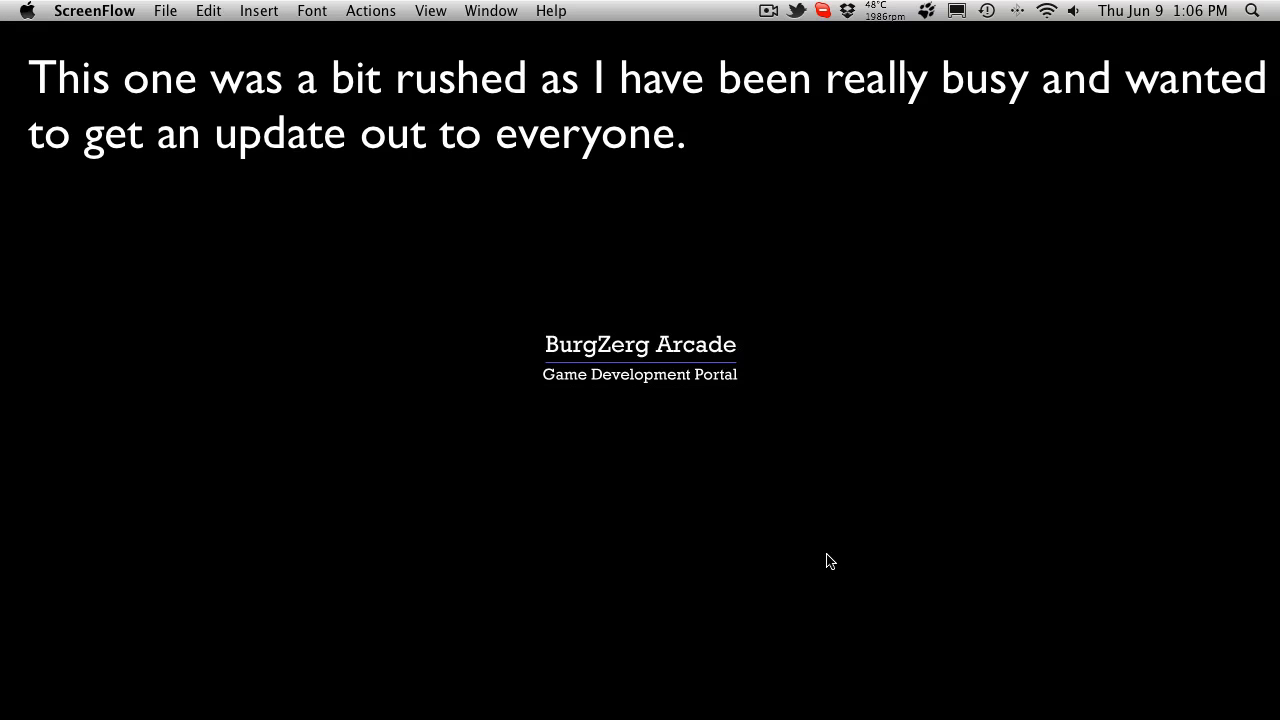
mouse_move(560, 645)
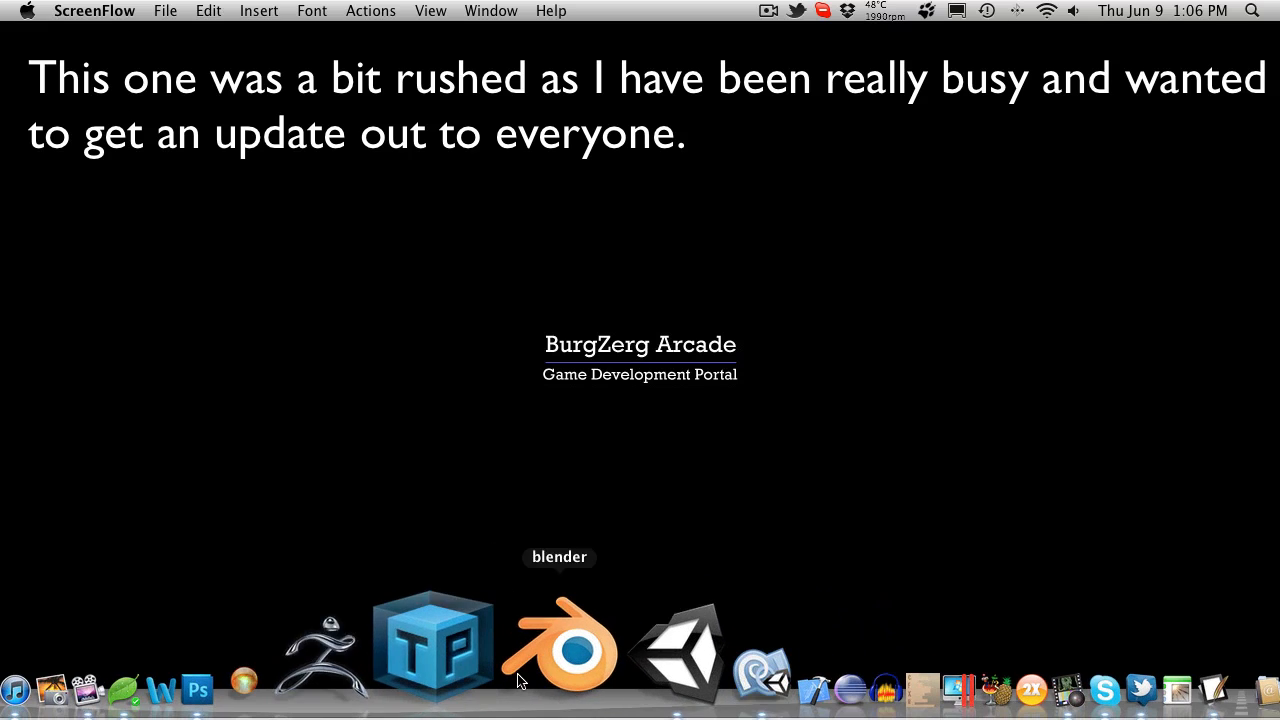
mouse_move(565, 645)
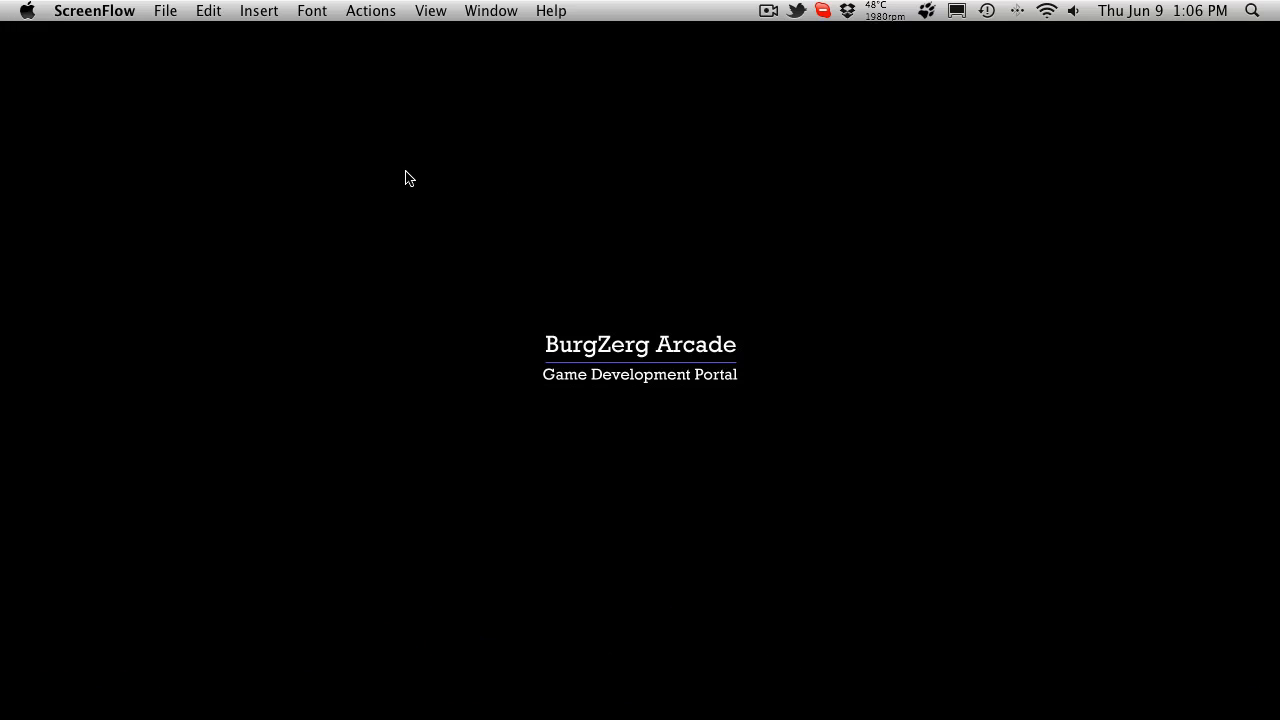
mouse_move(1085, 280)
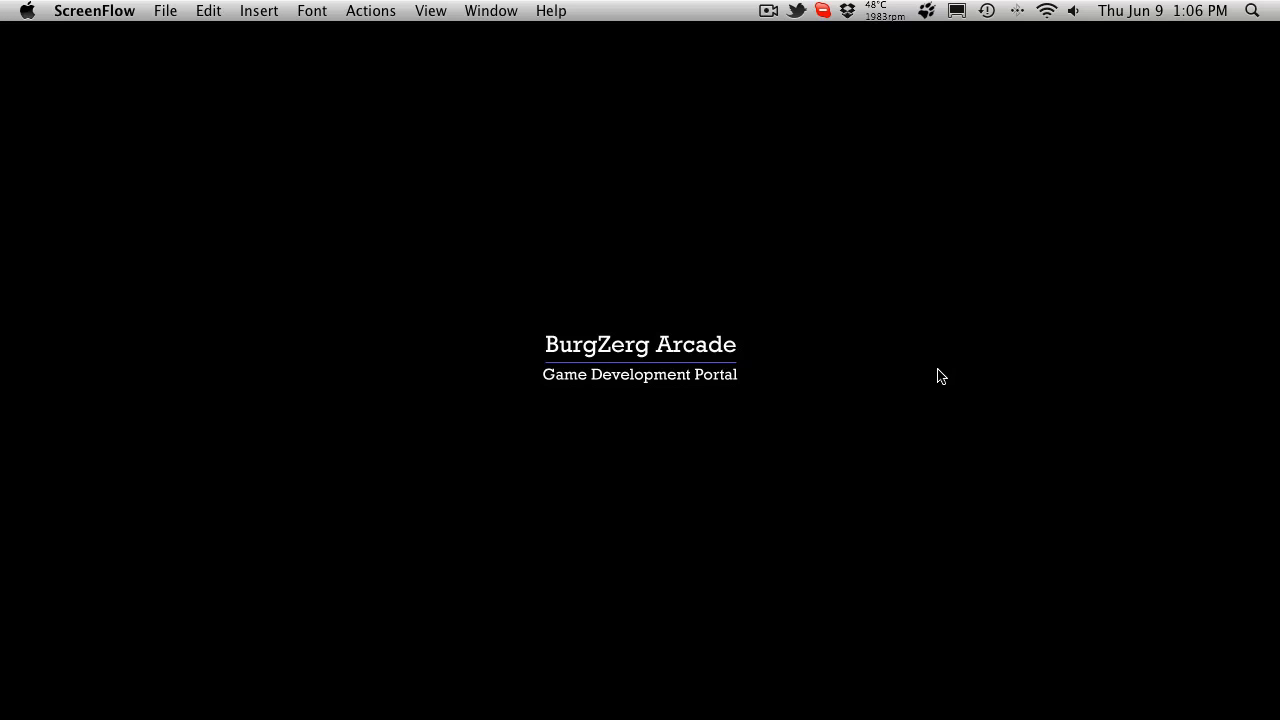
mouse_move(687, 248)
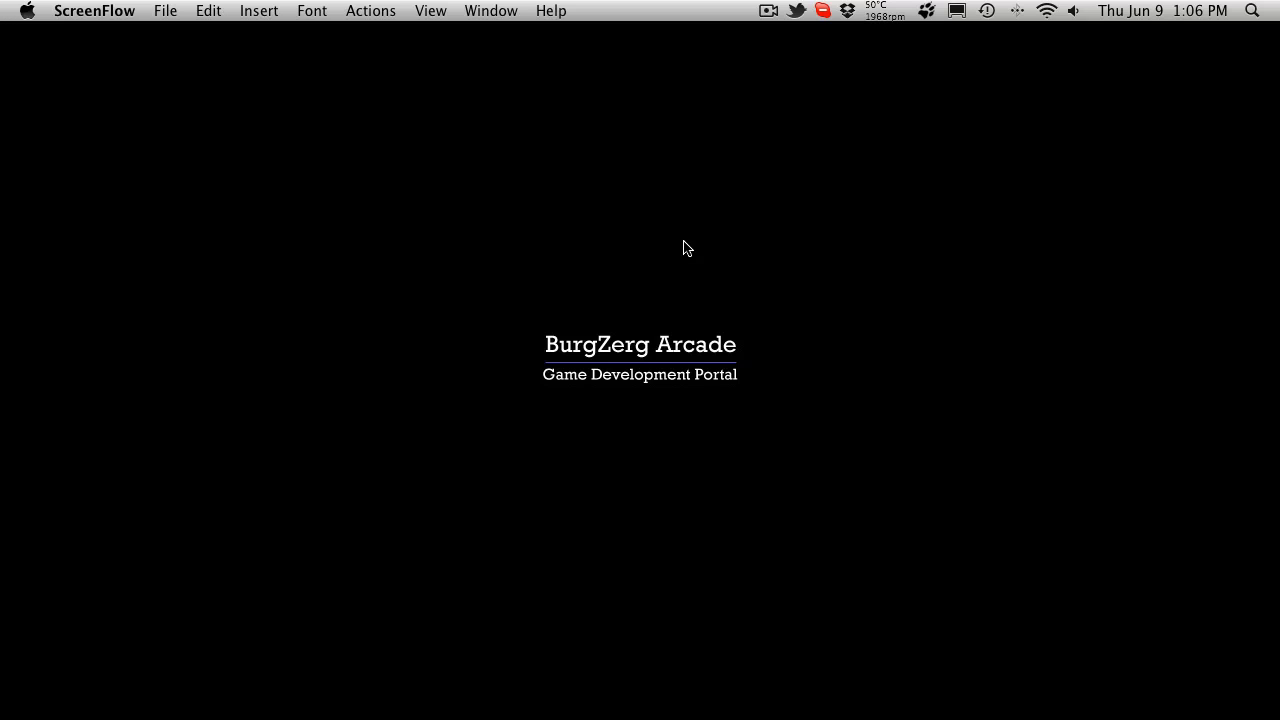
mouse_move(498, 255)
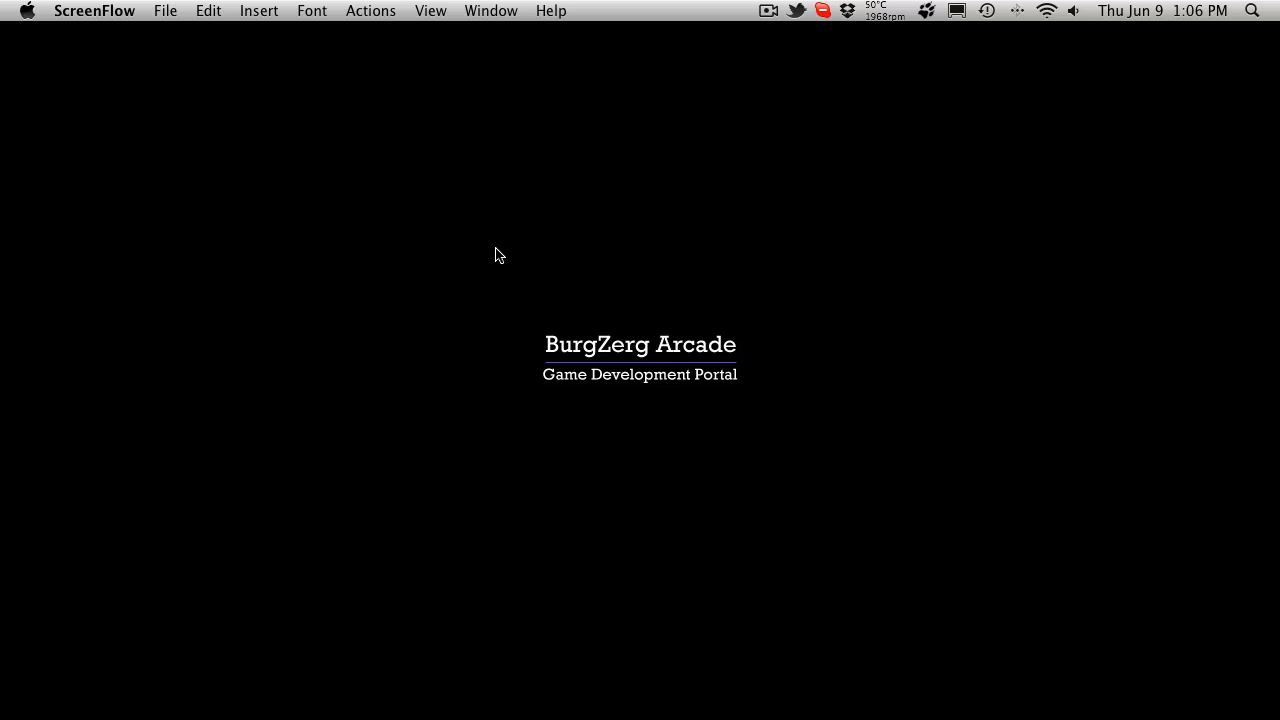
mouse_move(577, 170)
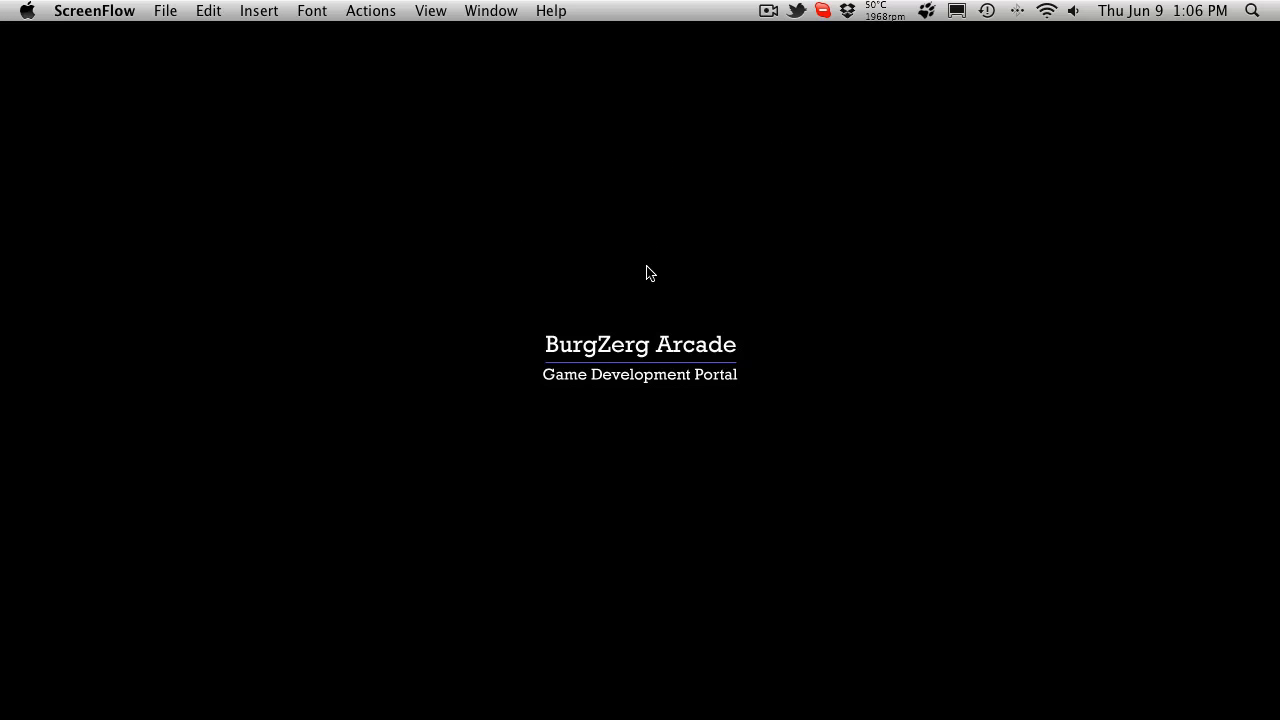
mouse_move(547, 144)
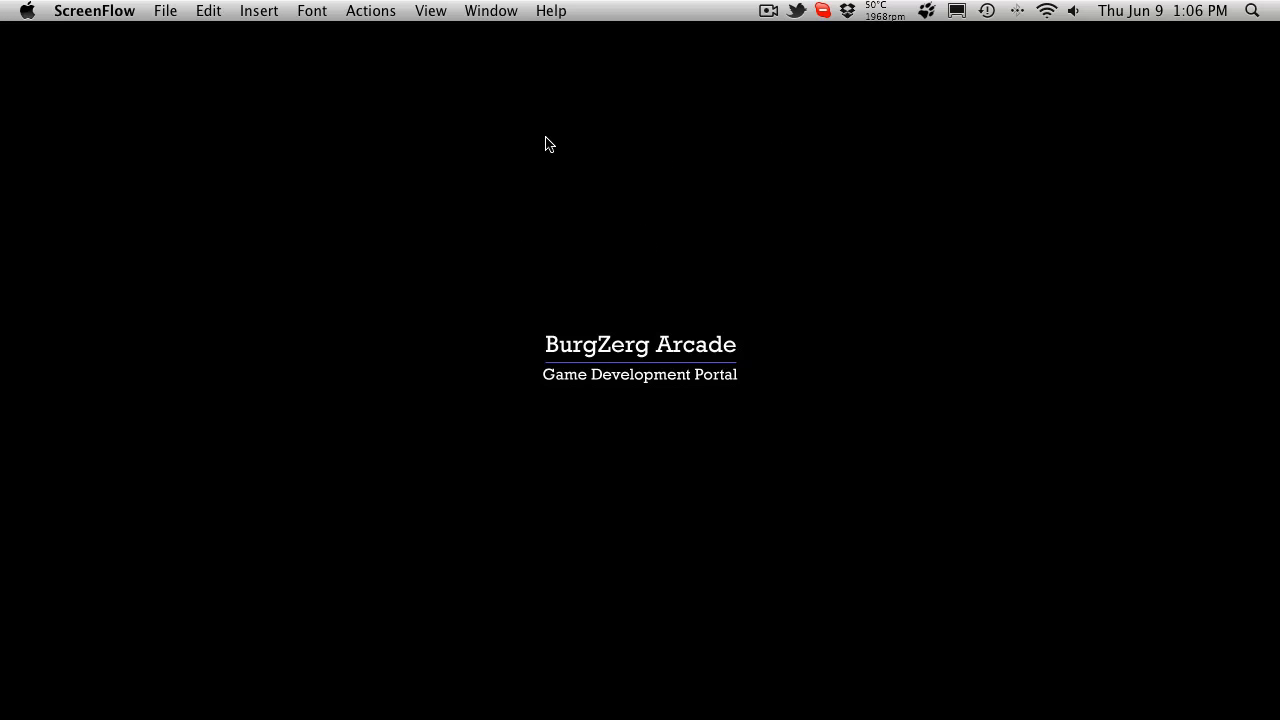
mouse_move(537, 131)
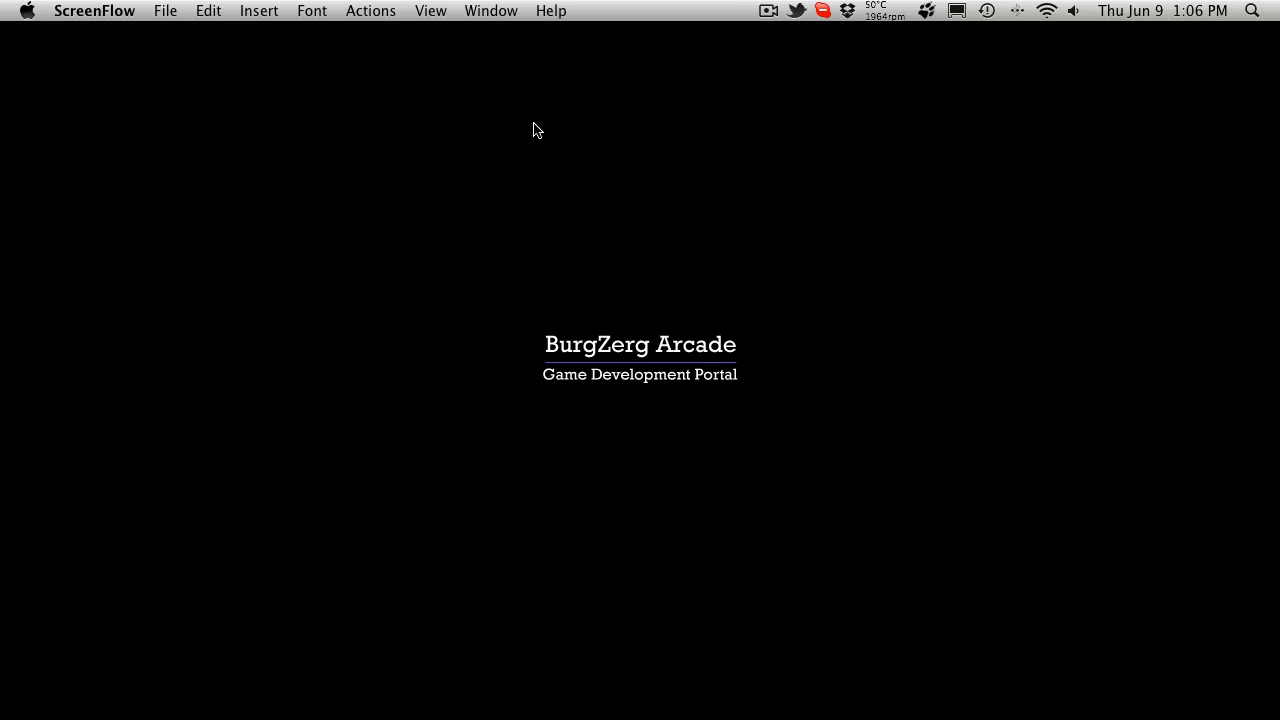
mouse_move(797, 266)
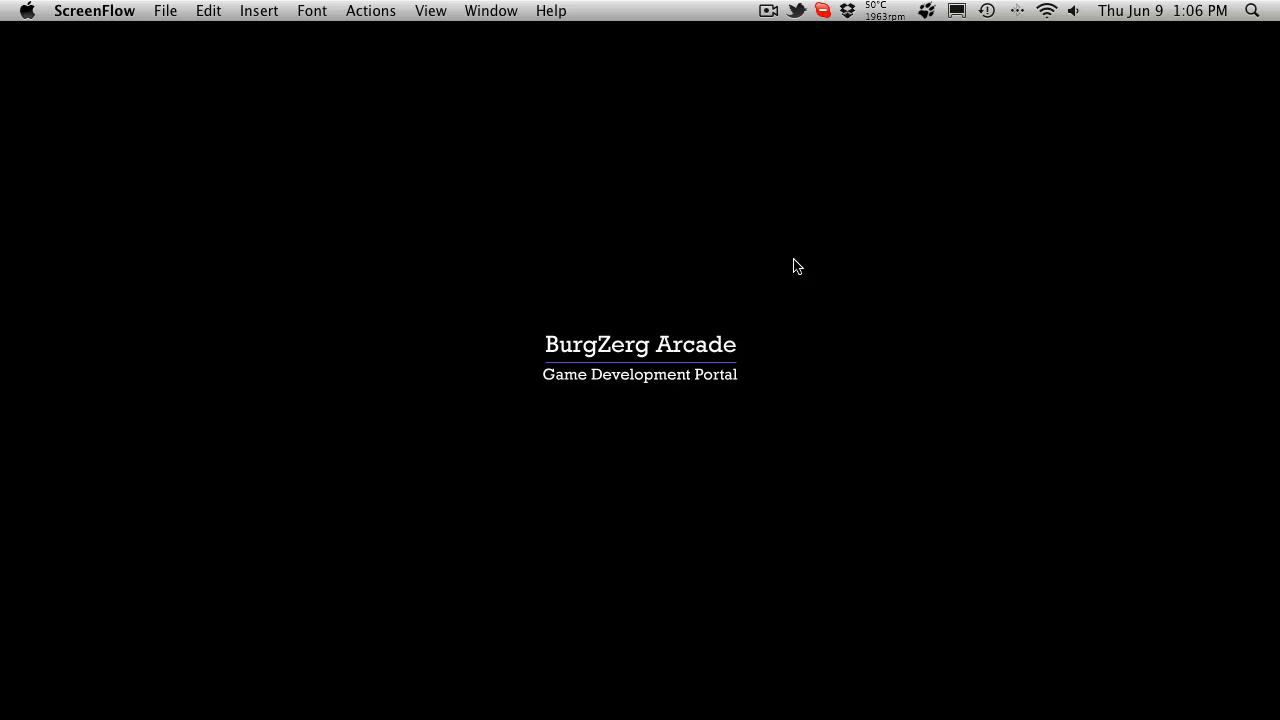
mouse_move(624, 718)
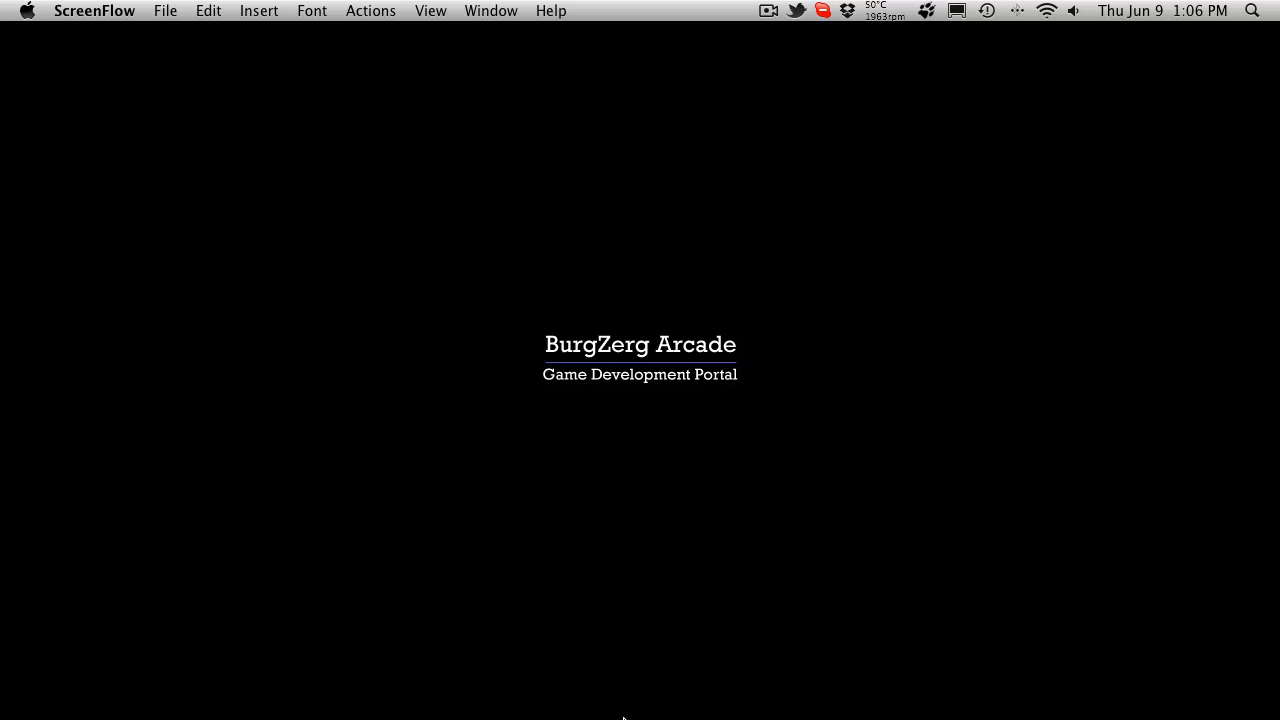
mouse_move(290, 660)
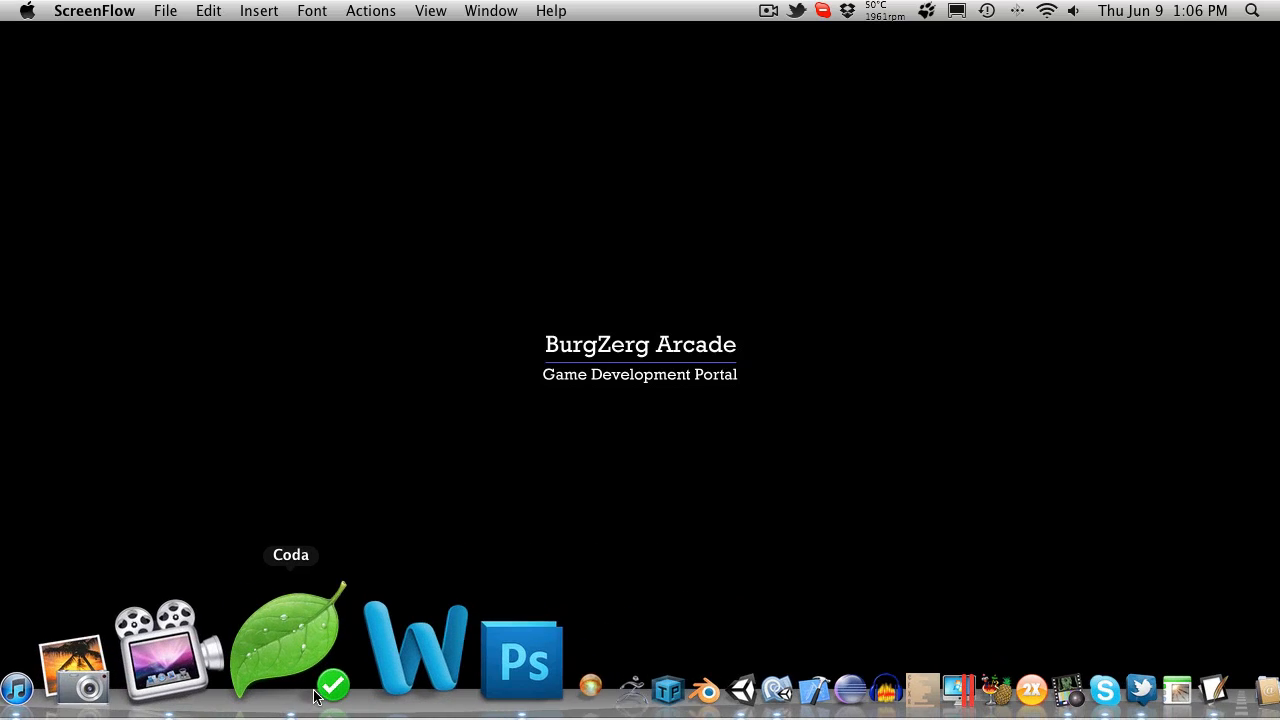
mouse_move(455, 645)
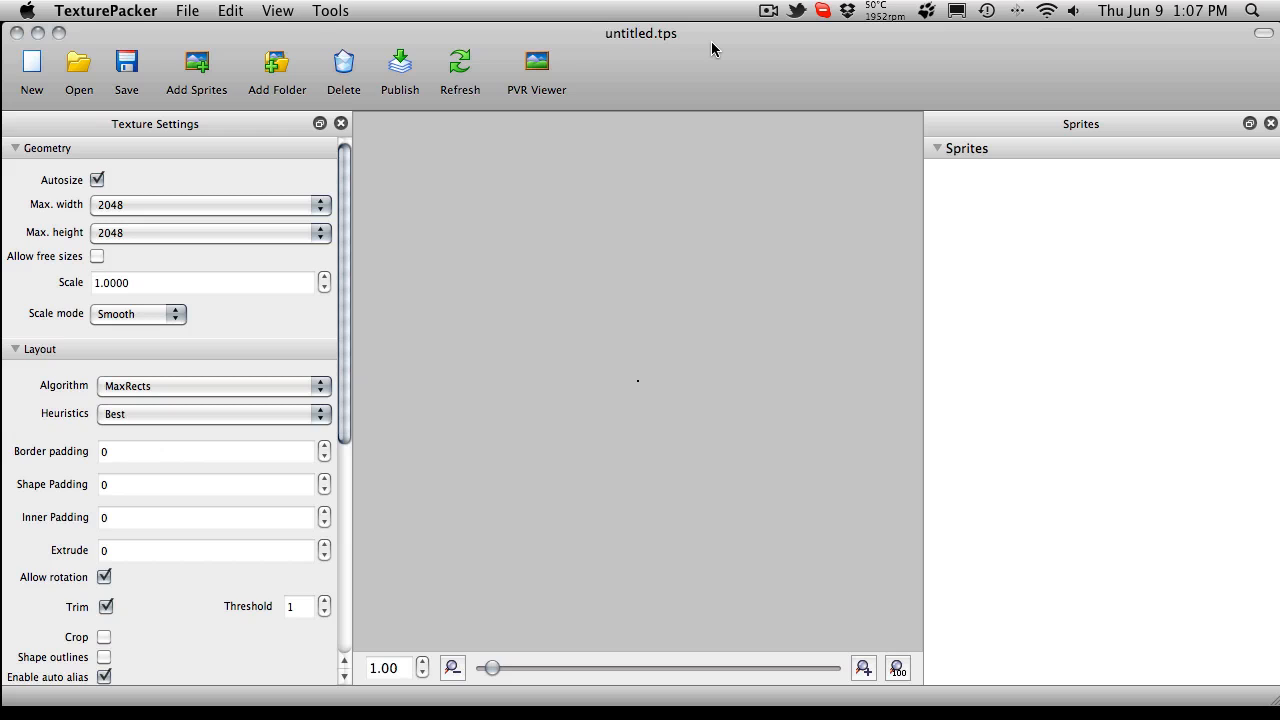
mouse_move(399, 70)
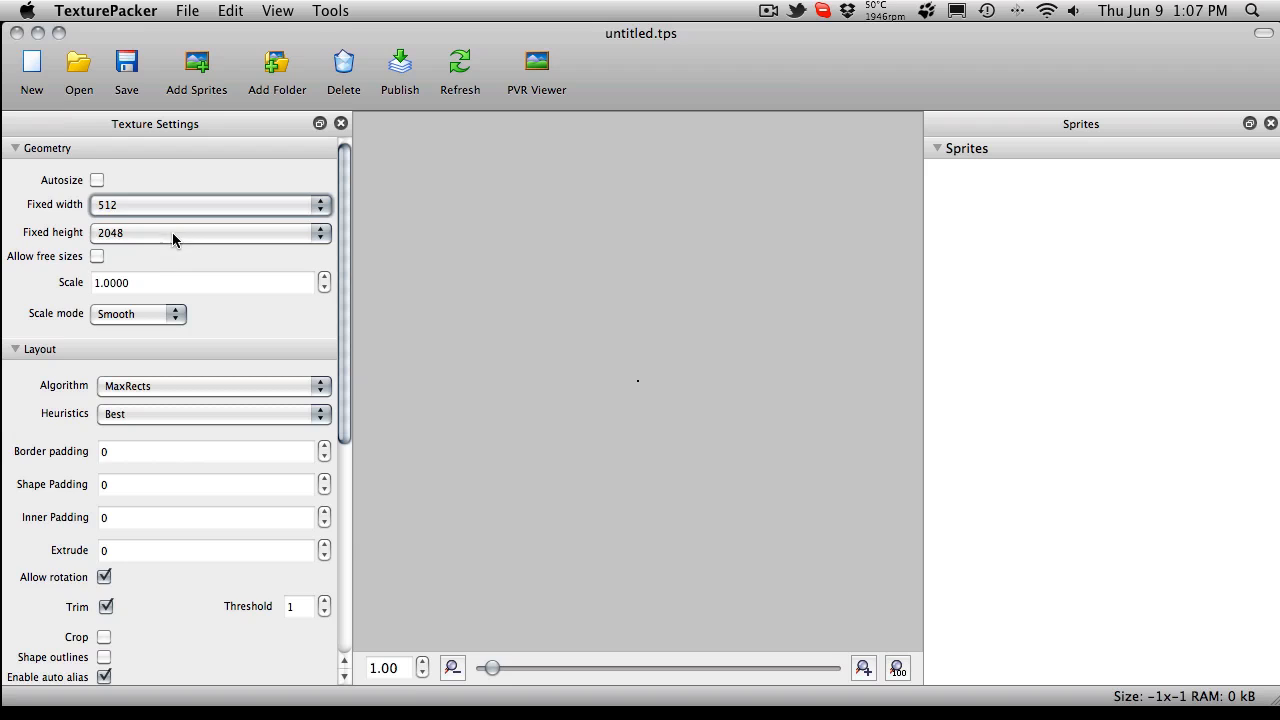
- Fix the sprite sheet size at 512 × 512 instead of autosizing, and collapse Geometry
text(512)
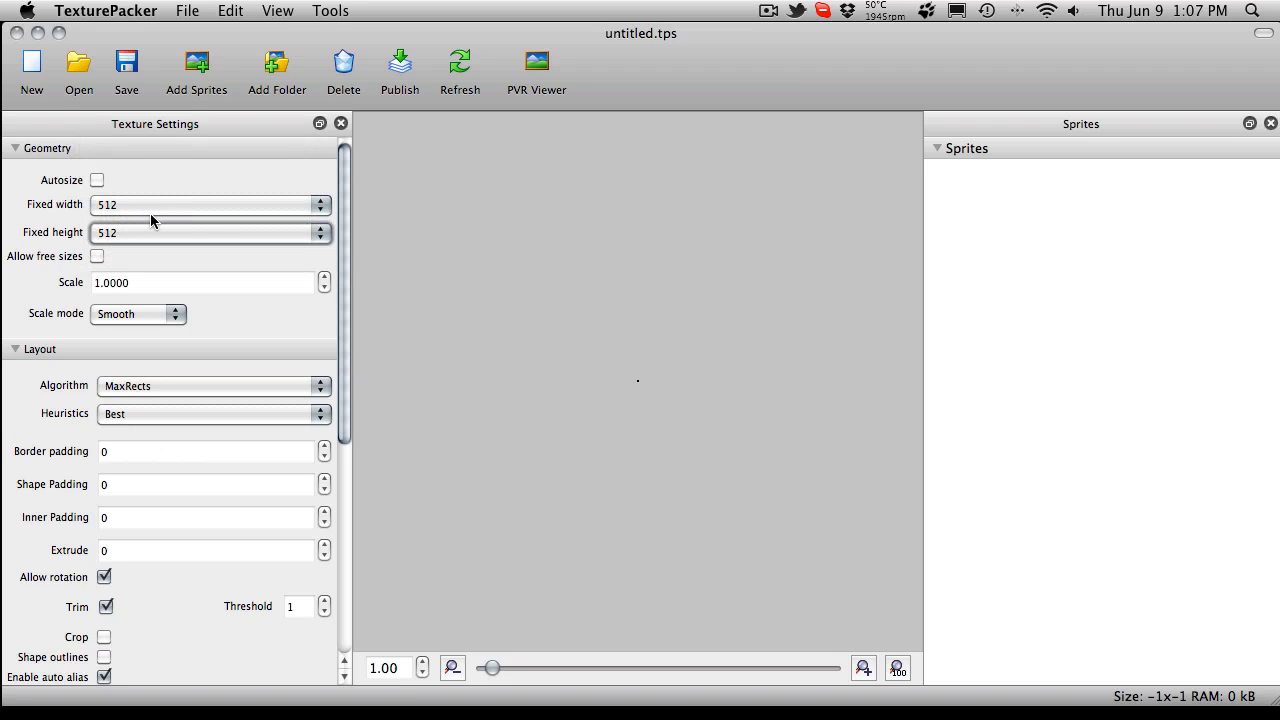
mouse_move(155, 207)
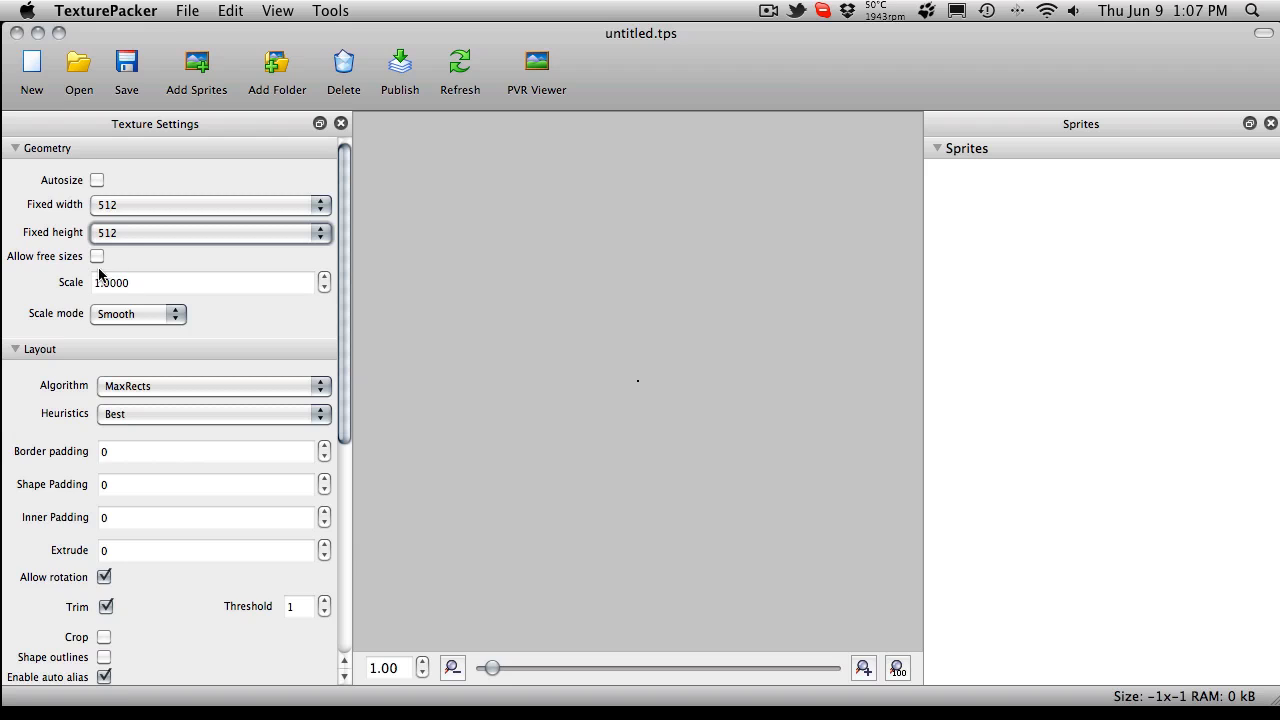
mouse_move(115, 148)
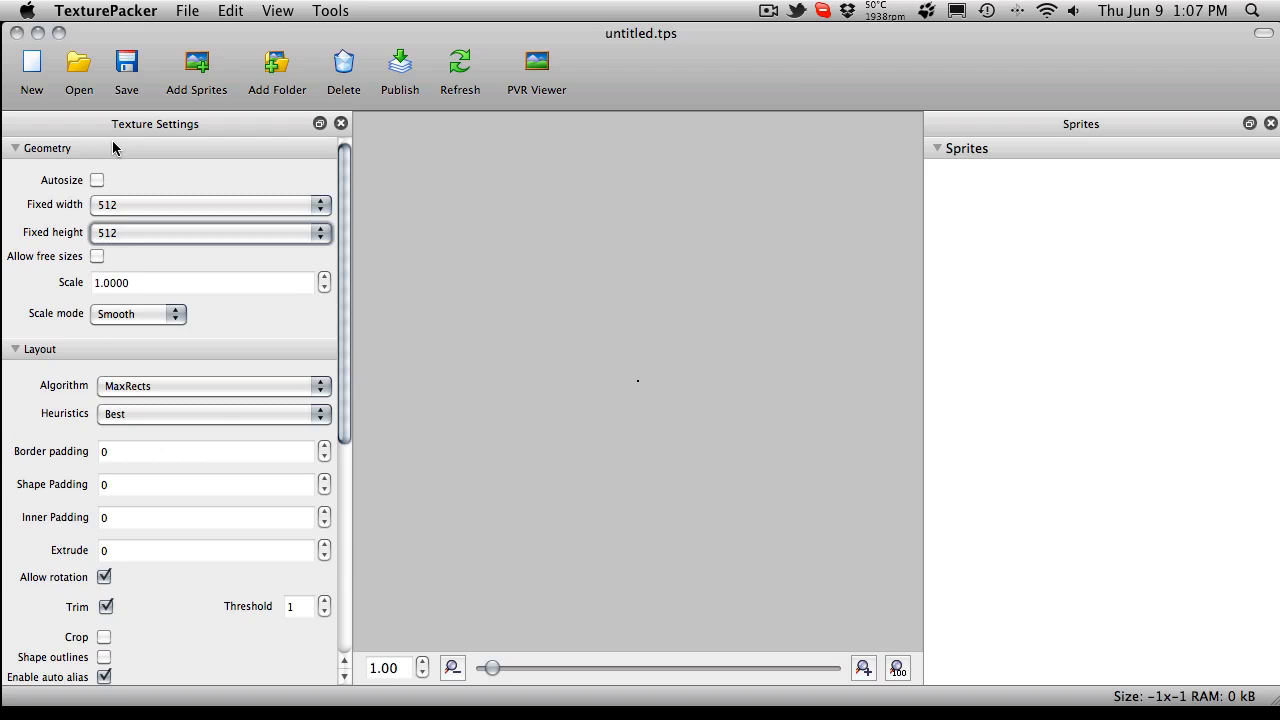
click(15, 147)
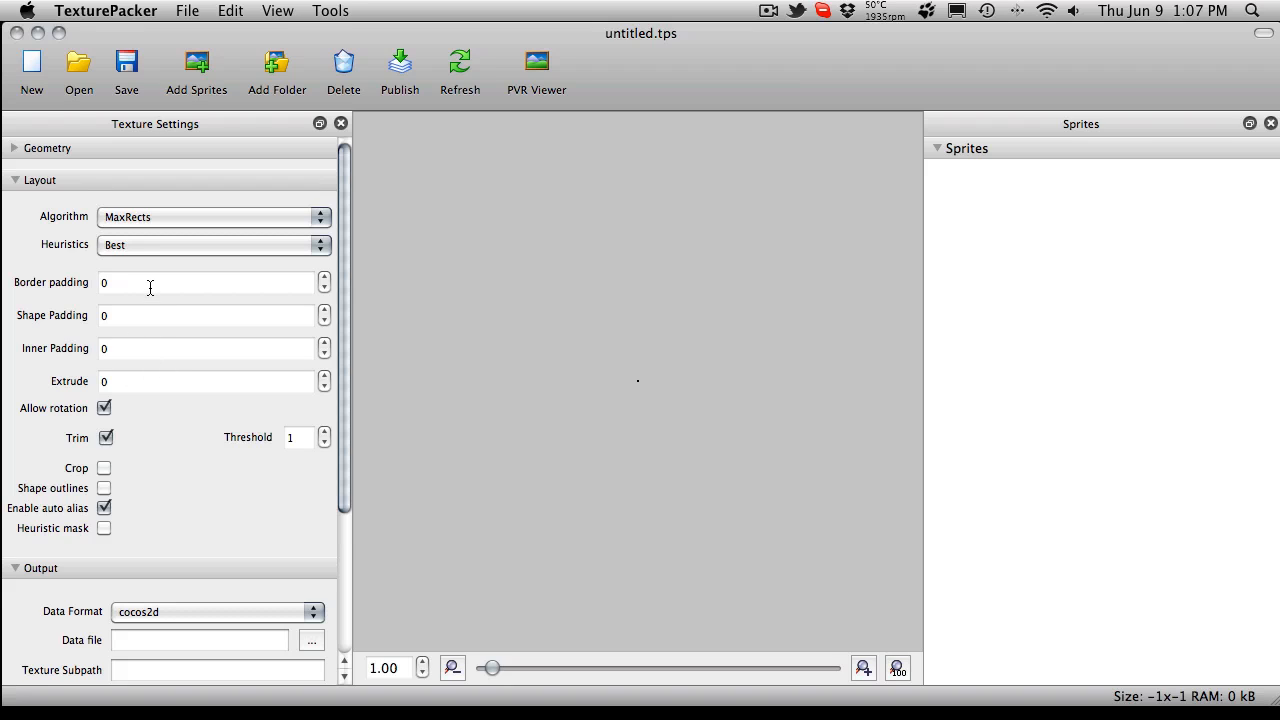
mouse_move(167, 305)
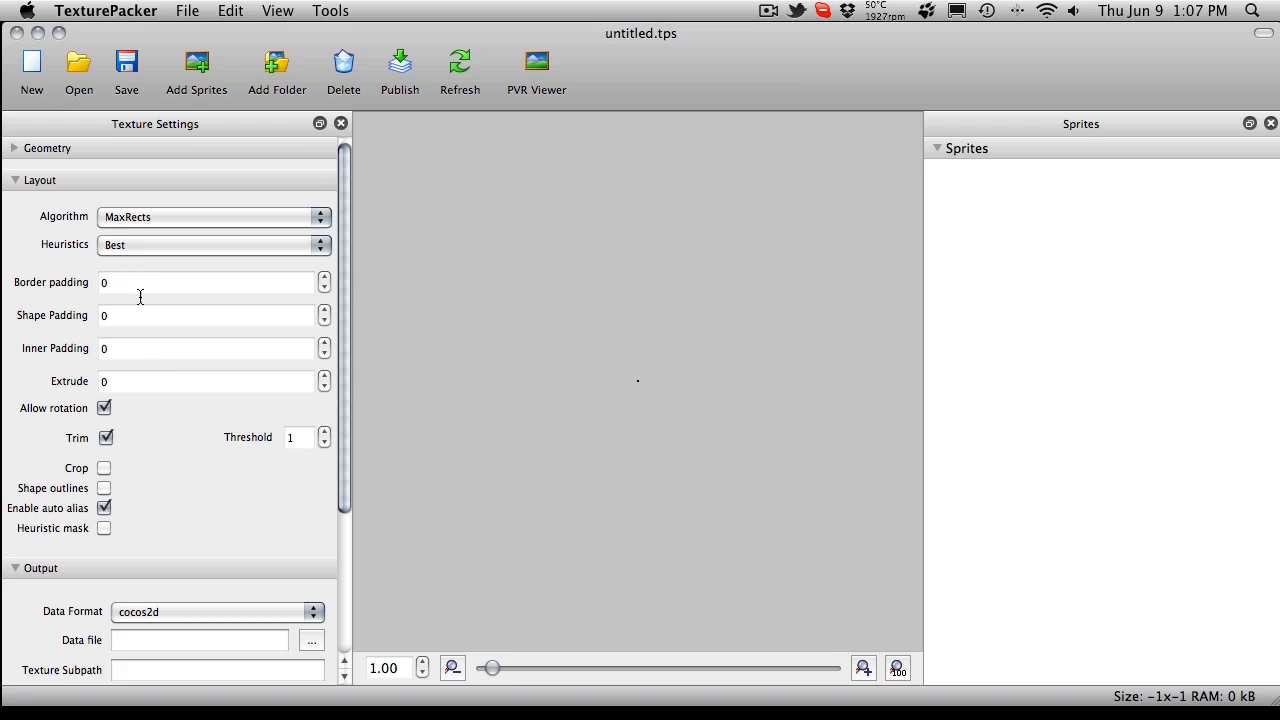
mouse_move(922, 404)
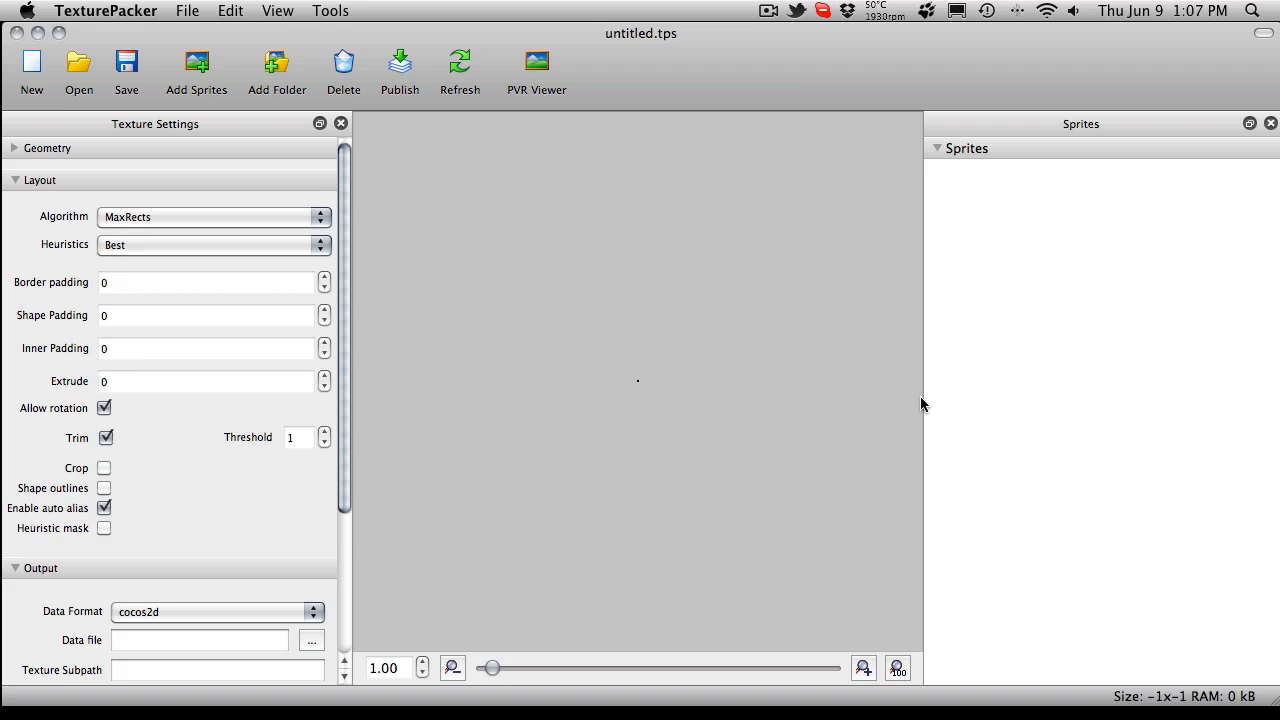
mouse_move(537, 268)
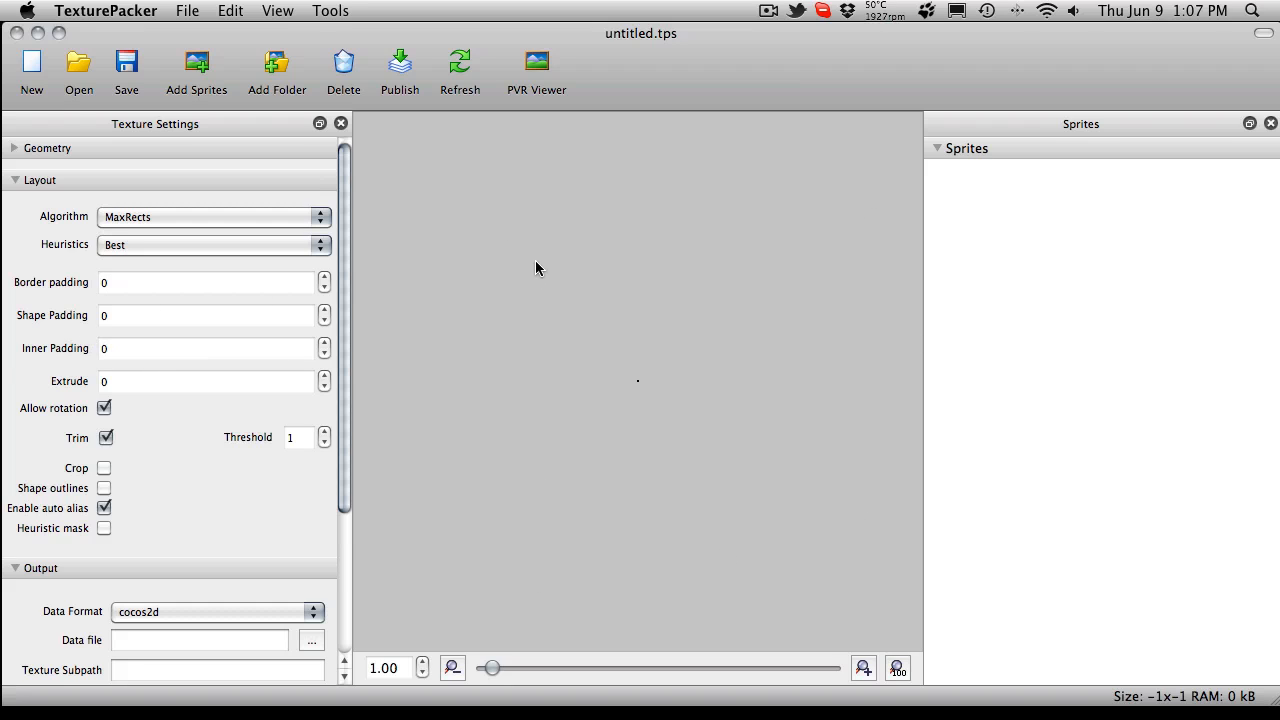
mouse_move(383, 399)
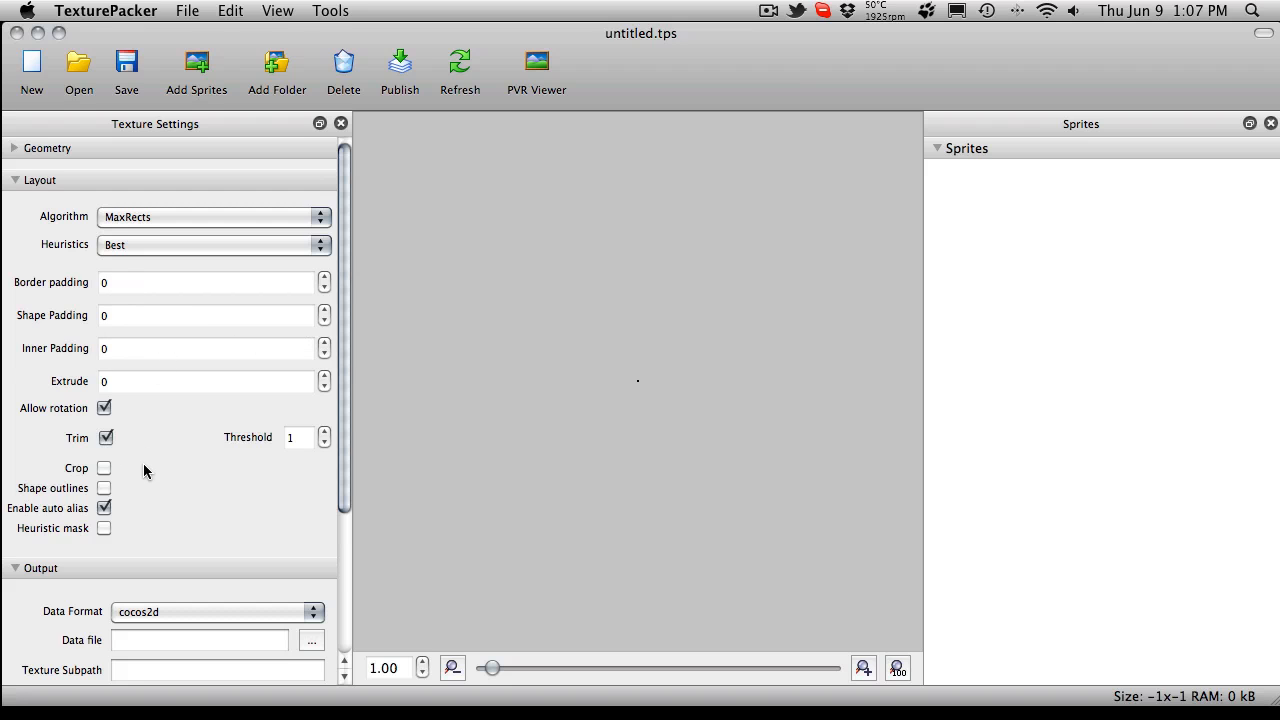
scroll(down, 3)
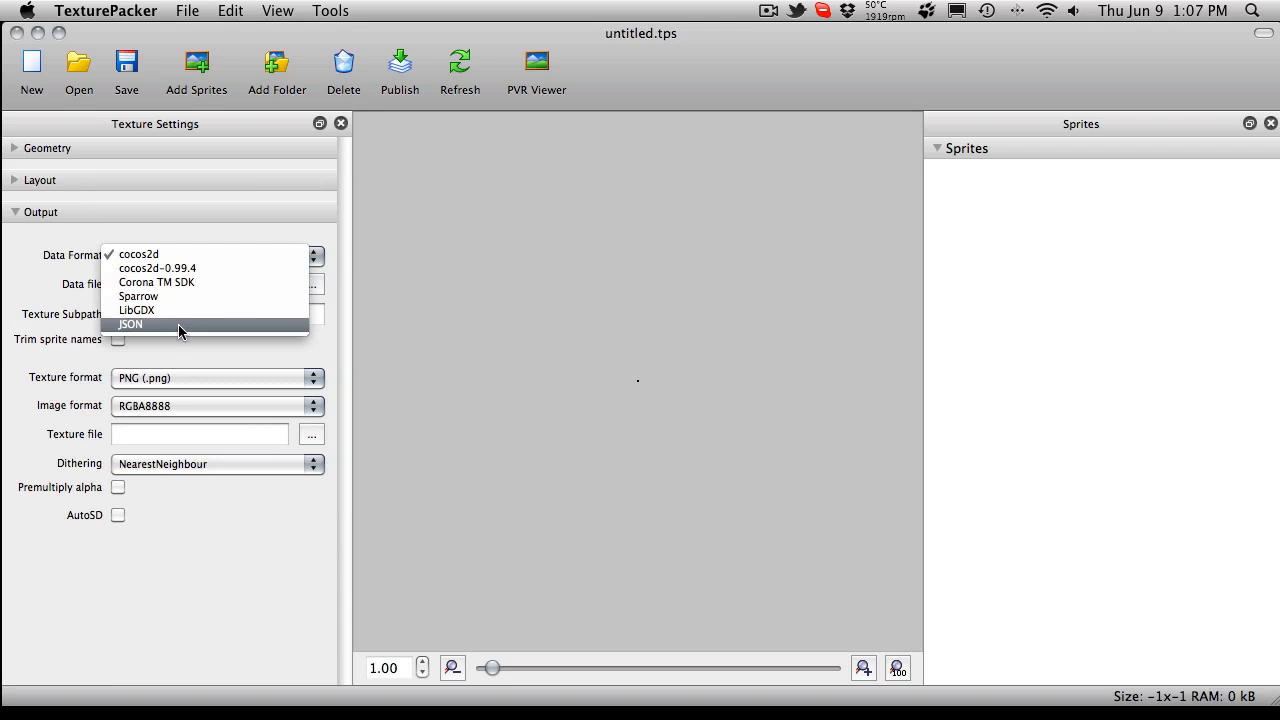
- Set the data format to JSON and save the data file as GUISheet in Resources
click(130, 323)
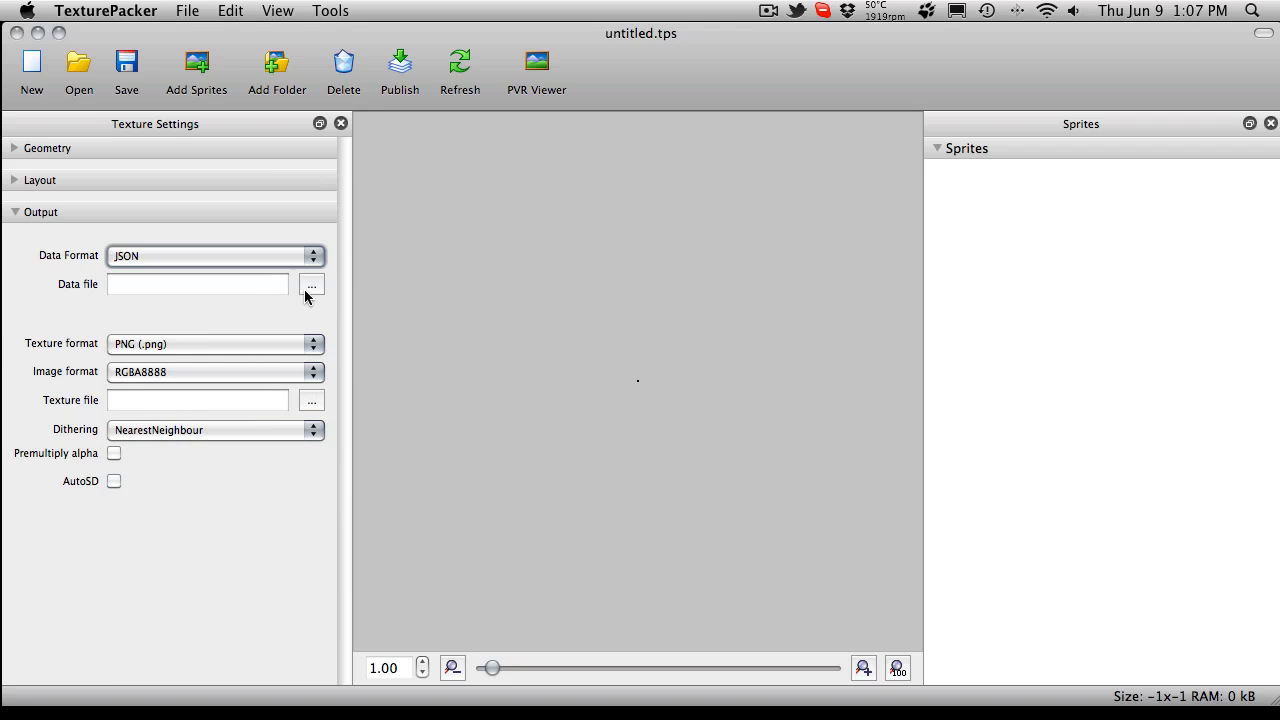
click(311, 284)
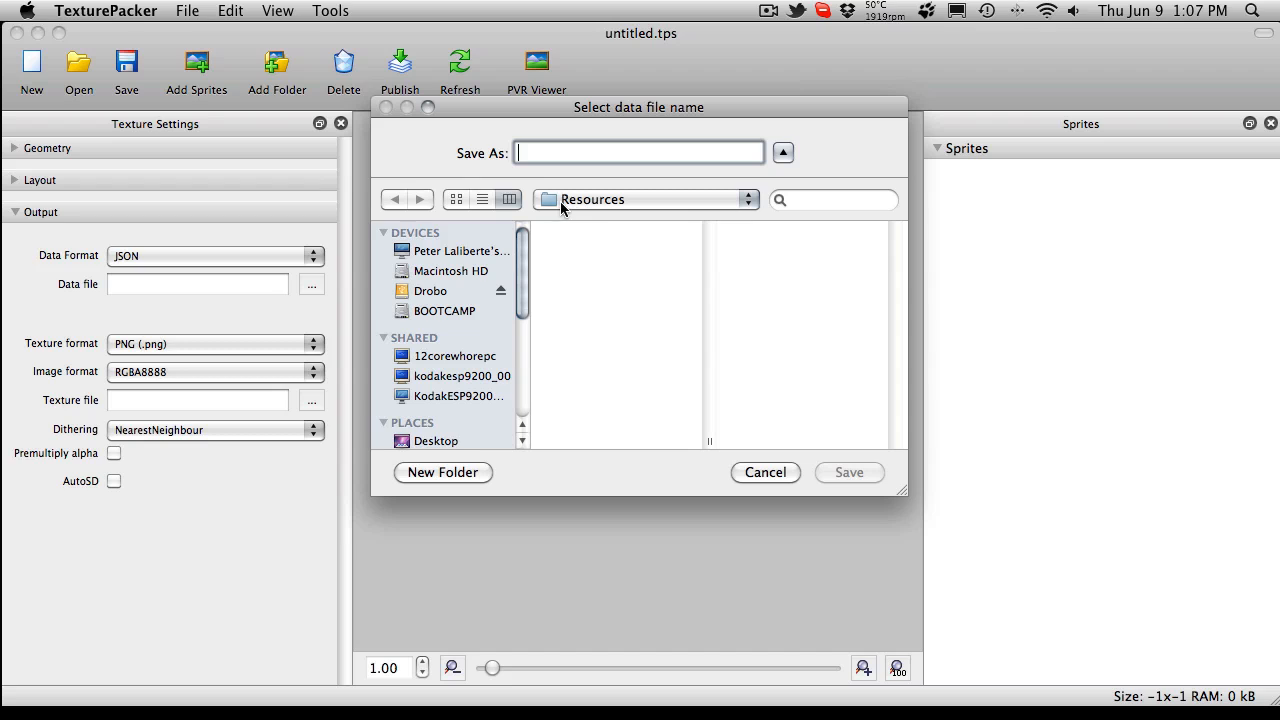
mouse_move(575, 275)
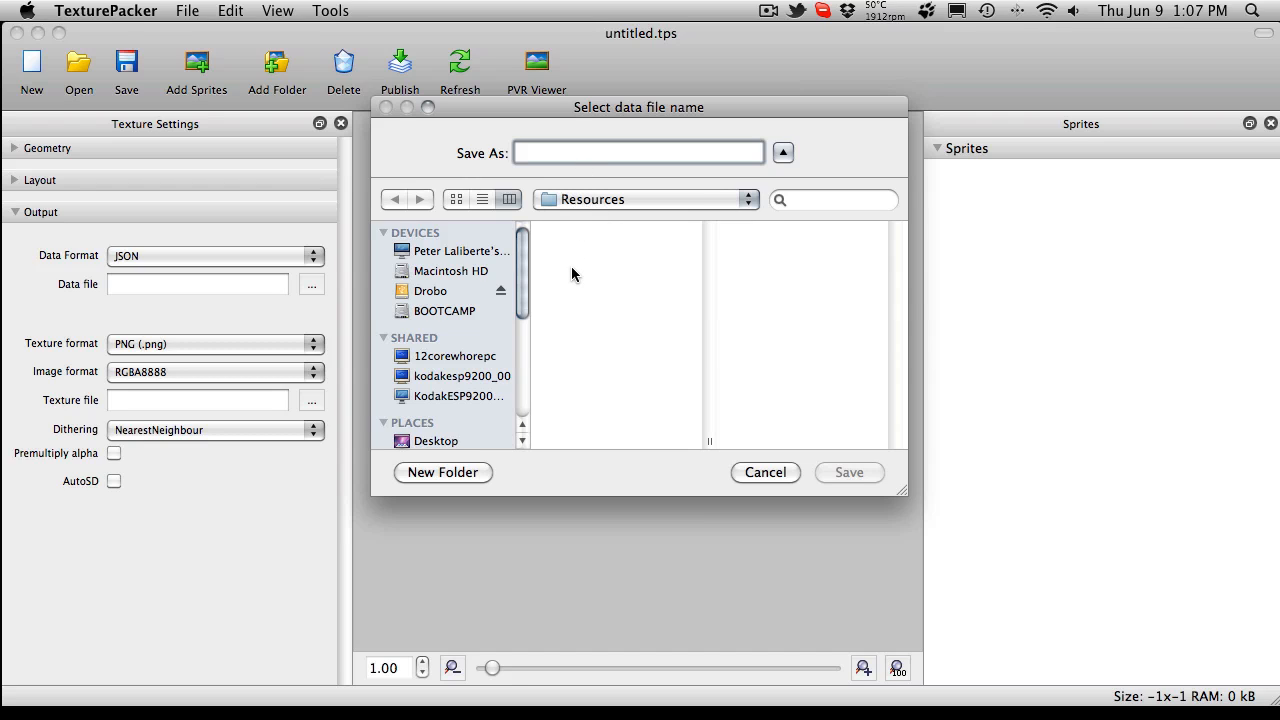
text(GUIS)
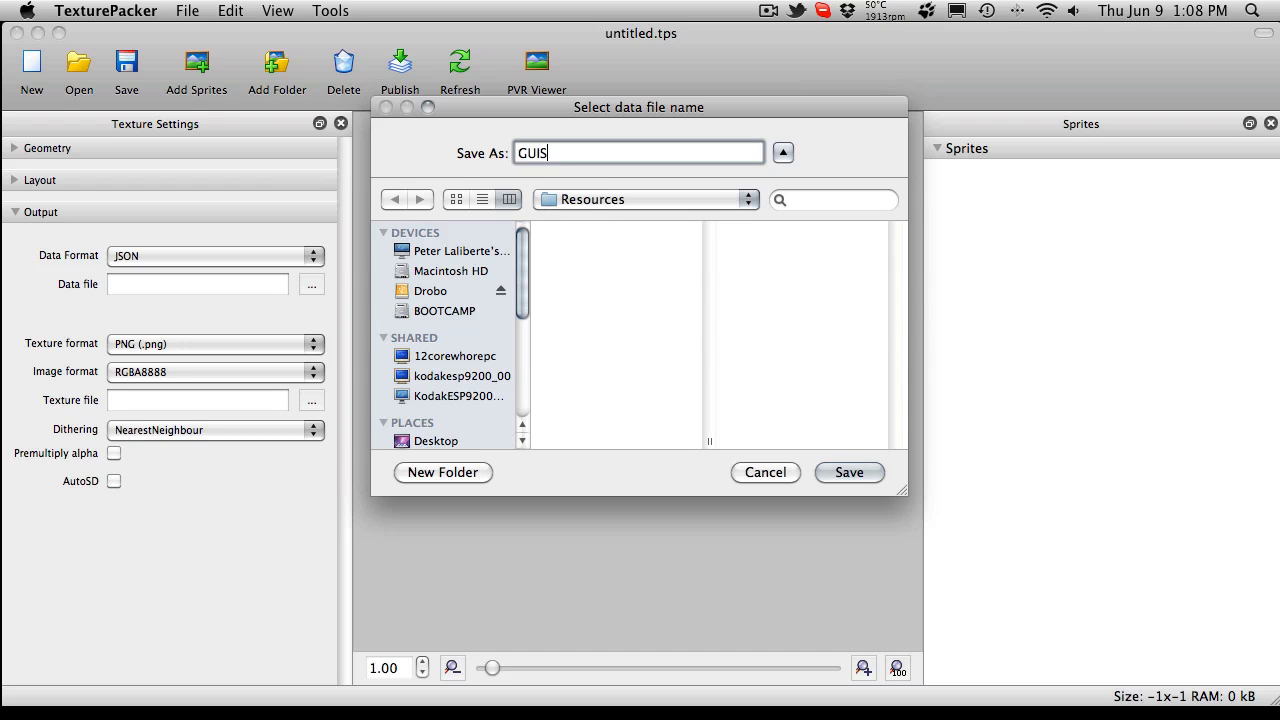
text(heet)
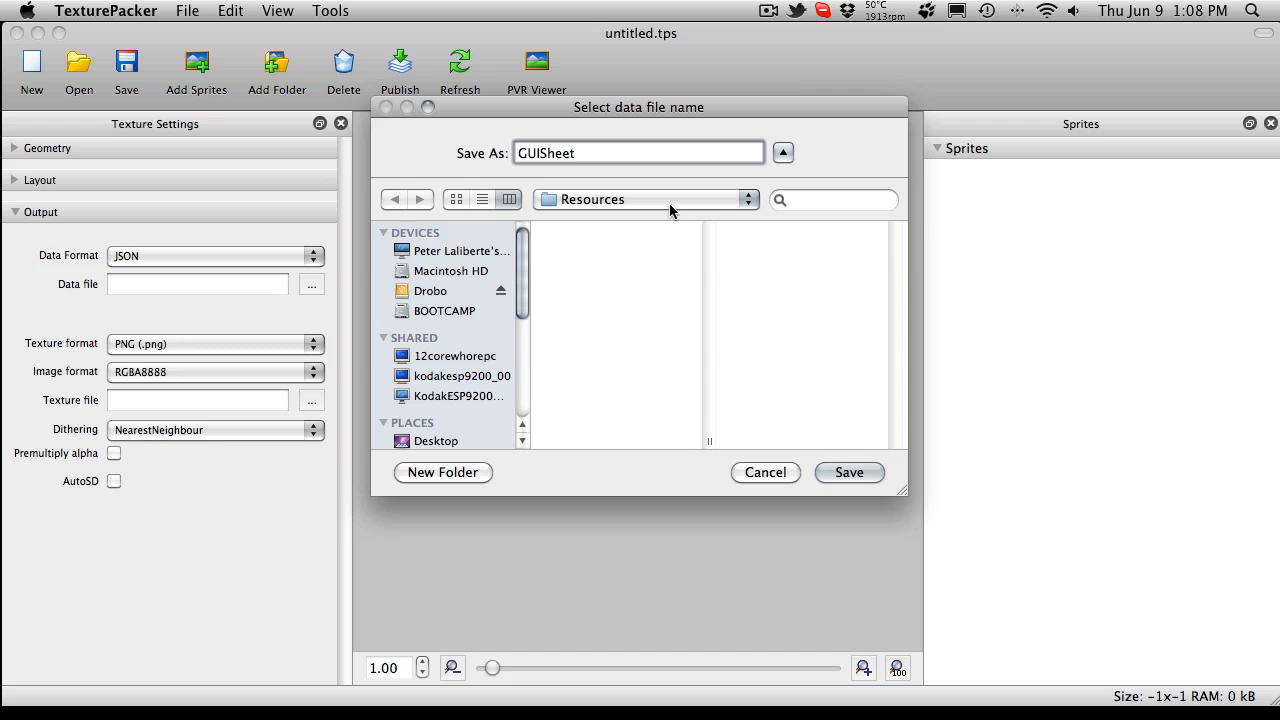
click(849, 472)
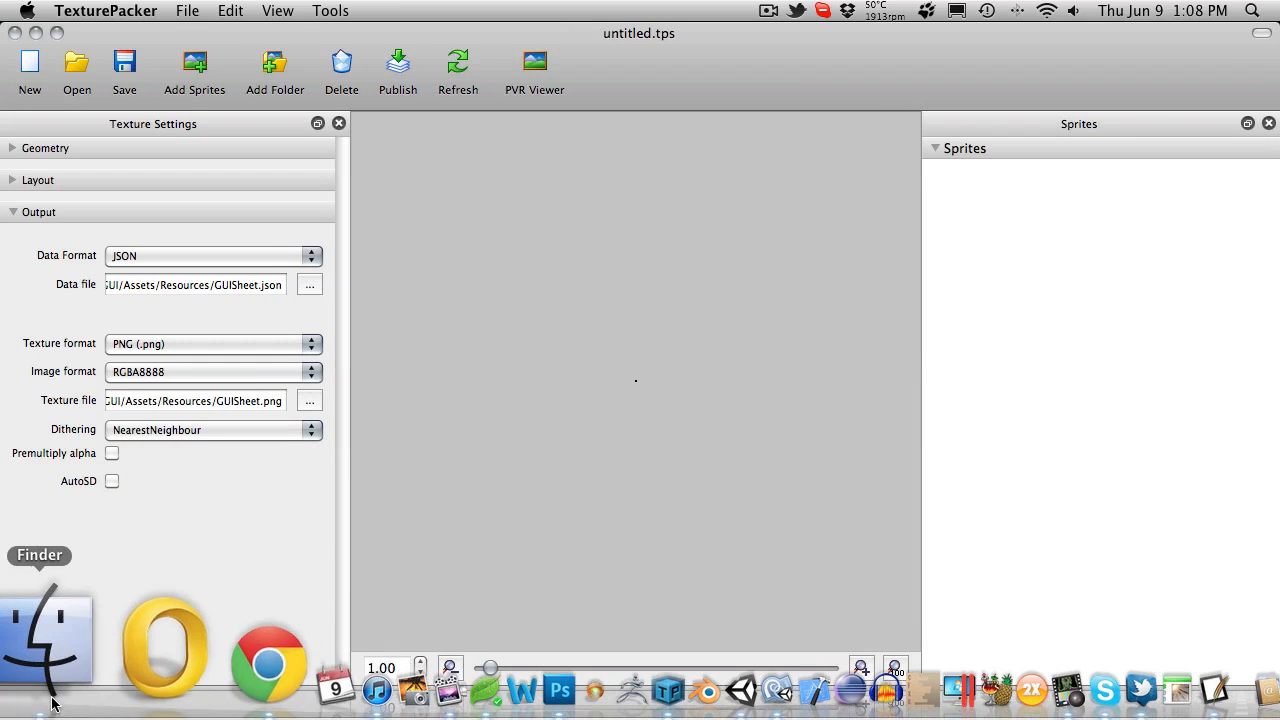
- Browse from Desktop into prime31-UIToolkit-5127cd6's TexturePackerSources folder
click(48, 635)
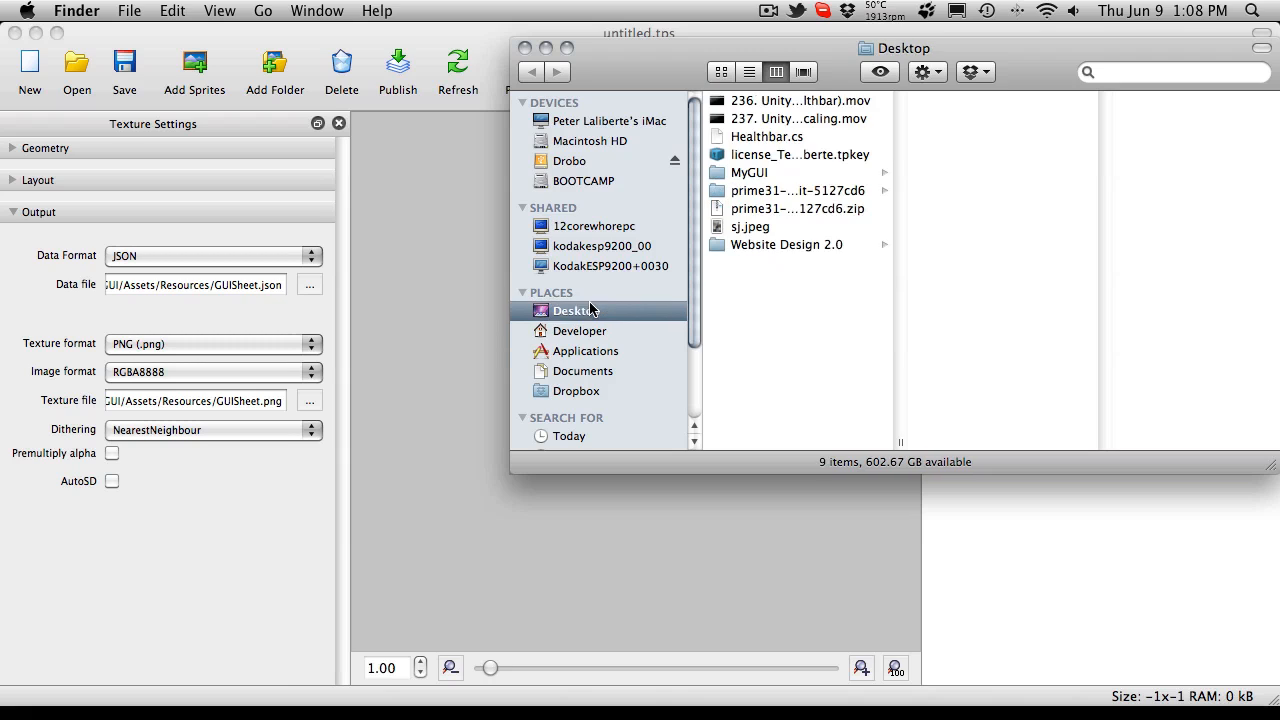
mouse_move(798, 197)
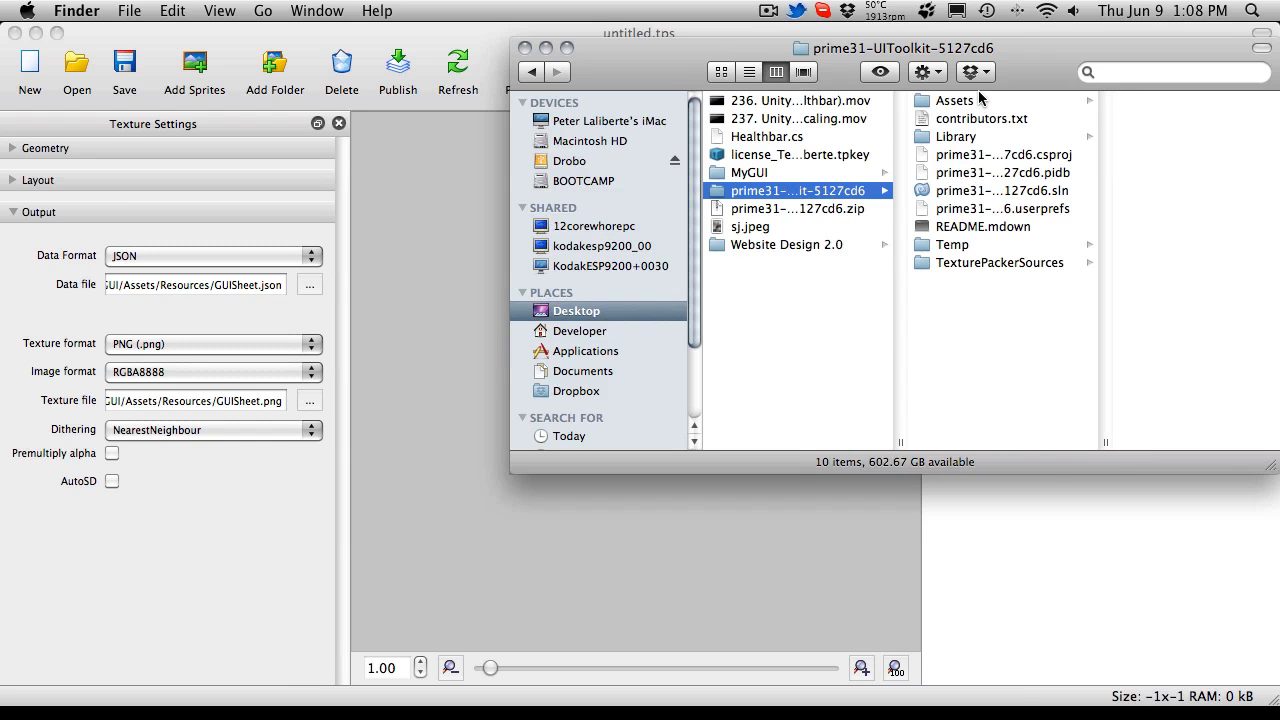
mouse_move(883, 233)
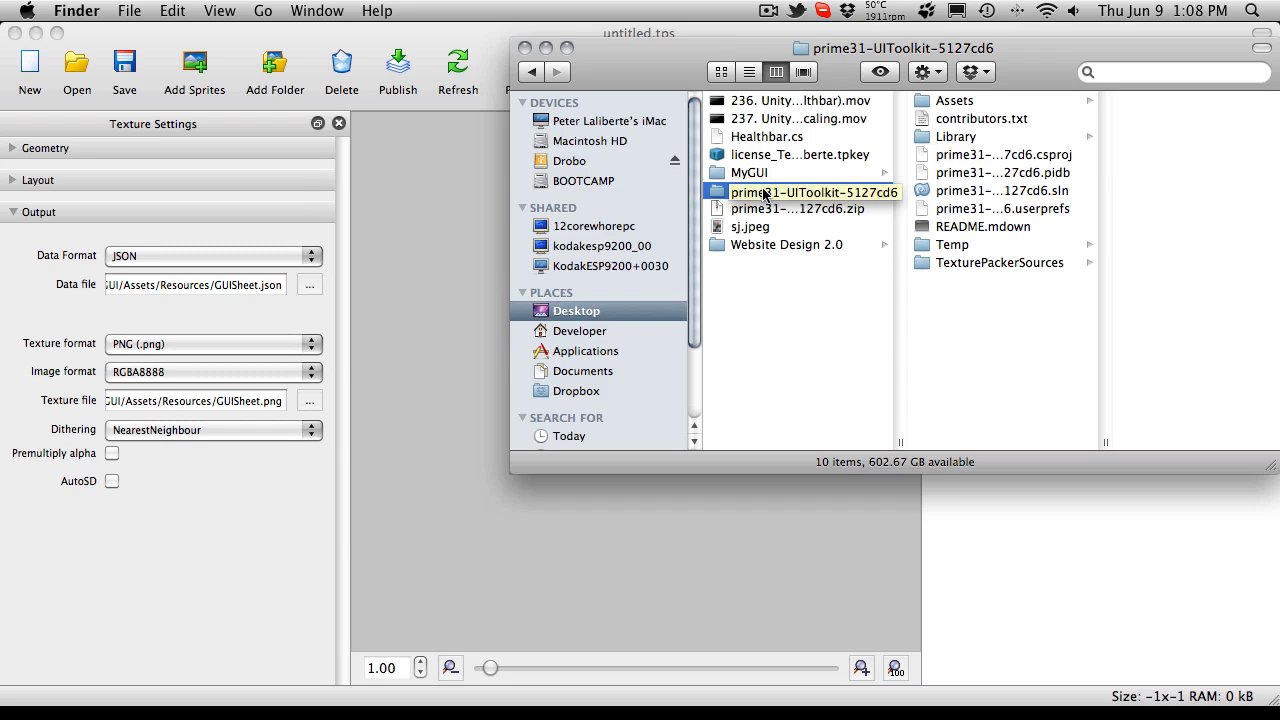
mouse_move(882, 188)
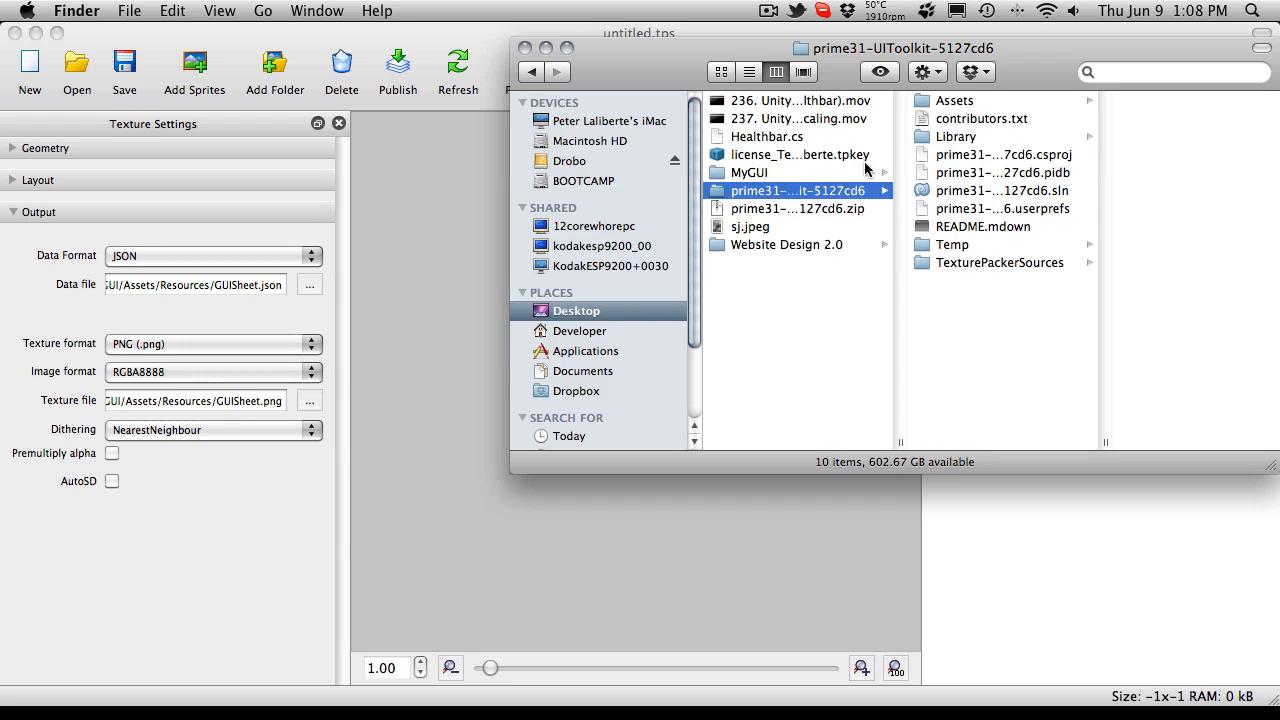
mouse_move(843, 253)
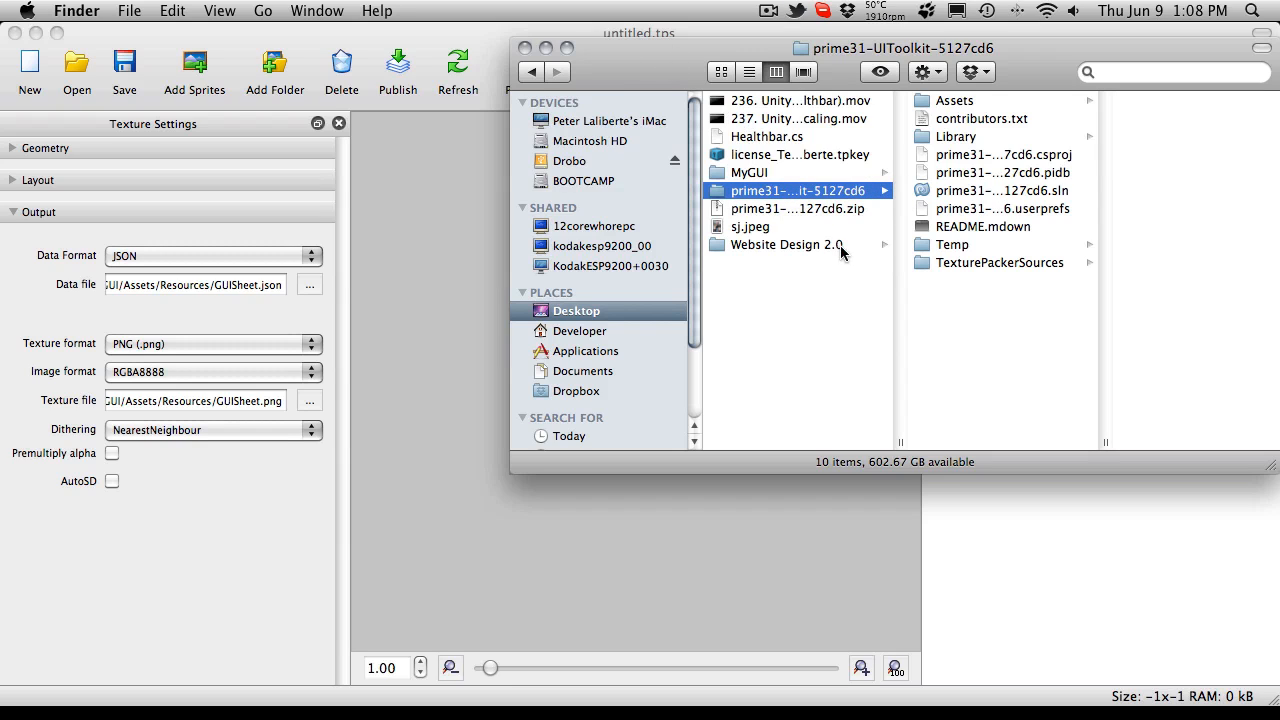
mouse_move(993, 278)
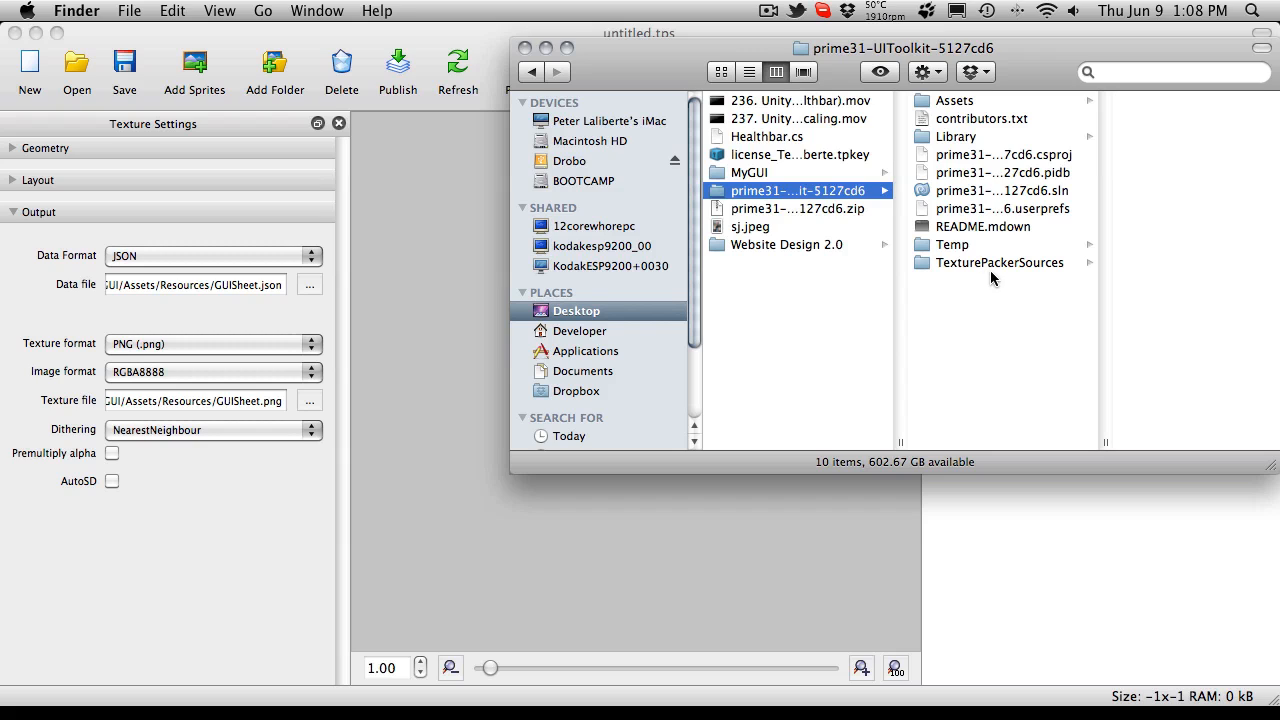
click(1000, 262)
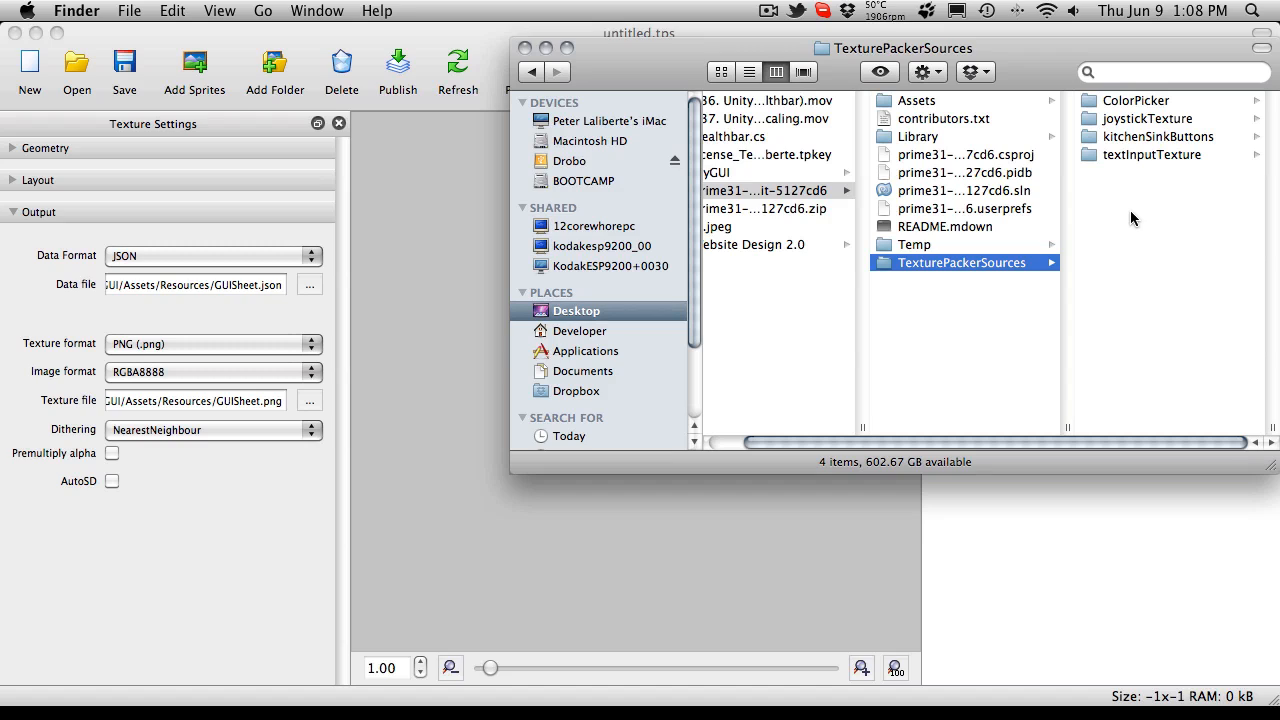
mouse_move(1102, 229)
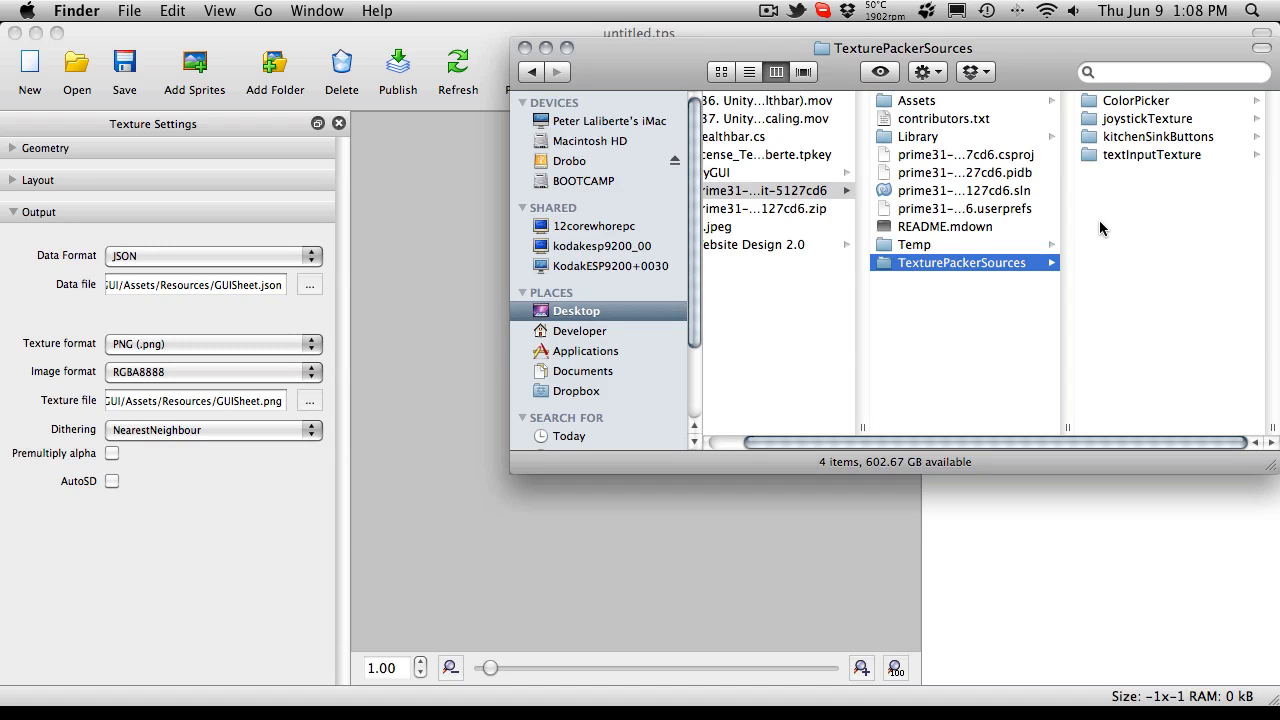
mouse_move(1122, 225)
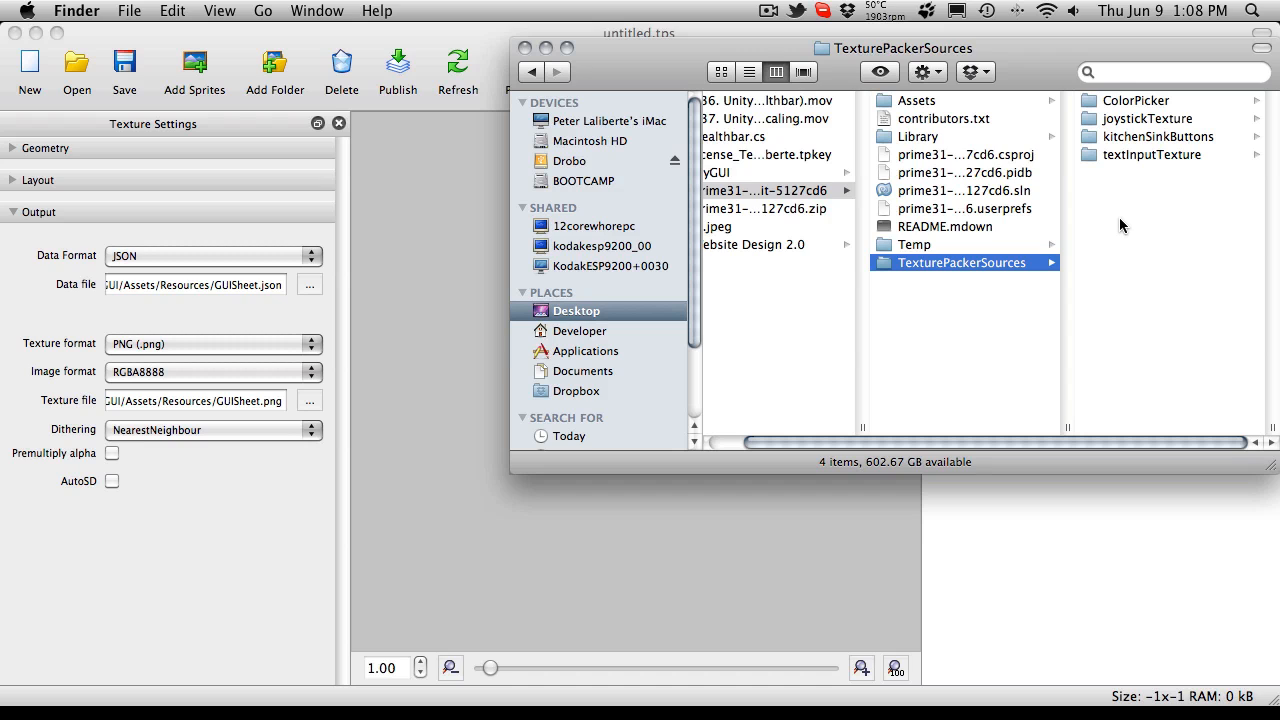
mouse_move(1128, 180)
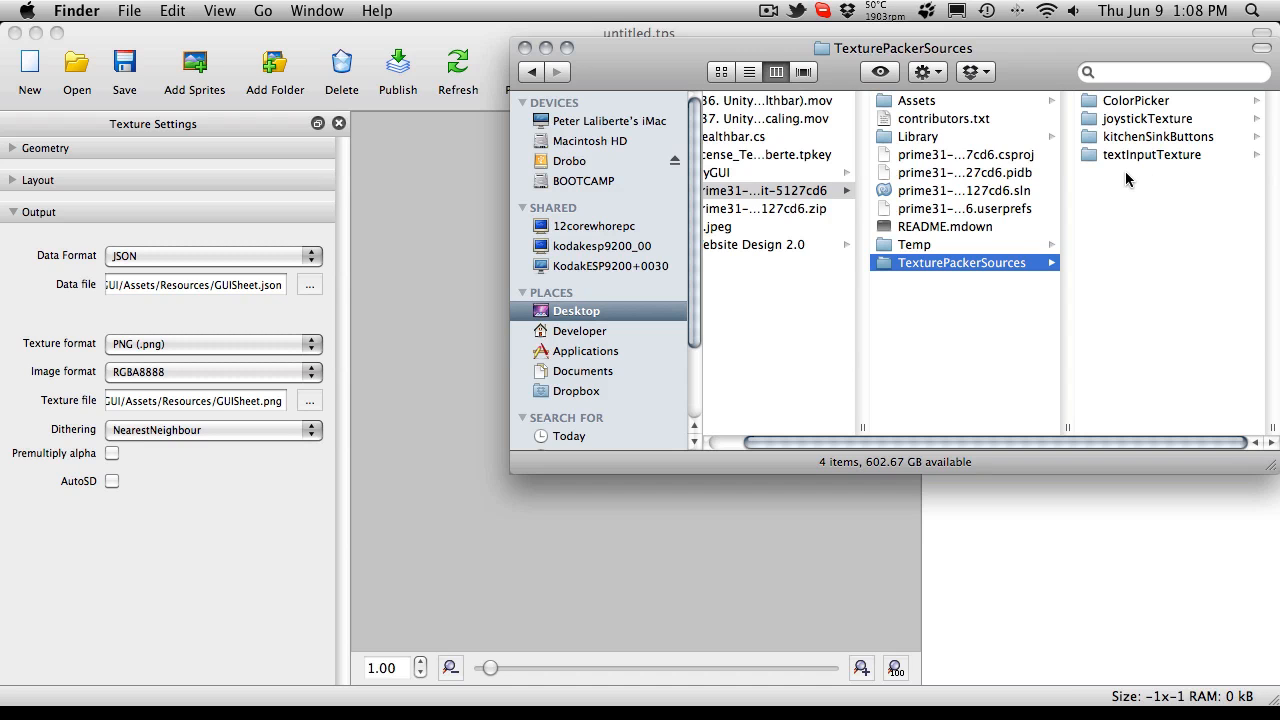
- Add cbDown, cbUnchecked, progressBar and progressBarBorder from kitchenSinkButtons to the sheet
double_click(1157, 136)
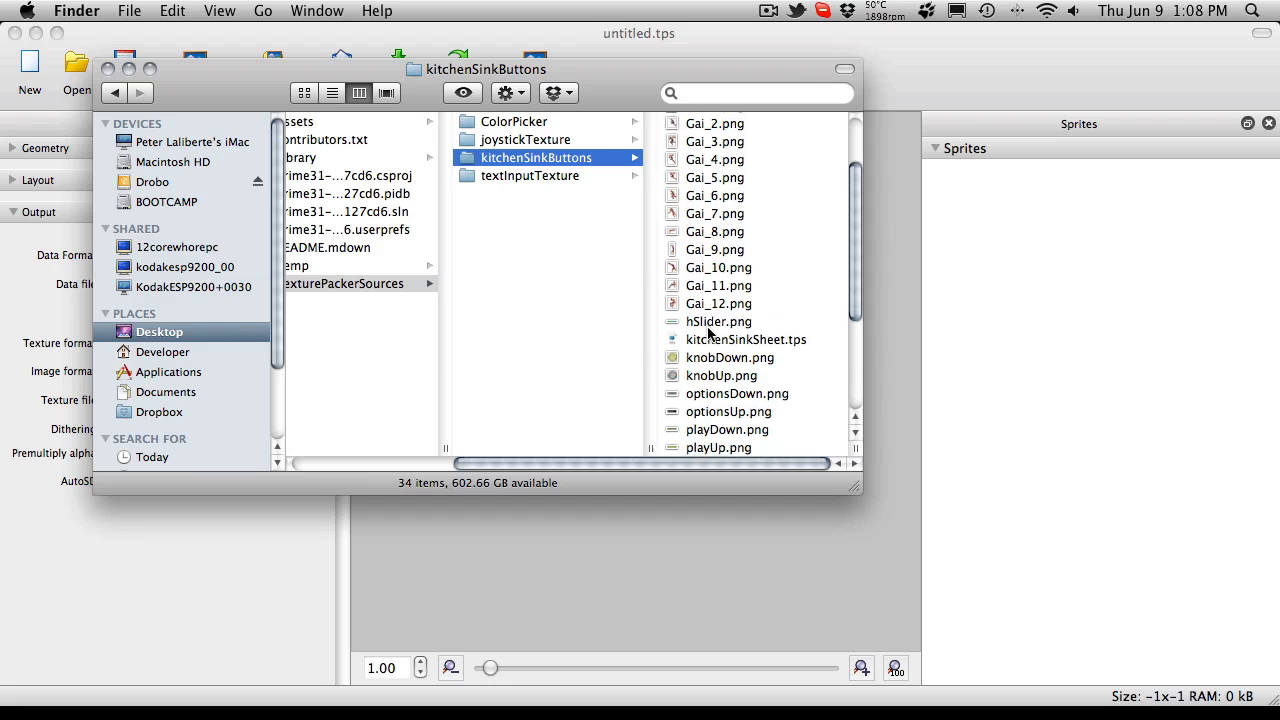
click(525, 284)
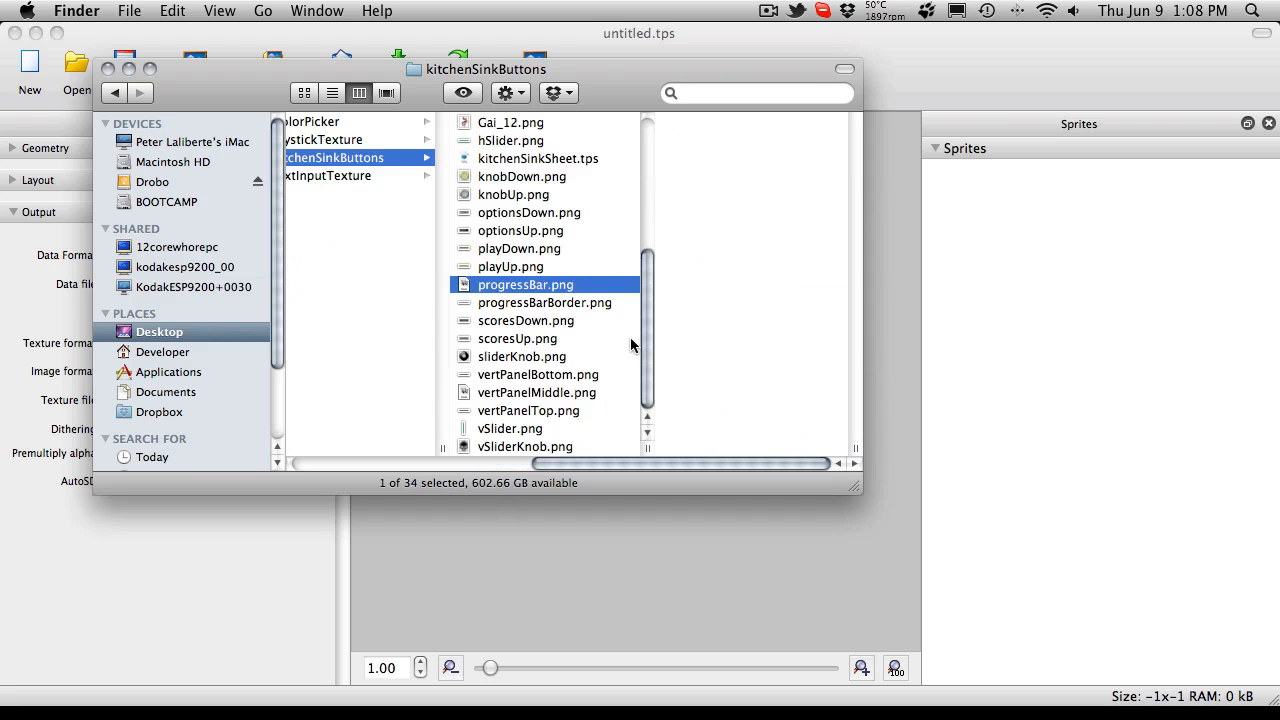
click(545, 302)
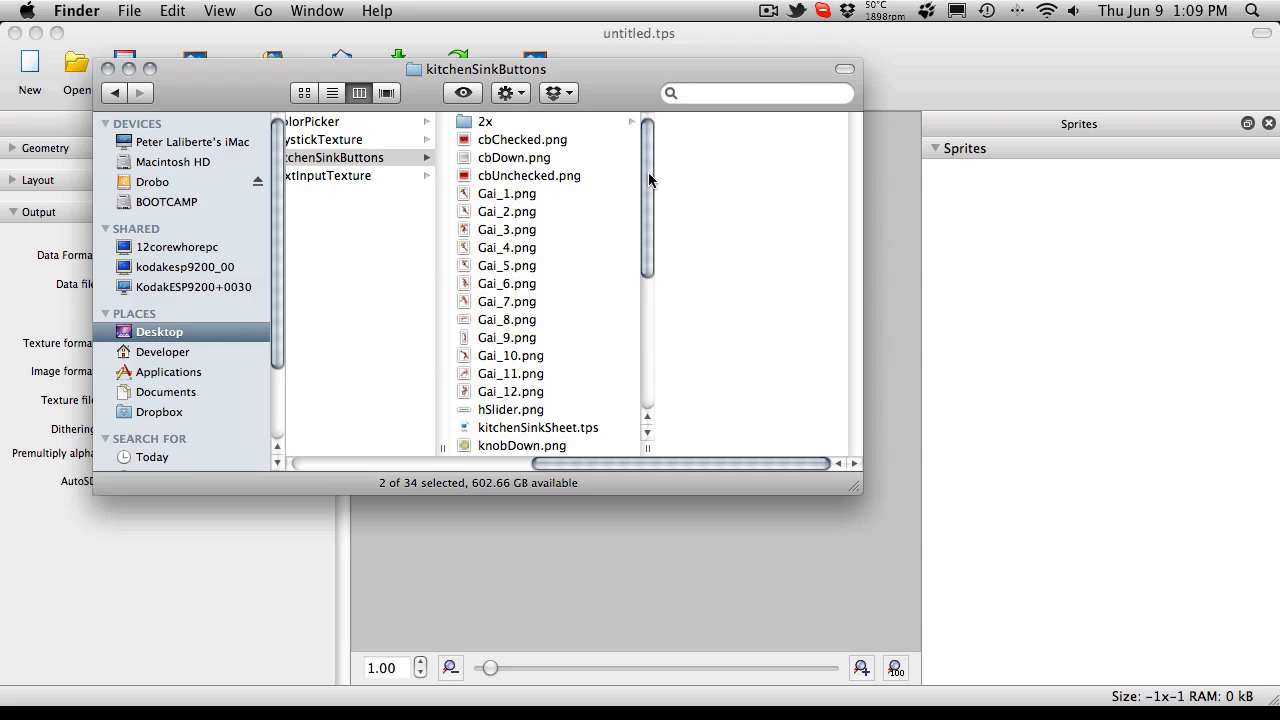
mouse_move(545, 178)
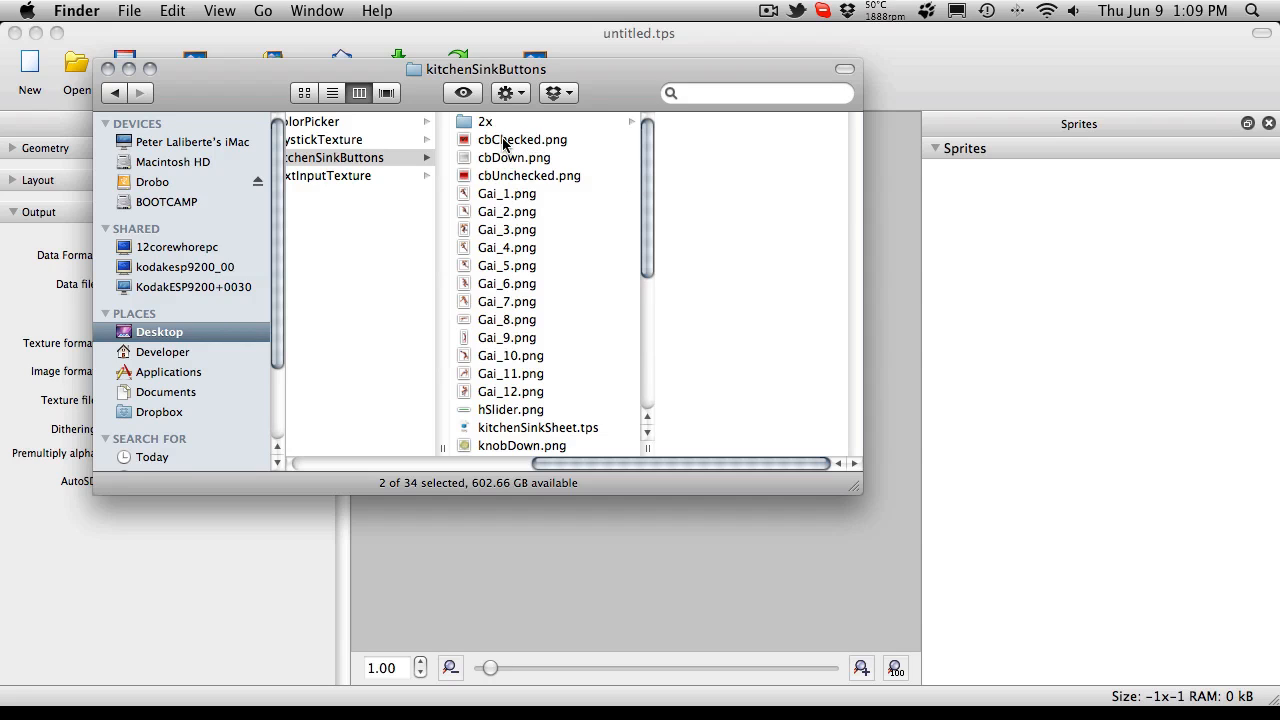
click(514, 157)
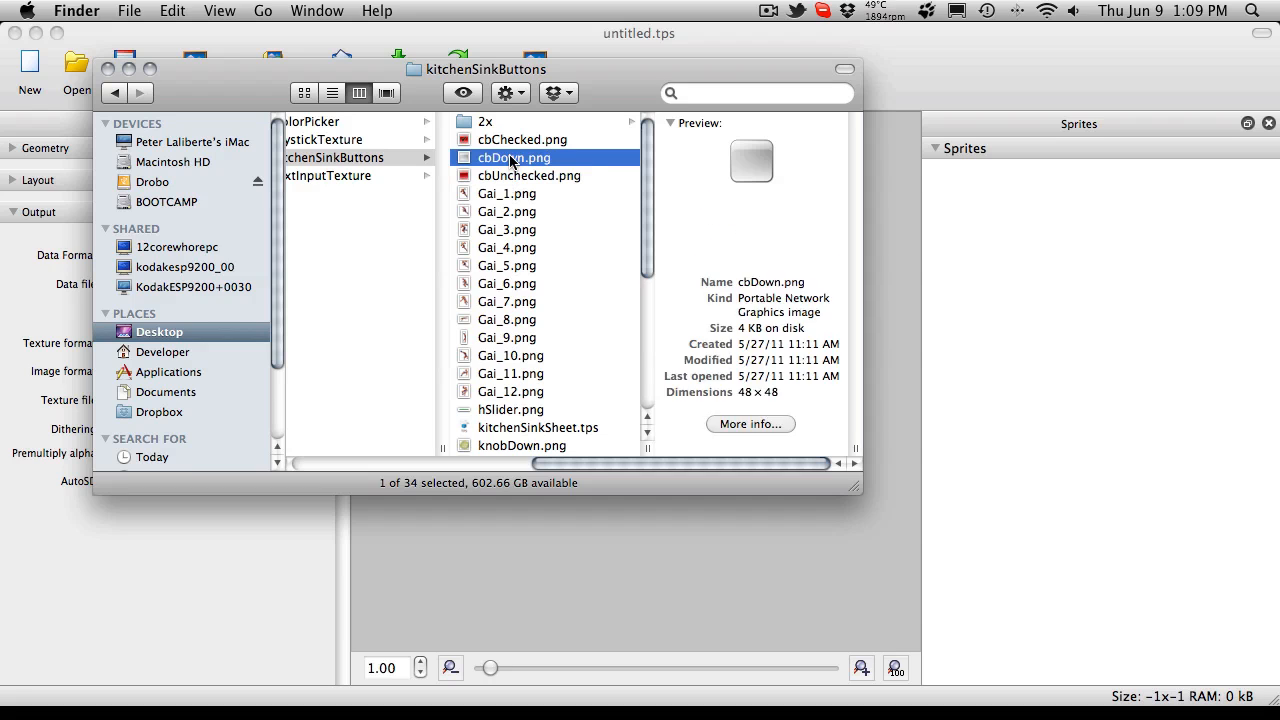
click(529, 175)
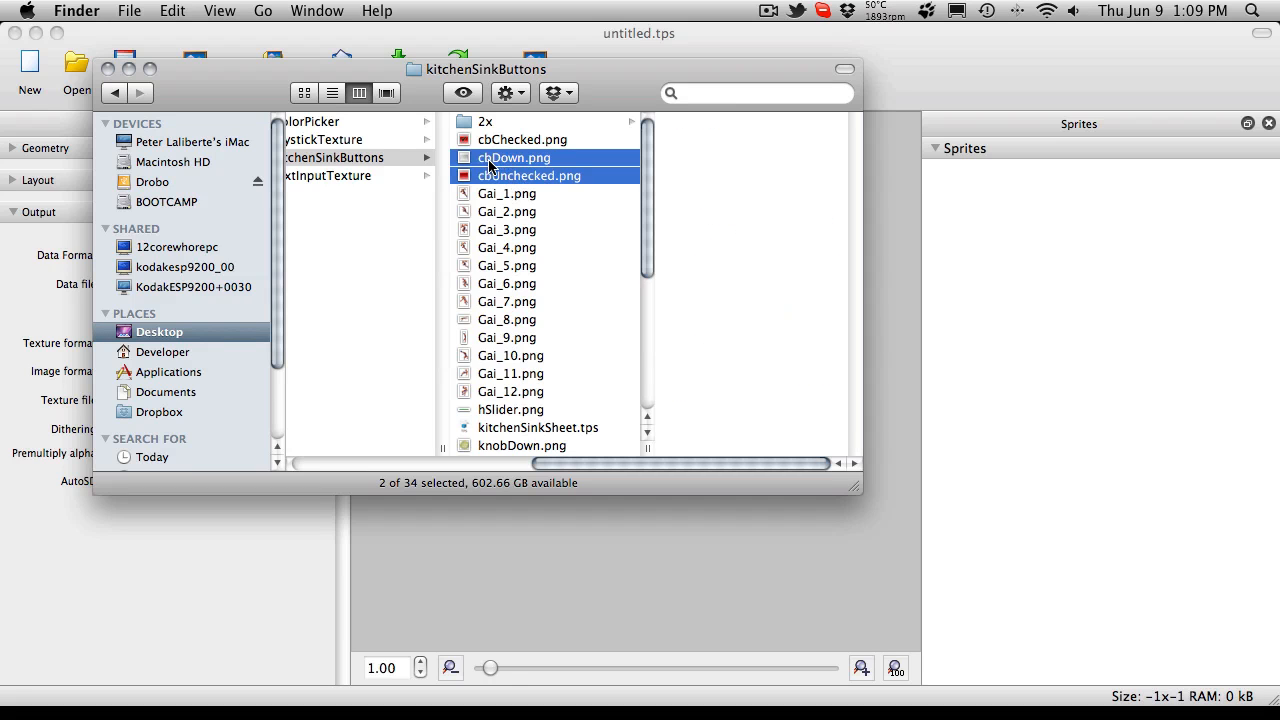
click(513, 157)
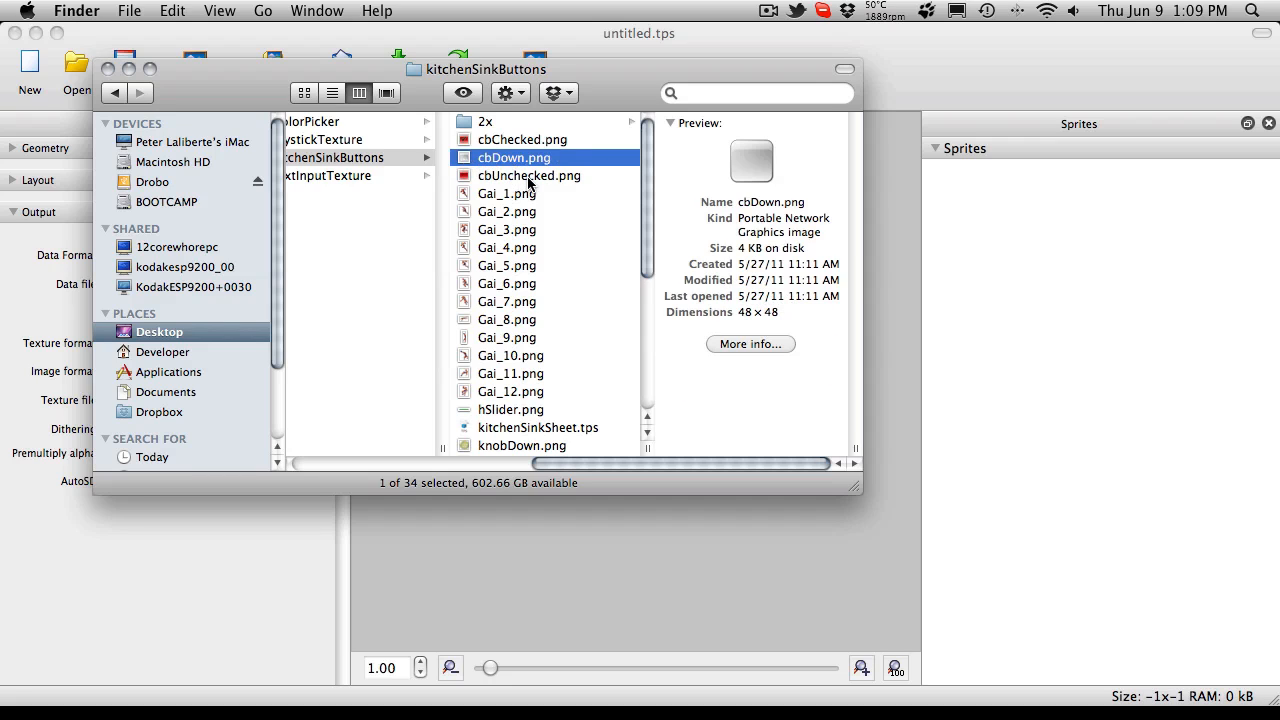
click(529, 175)
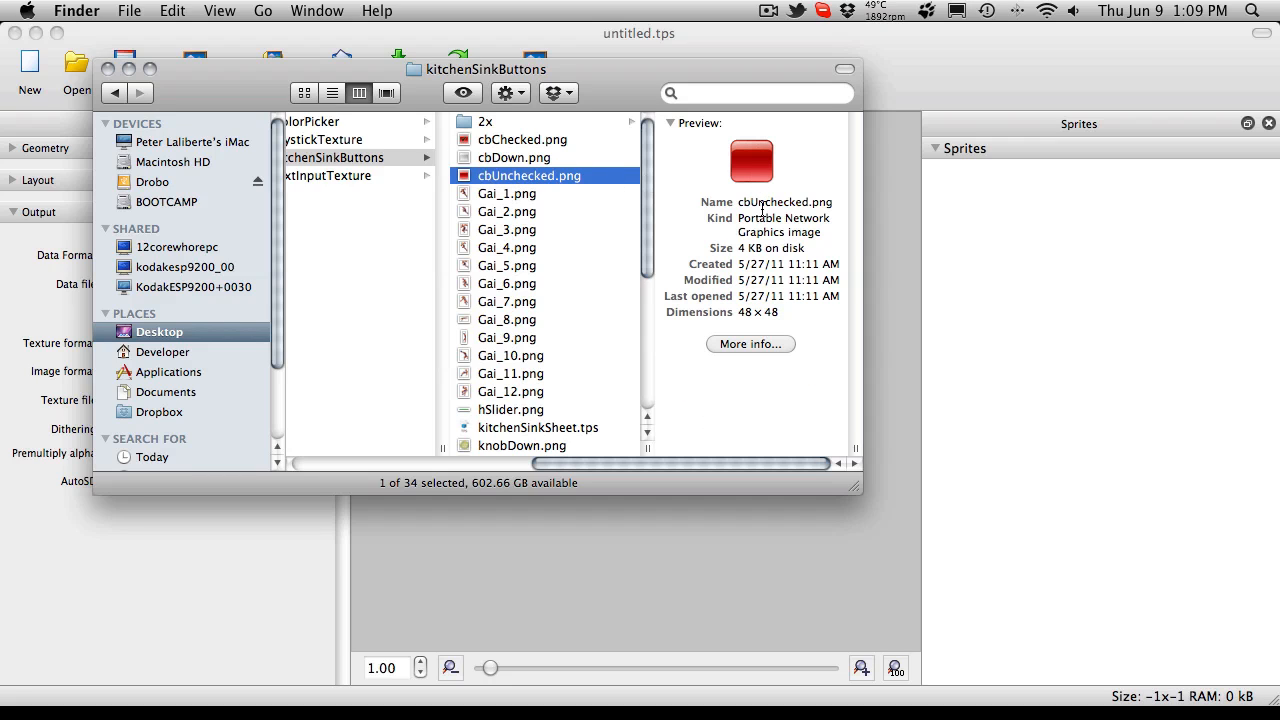
mouse_move(574, 215)
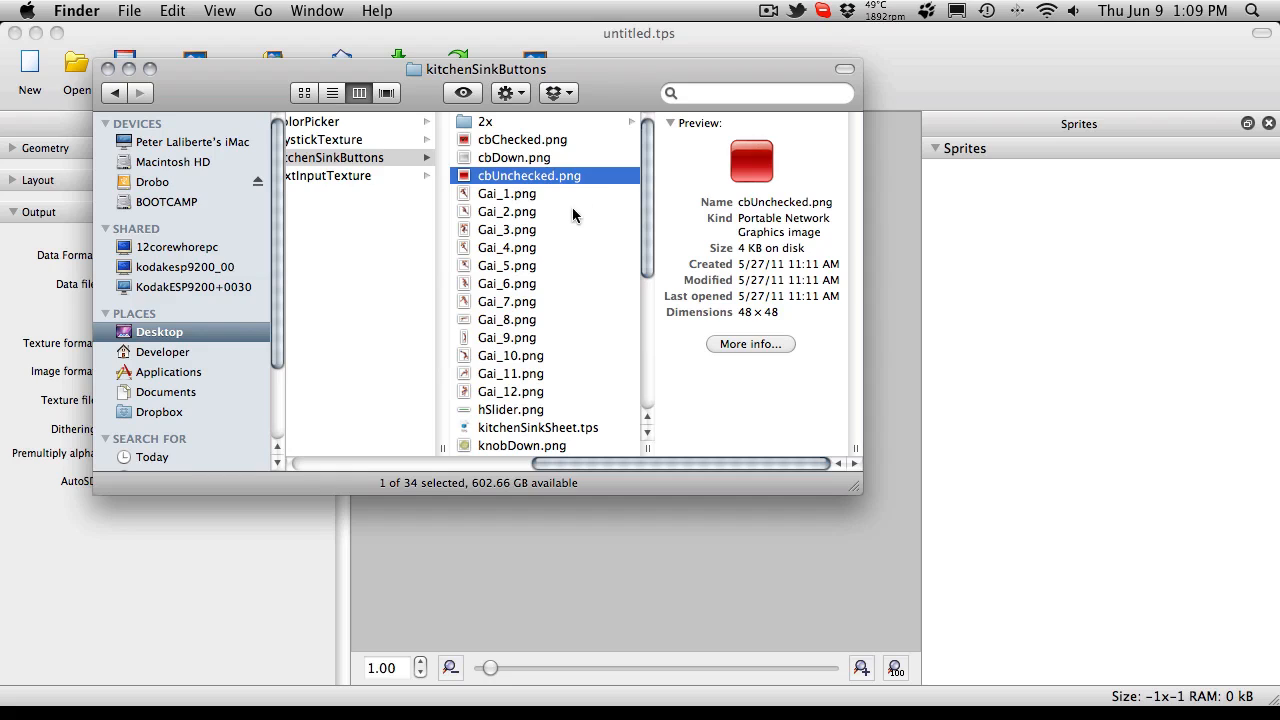
click(514, 157)
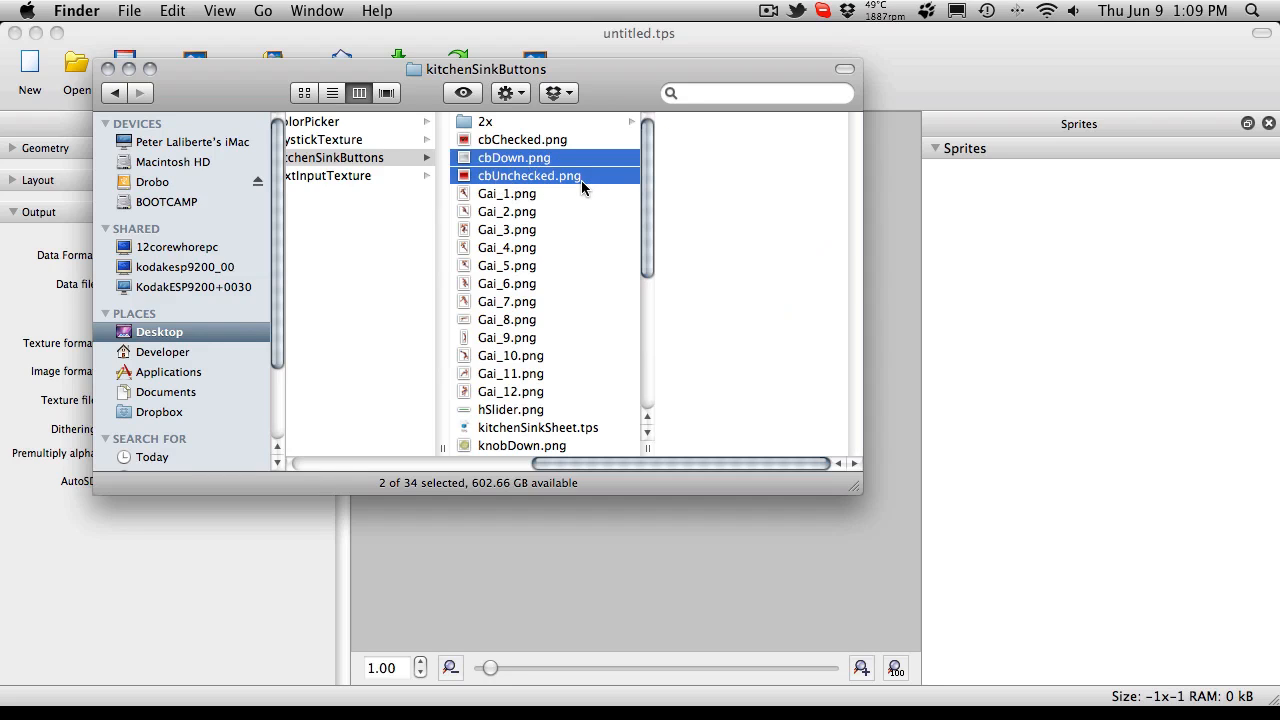
mouse_move(572, 237)
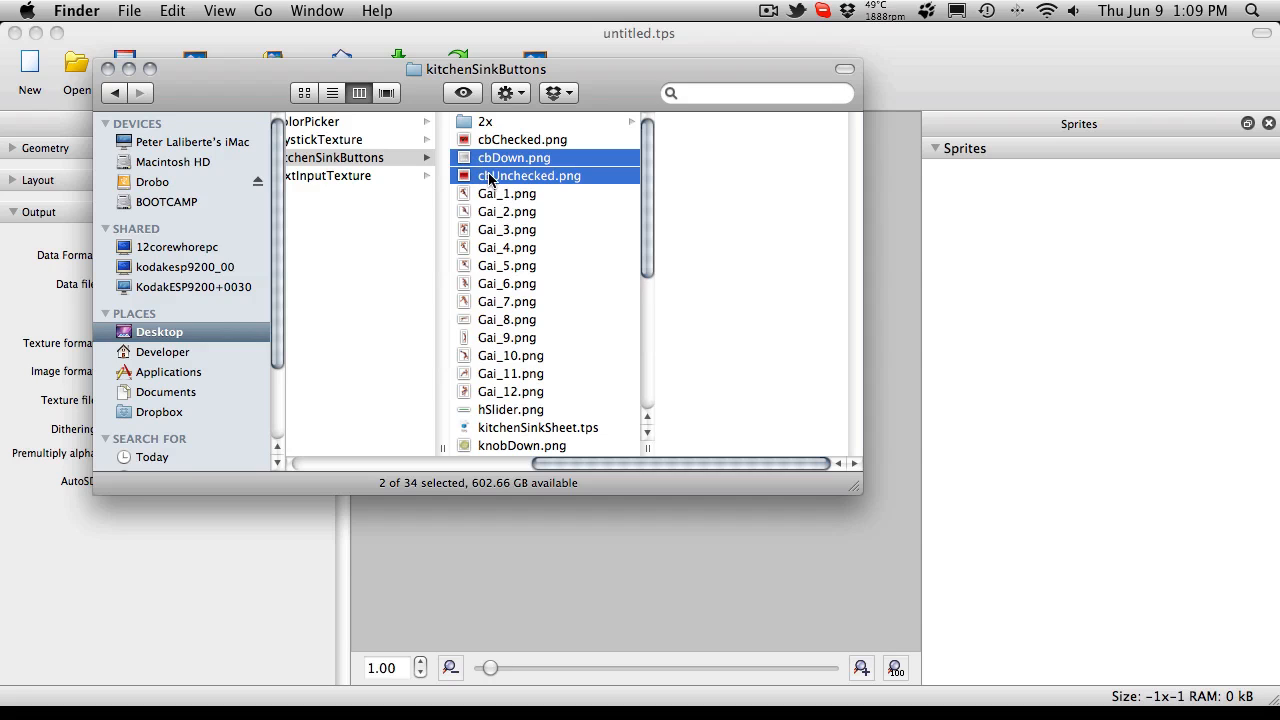
mouse_move(505, 205)
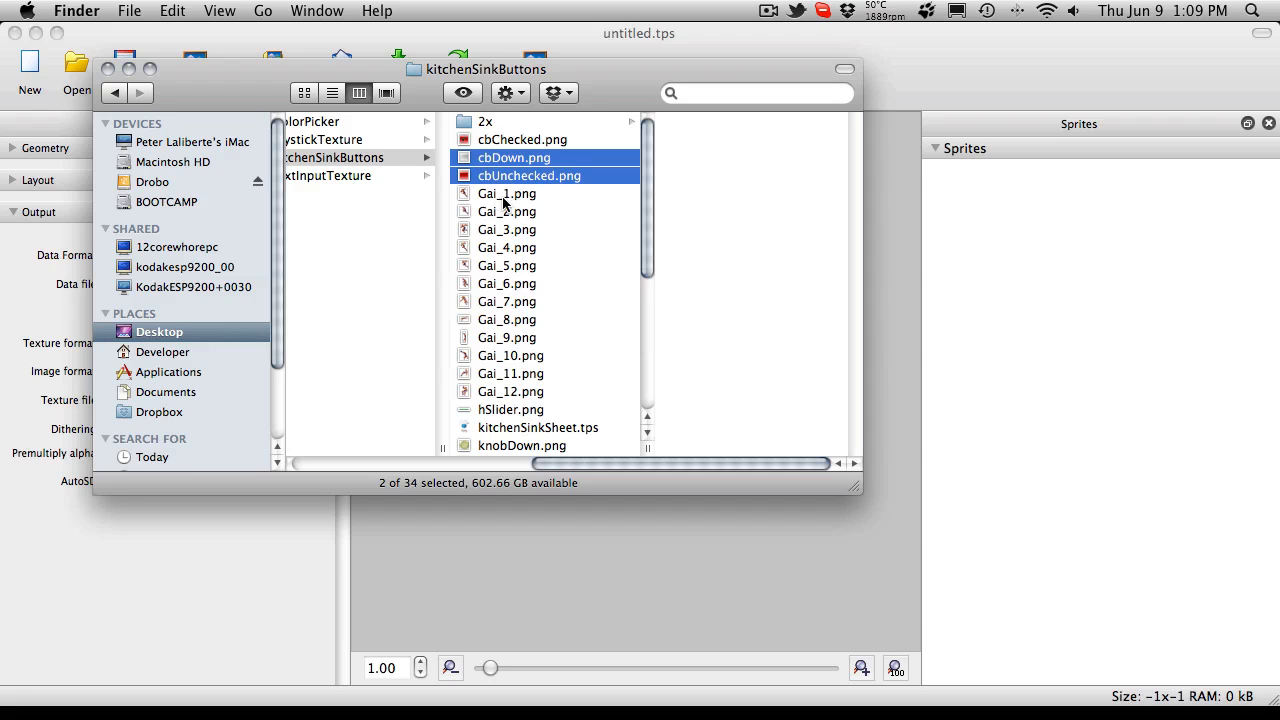
scroll(down, 3)
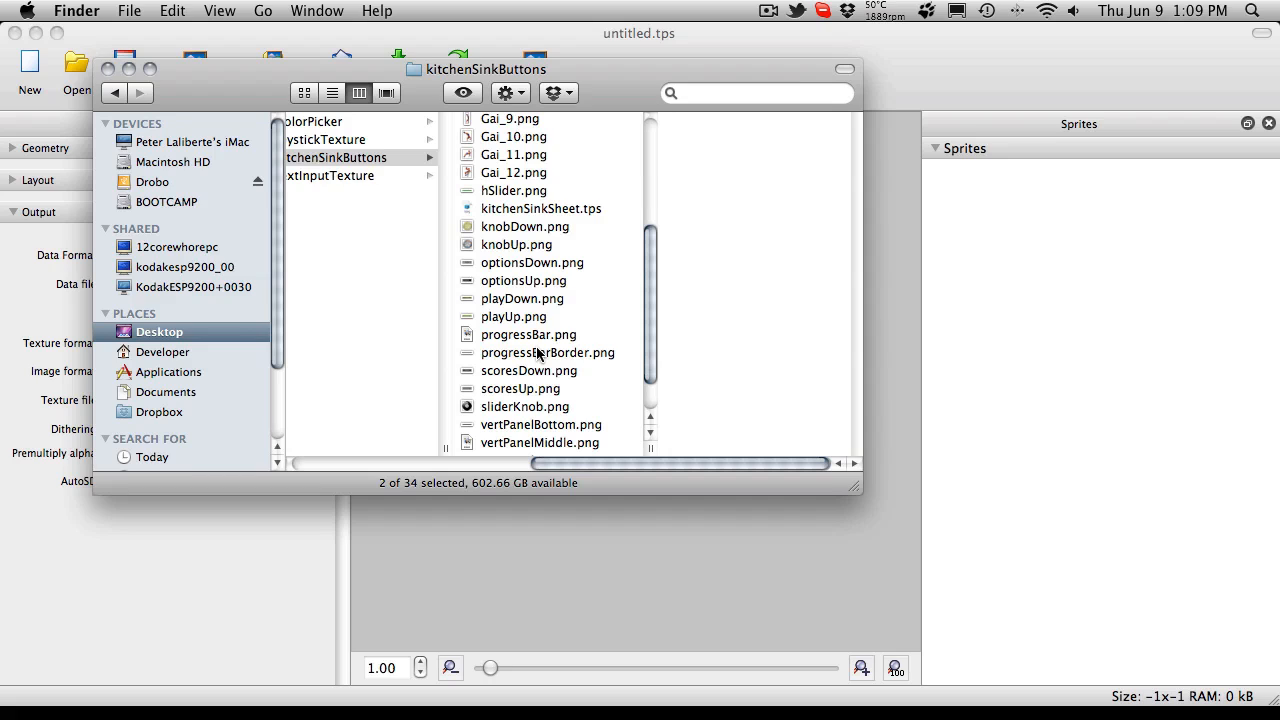
mouse_move(513, 341)
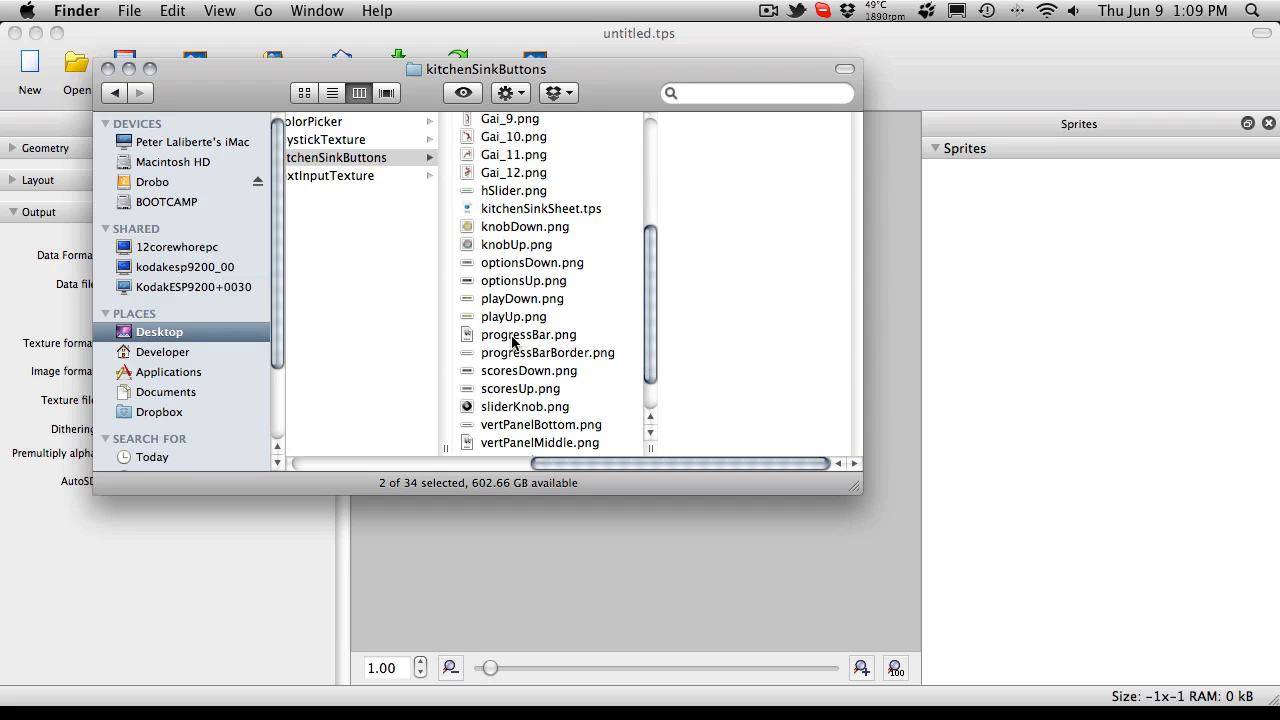
click(528, 334)
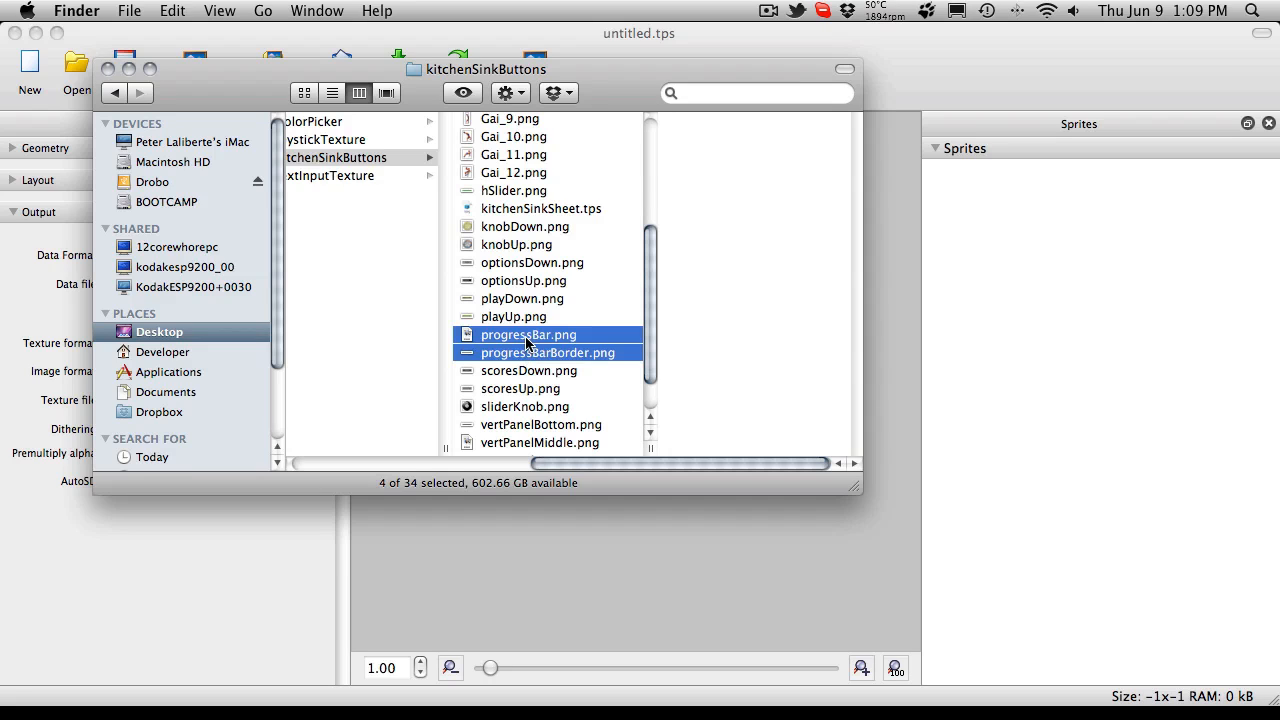
mouse_move(604, 384)
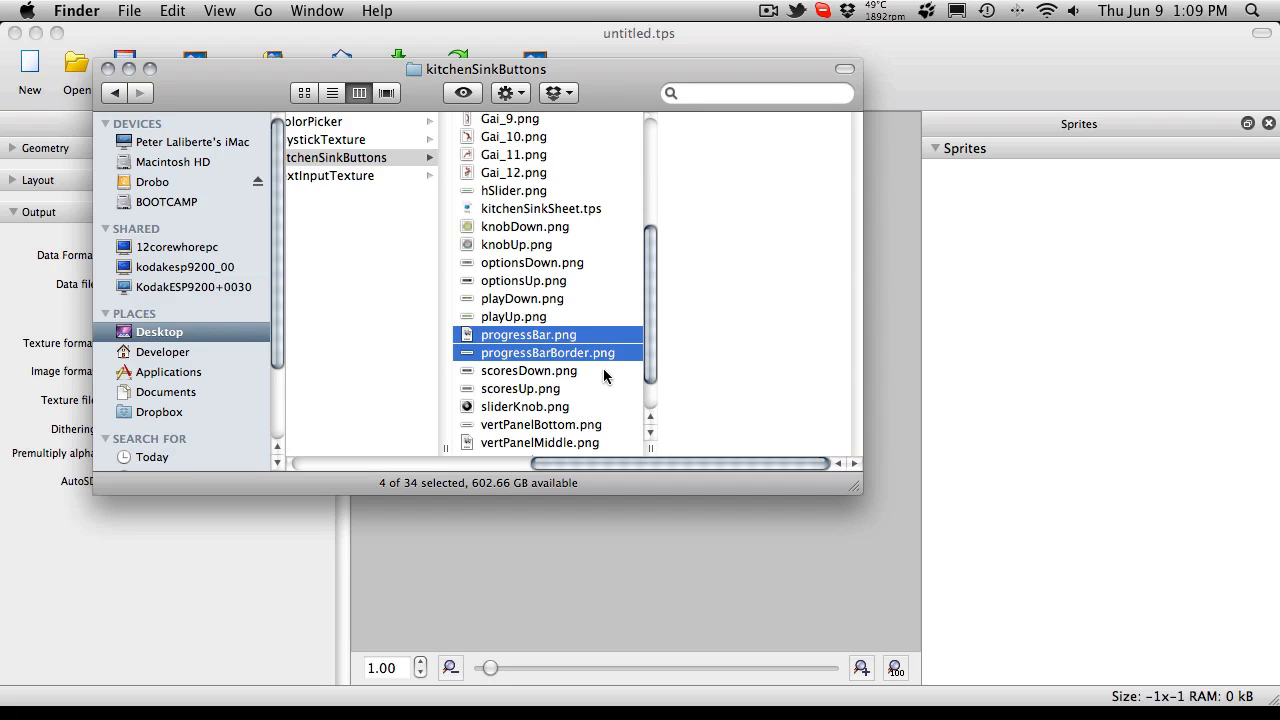
mouse_move(555, 353)
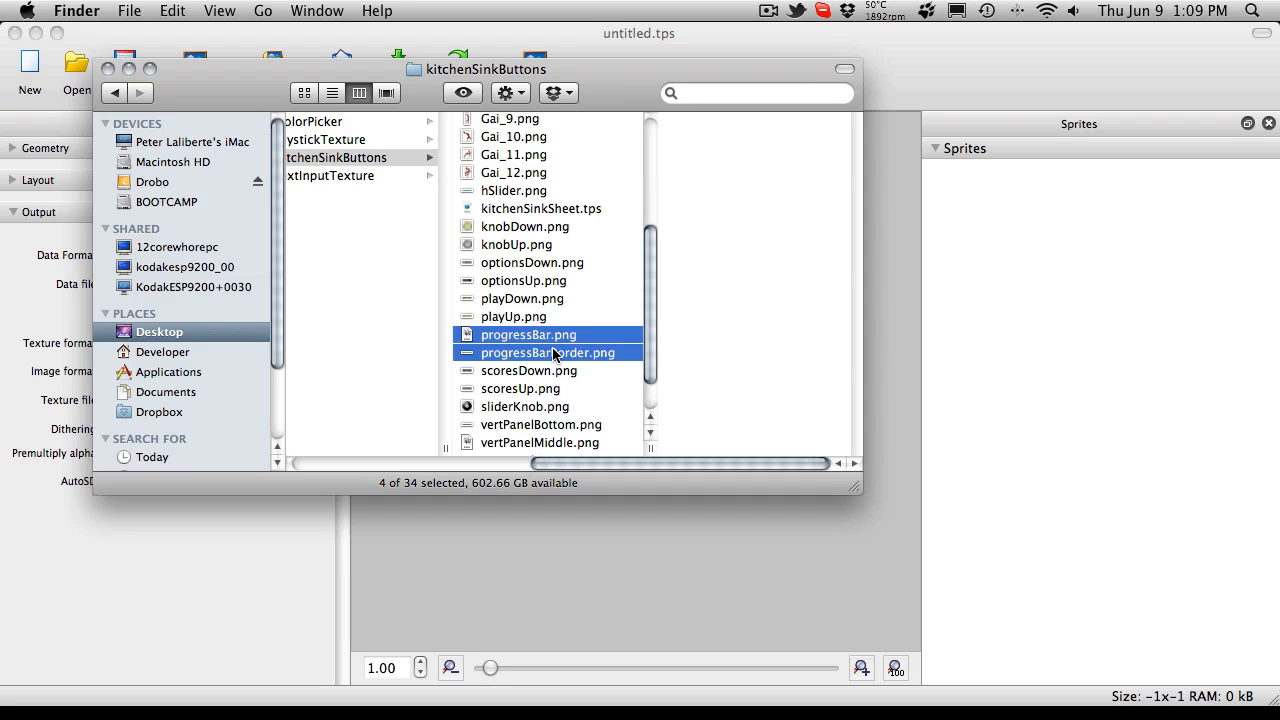
drag(548, 343, 1125, 320)
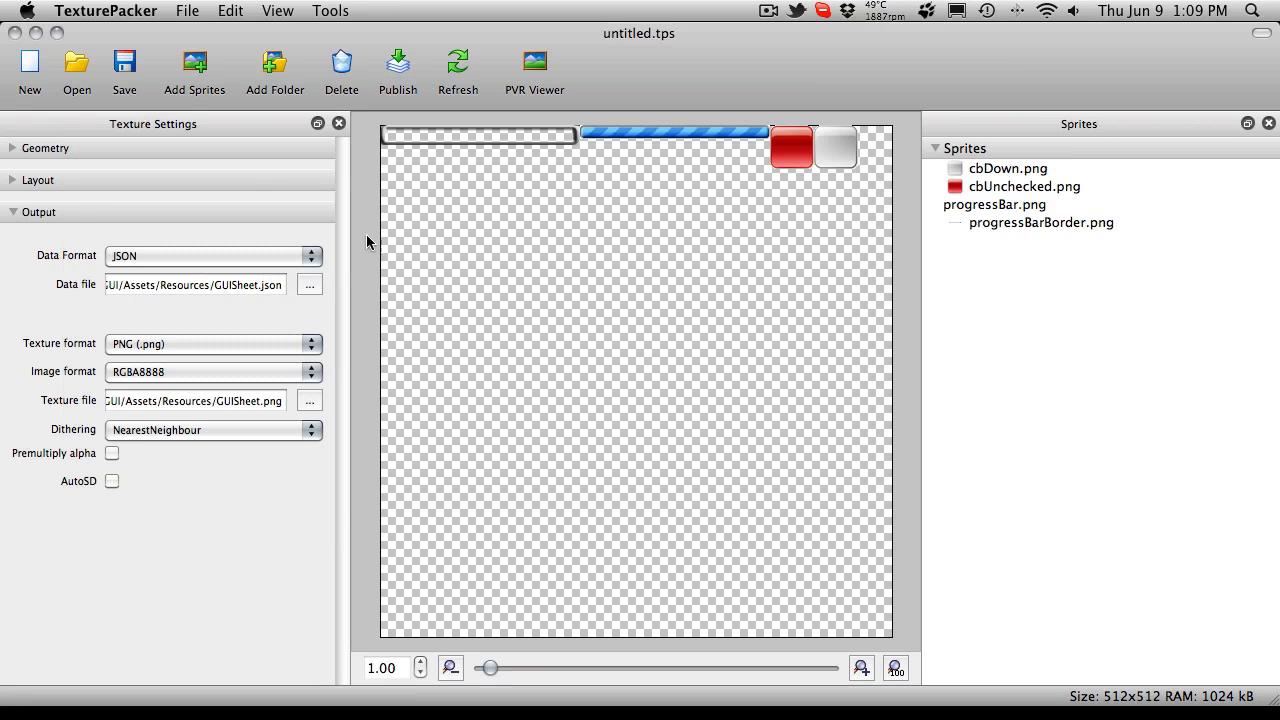
mouse_move(99, 312)
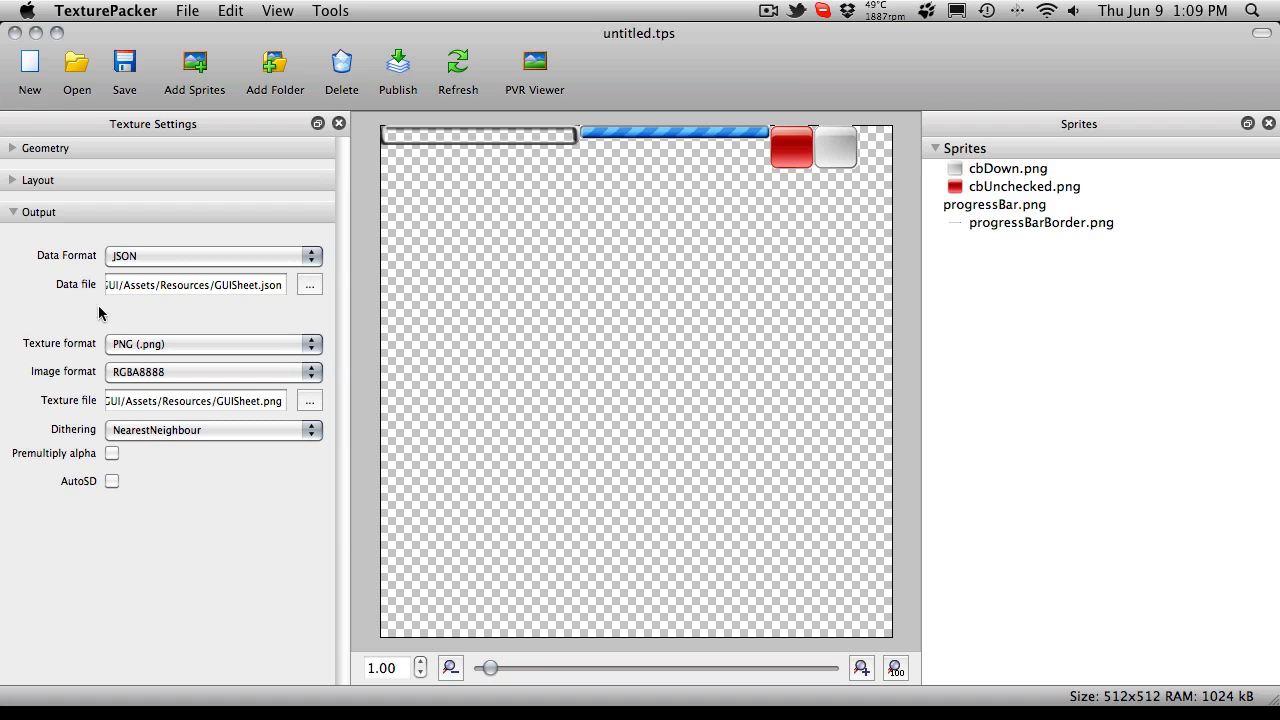
- Trial border padding 1 and shape padding values, then return both paddings to 0
click(38, 180)
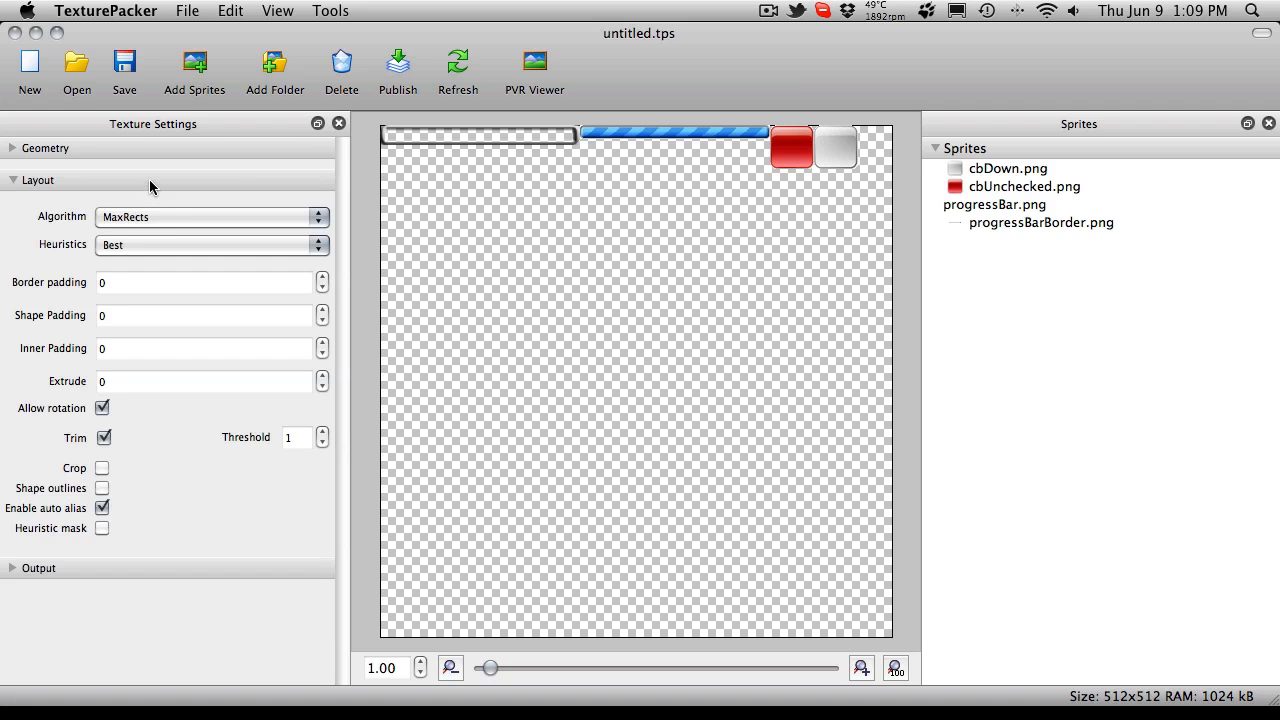
click(205, 282)
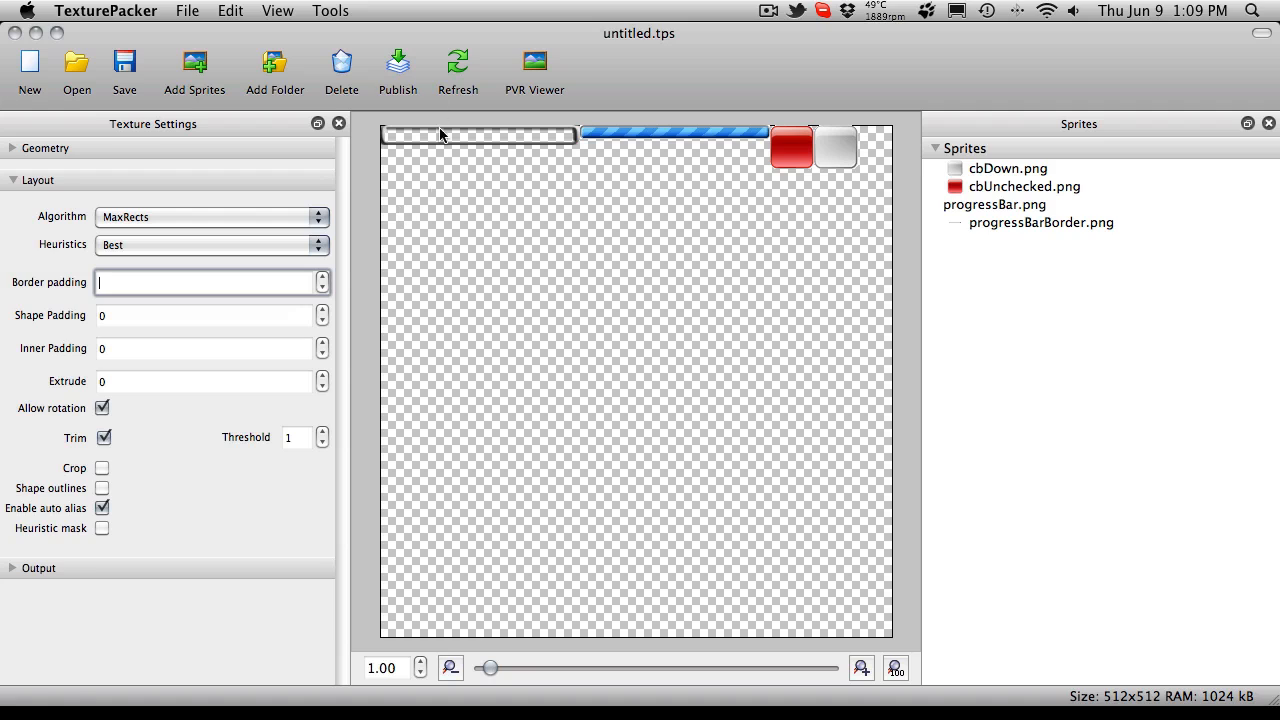
text(1)
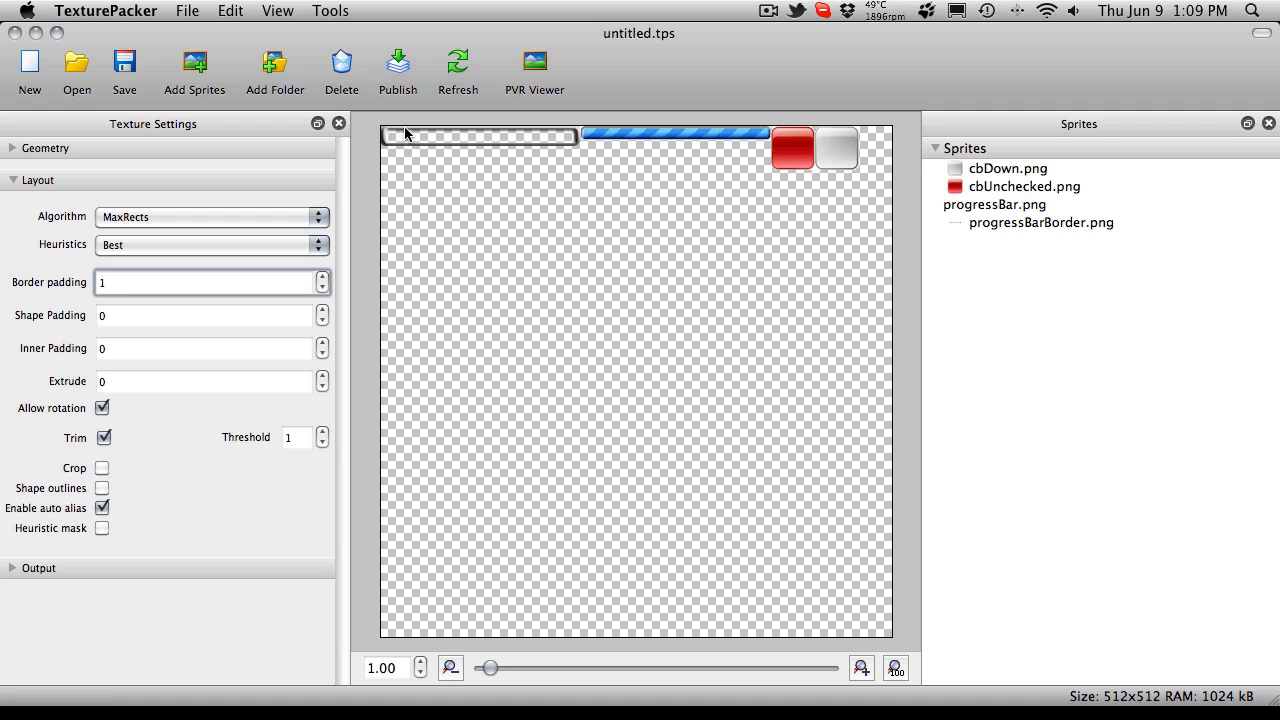
click(210, 315)
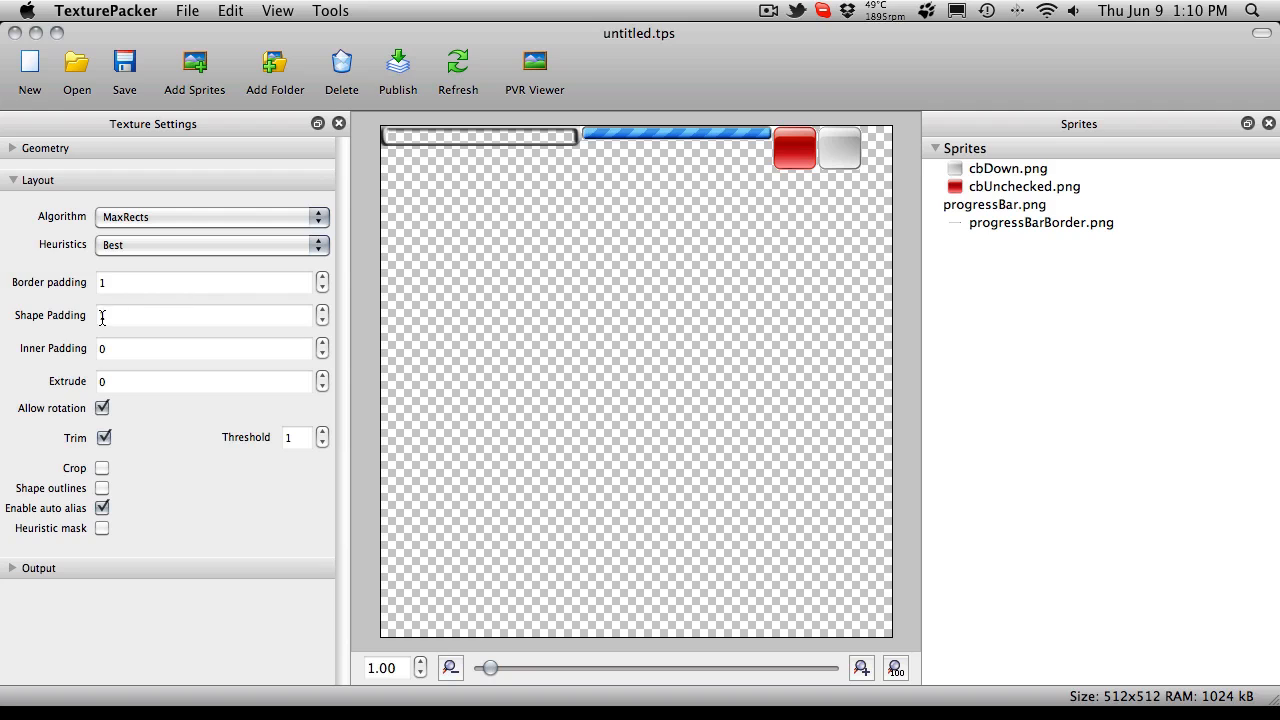
click(322, 311)
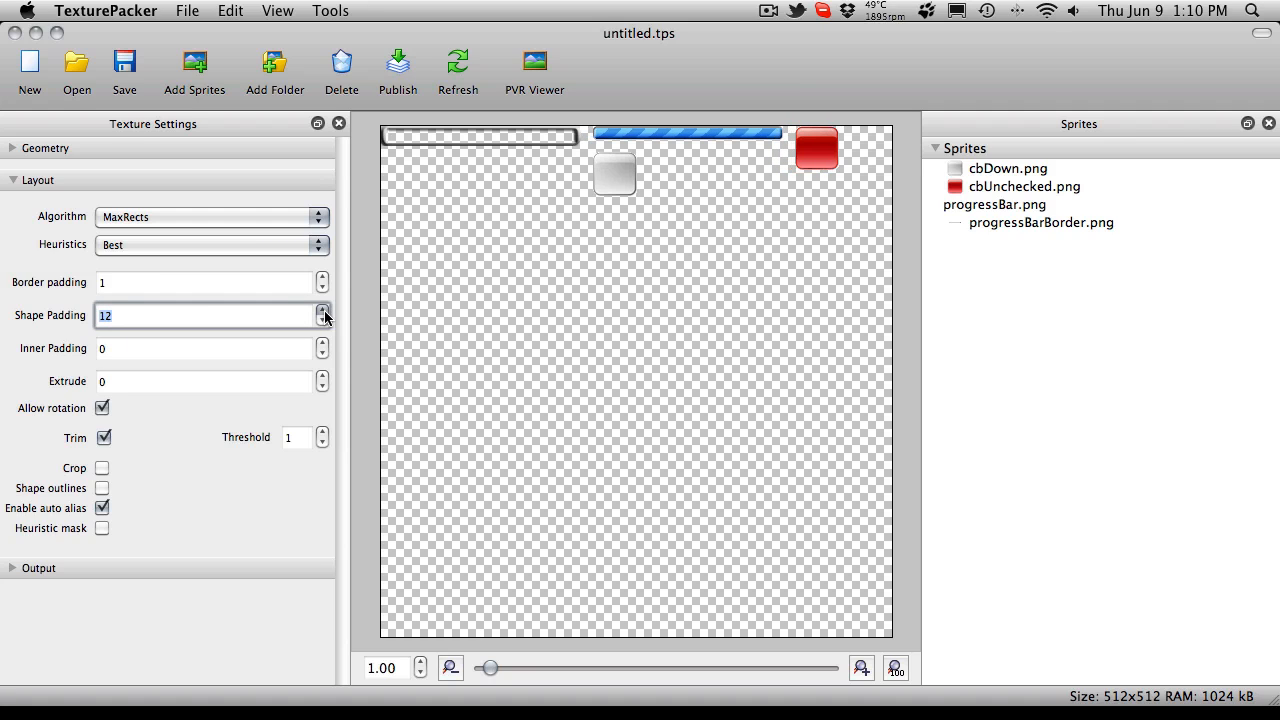
click(322, 310)
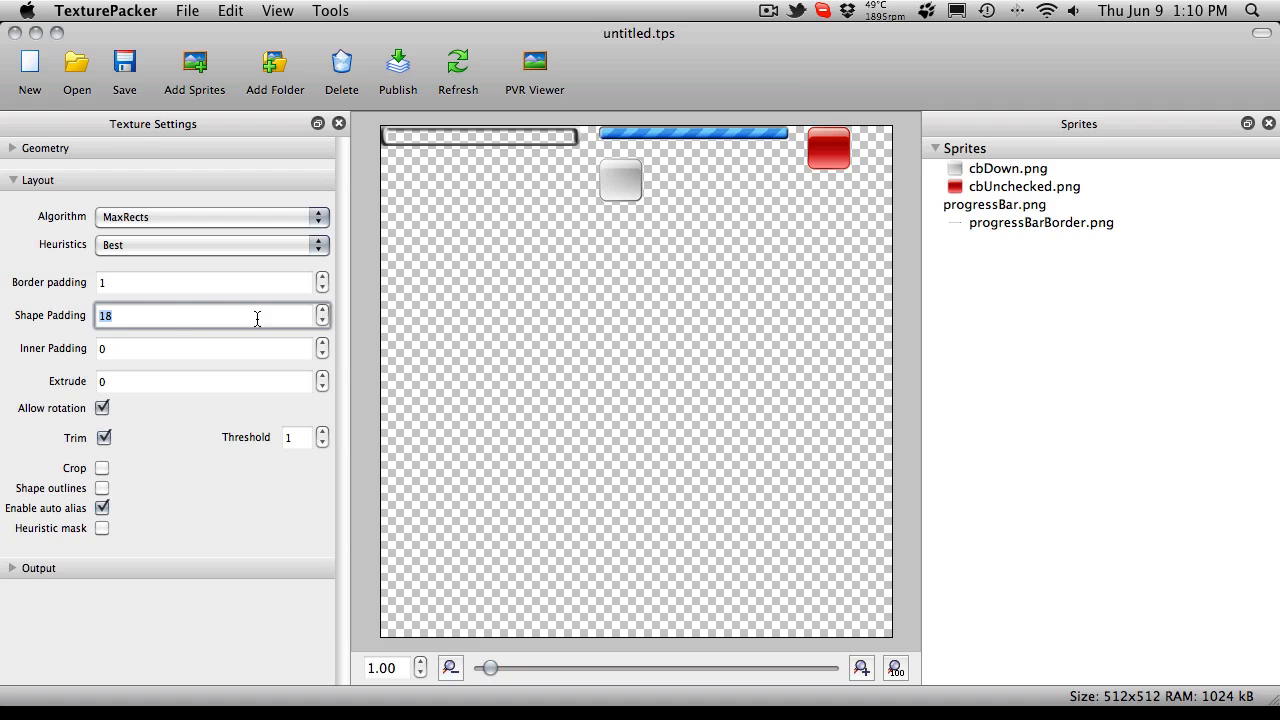
text(0)
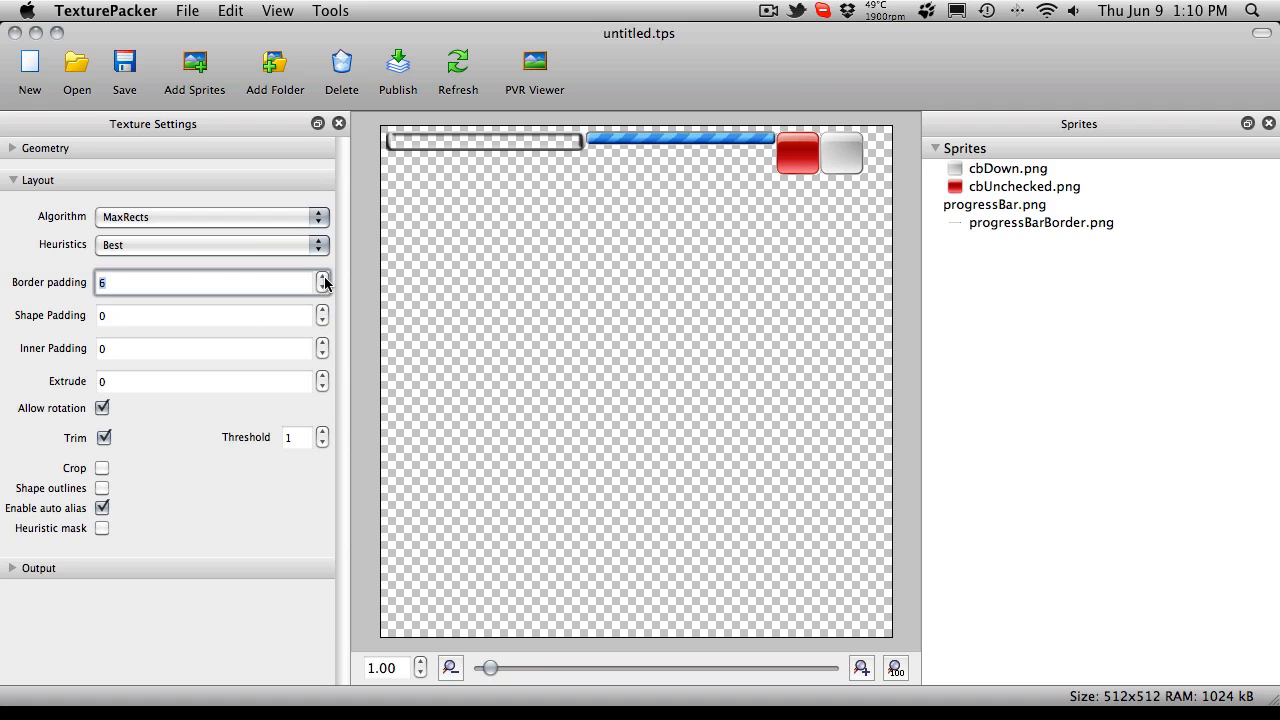
click(322, 277)
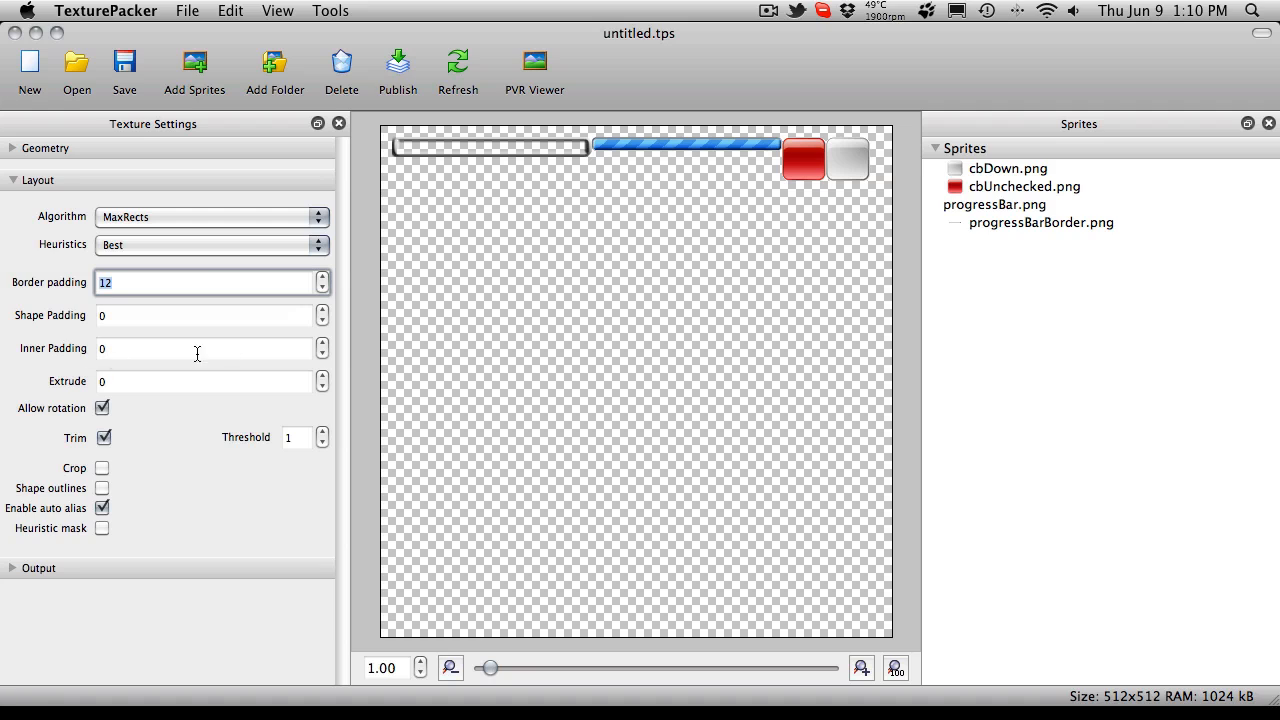
mouse_move(127, 282)
text(0)
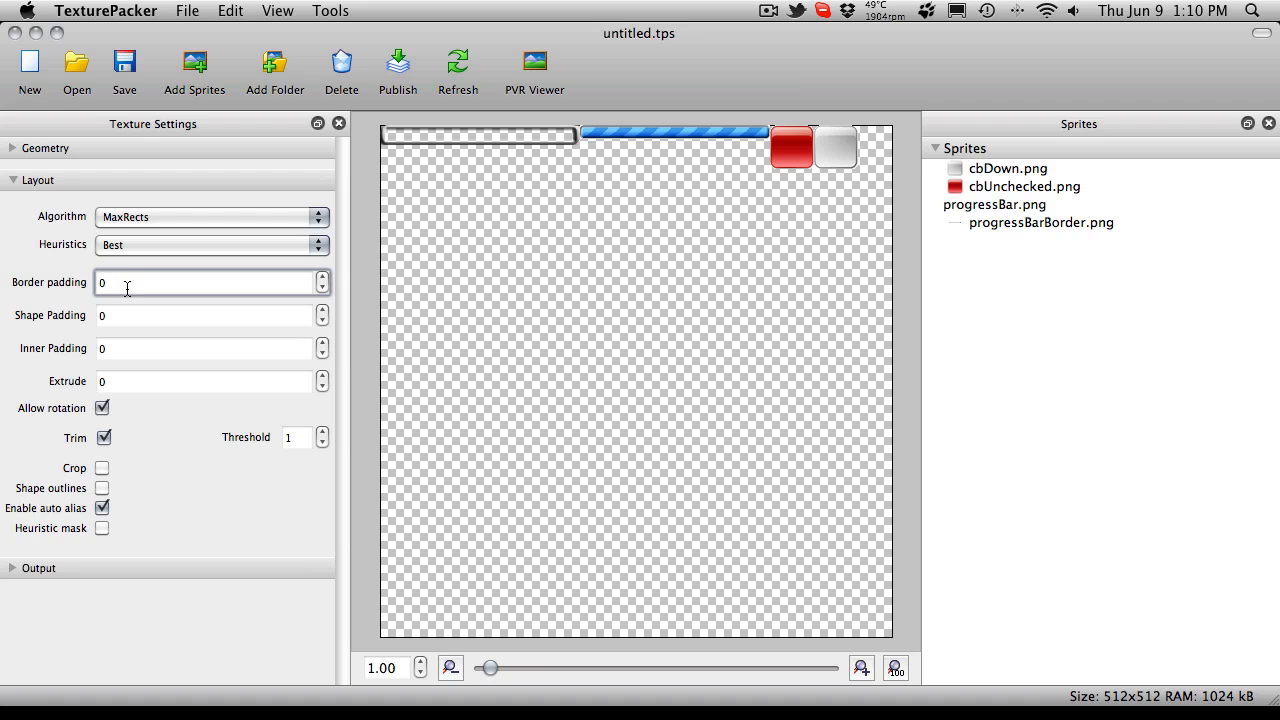
click(200, 315)
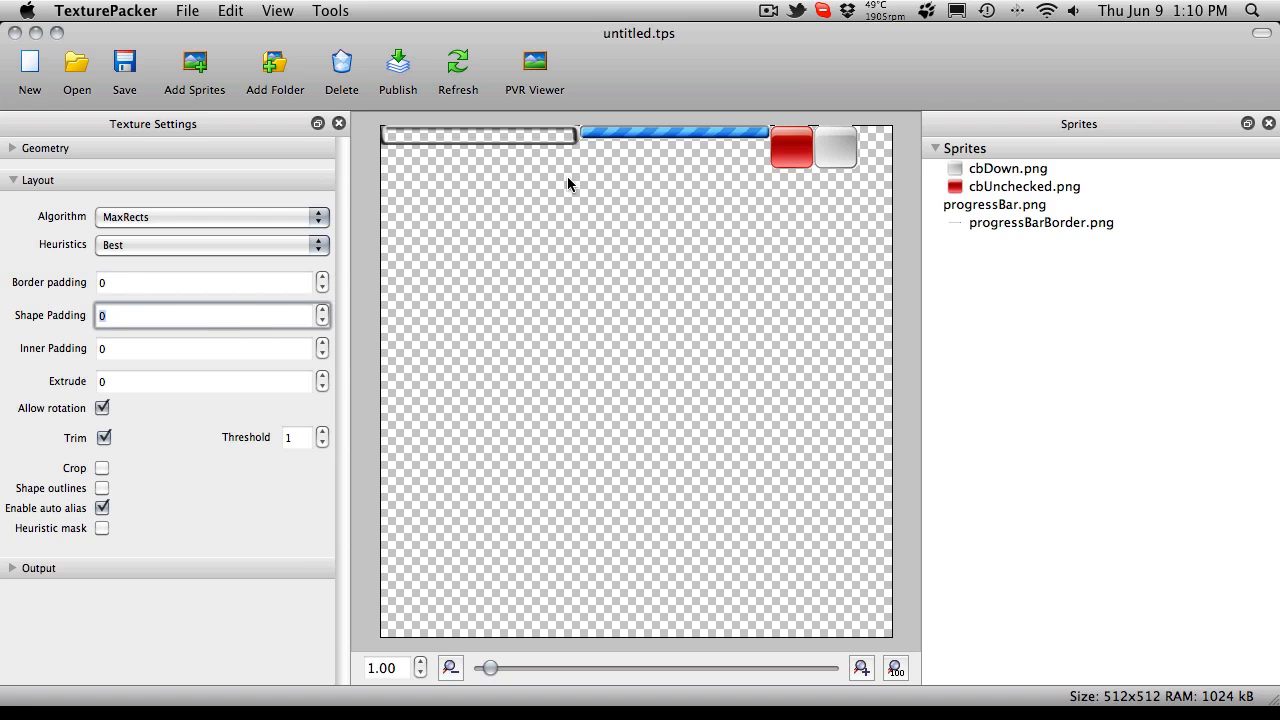
click(38, 180)
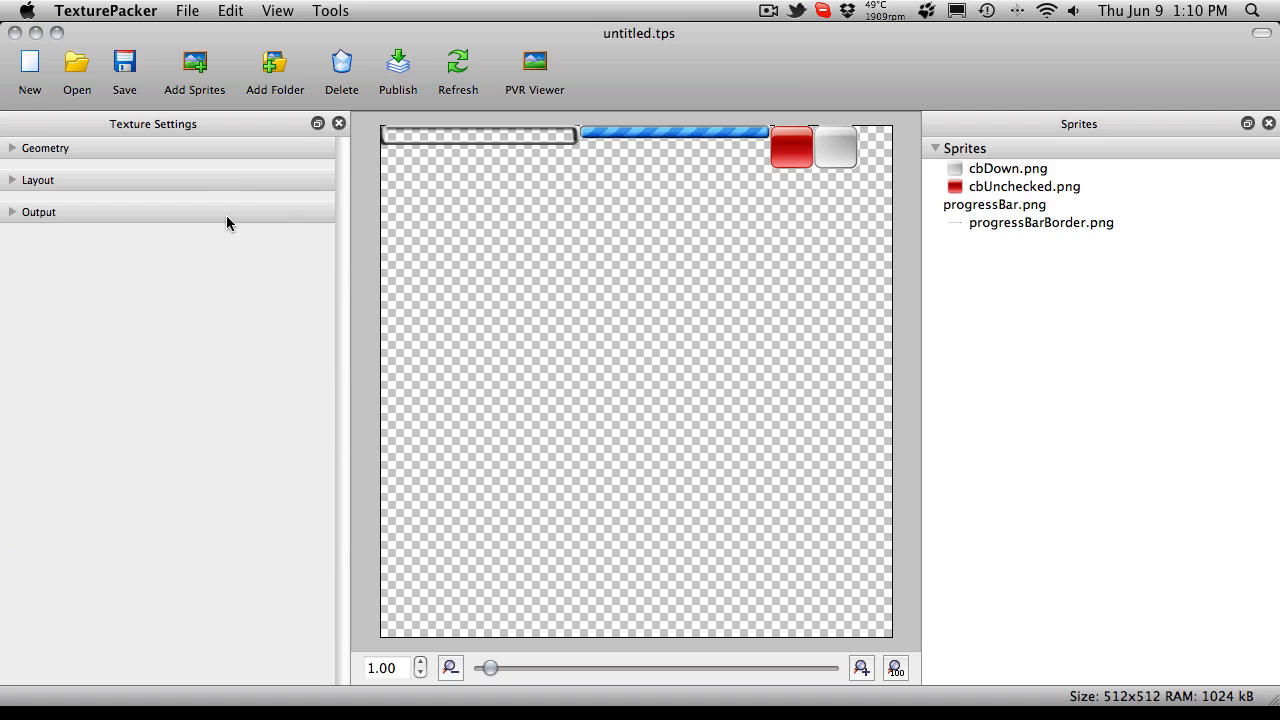
- Check the GUISheet JSON and PNG output paths and publish the sheet
click(39, 212)
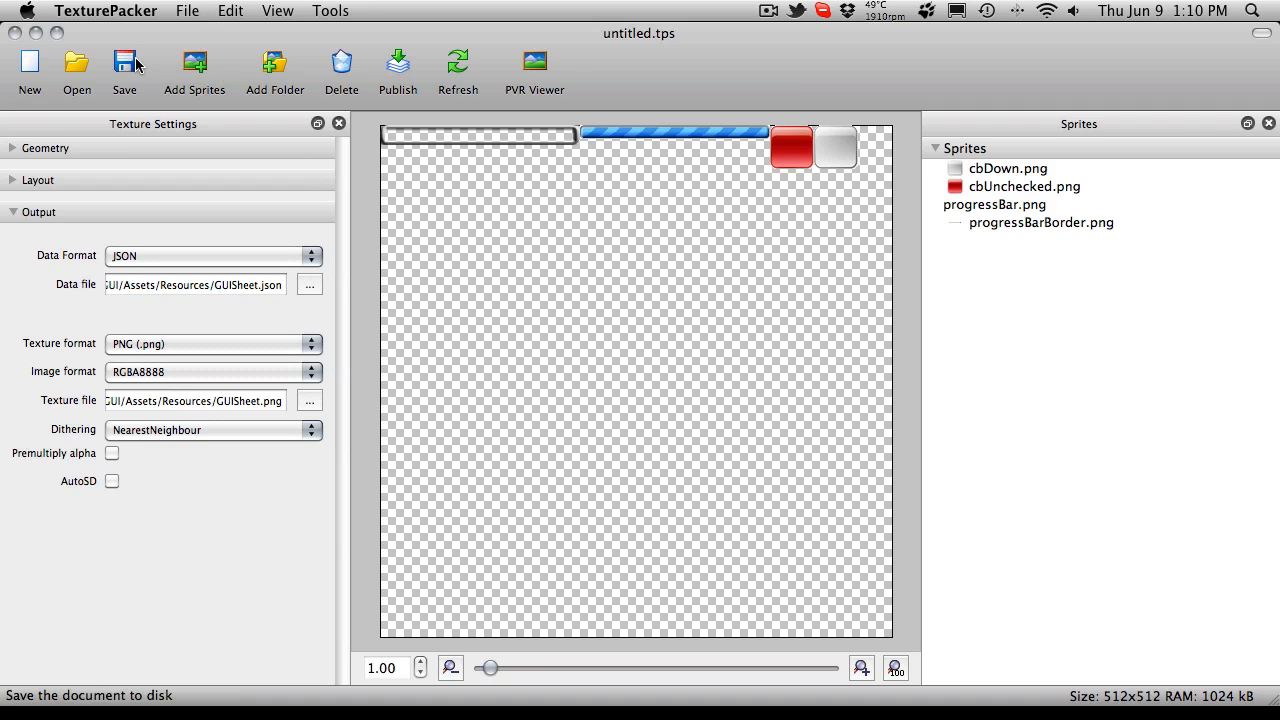
click(229, 11)
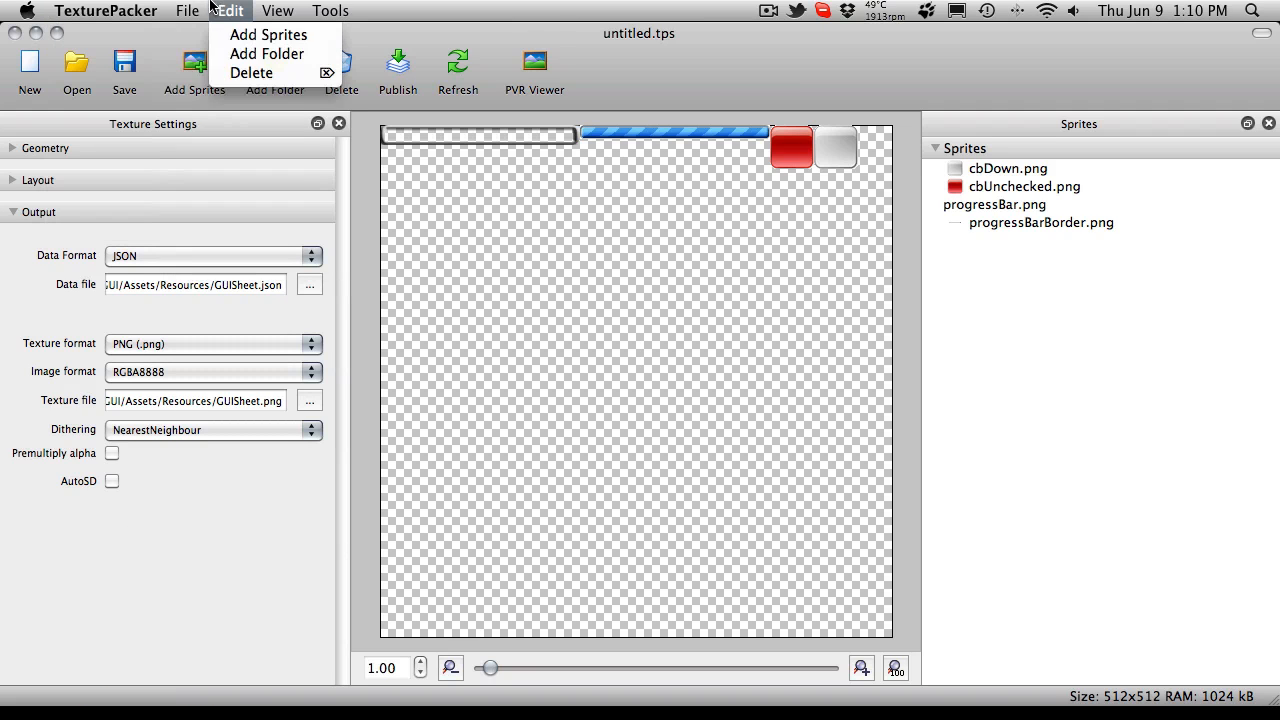
click(187, 10)
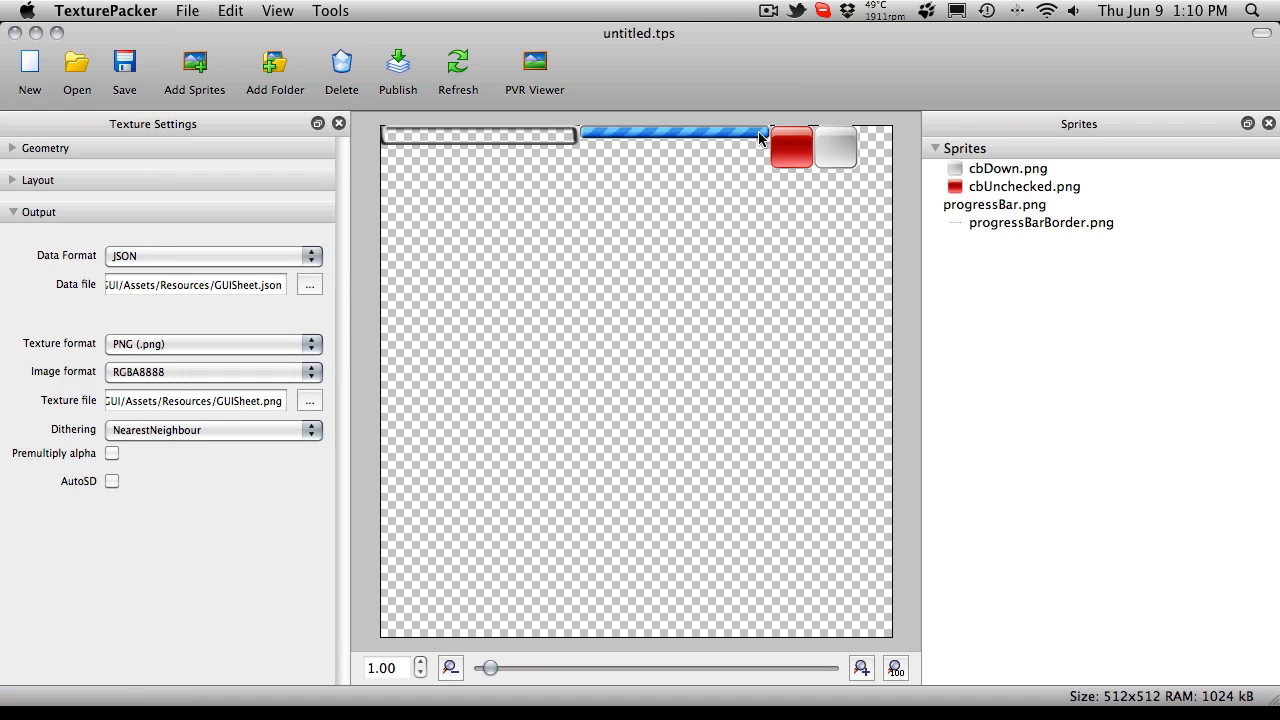
click(187, 11)
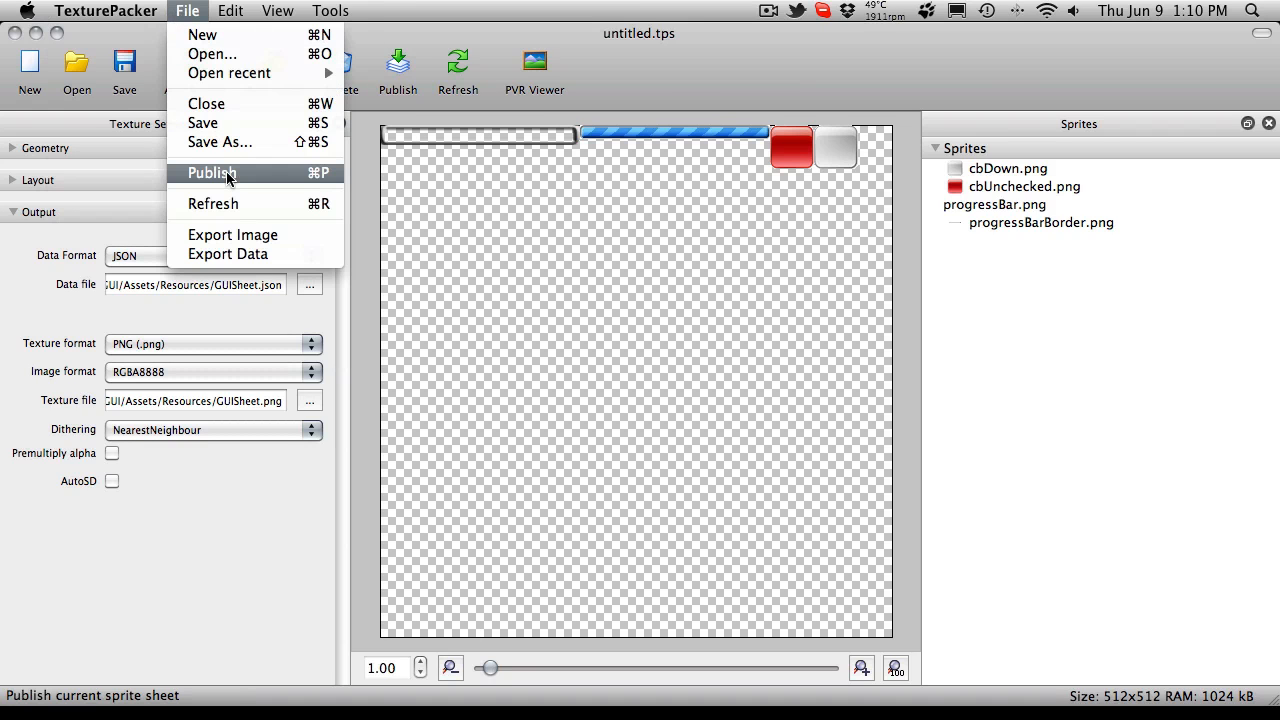
mouse_move(293, 178)
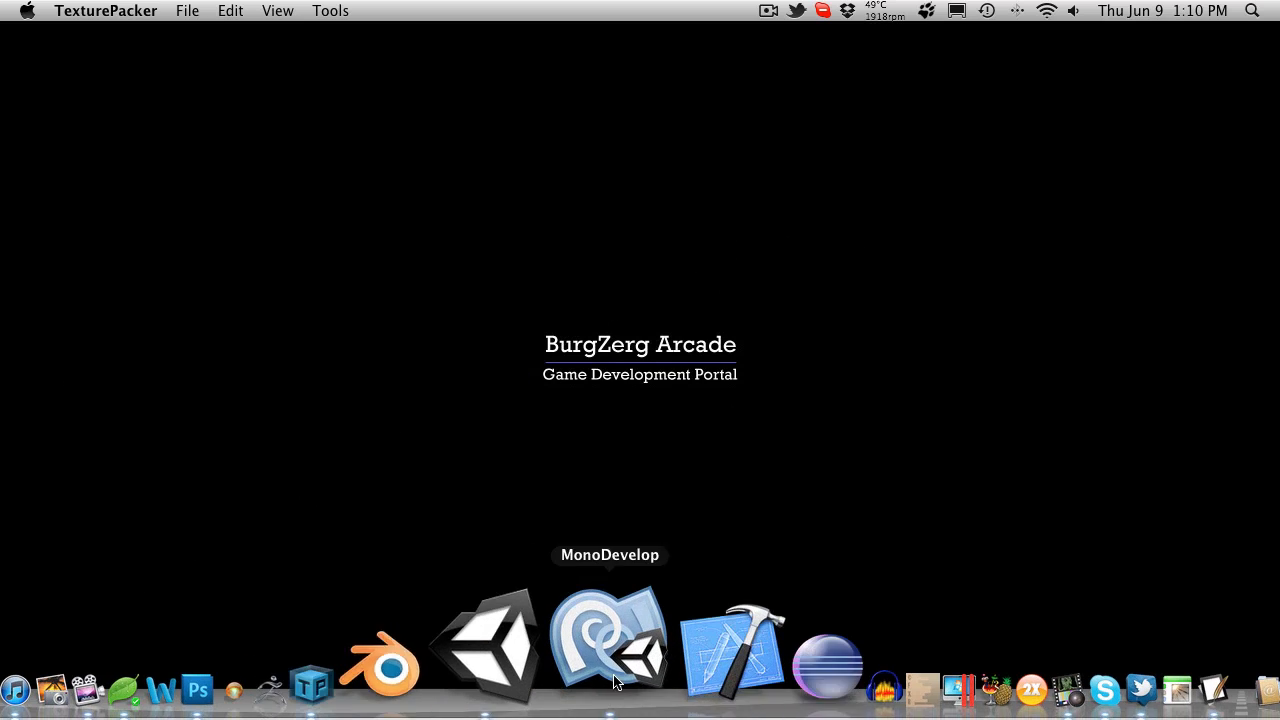
- In Unity, select the imported GUISheet asset and bring up the Resources folder's context menu
click(485, 645)
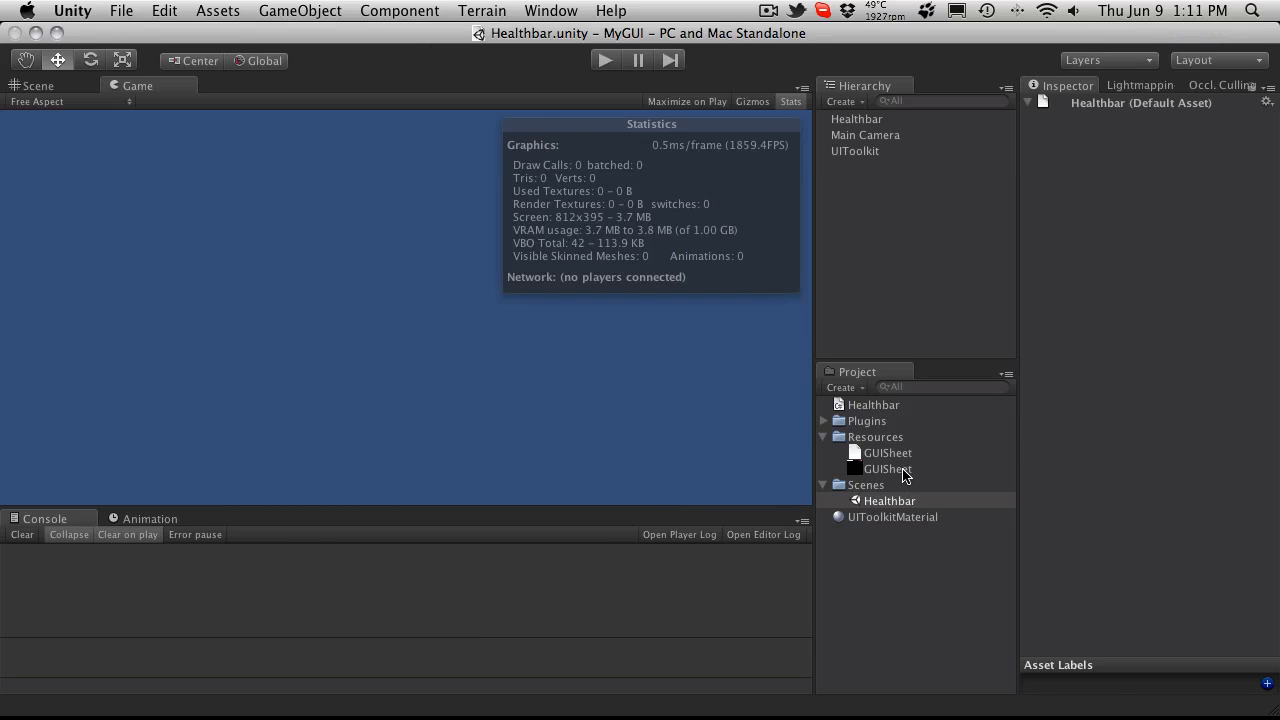
click(885, 452)
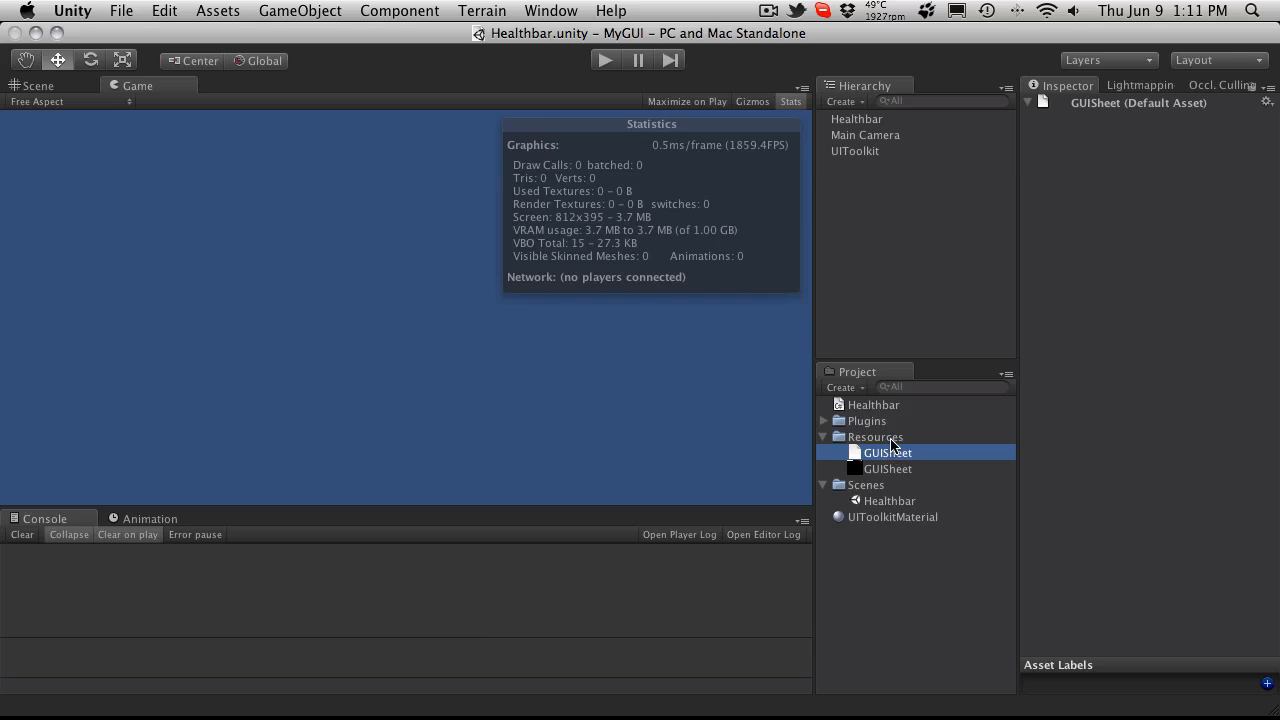
right_click(872, 437)
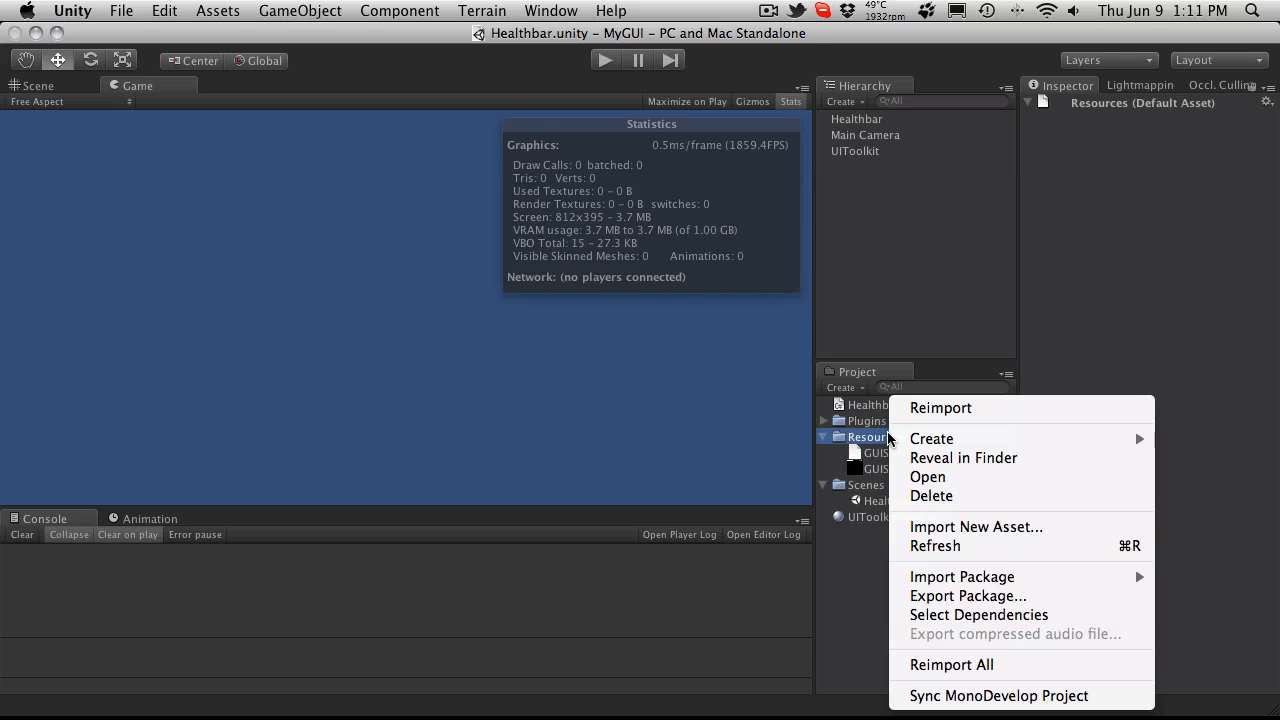
mouse_move(1018, 525)
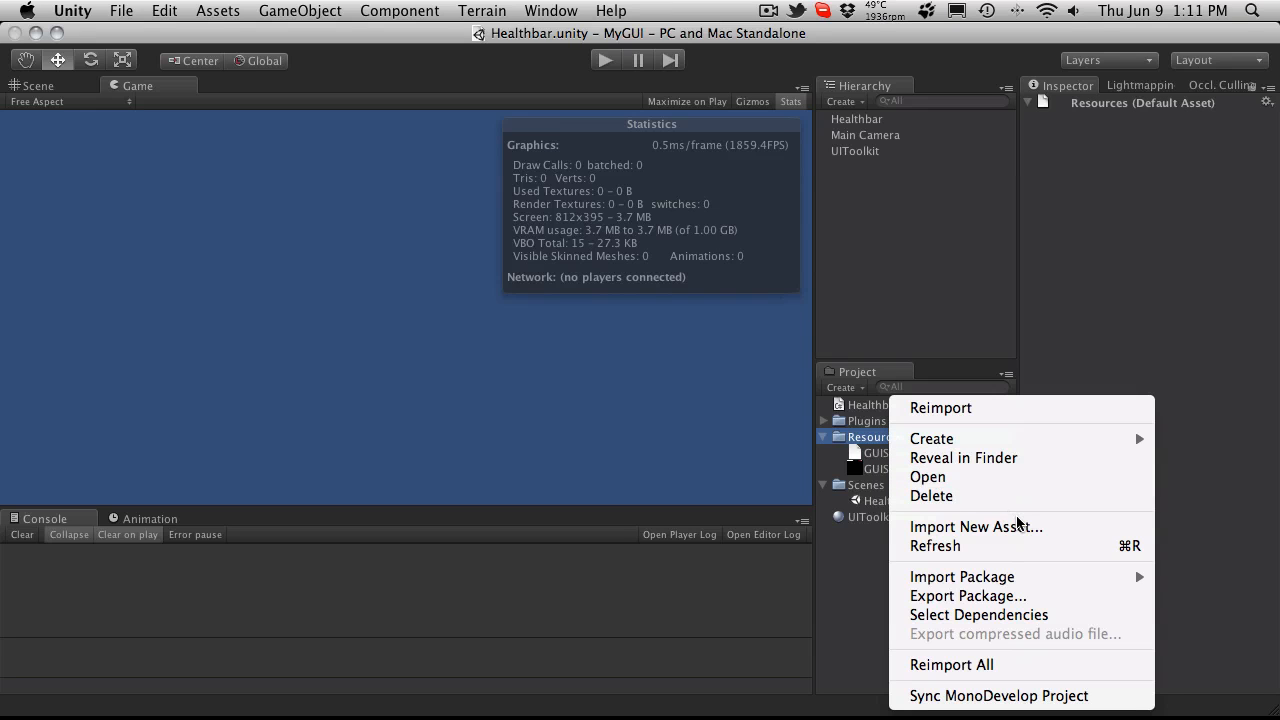
mouse_move(1031, 458)
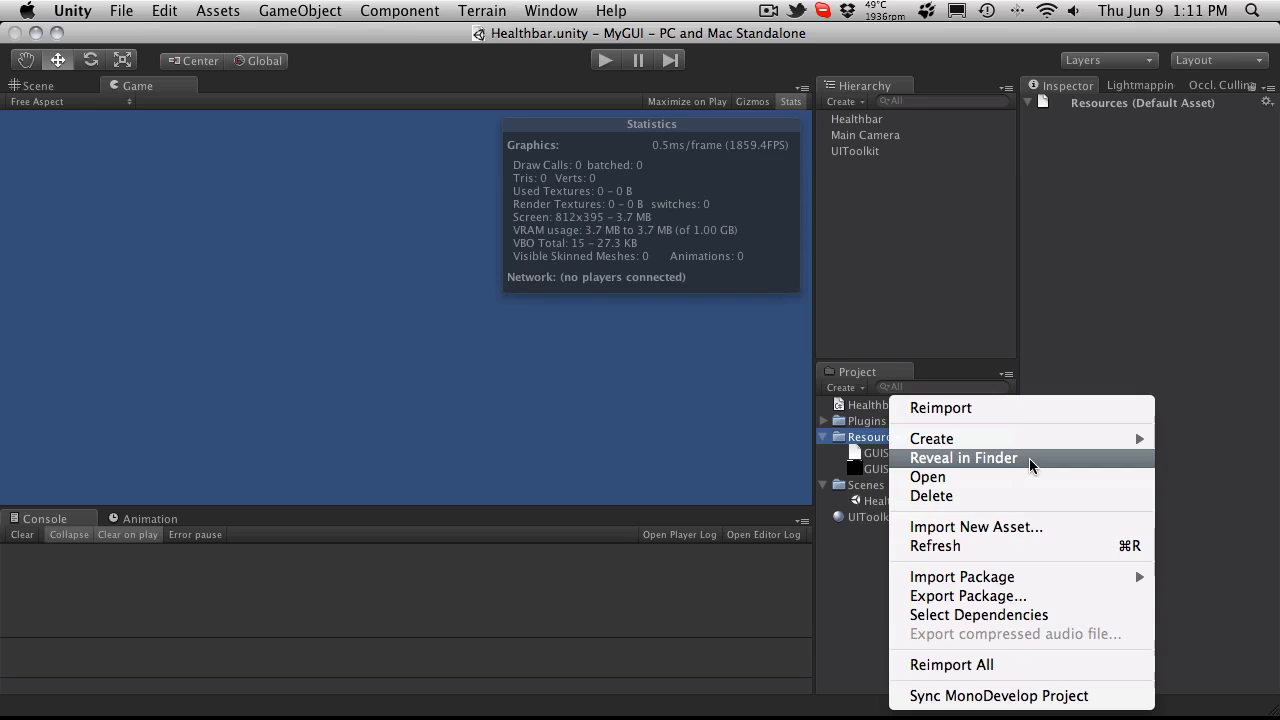
- Reveal Resources in Finder and rename GUISheet.json to GUISheet.txt, keeping .txt
click(962, 457)
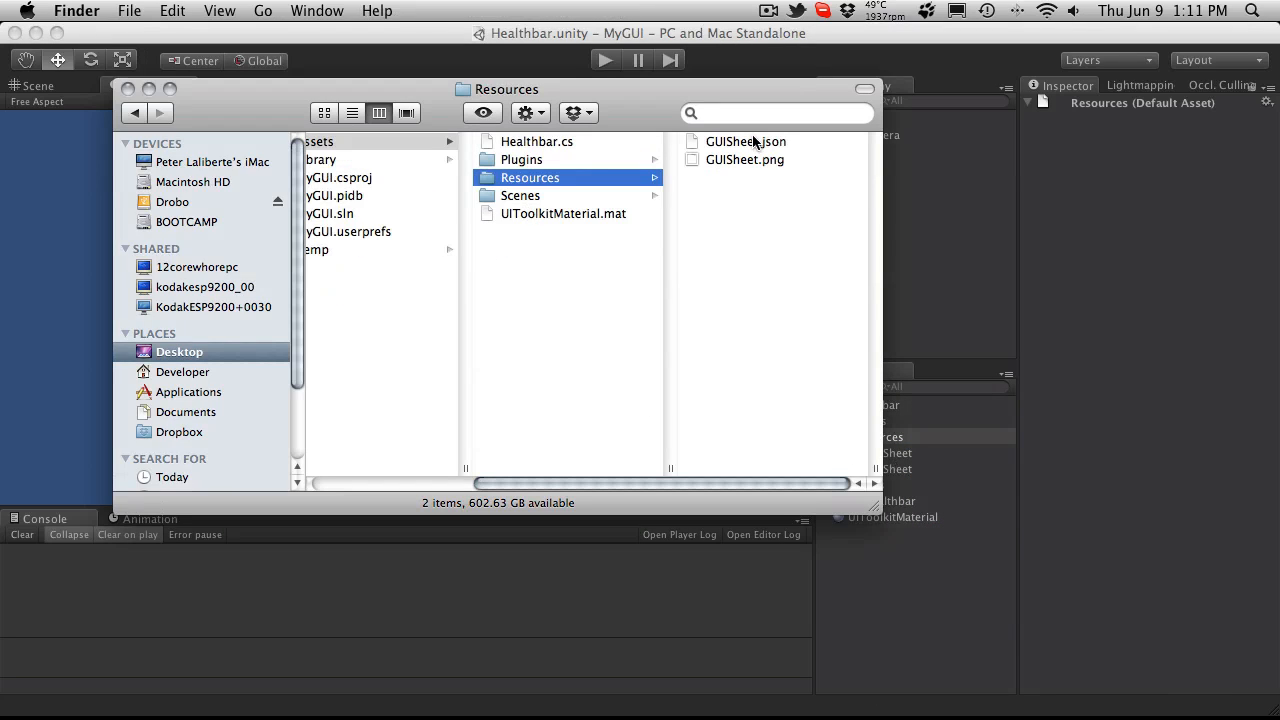
click(744, 141)
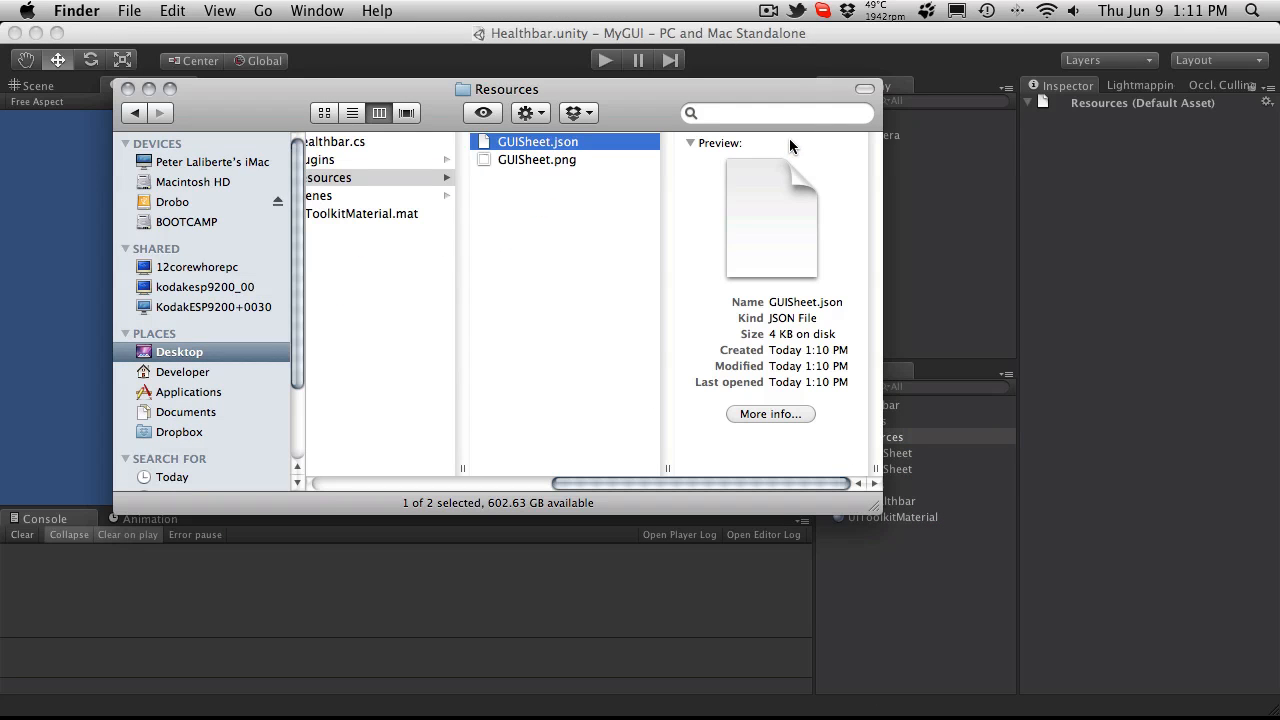
click(538, 141)
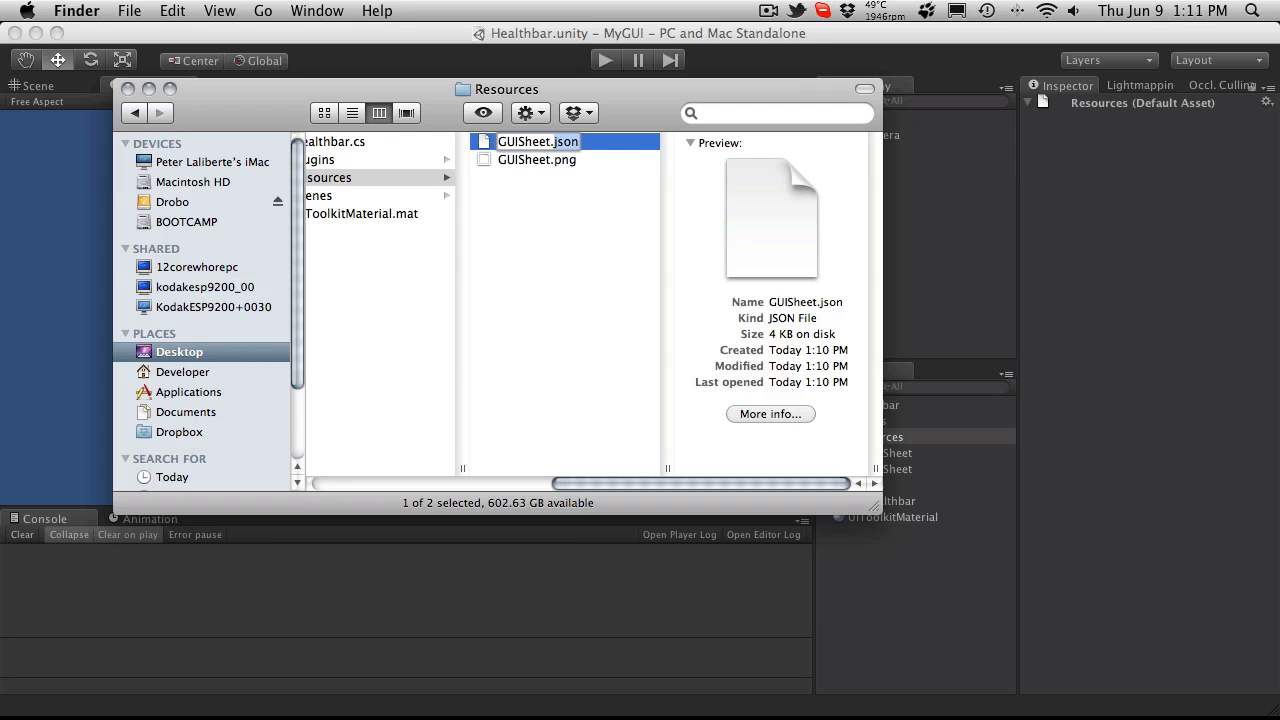
key(Return)
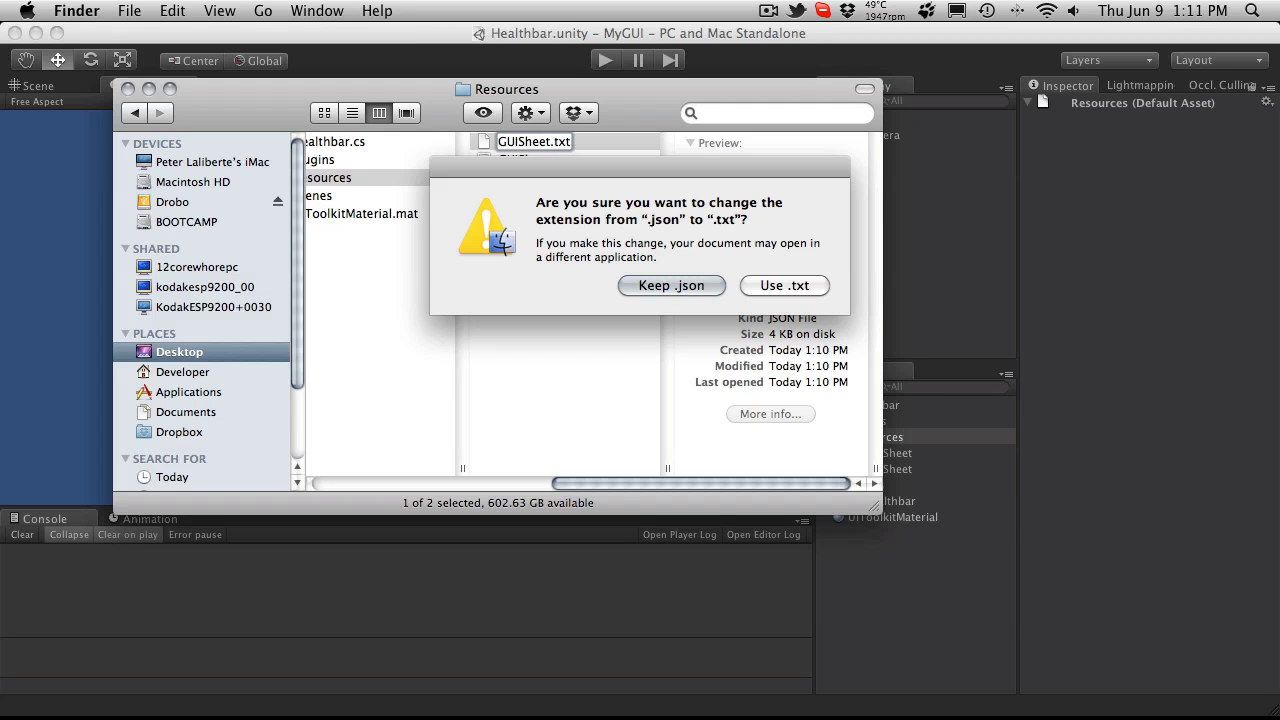
click(784, 285)
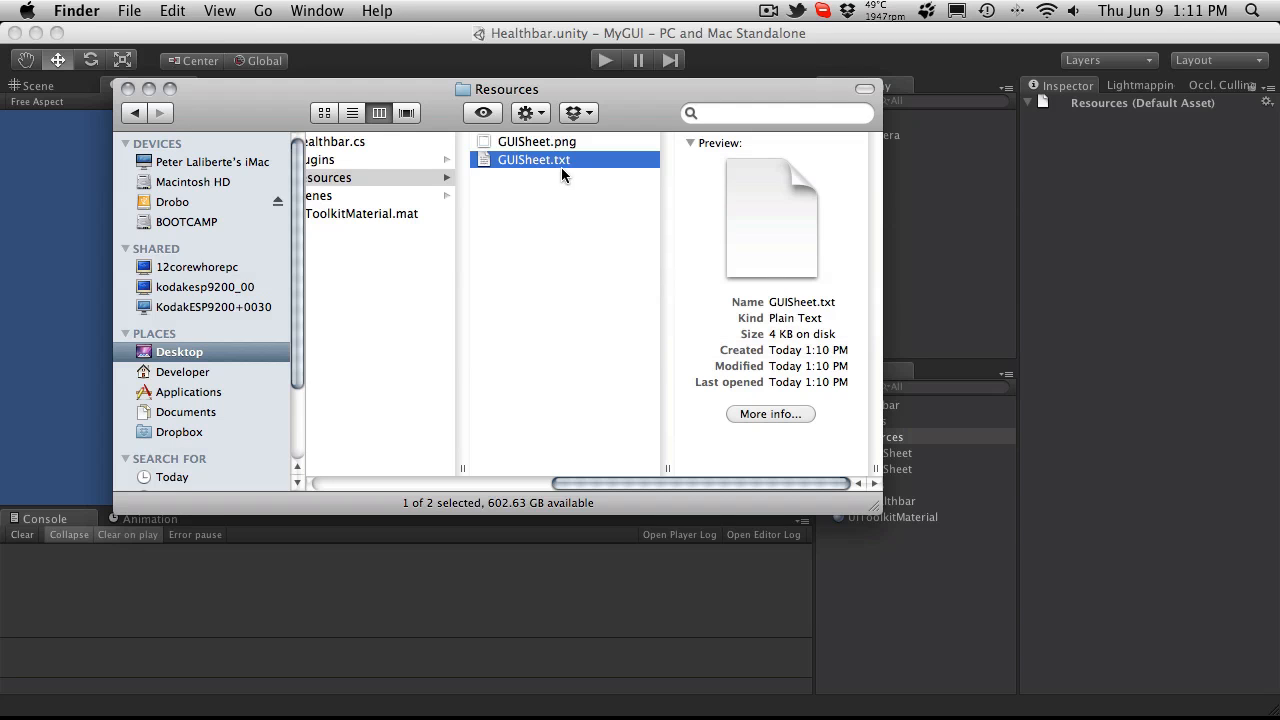
mouse_move(148, 89)
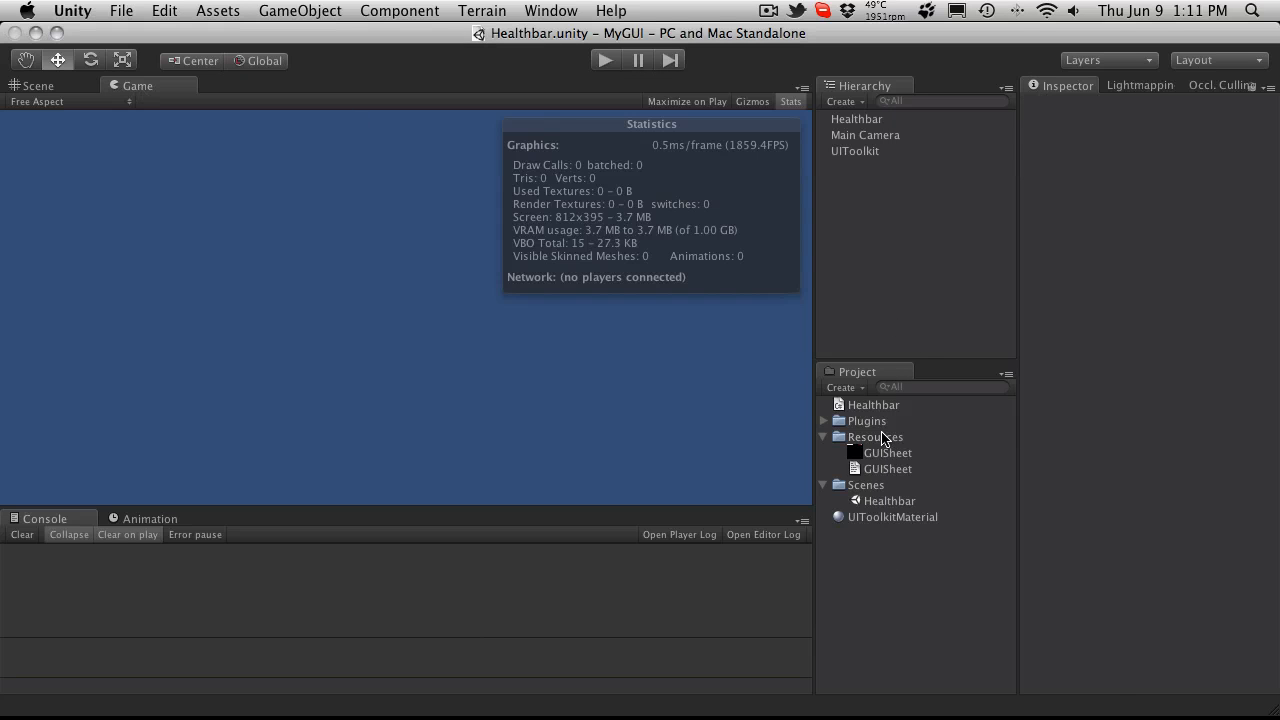
- Keep the GUISheet texture's Max Size at 512, then select and run the Healthbar scene
click(888, 452)
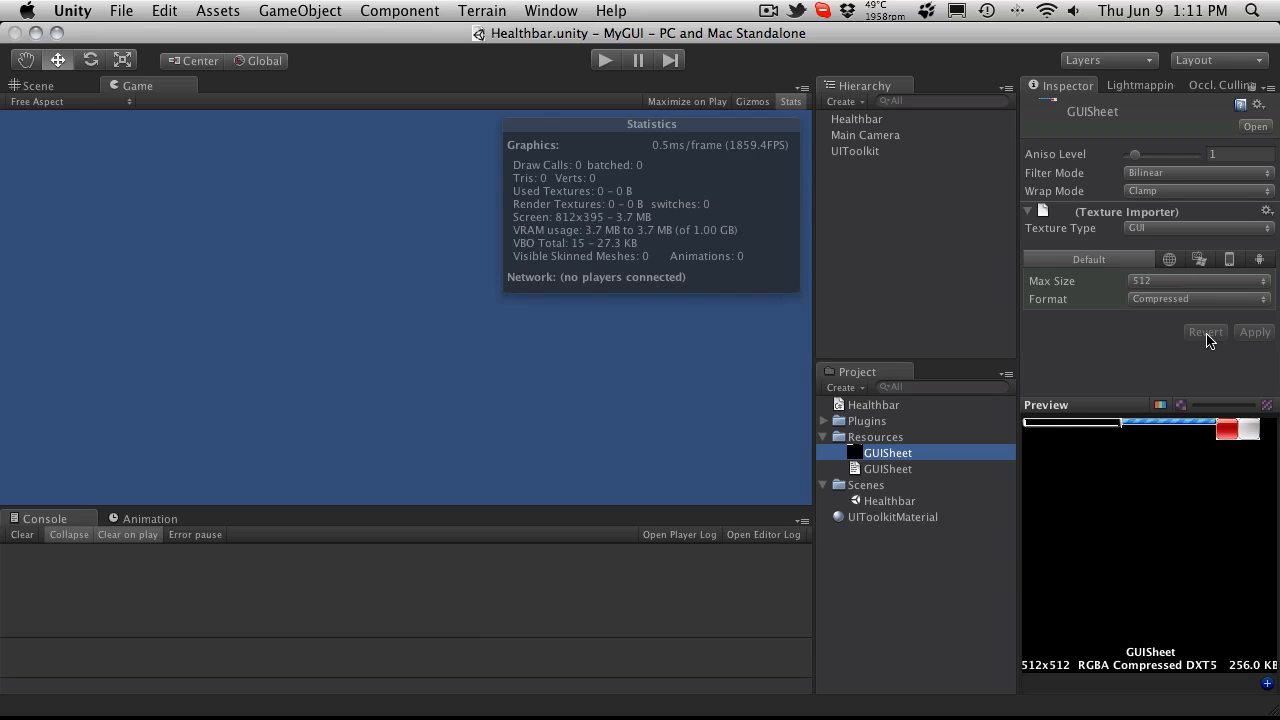
click(1197, 280)
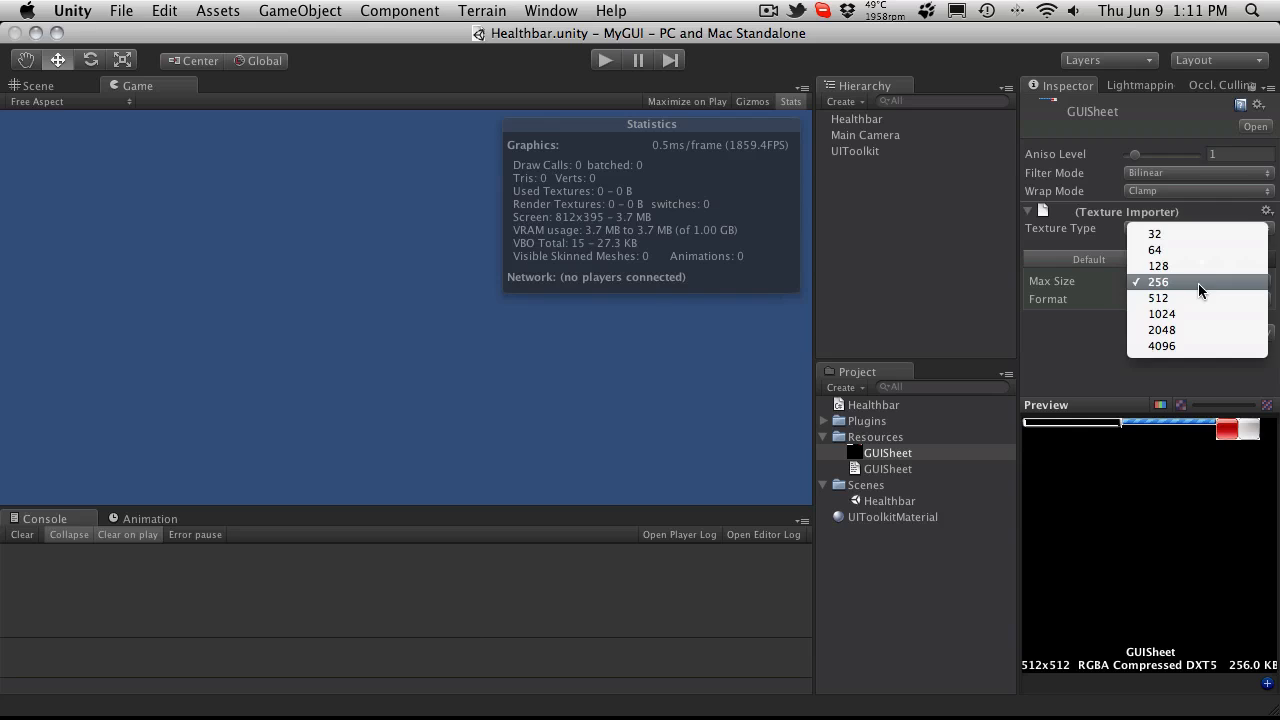
click(1158, 297)
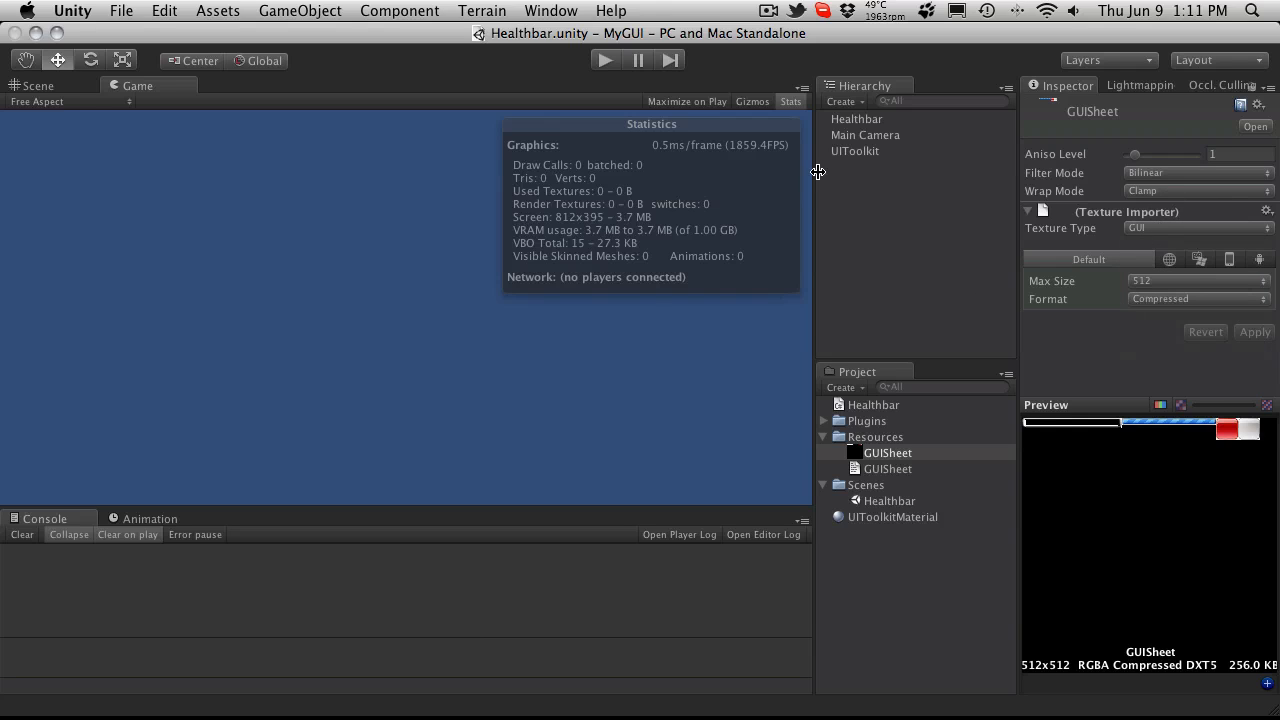
click(889, 500)
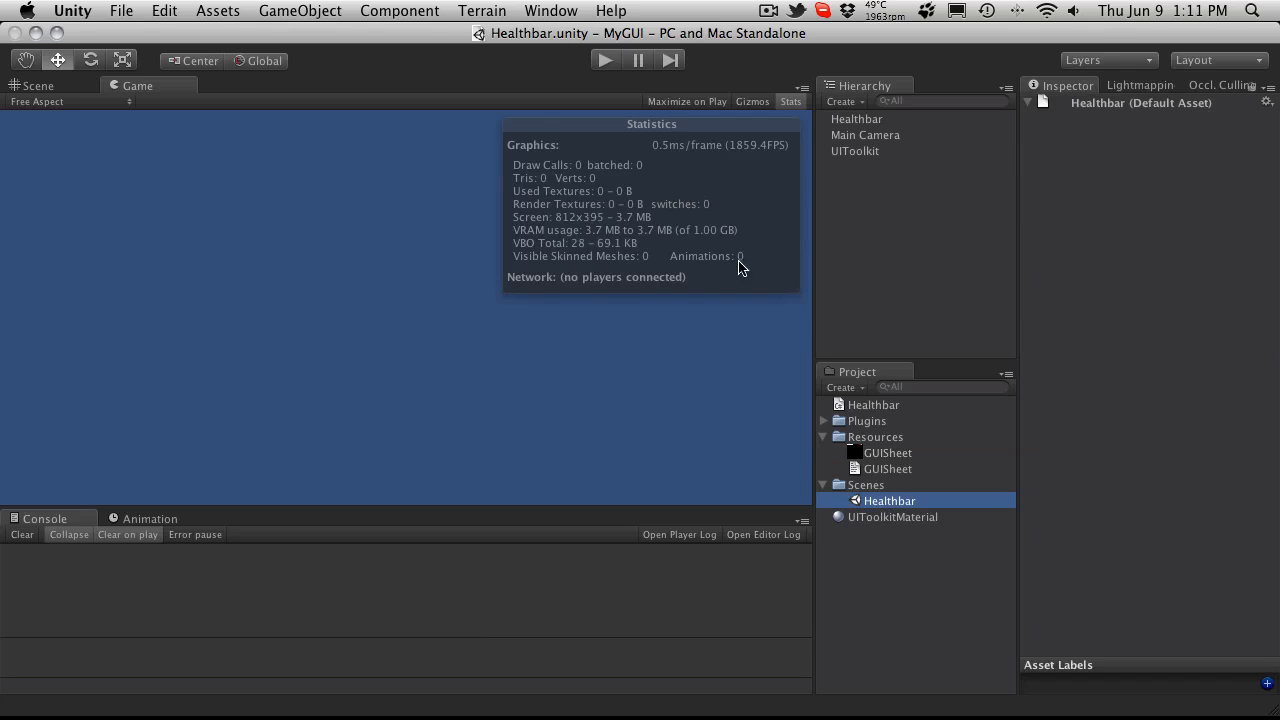
click(604, 60)
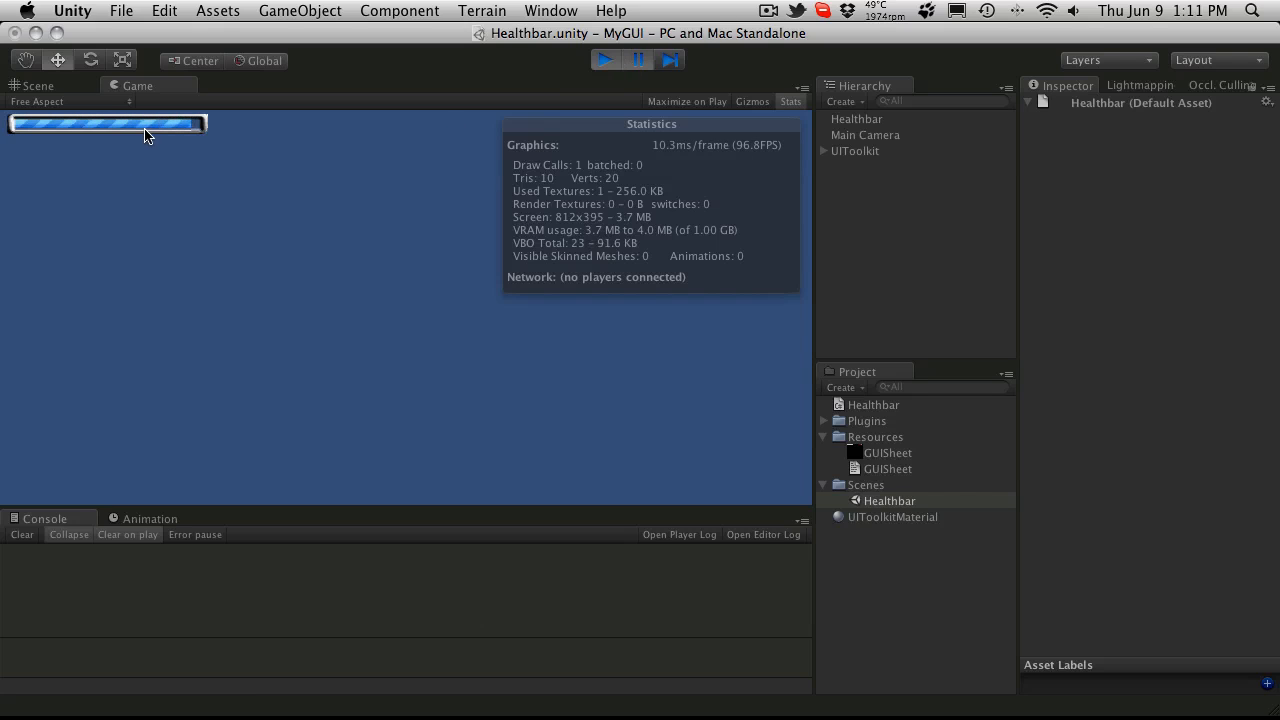
mouse_move(168, 137)
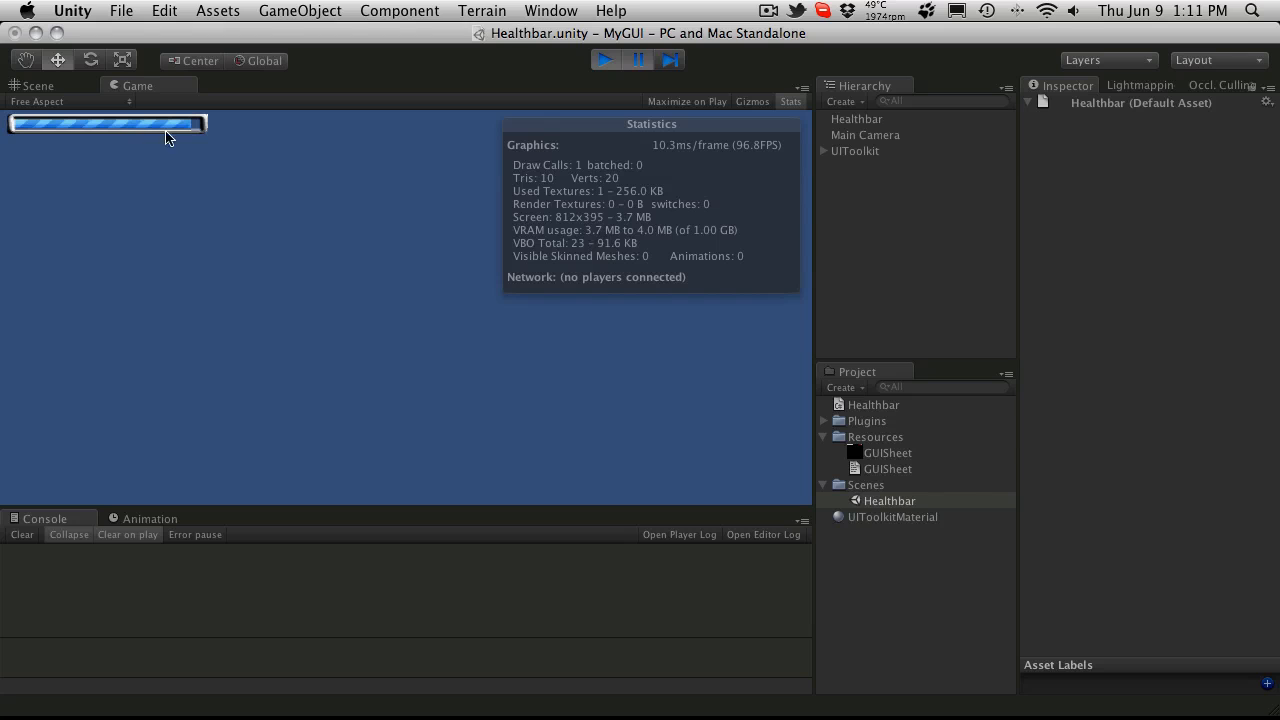
- Turn off the Game view Stats overlay while the Healthbar scene plays
click(790, 101)
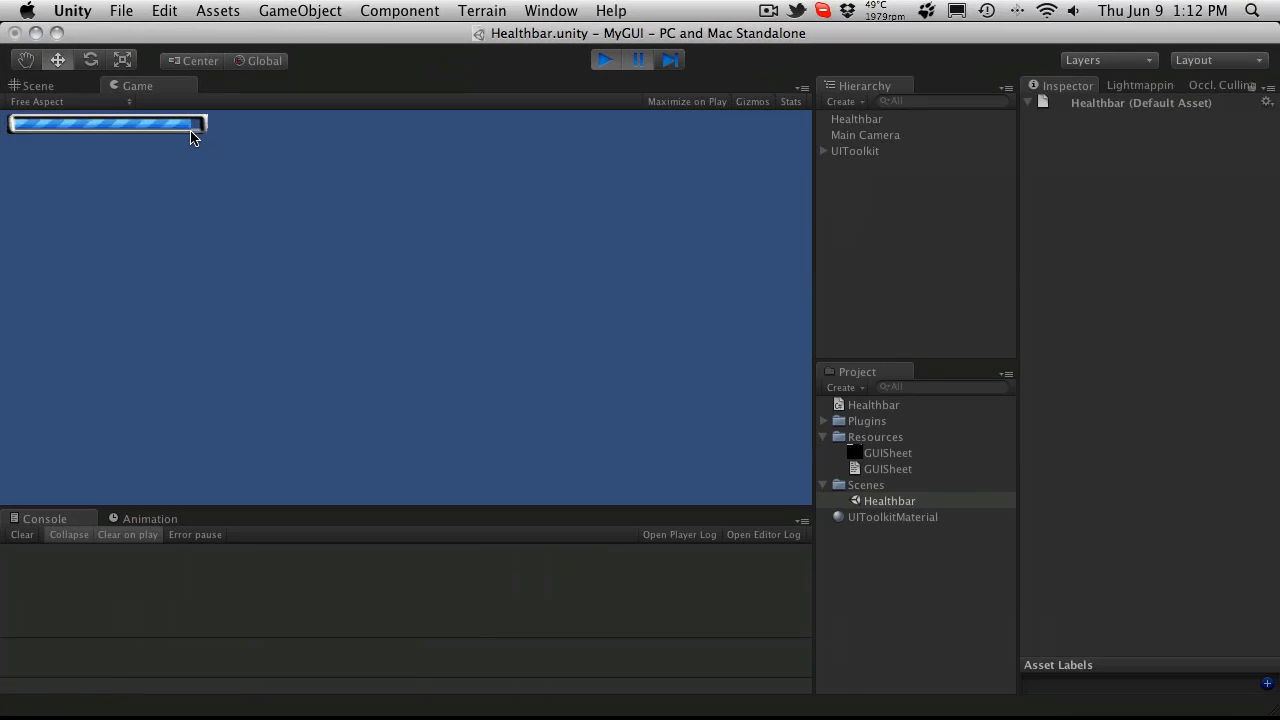
mouse_move(490, 88)
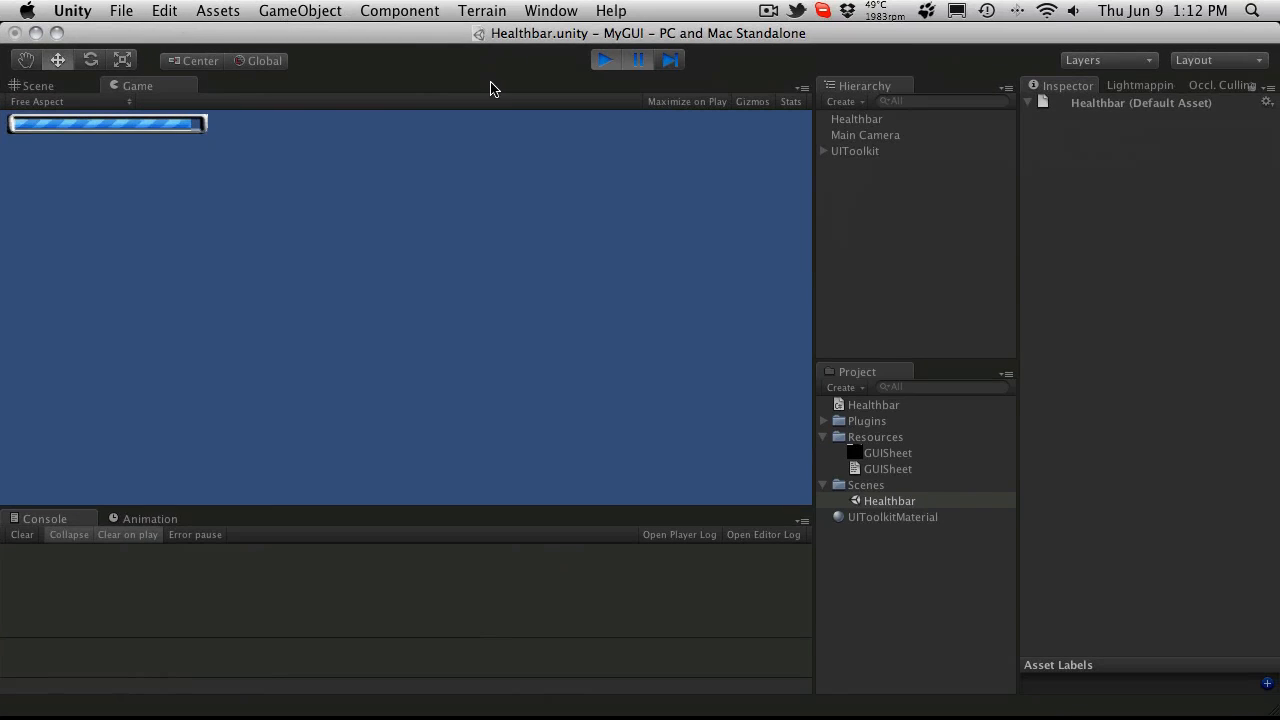
- Stop the play test, view Healthbar.cs in MonoDevelop, and return to Unity
click(604, 60)
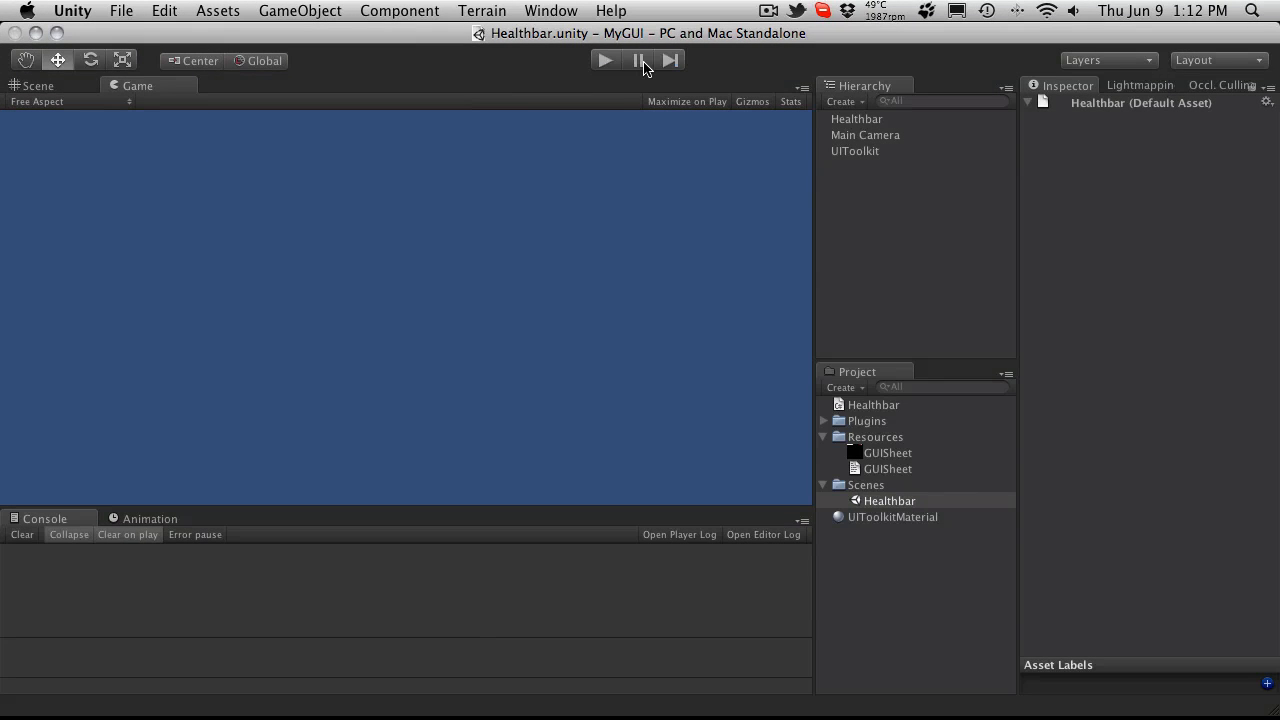
click(873, 404)
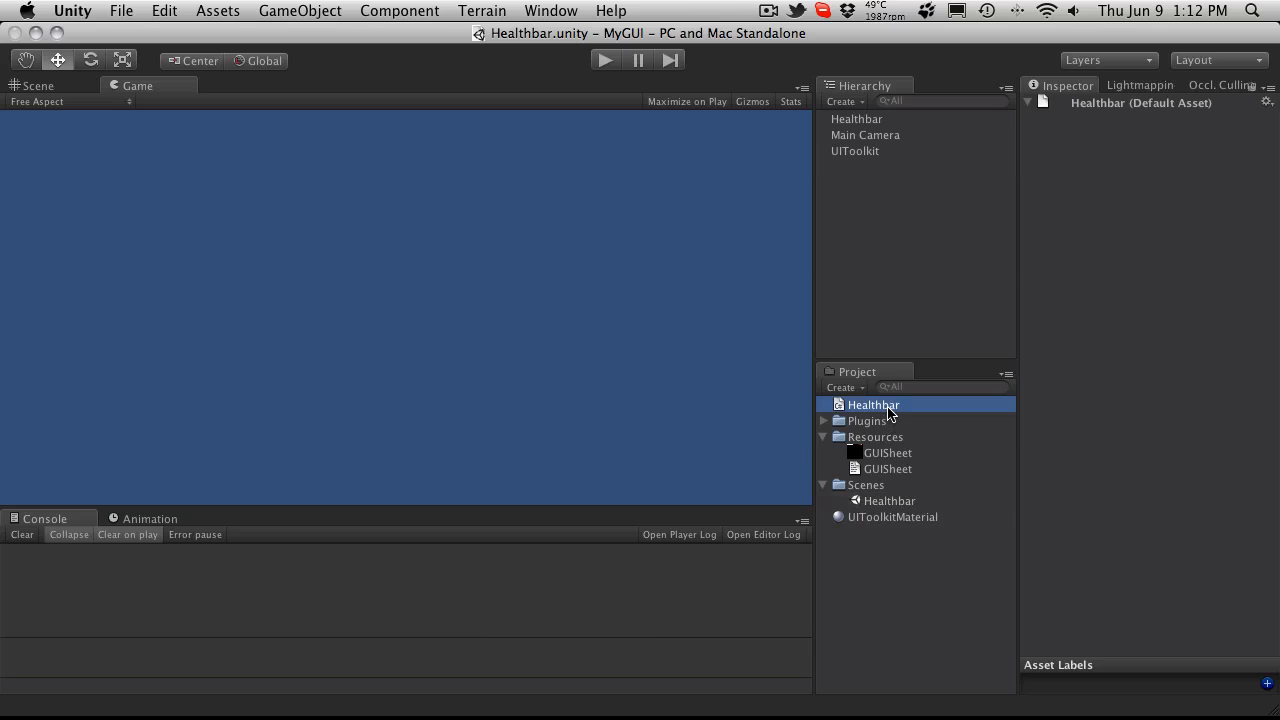
double_click(873, 404)
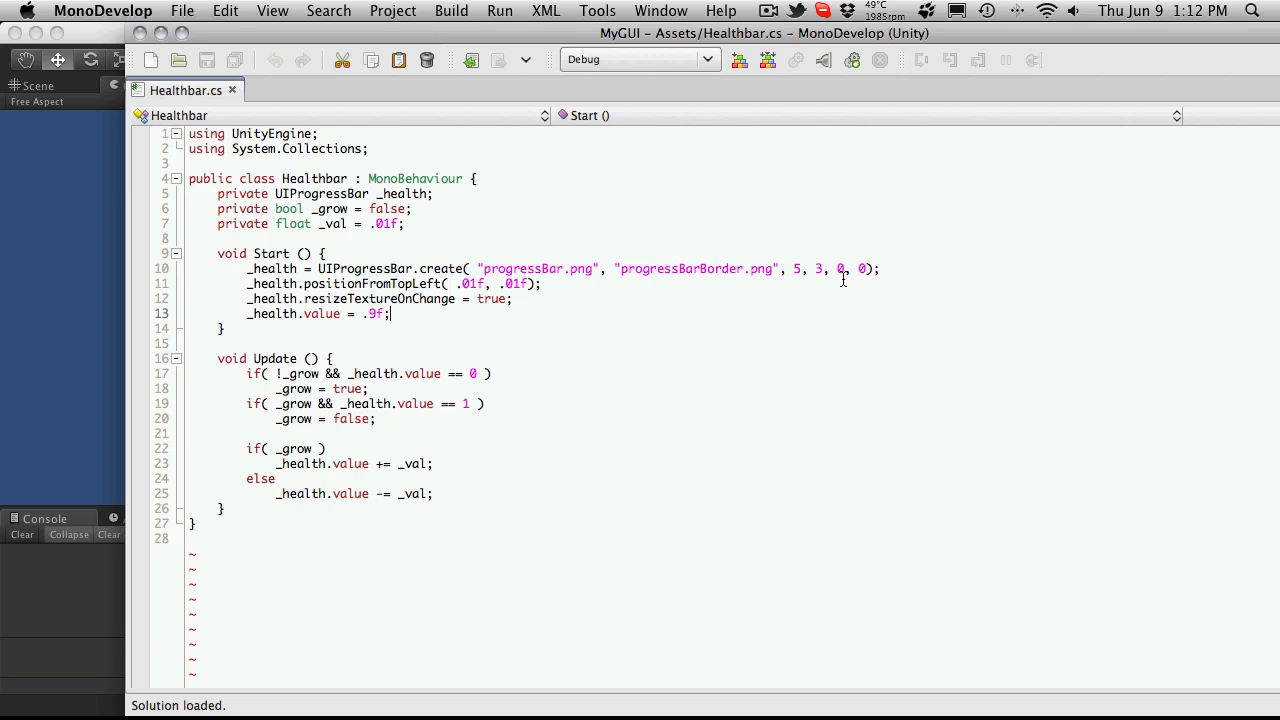
double_click(838, 269)
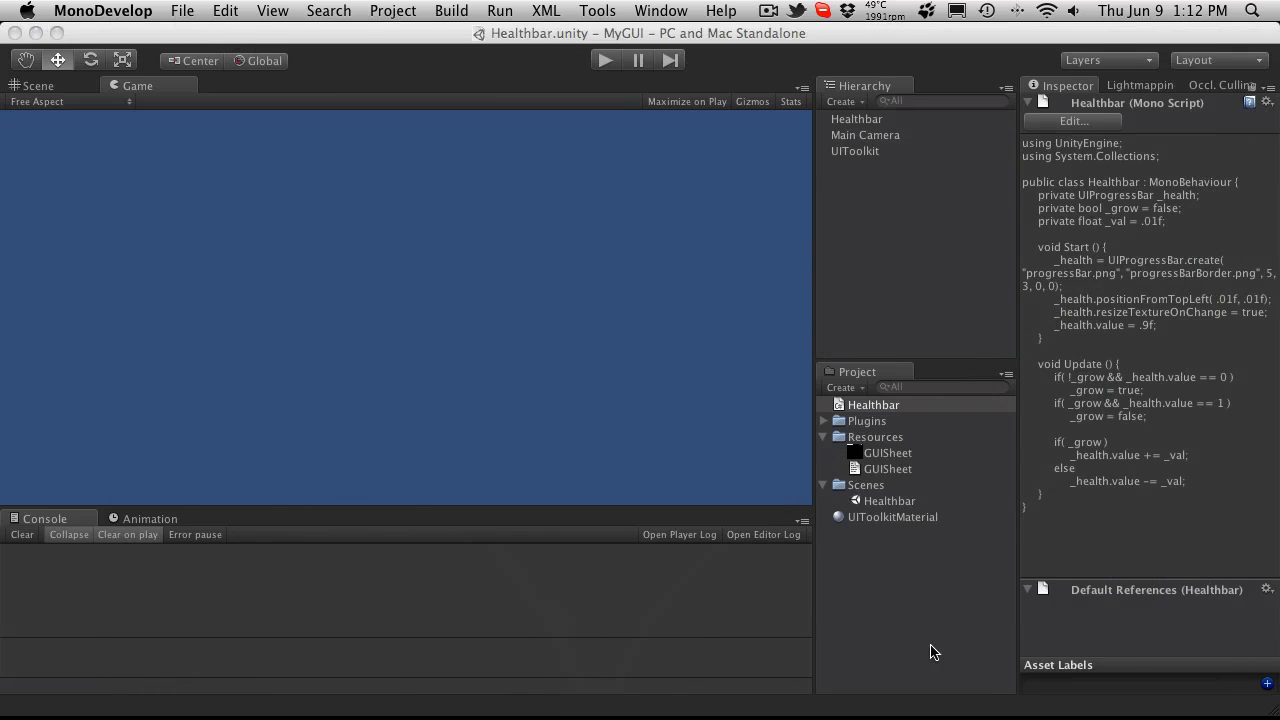
click(873, 404)
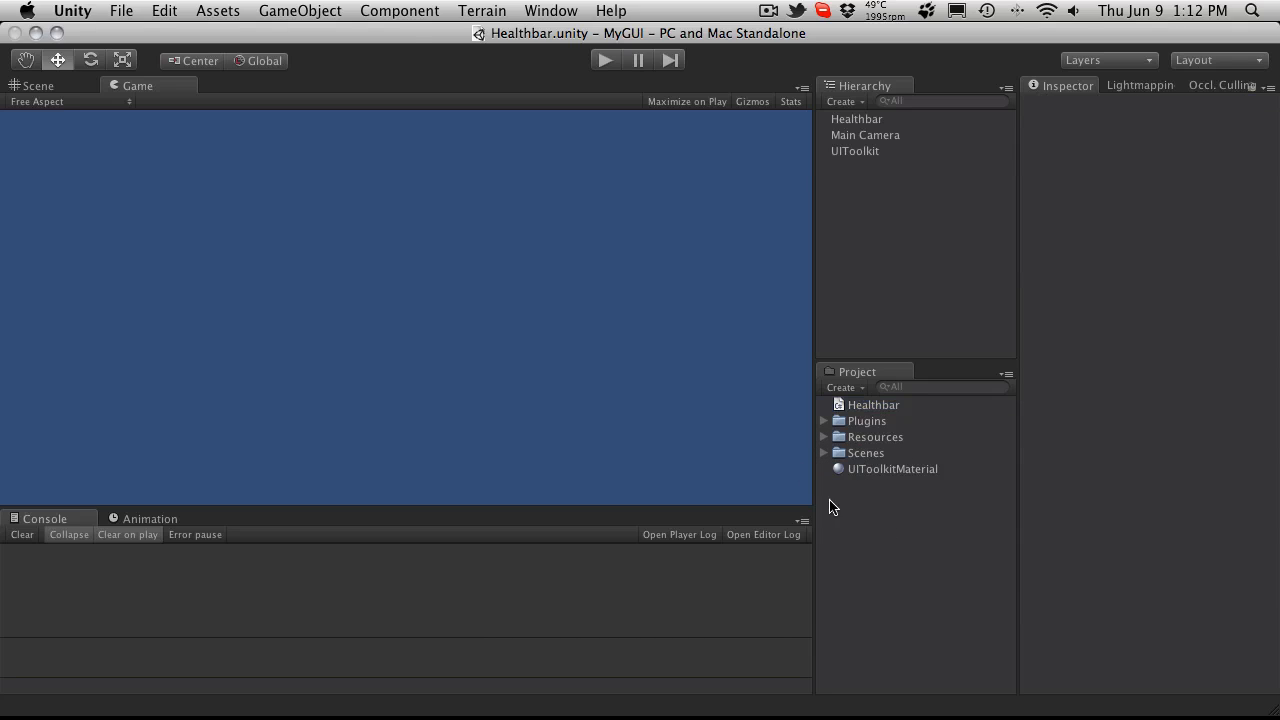
- Create a new empty scene and save it as 'Loot Window' in the Scenes folder
click(121, 11)
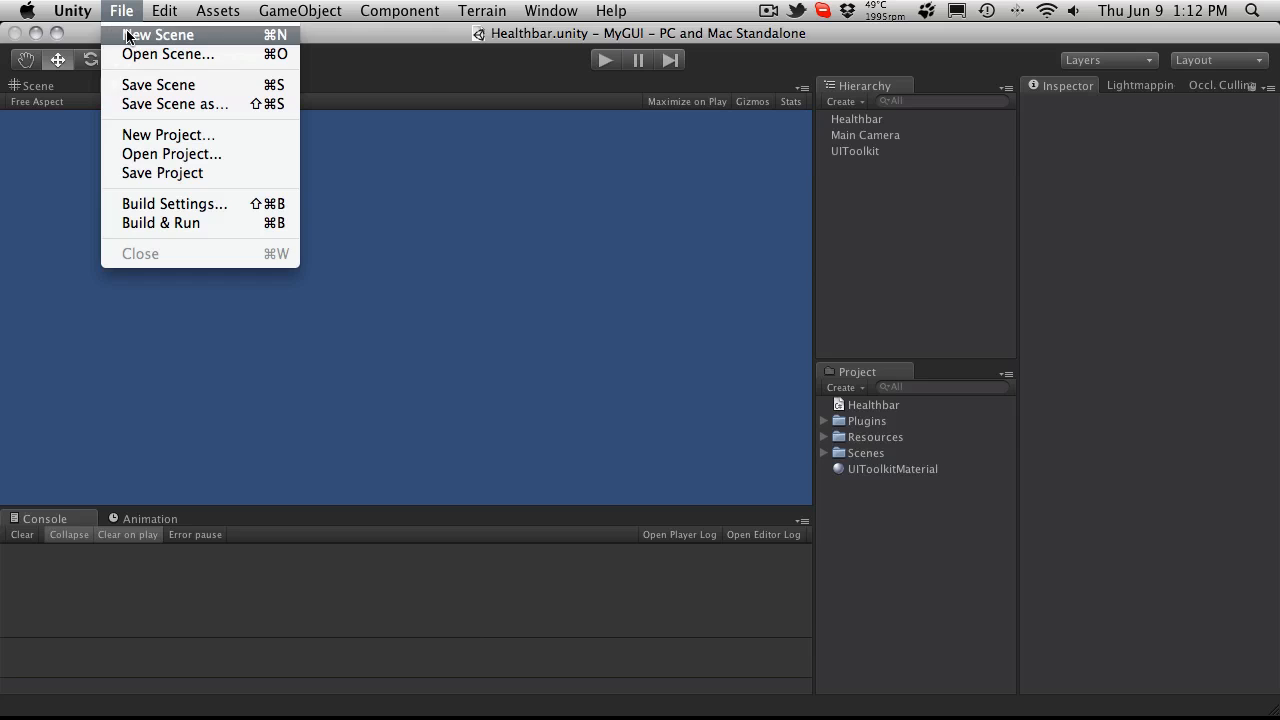
click(158, 34)
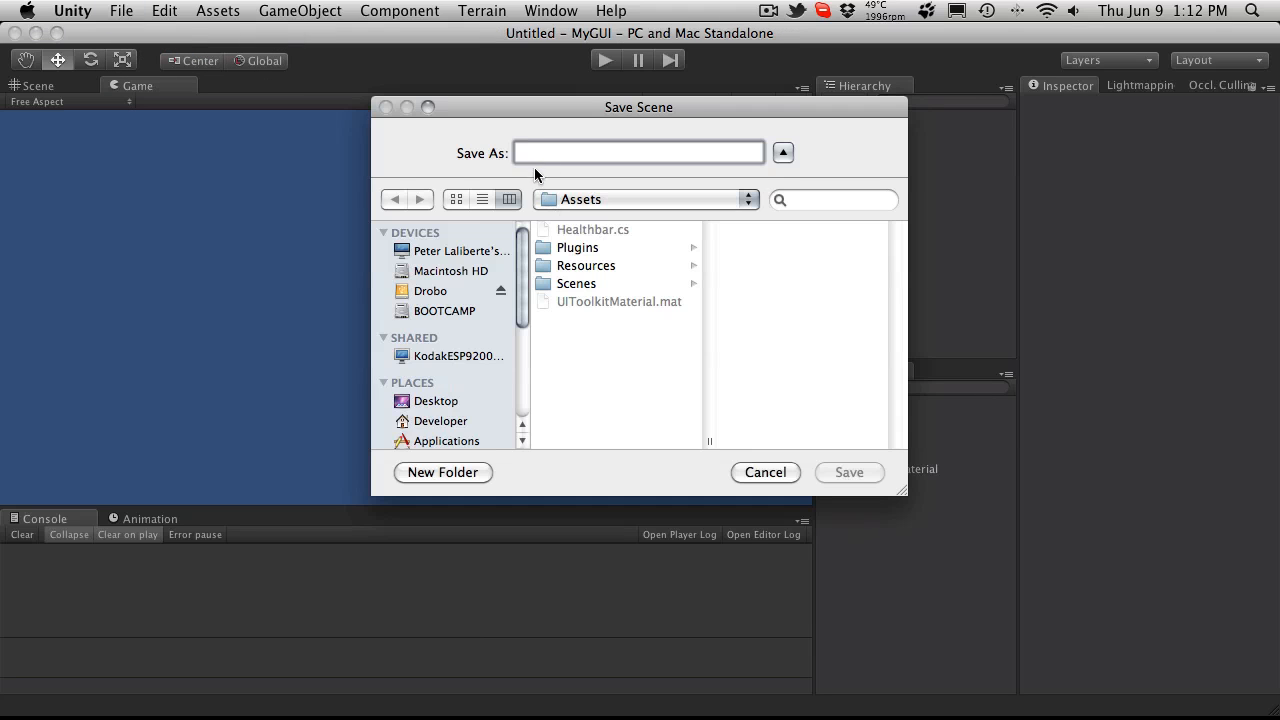
double_click(576, 283)
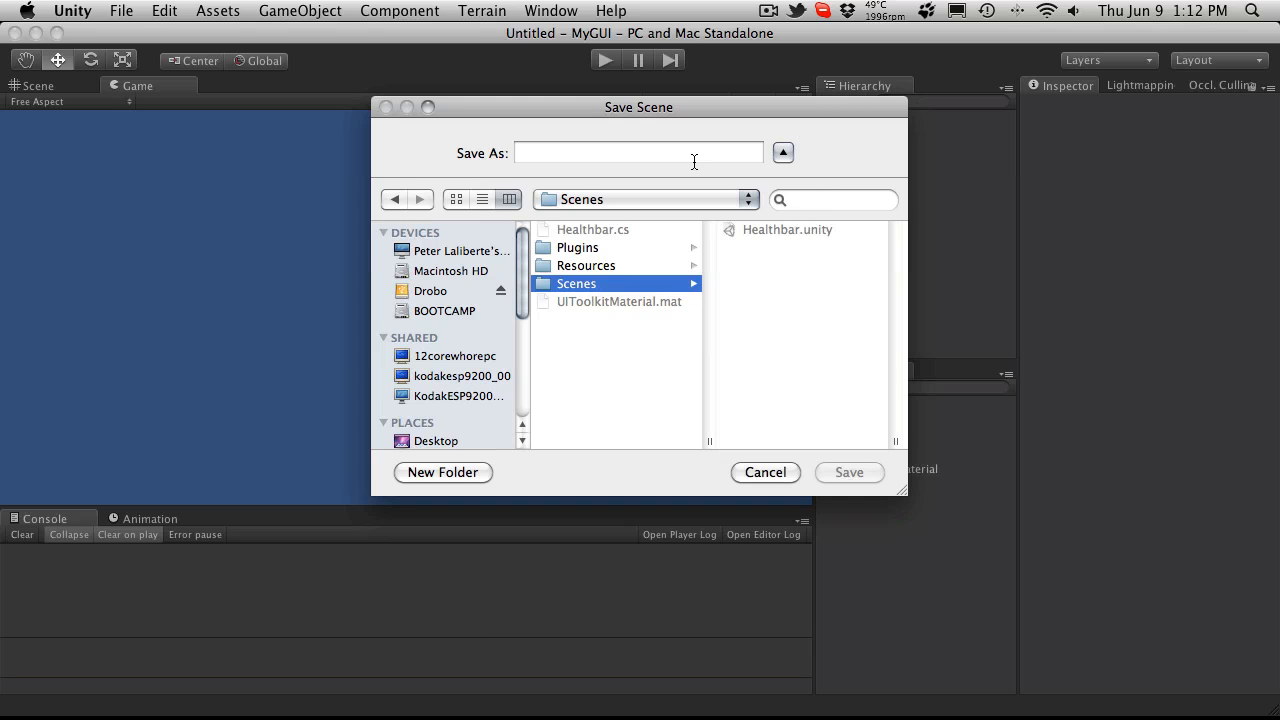
click(638, 152)
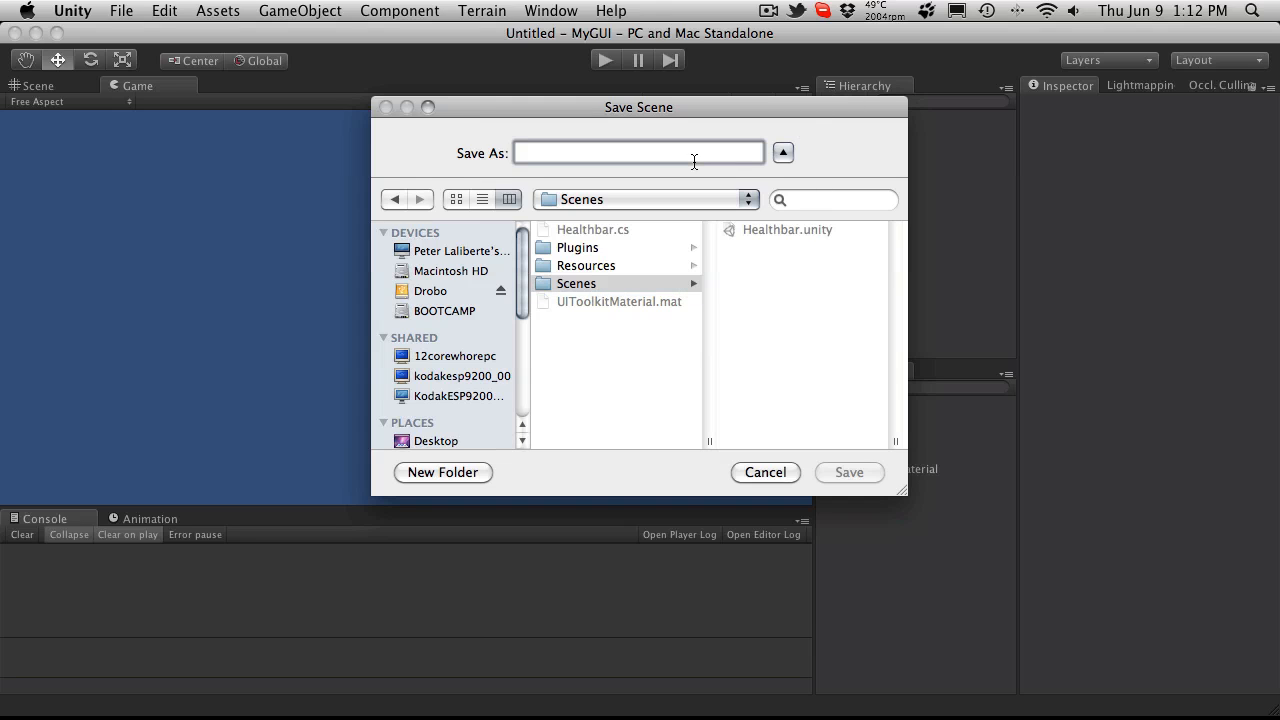
text(Inventory)
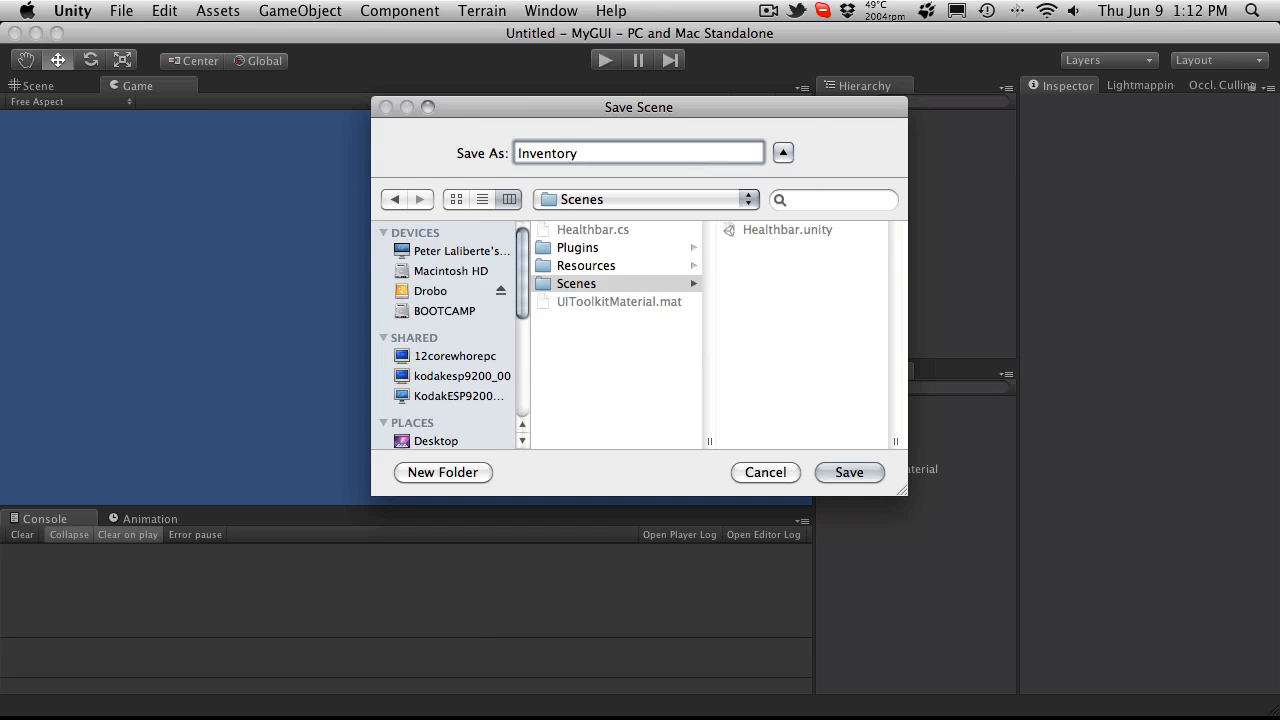
text(L)
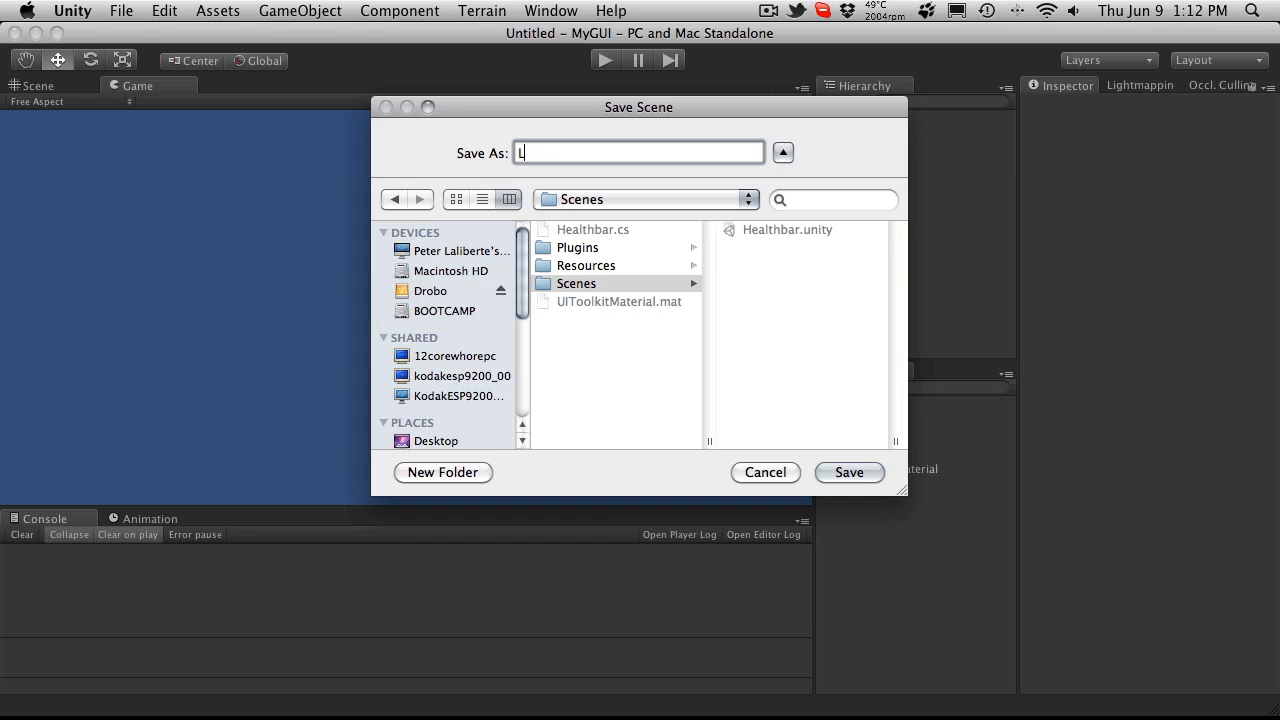
text(oot Wo)
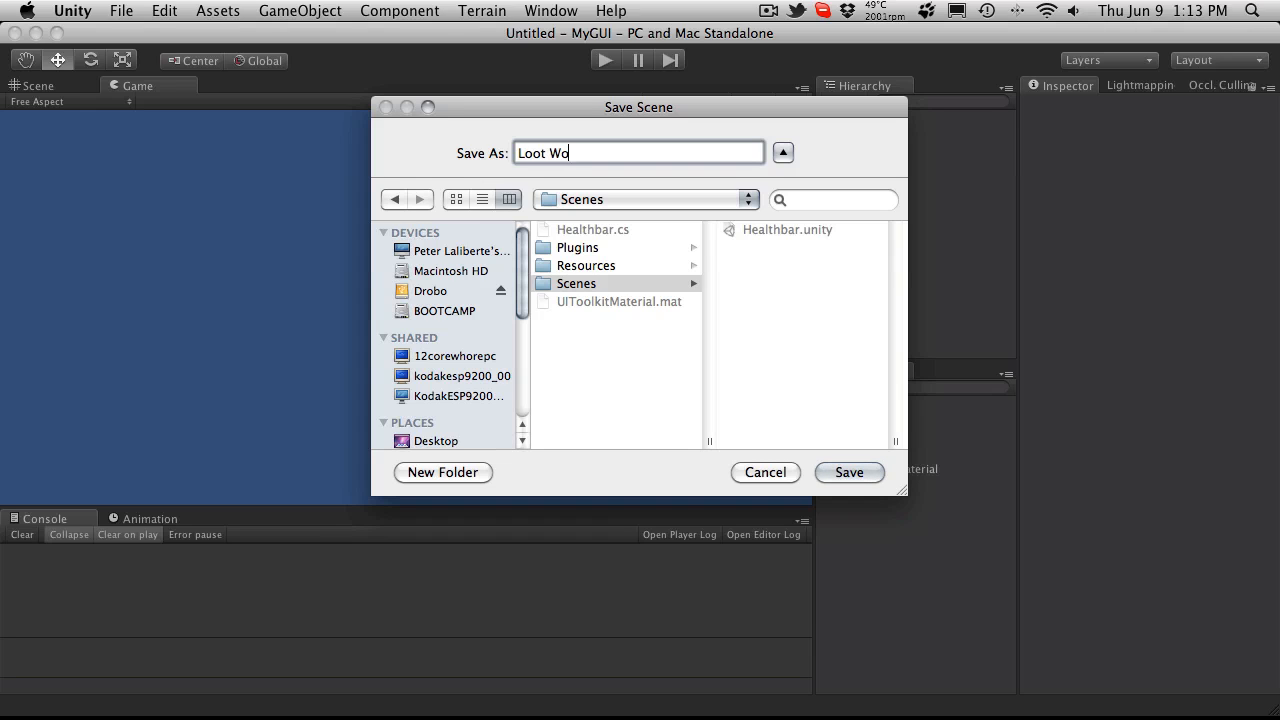
click(849, 472)
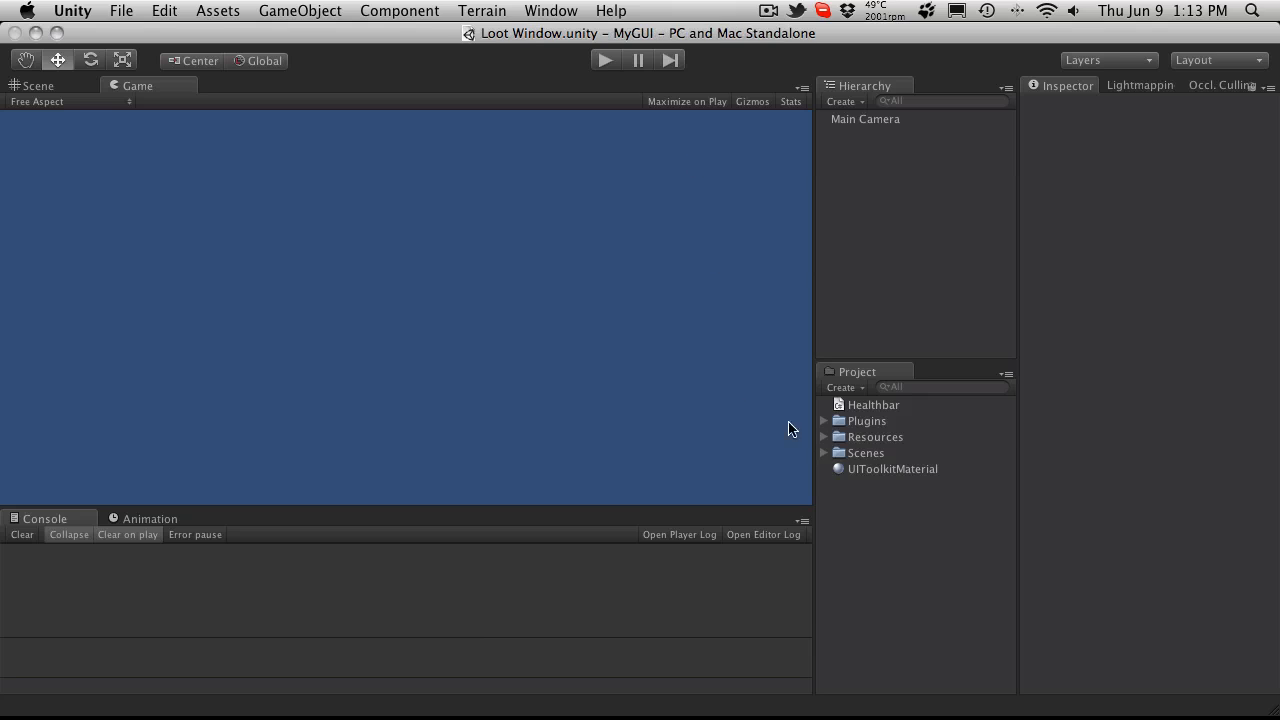
- Select Main Camera and uncheck UILayer in its Culling Mask
click(824, 453)
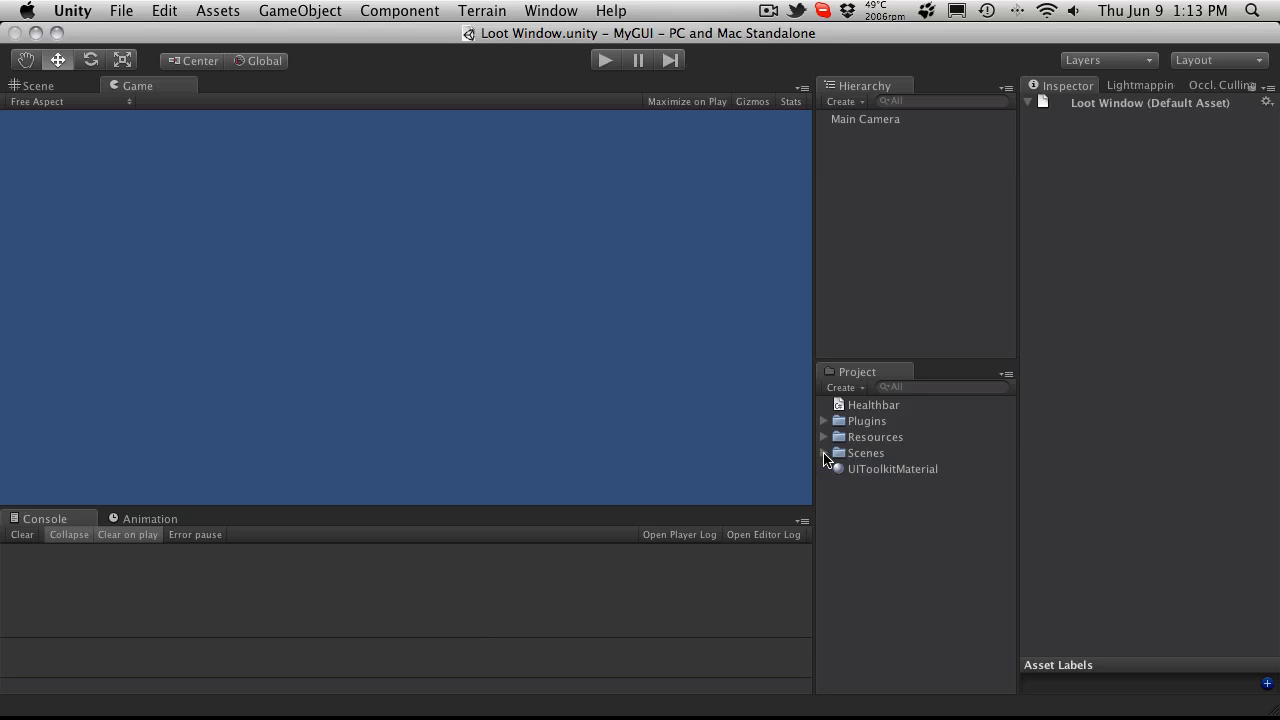
click(865, 119)
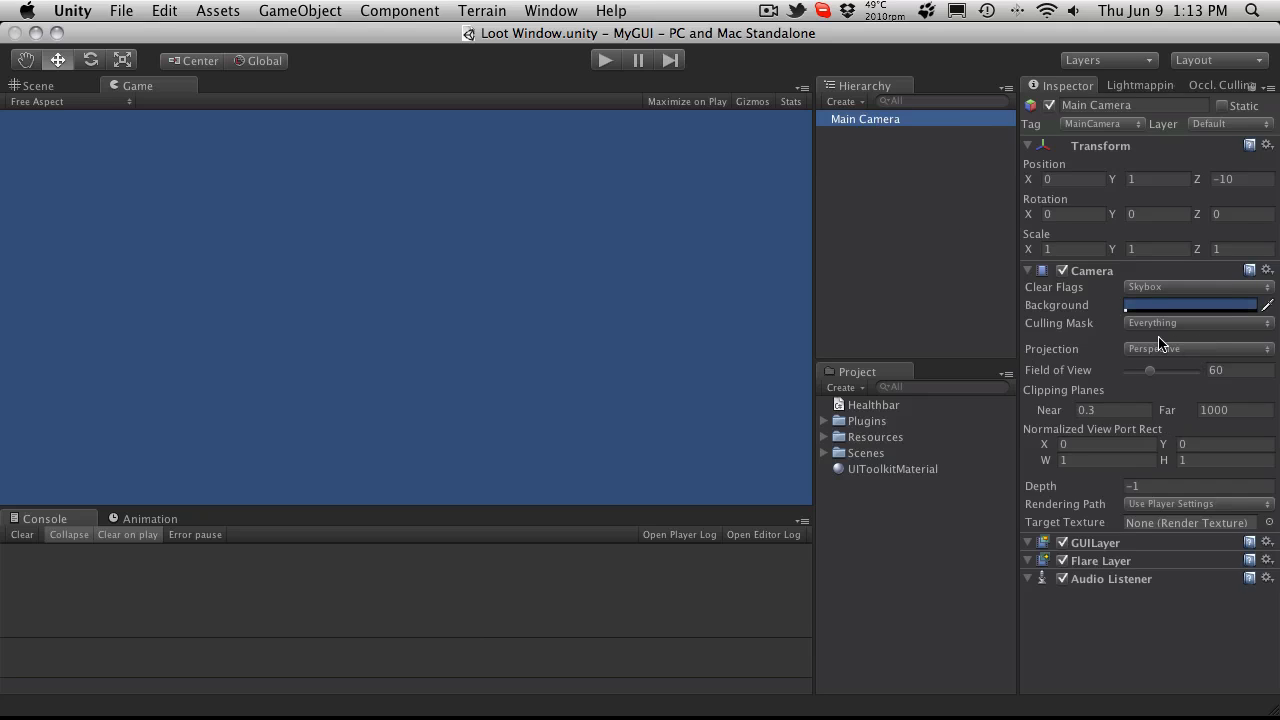
click(1197, 322)
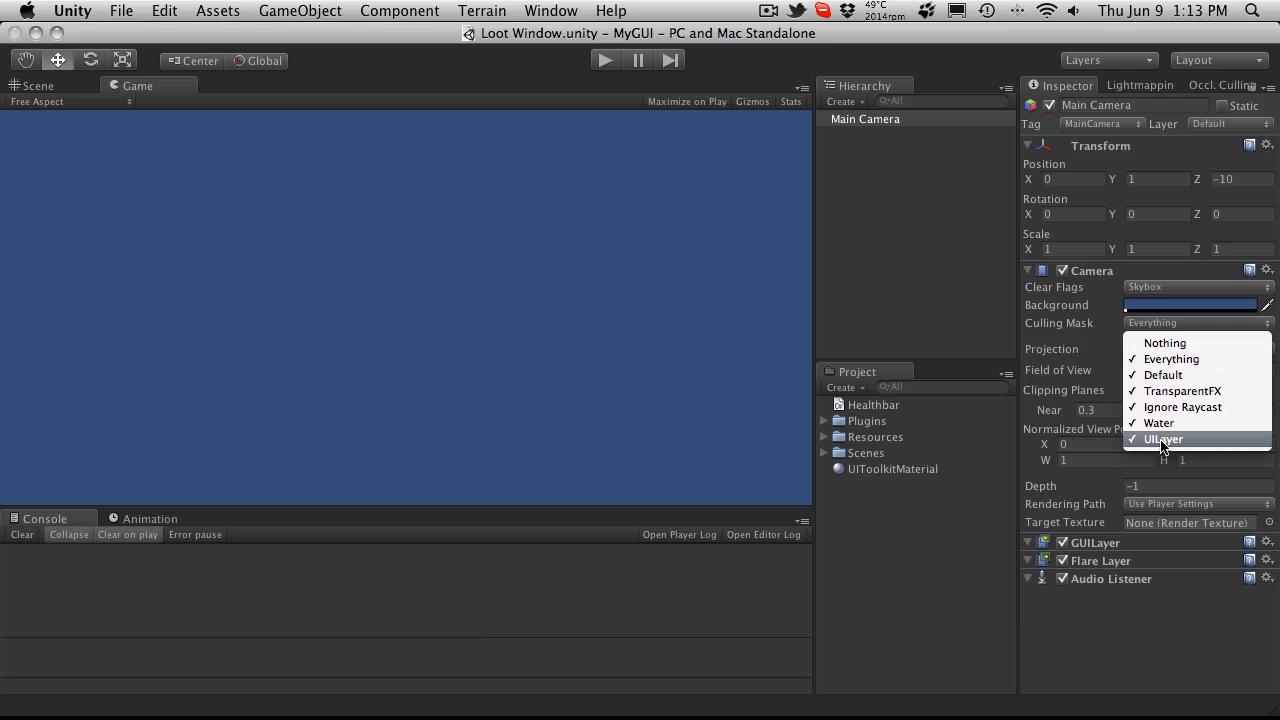
click(1162, 440)
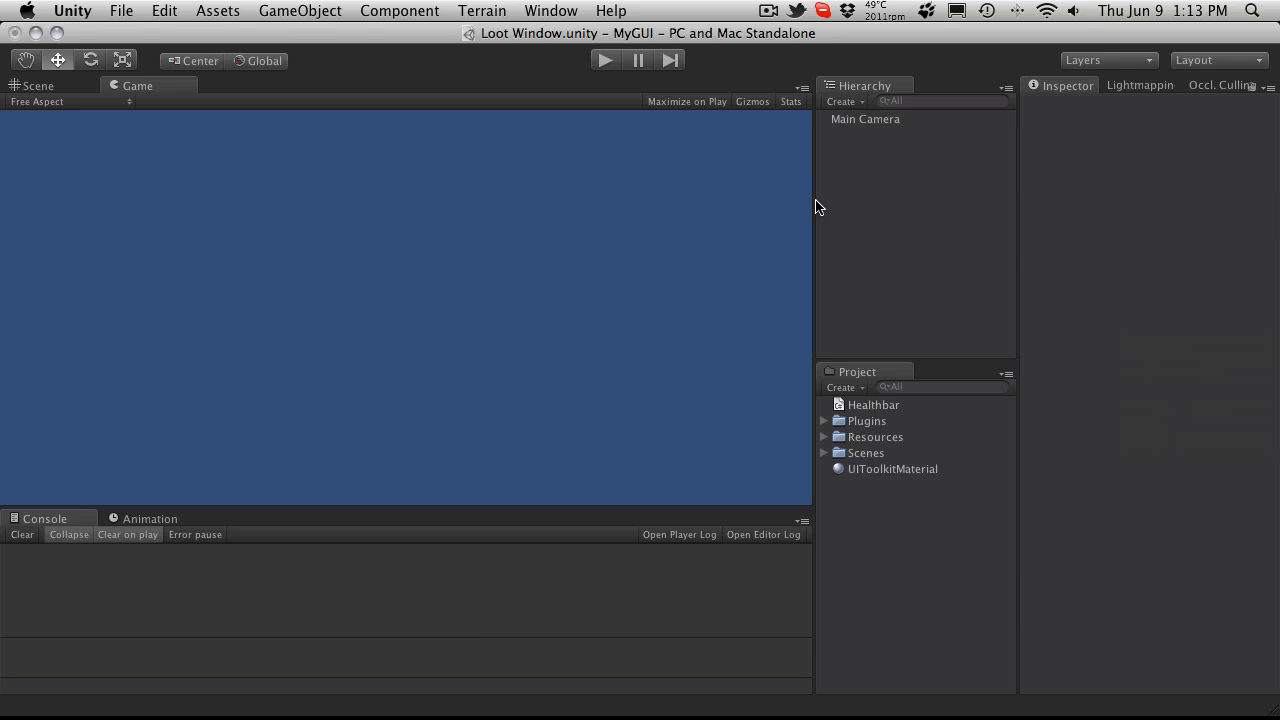
click(300, 10)
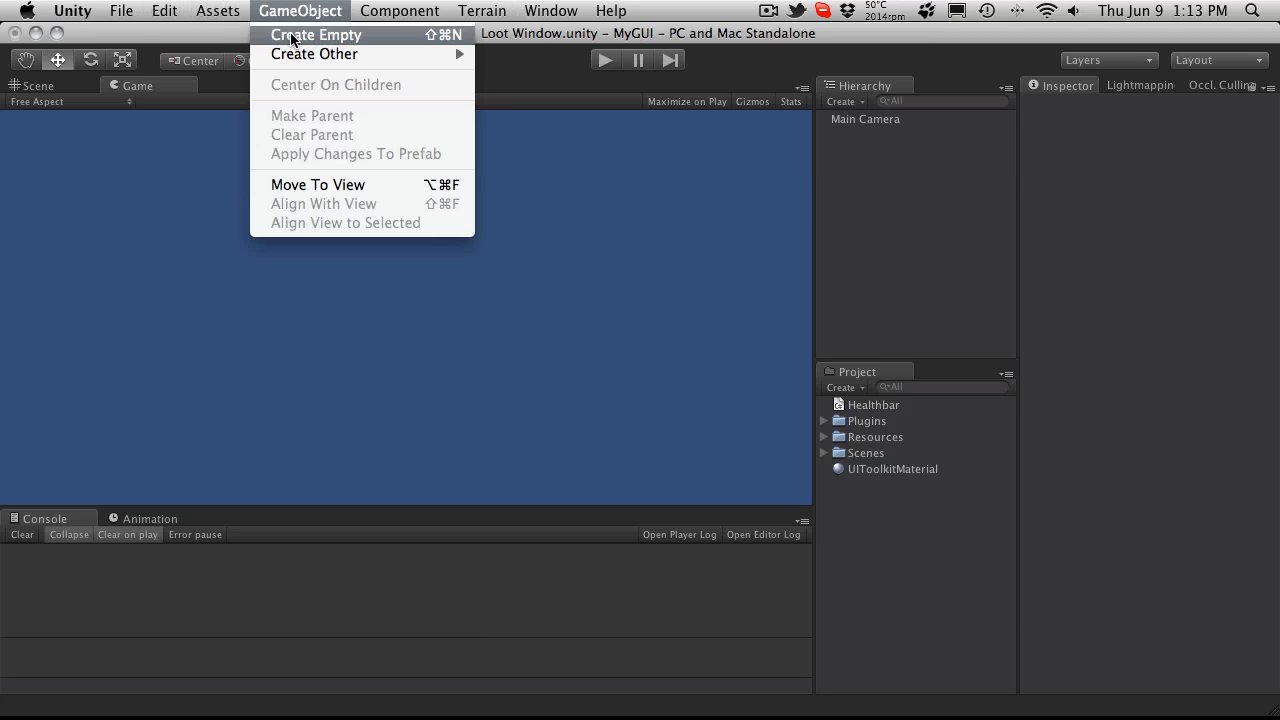
- Create an empty object named 'Loot Window' and put the UI object on UILayer
click(318, 34)
text(UIToolk)
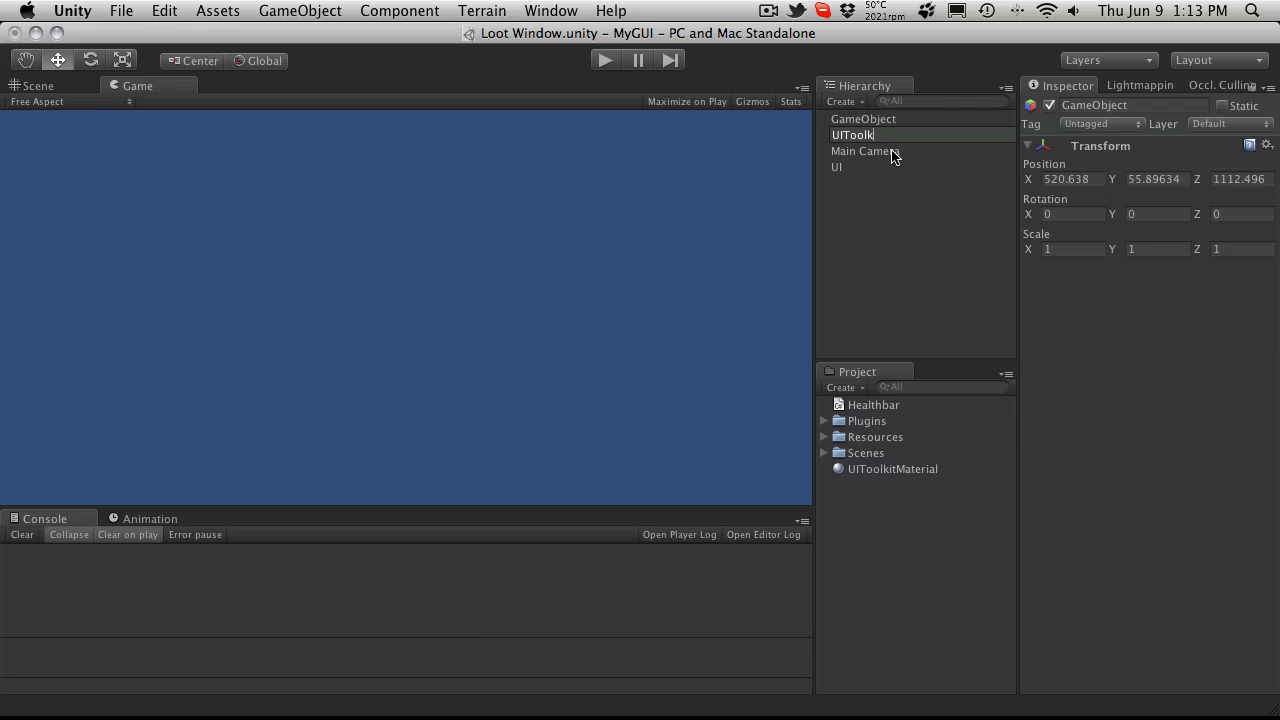
click(853, 167)
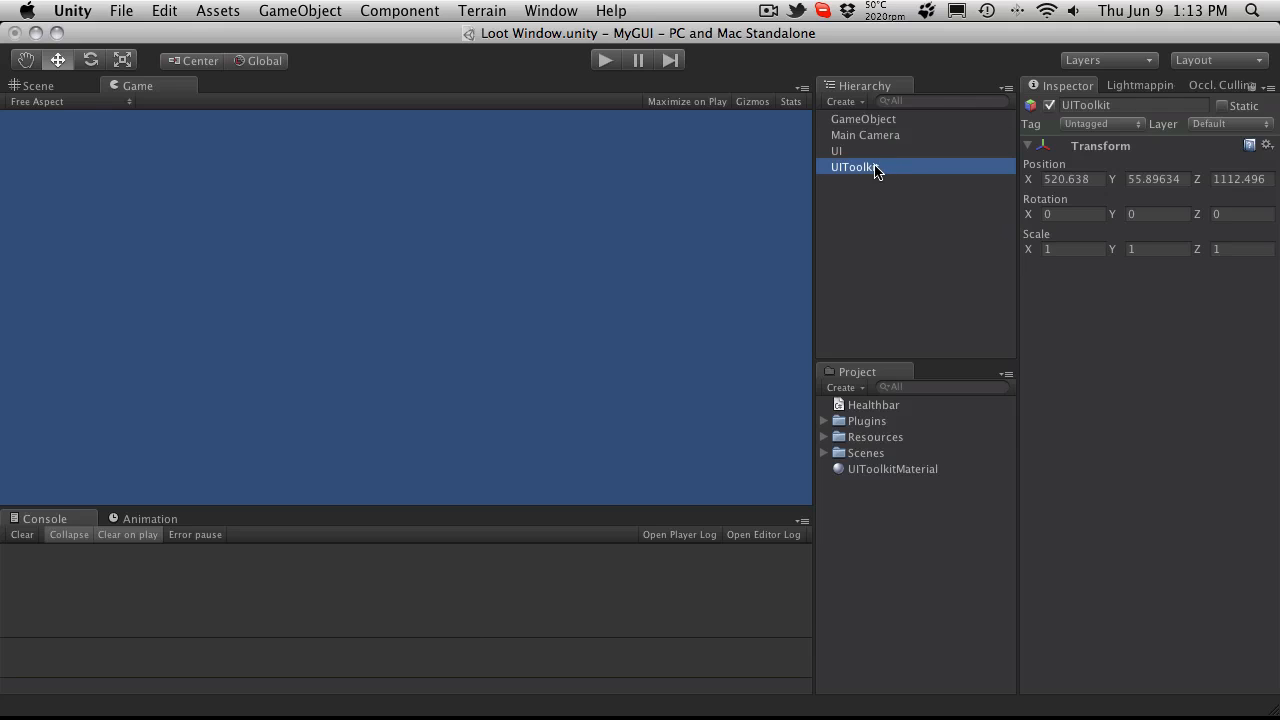
mouse_move(863, 175)
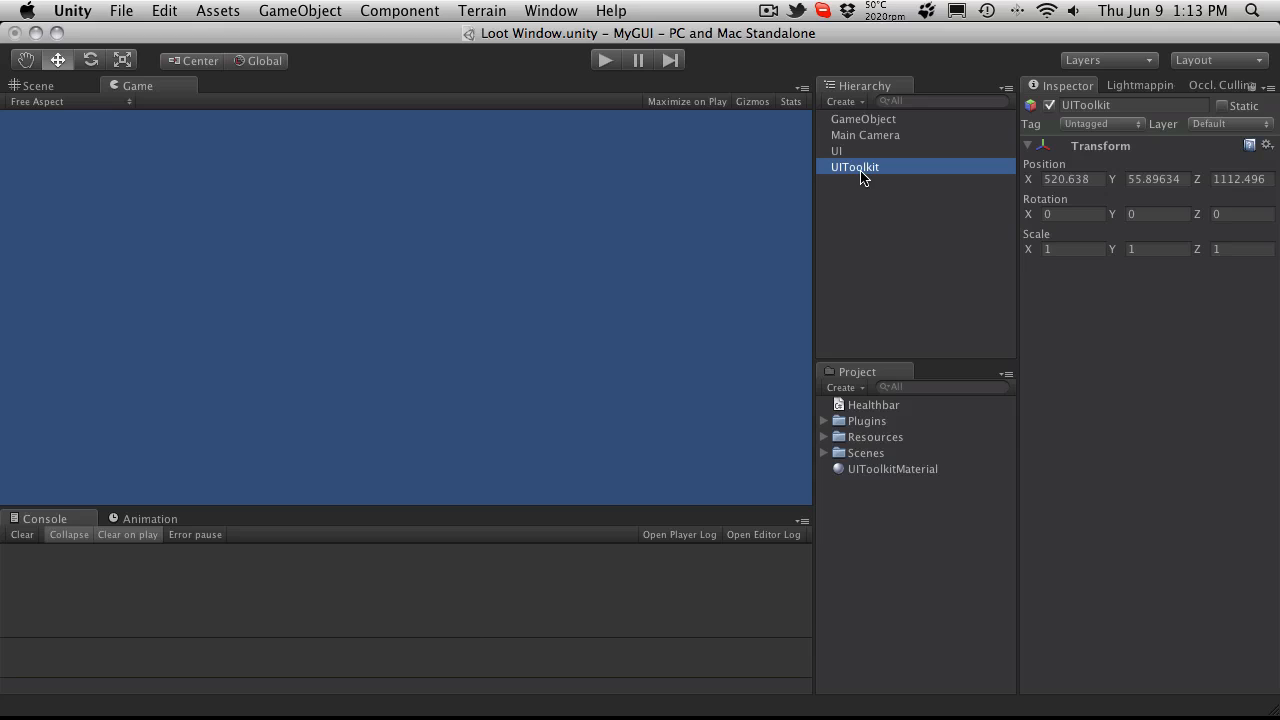
mouse_move(862, 167)
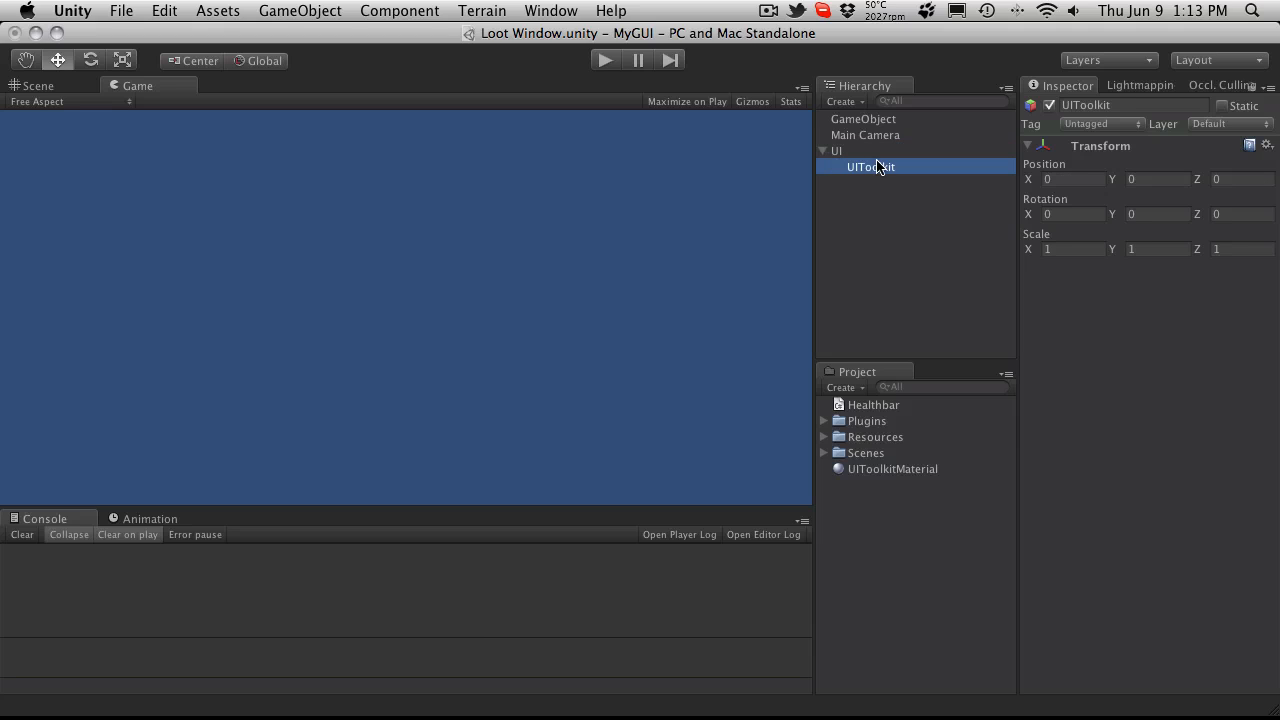
mouse_move(883, 181)
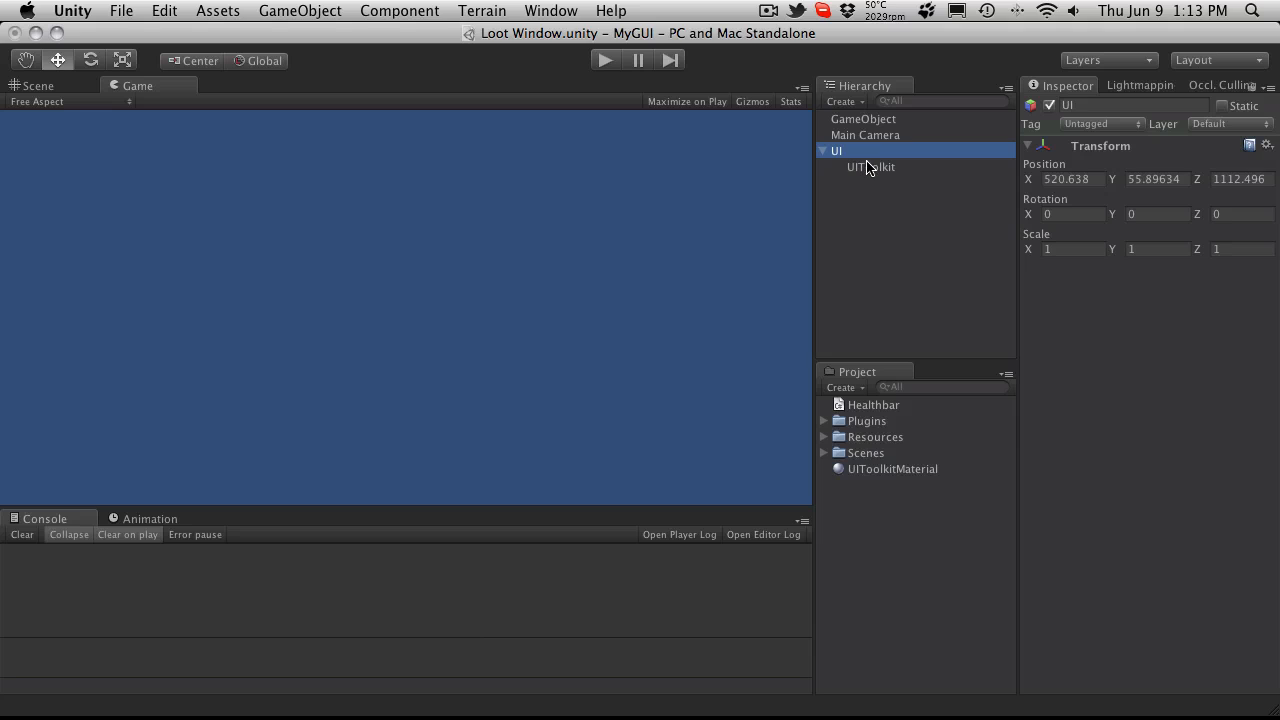
click(1230, 124)
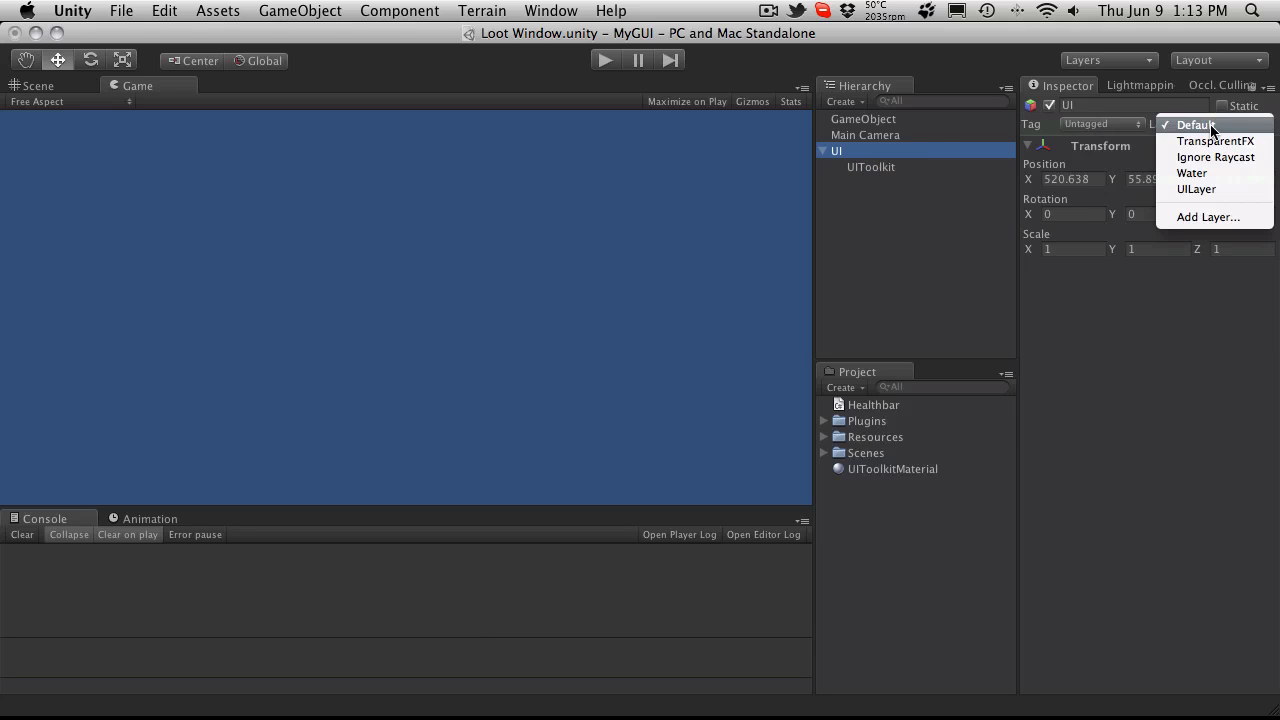
mouse_move(1196, 189)
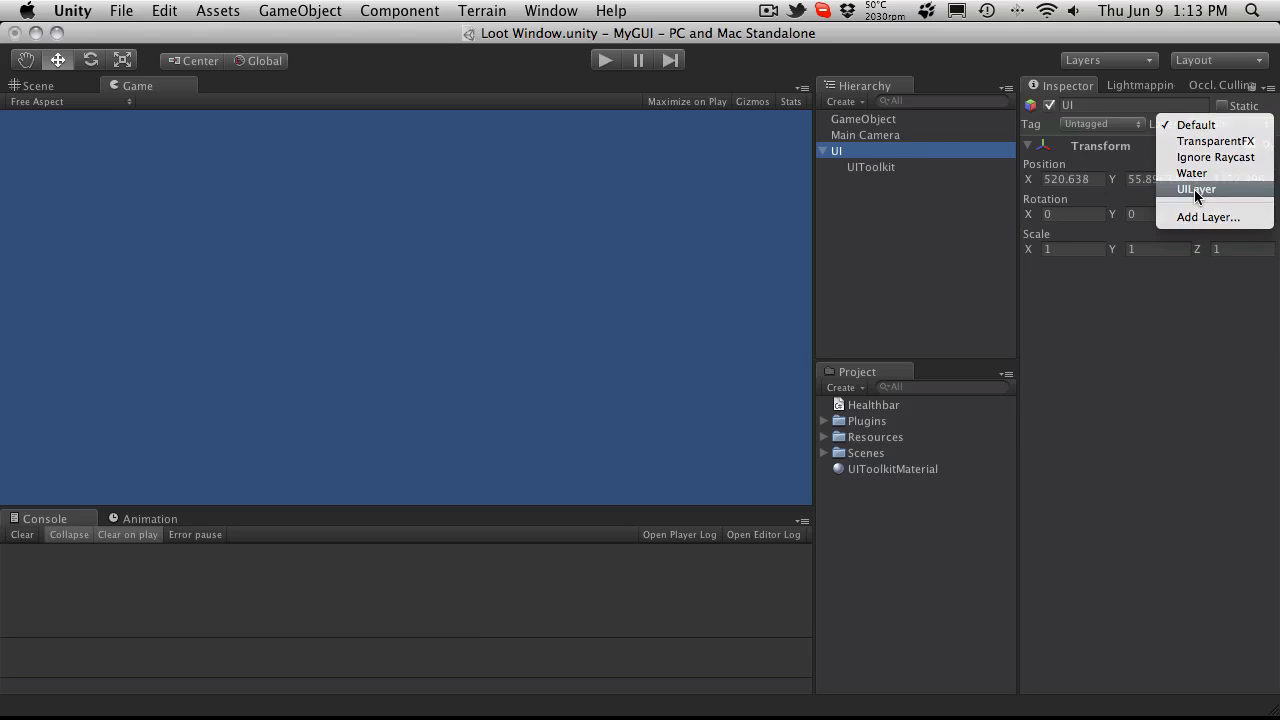
click(1197, 189)
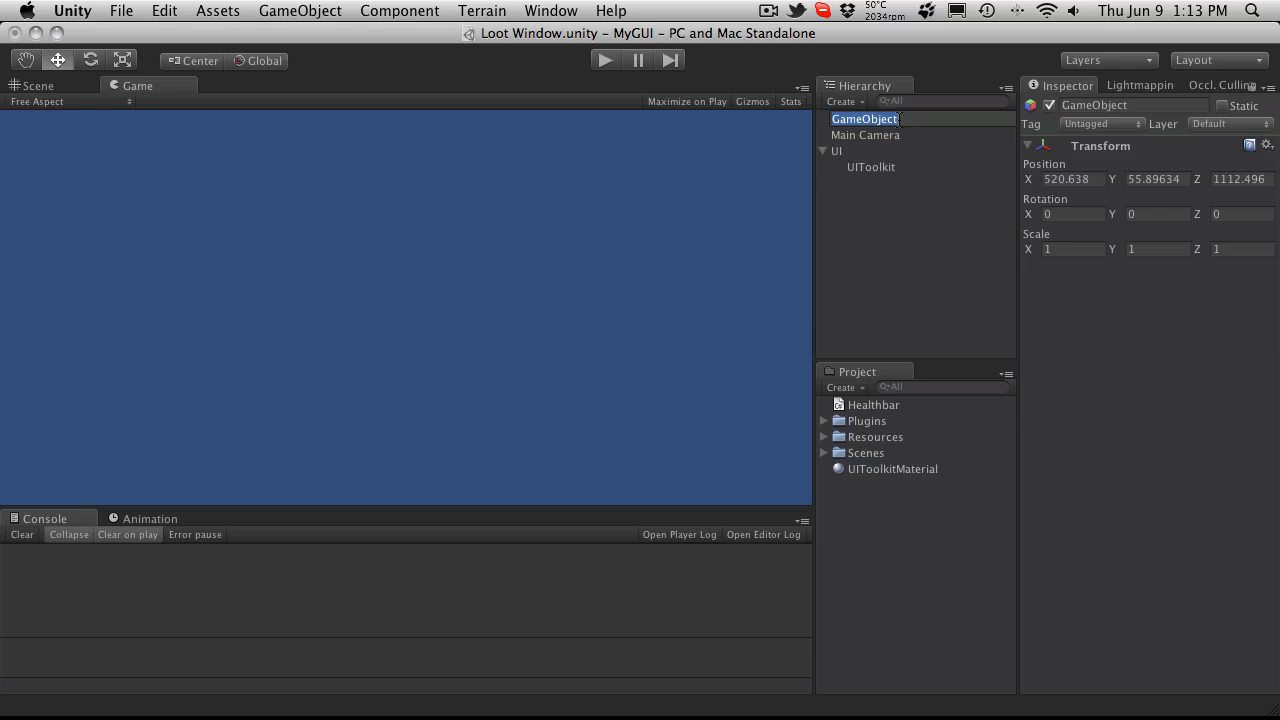
text(Loot Window)
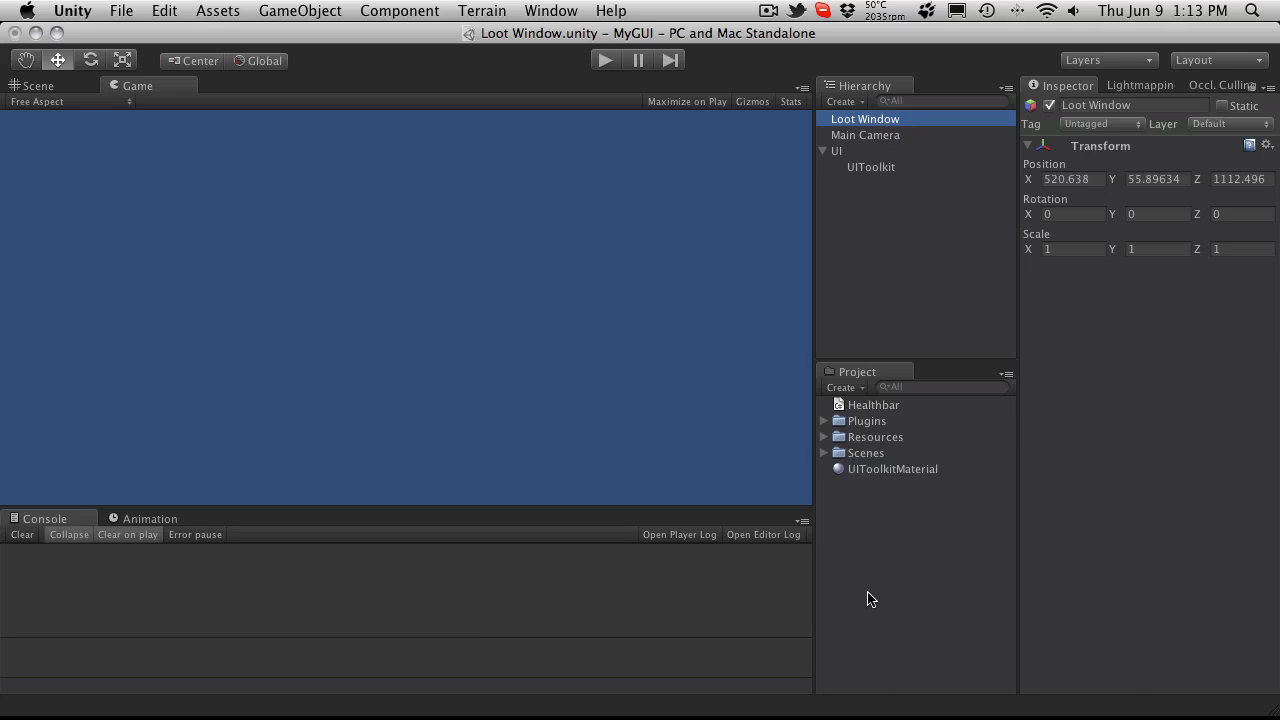
- Create a C# Script asset in the Project panel named LootWindow
right_click(870, 598)
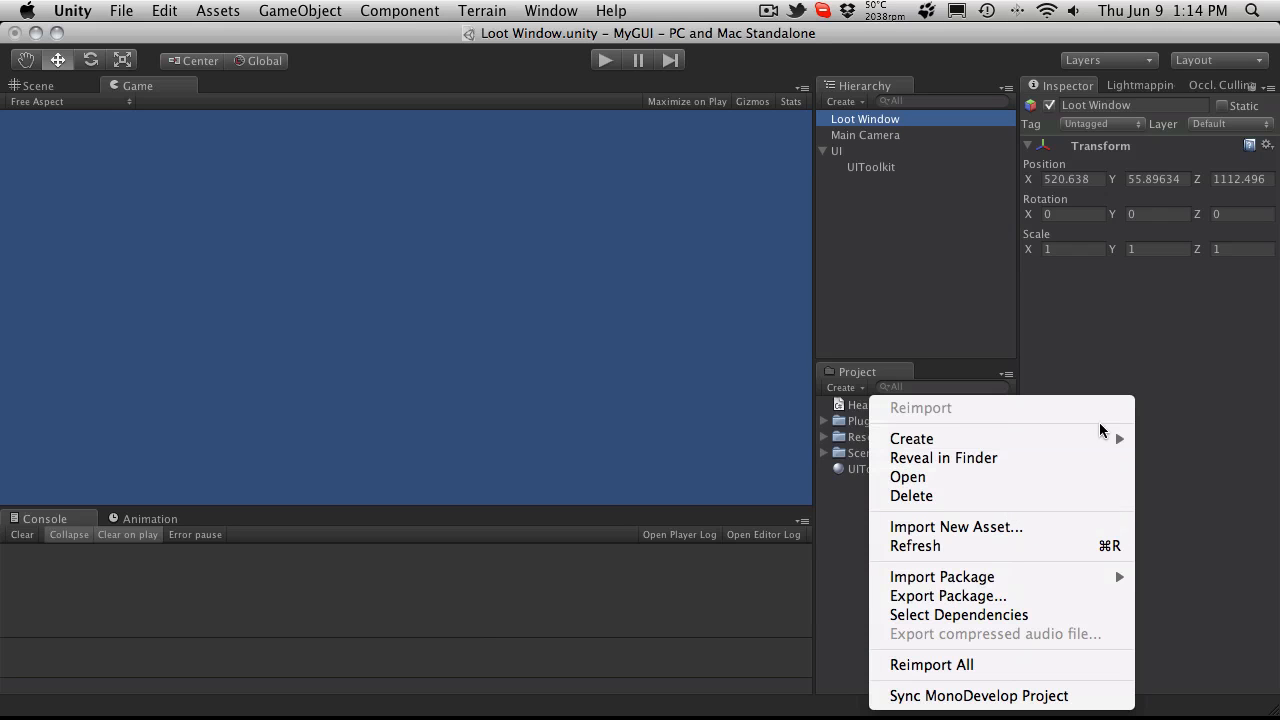
click(911, 438)
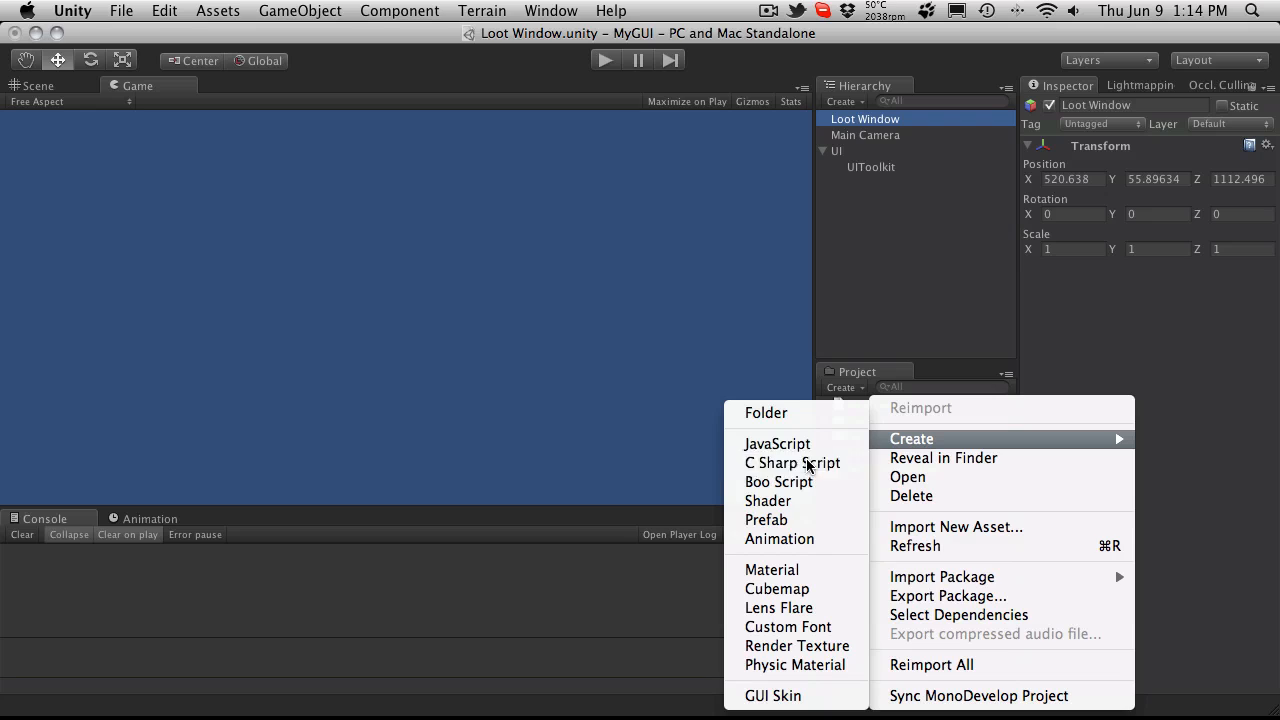
click(792, 463)
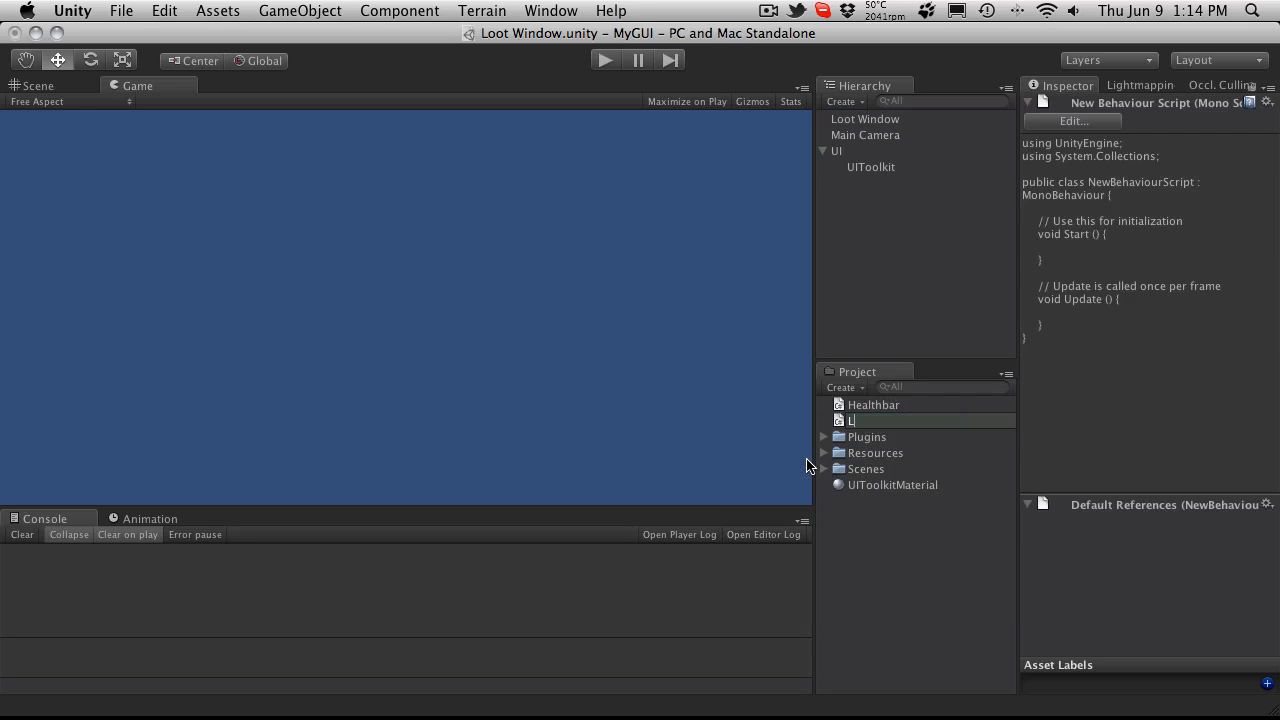
text(ootWindow)
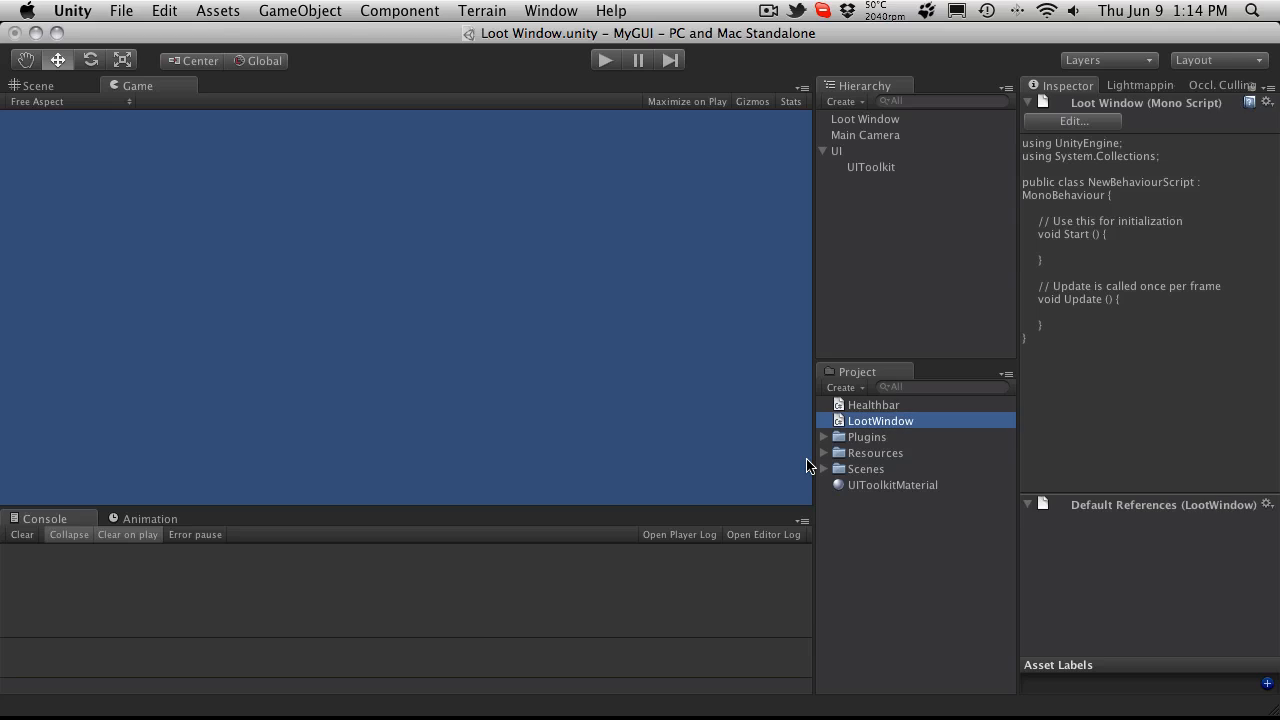
mouse_move(884, 423)
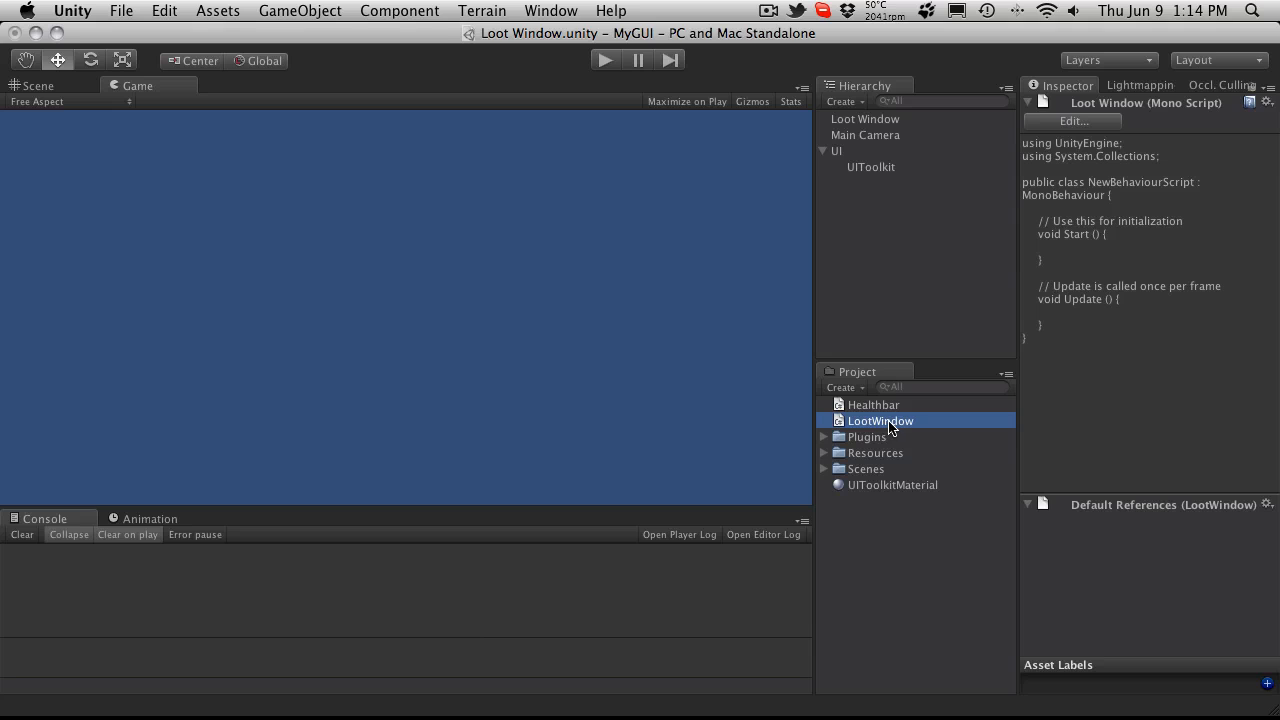
- Rename the script's class to LootWindow in MonoDevelop and return to Unity
double_click(874, 404)
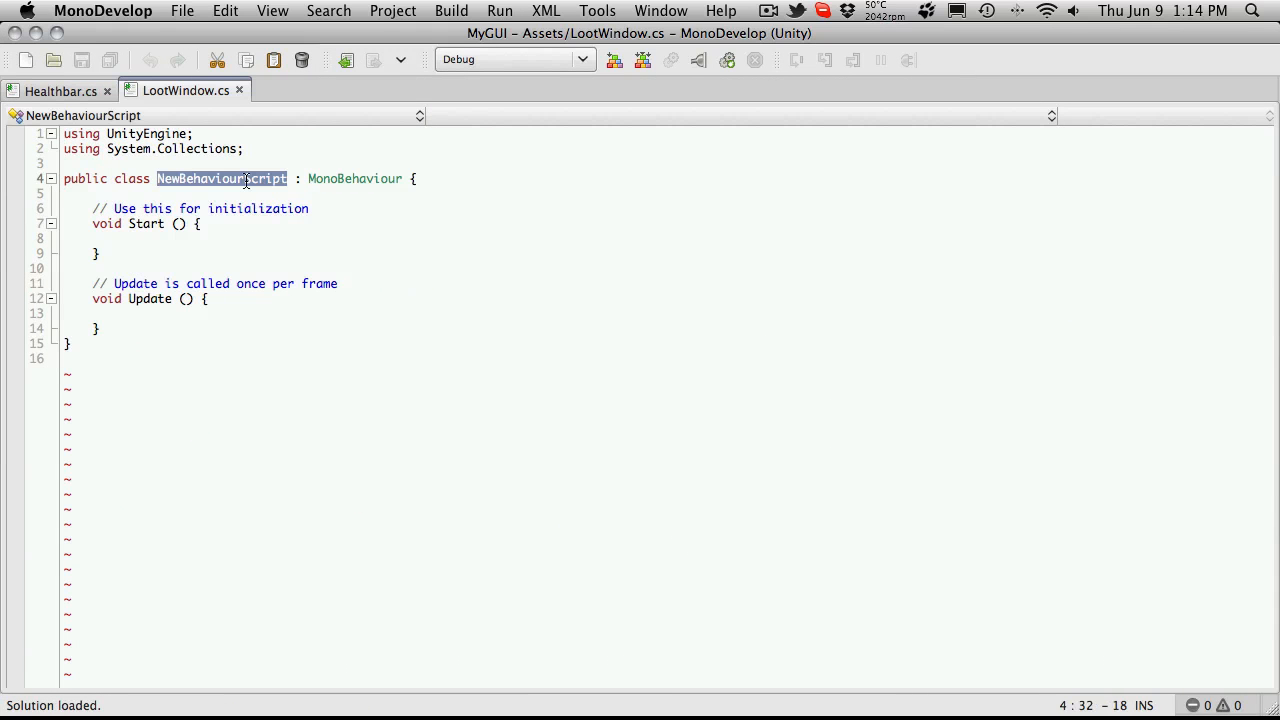
text(LootWin)
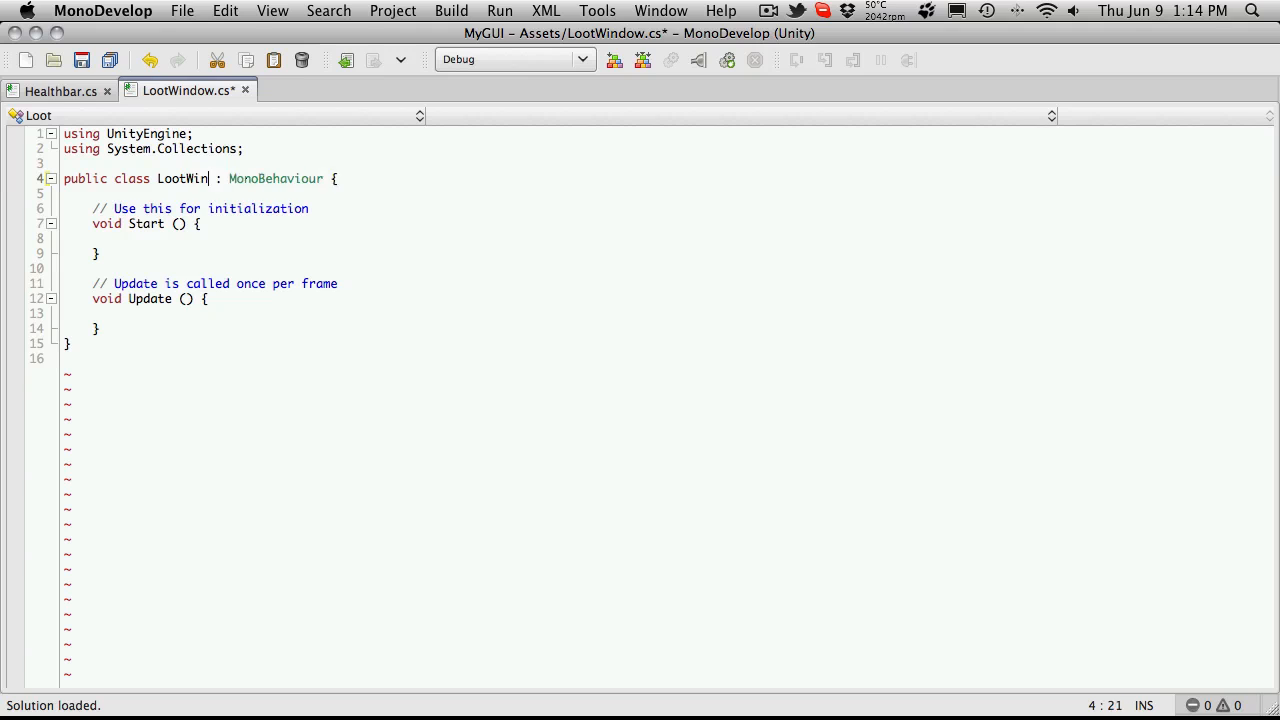
text(dow)
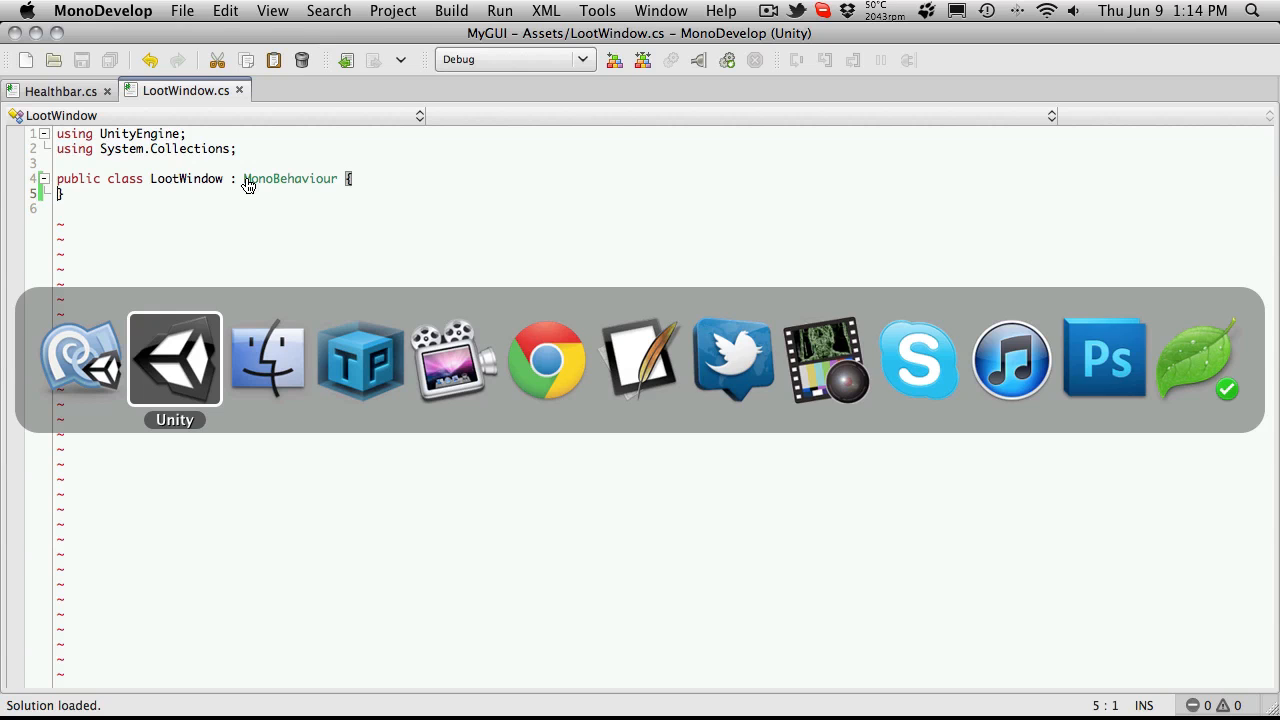
click(174, 360)
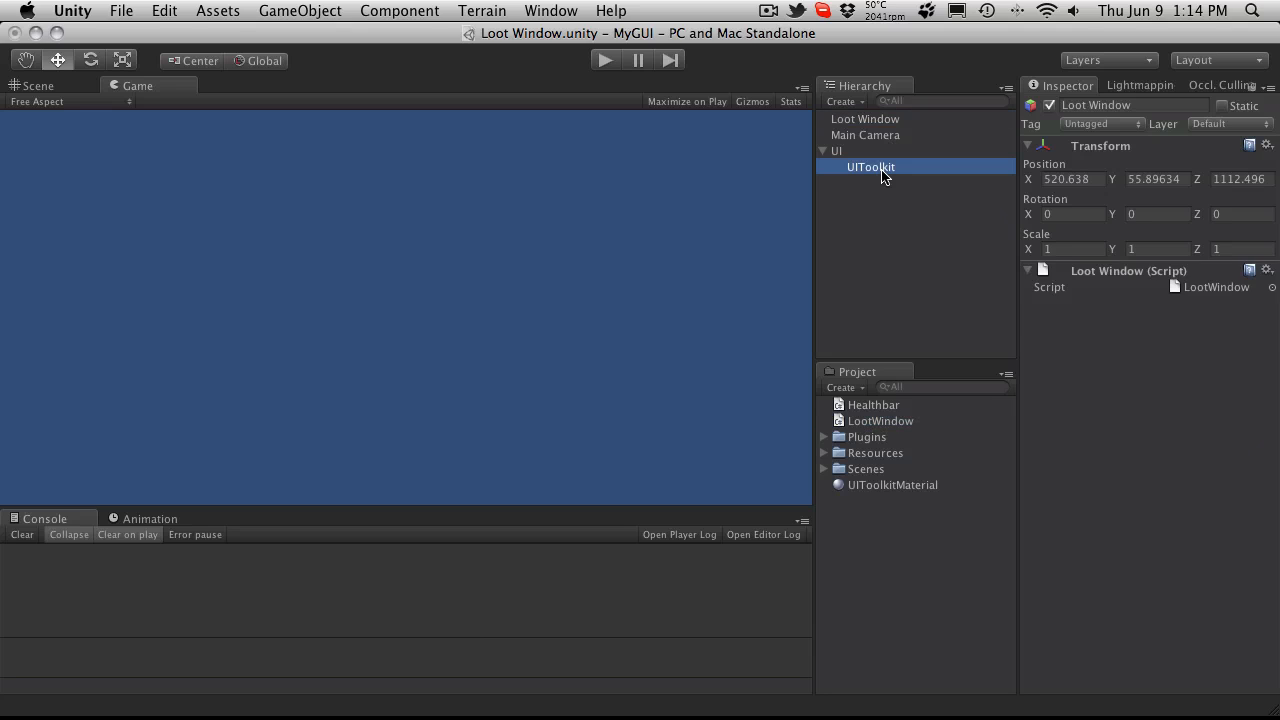
- Give UIToolkit the UIToolkitMaterial material and texture packer config name 'GUISheet'
click(824, 437)
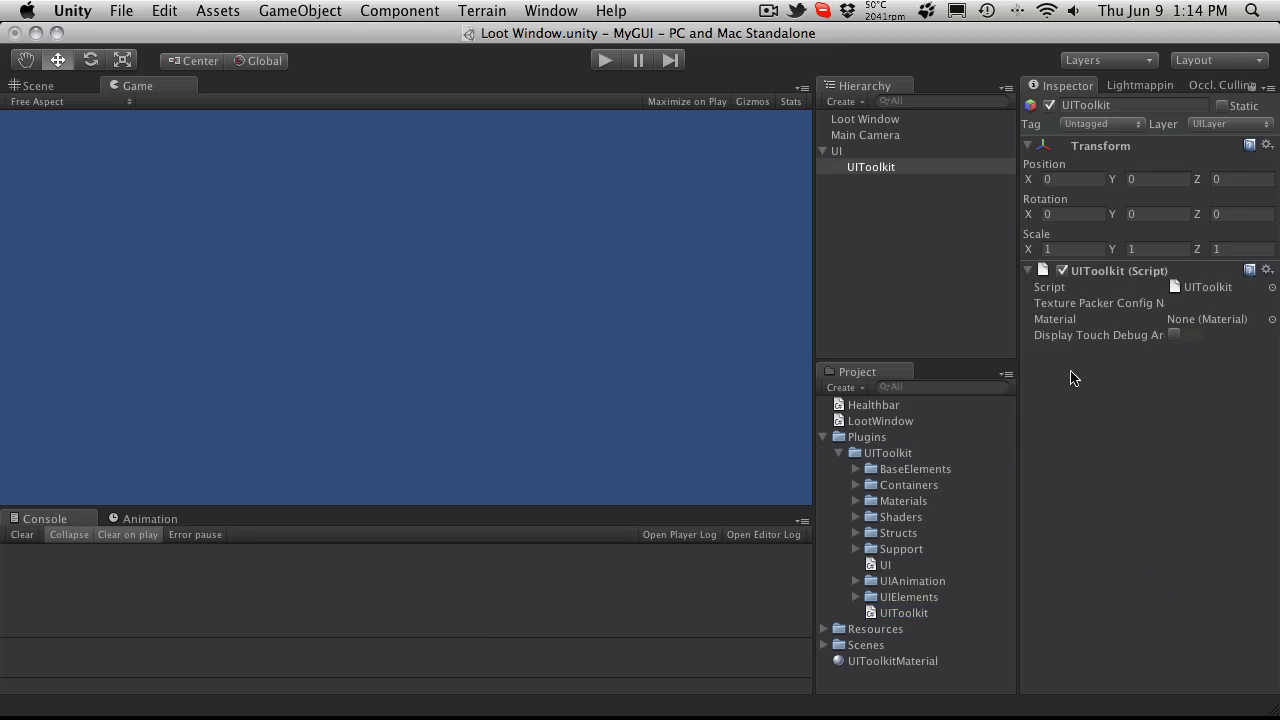
mouse_move(1120, 315)
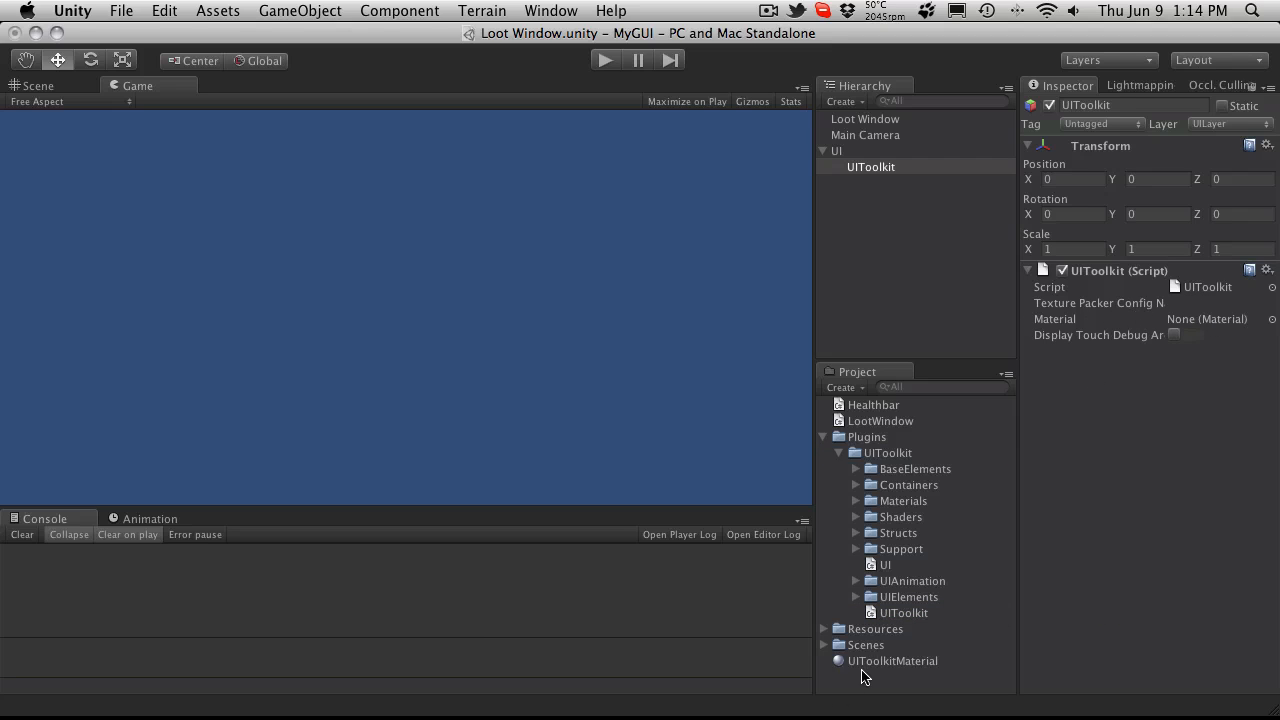
drag(892, 661, 1215, 318)
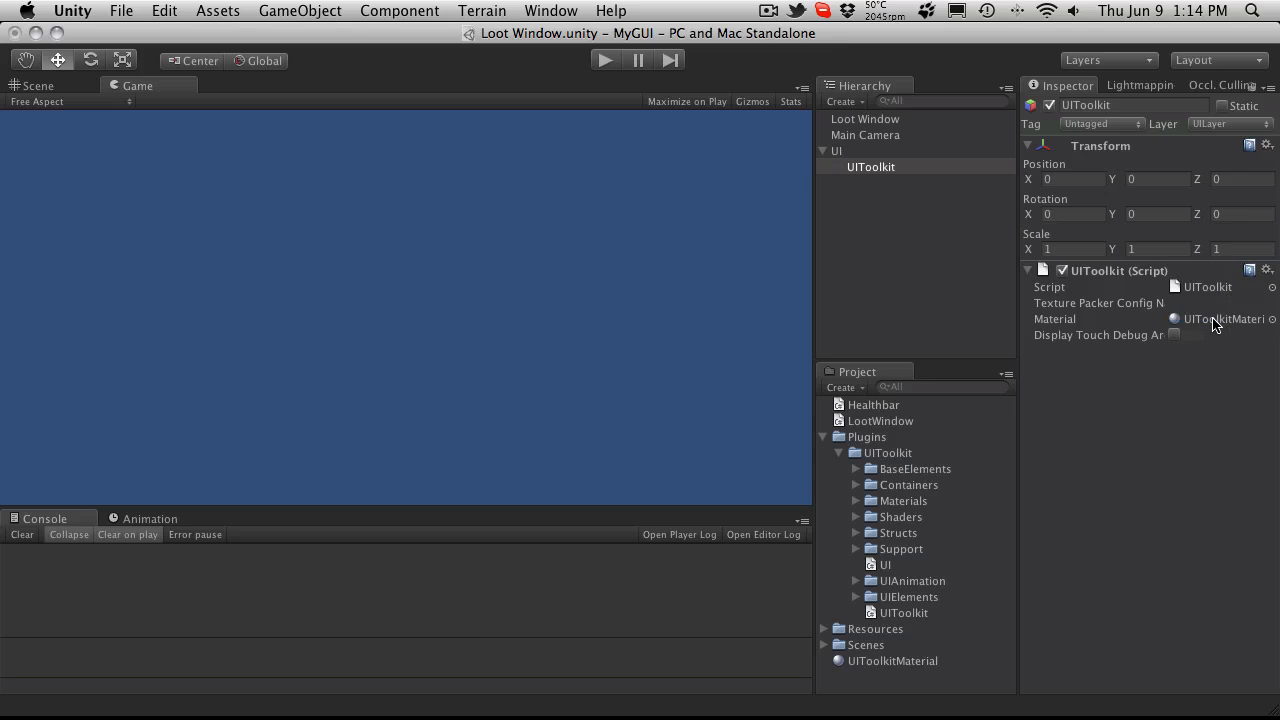
mouse_move(1165, 310)
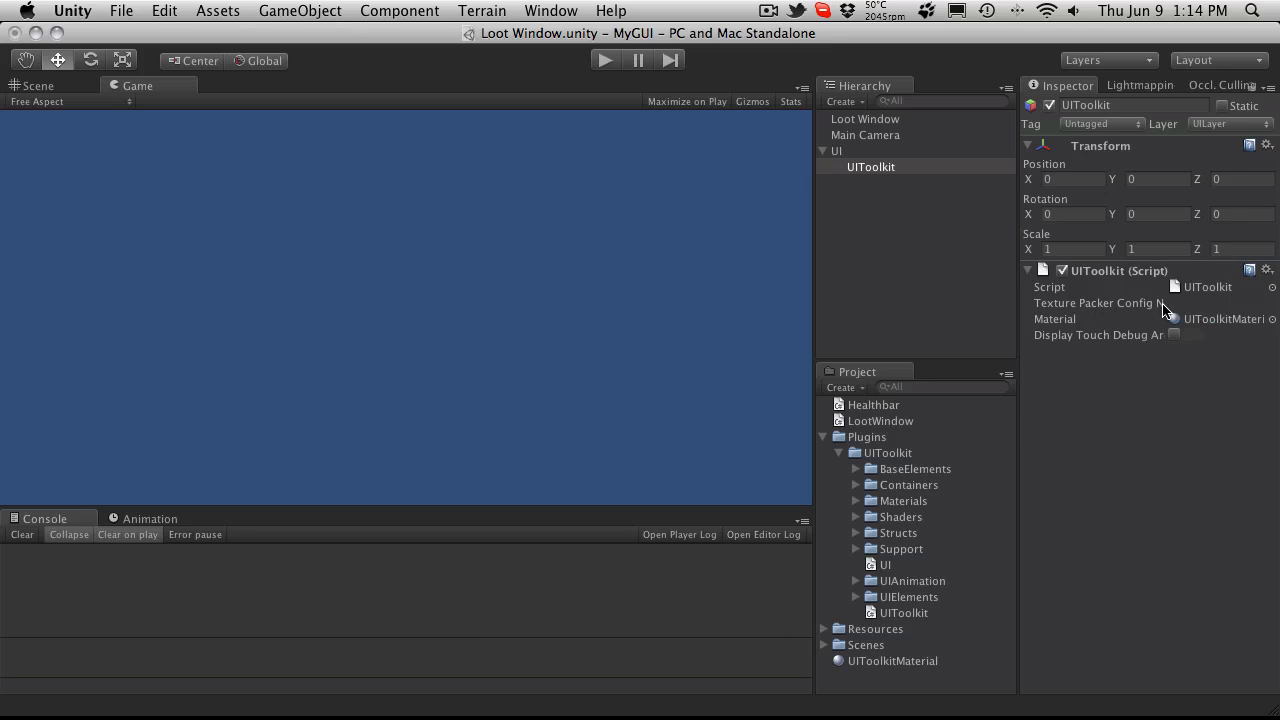
click(1220, 303)
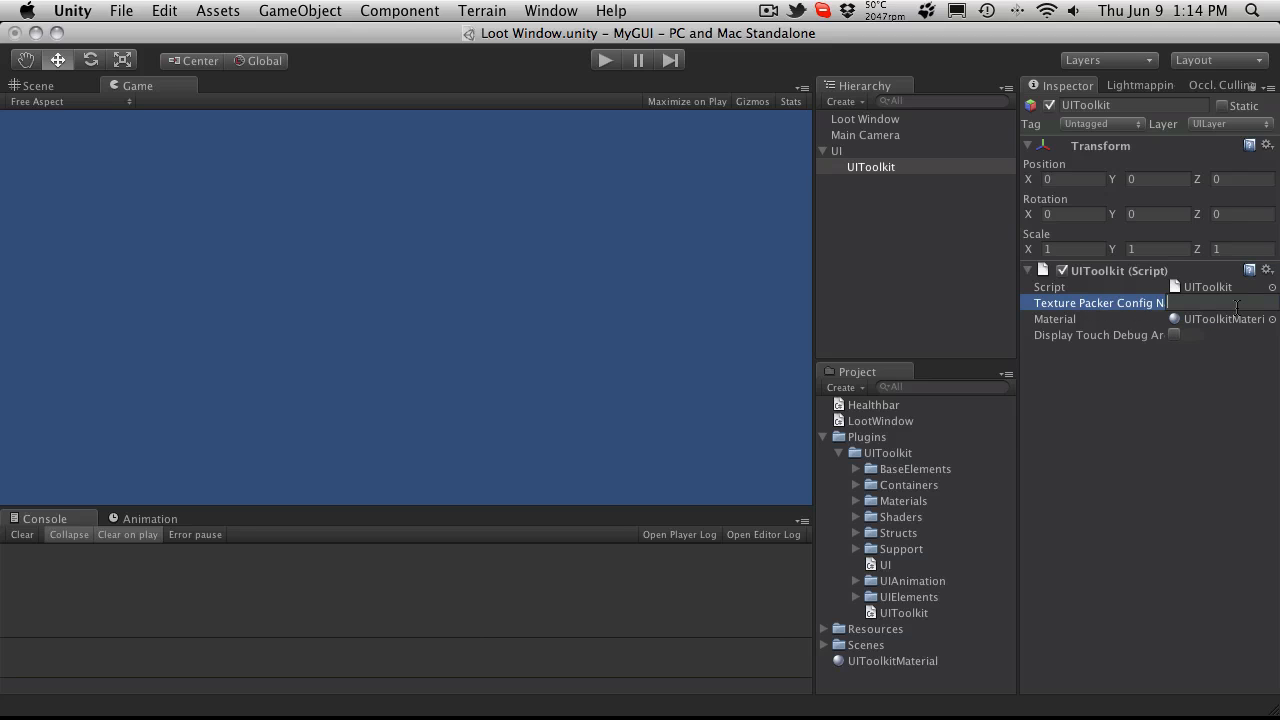
text(GUI)
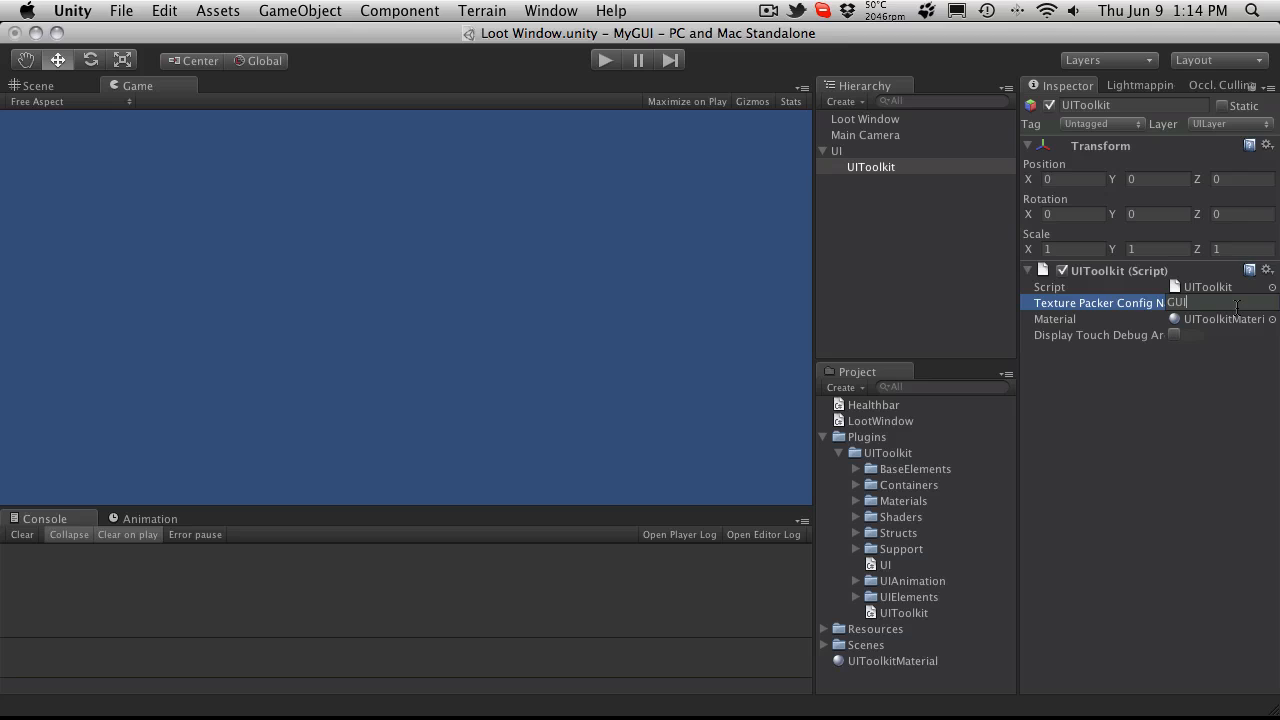
text(Sheet)
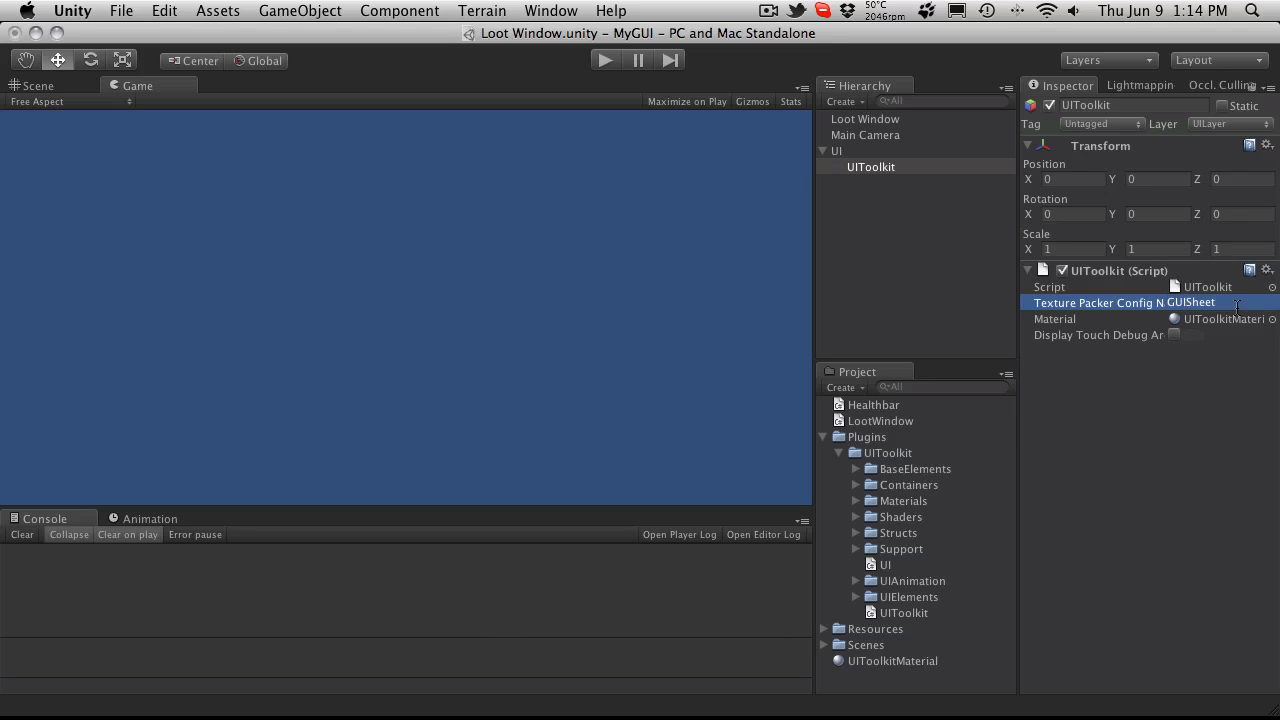
mouse_move(1198, 335)
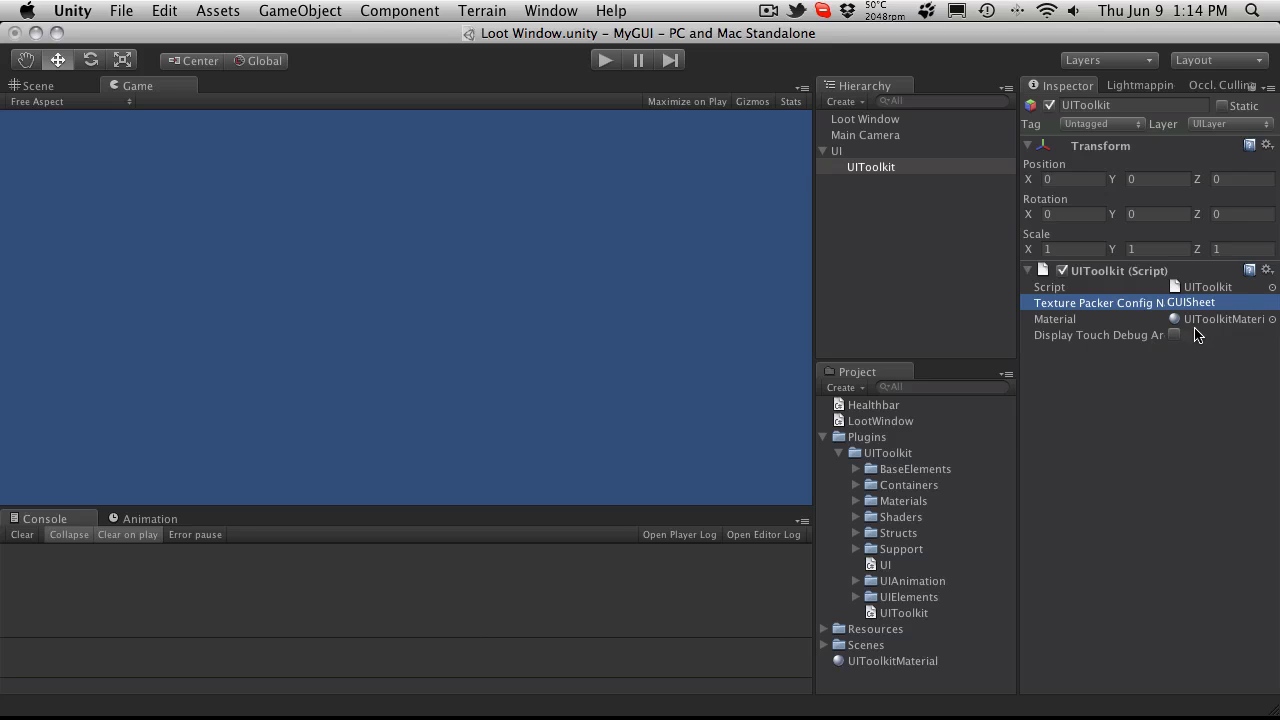
- Set the UI script's layer to UILayer and start a play test
click(836, 150)
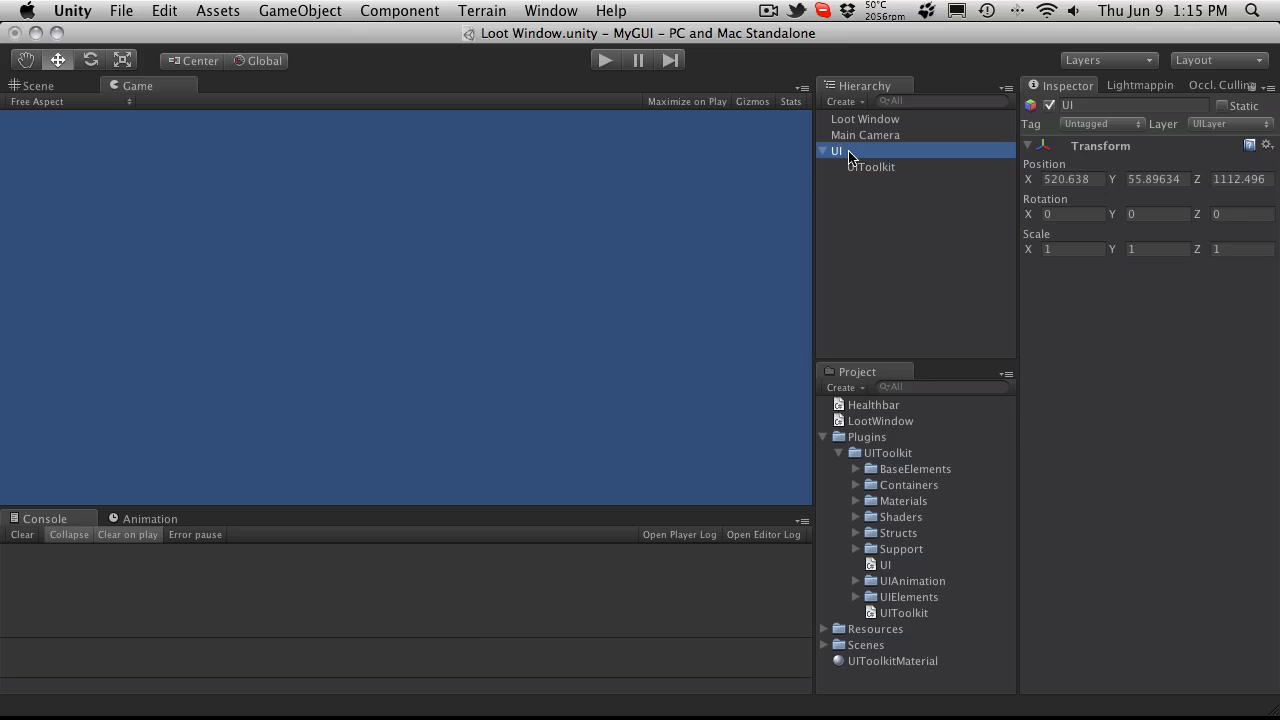
click(824, 151)
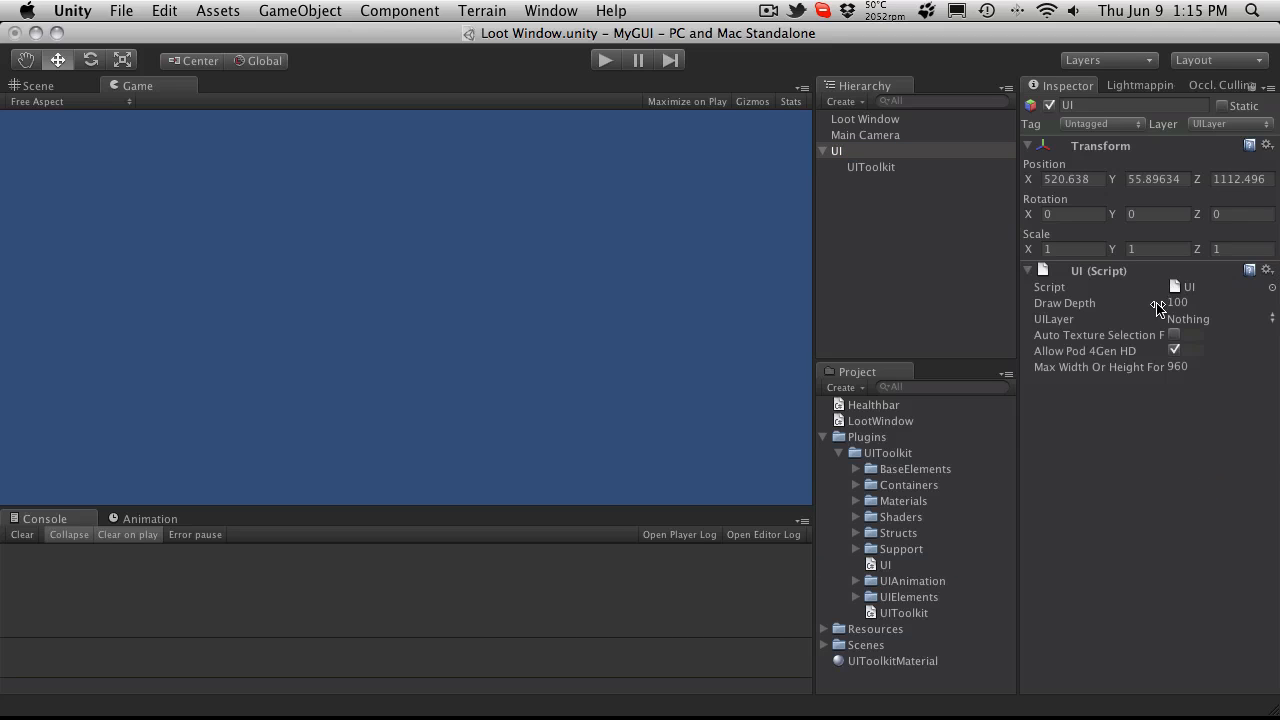
click(1215, 319)
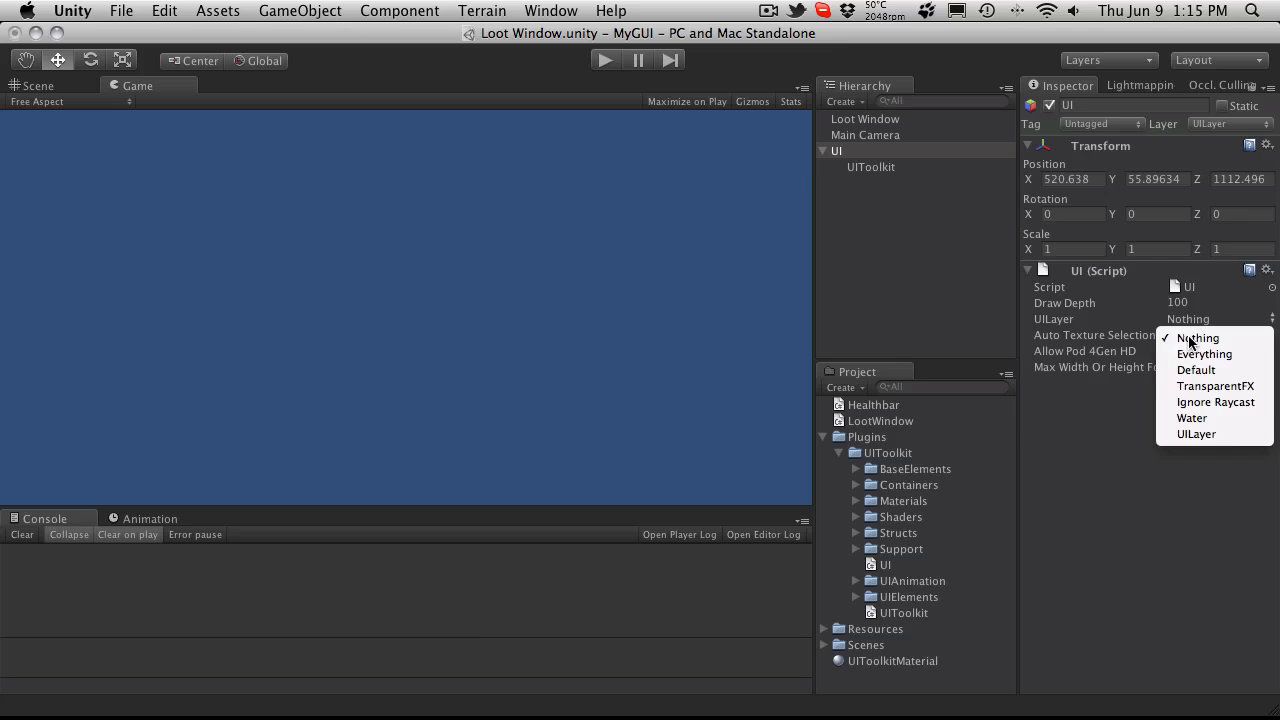
click(1195, 433)
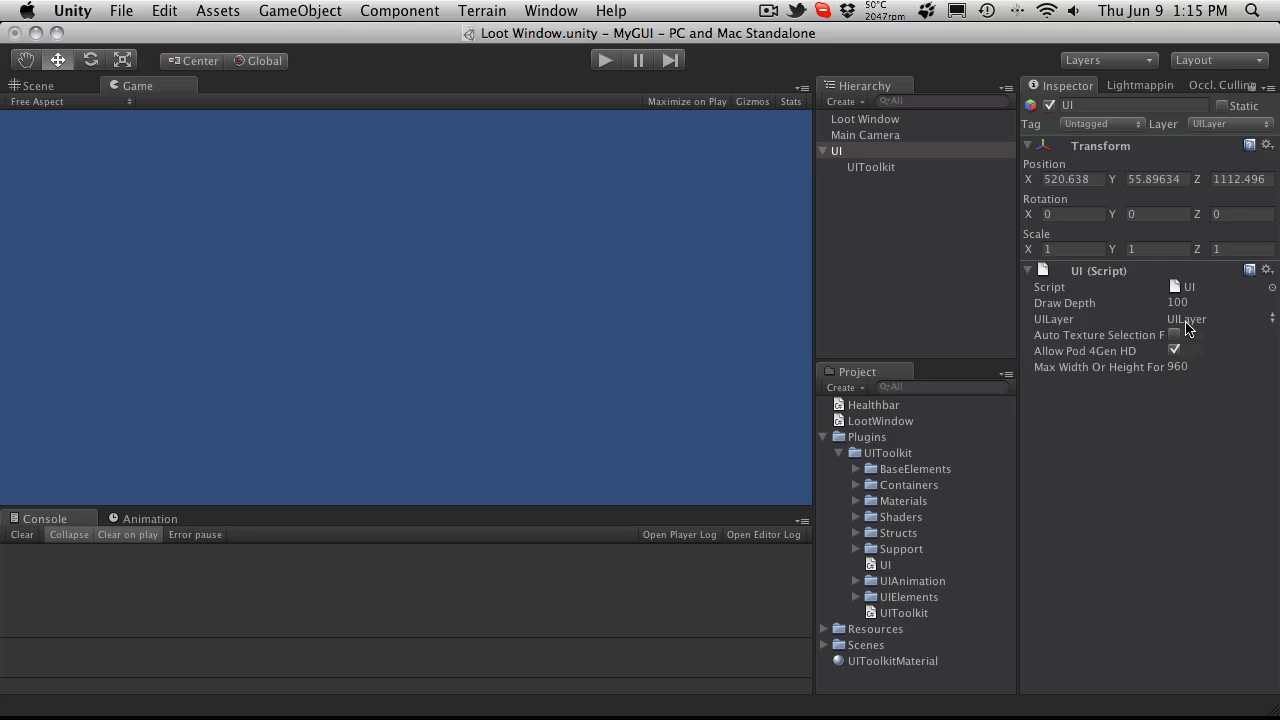
mouse_move(1215, 329)
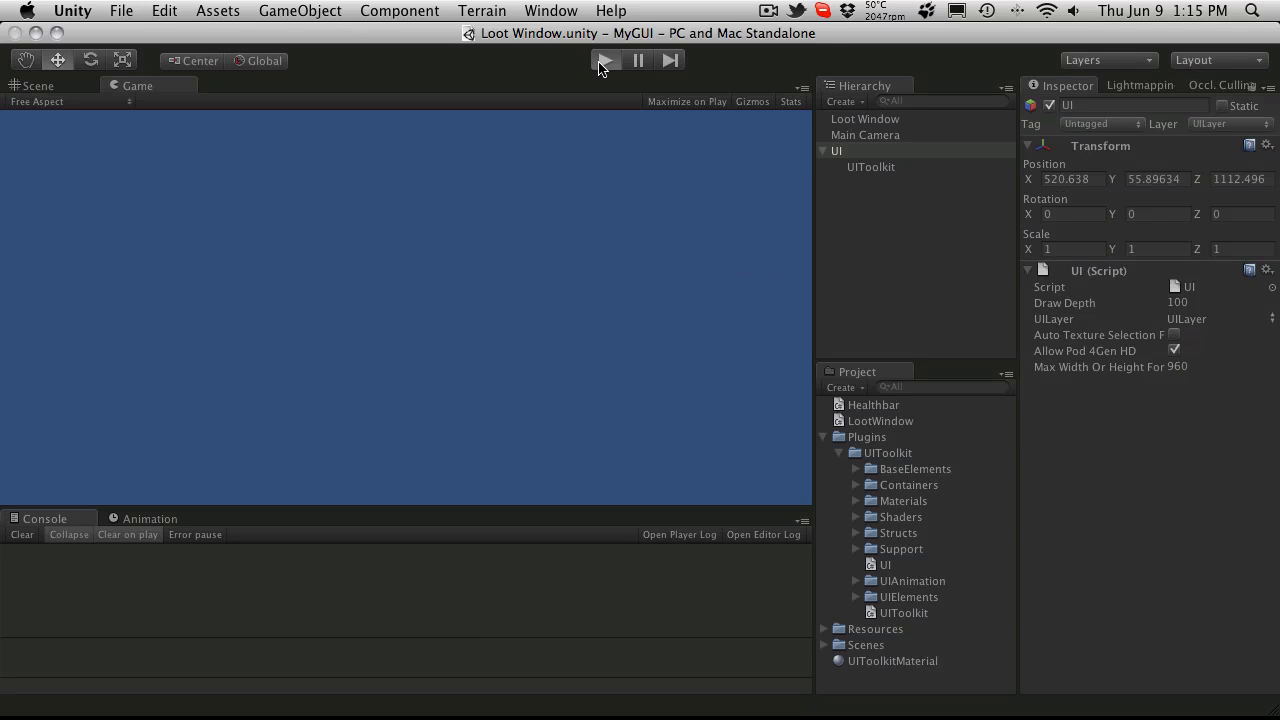
click(606, 60)
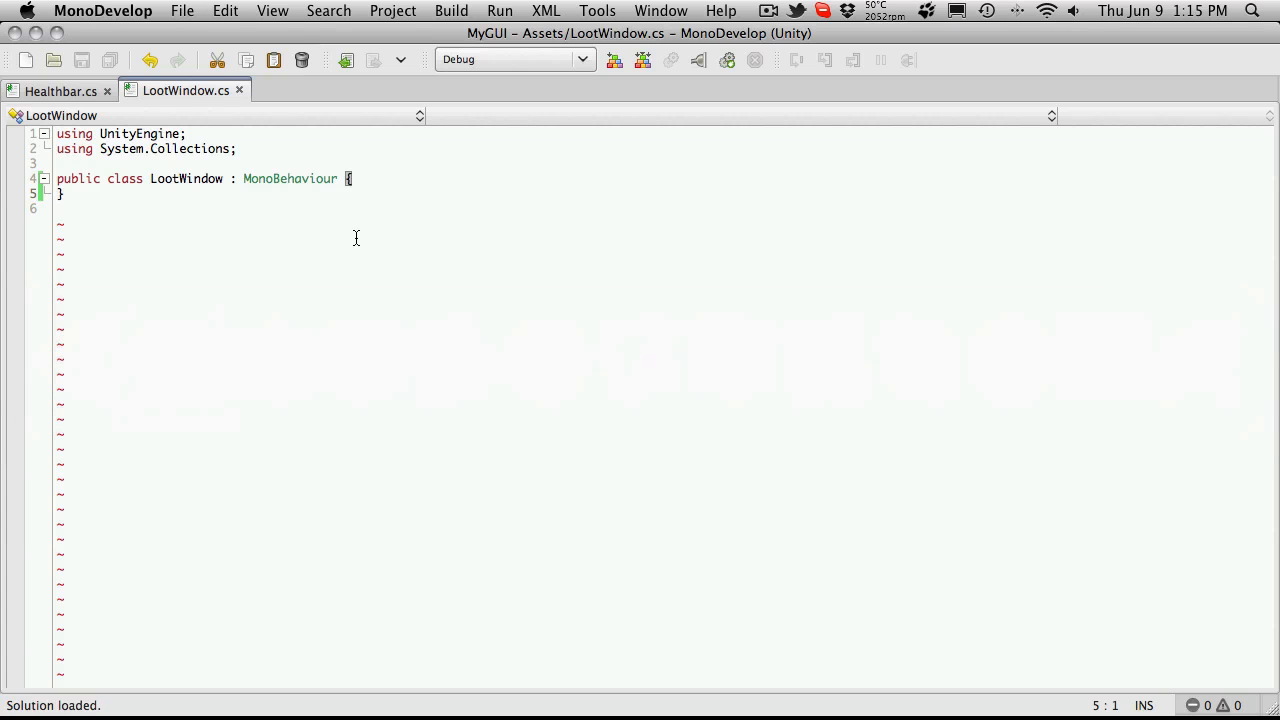
- Add a Start() method with four '// x x x x' comment rows and blank lines below
key(Return)
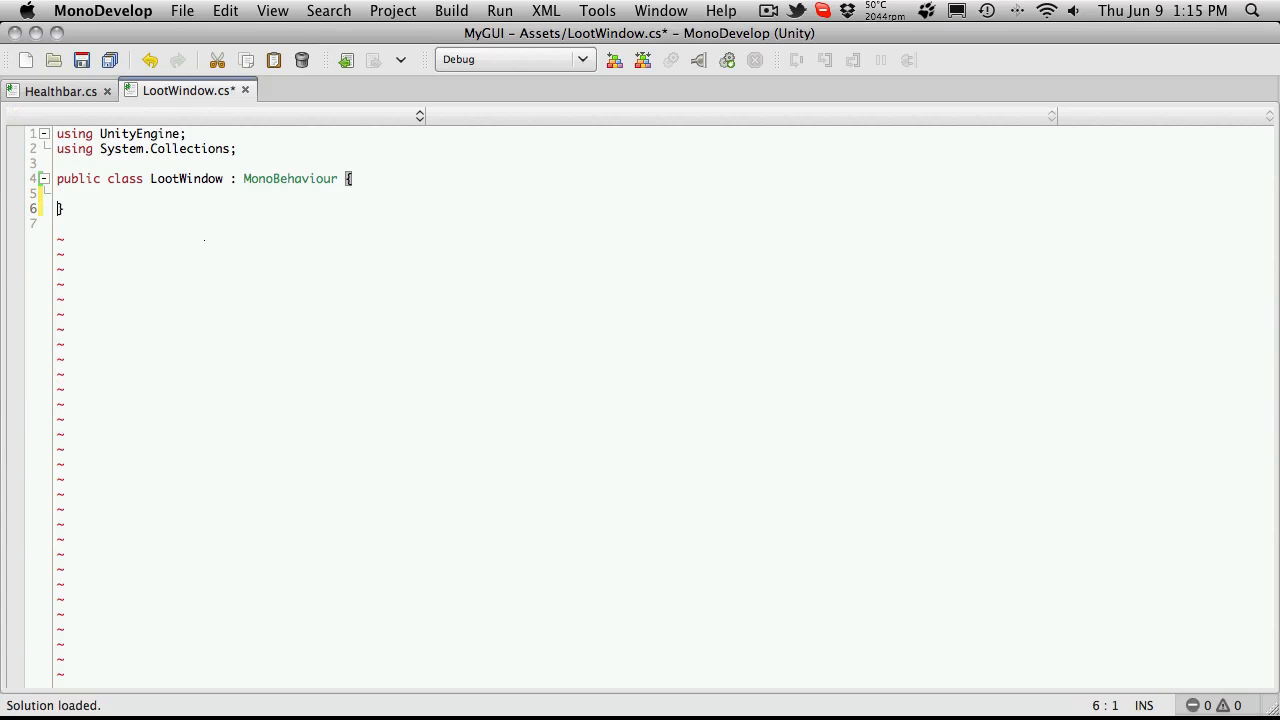
key(Return)
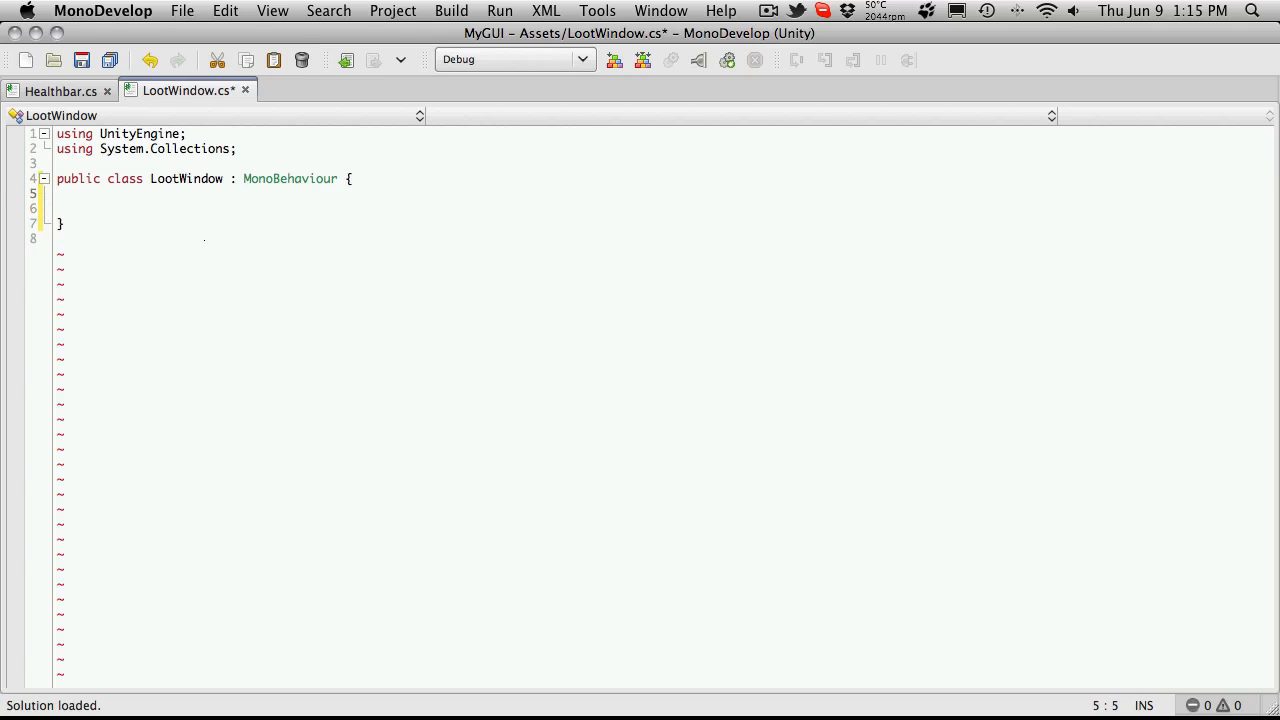
text(void)
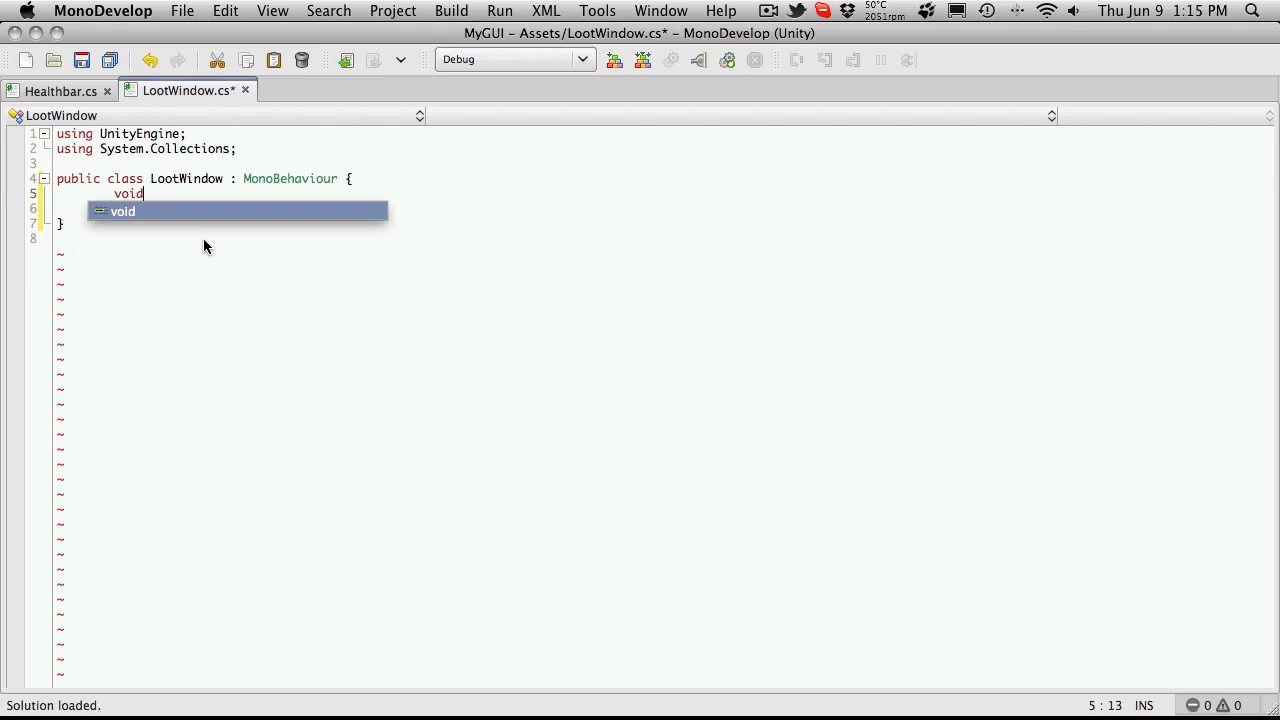
text(Start() {)
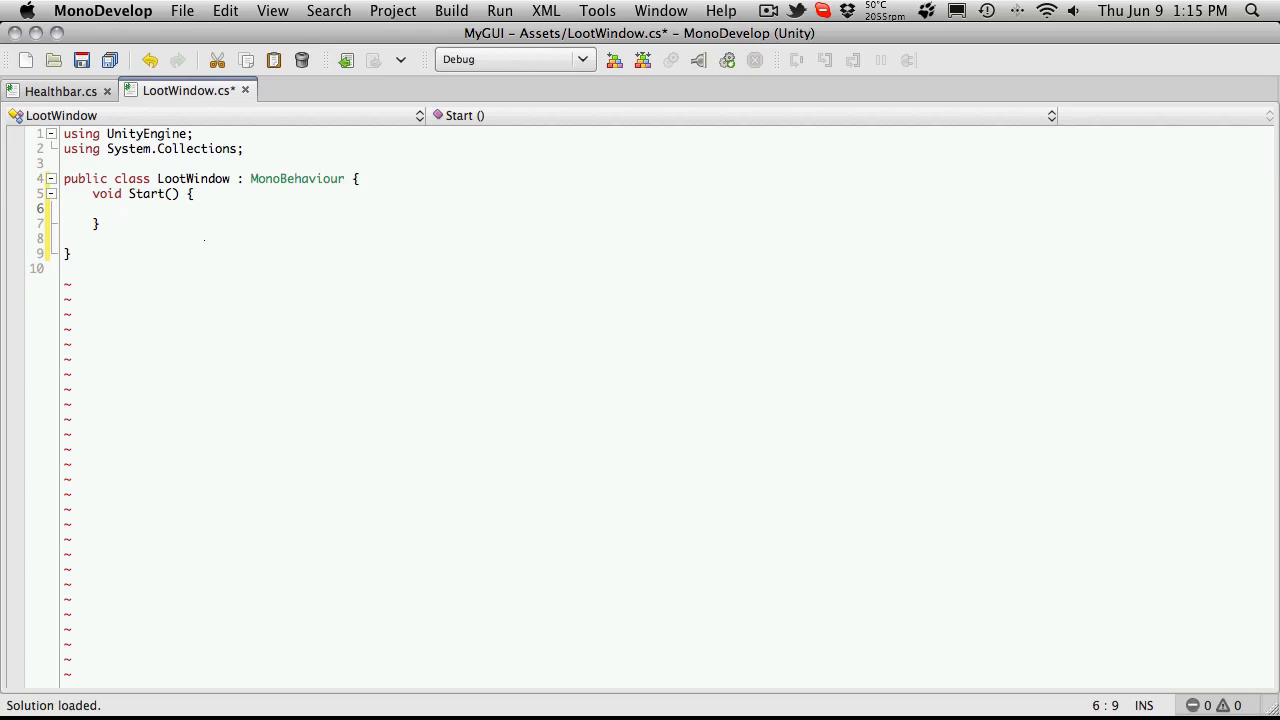
text(// x x x x)
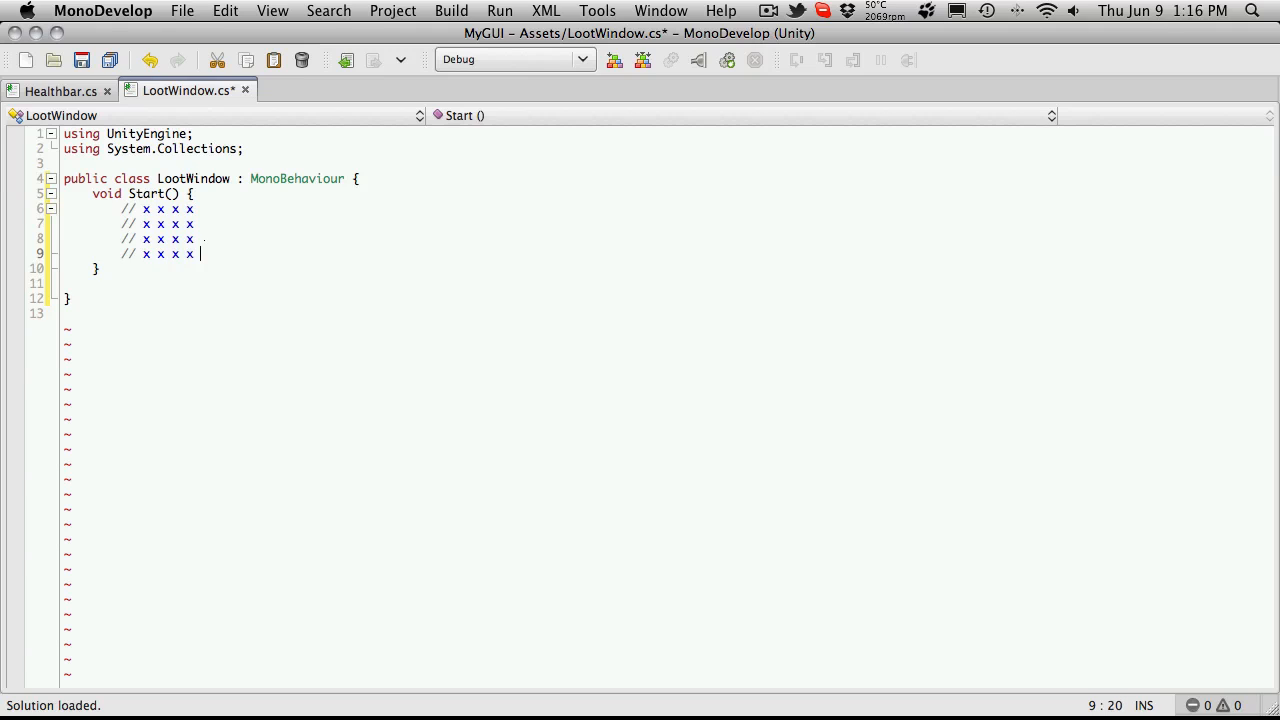
key(Backspace)
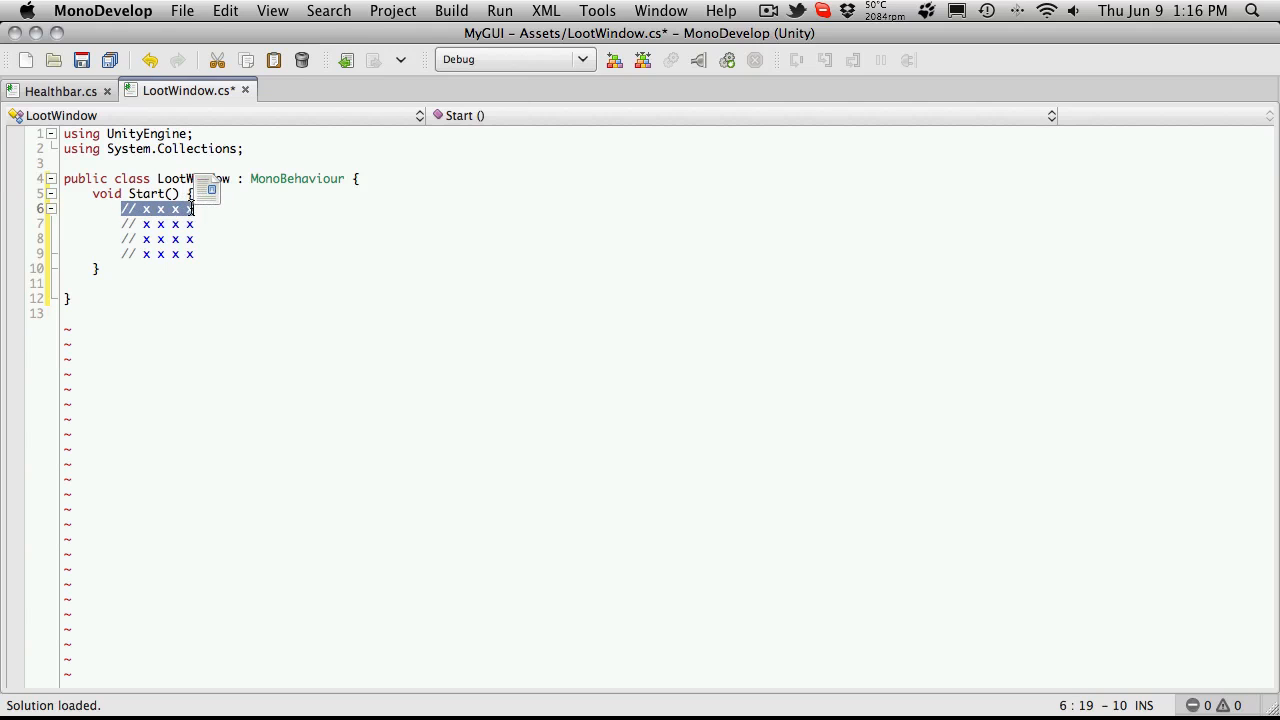
click(119, 208)
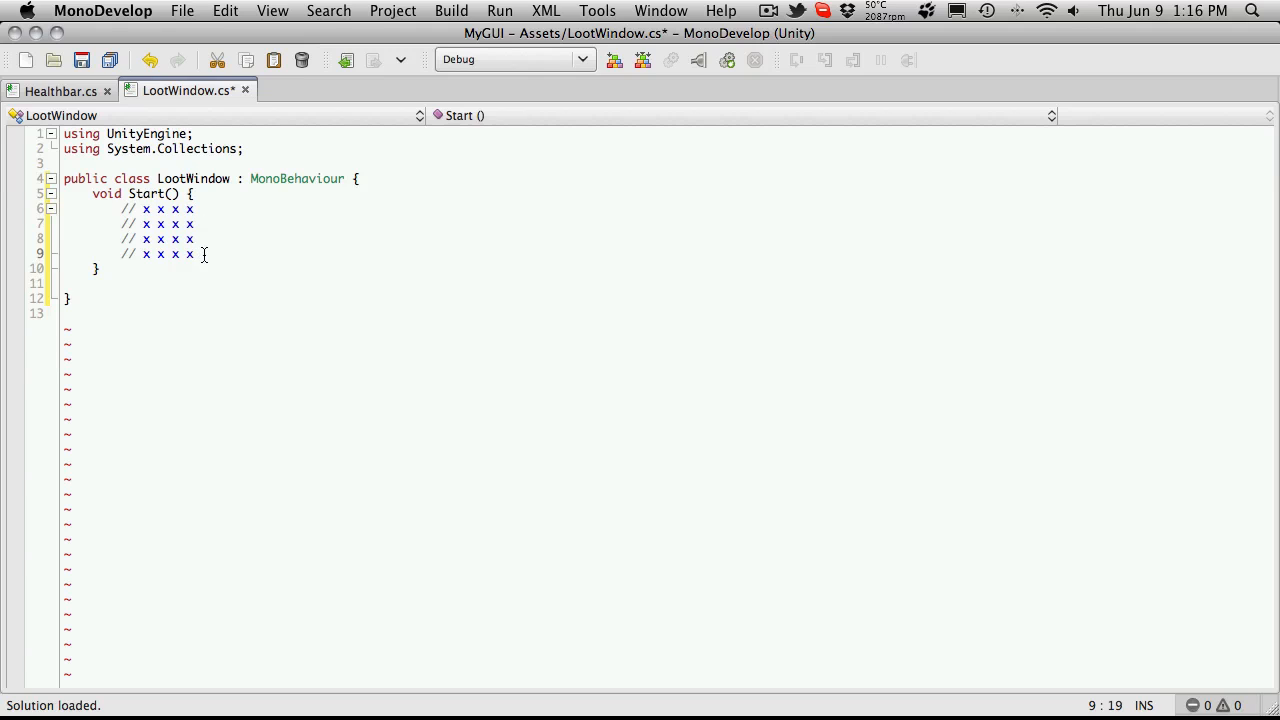
key(Return)
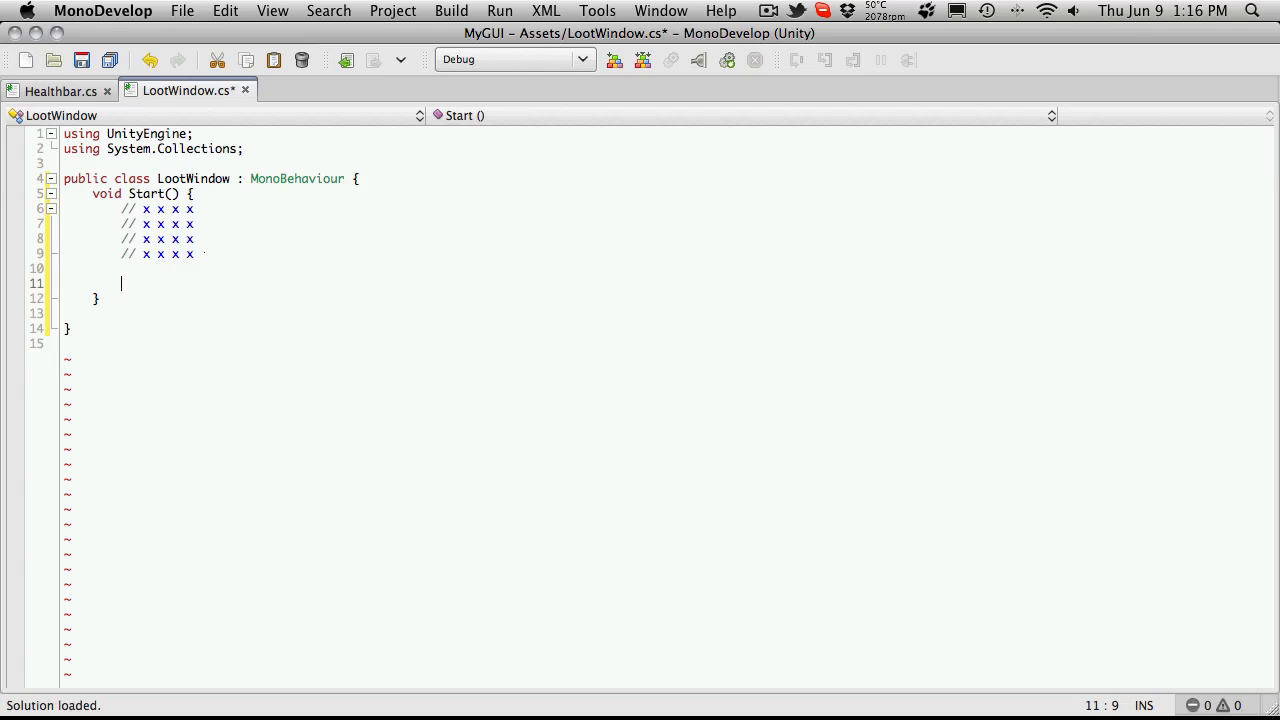
- Type 'UIButton _slot = UIButton.create();' in Start(), fixing the initial typo
text(IUB)
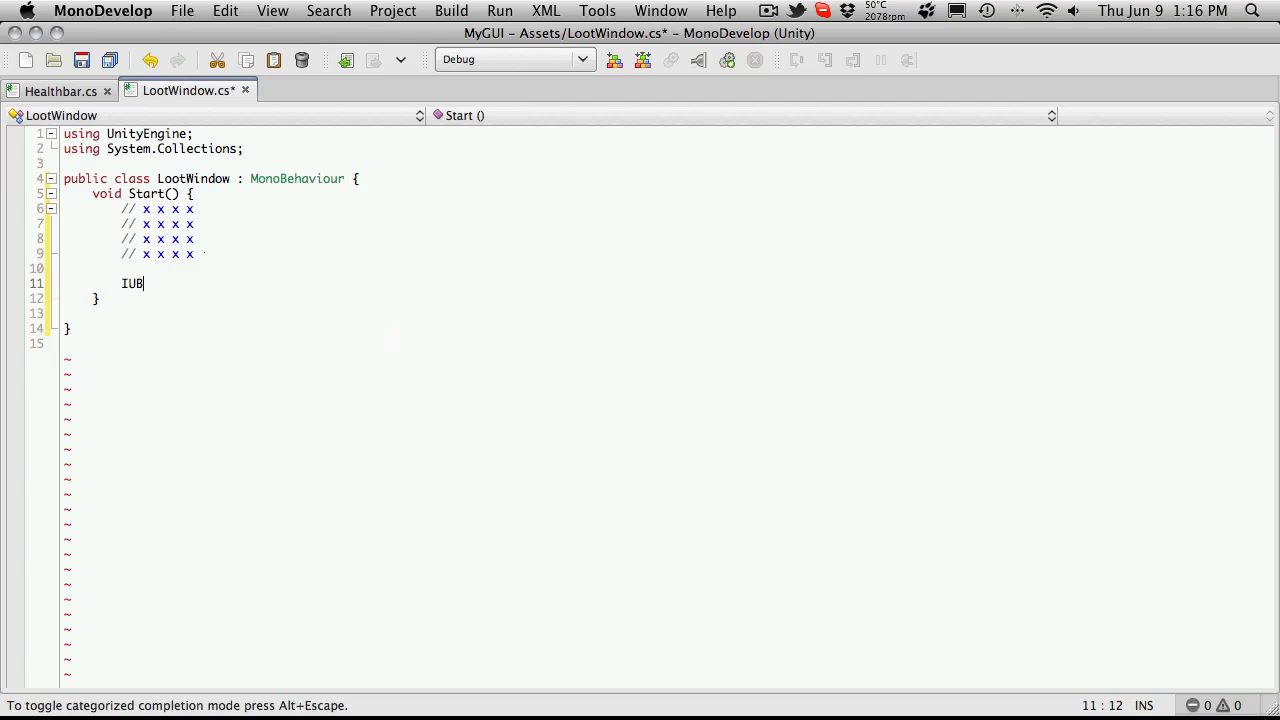
key(Backspace)
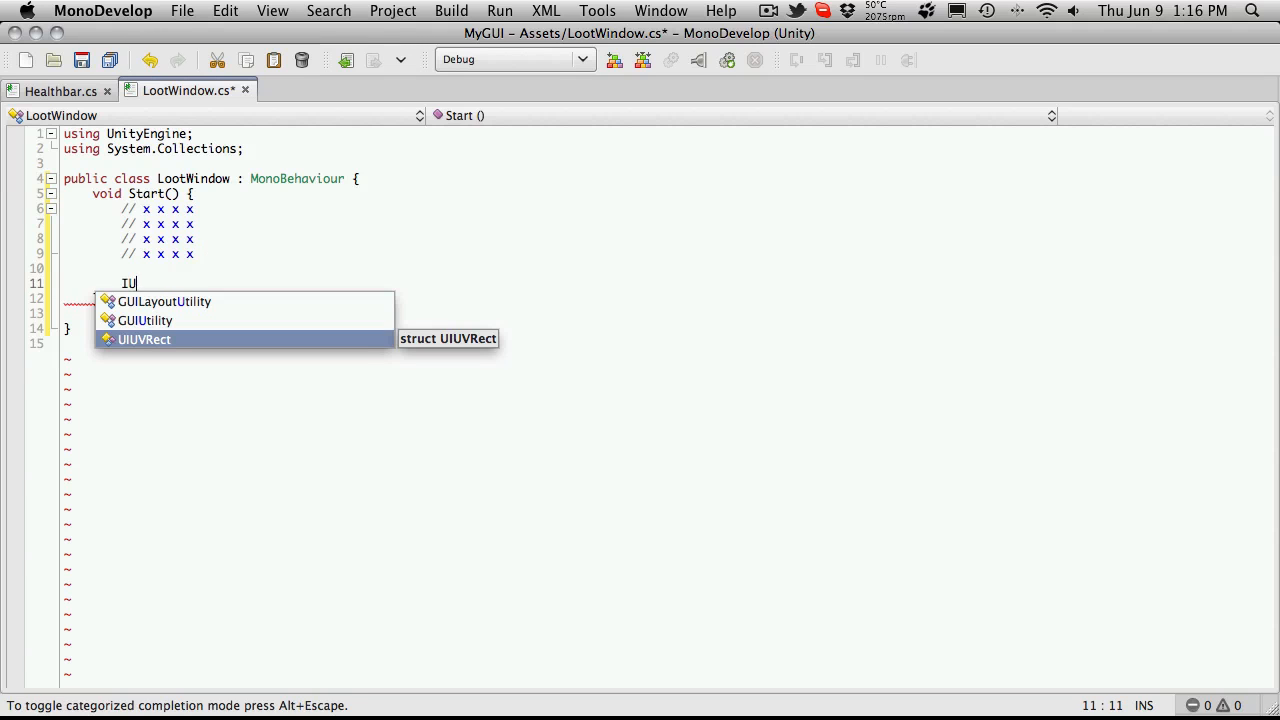
key(Escape)
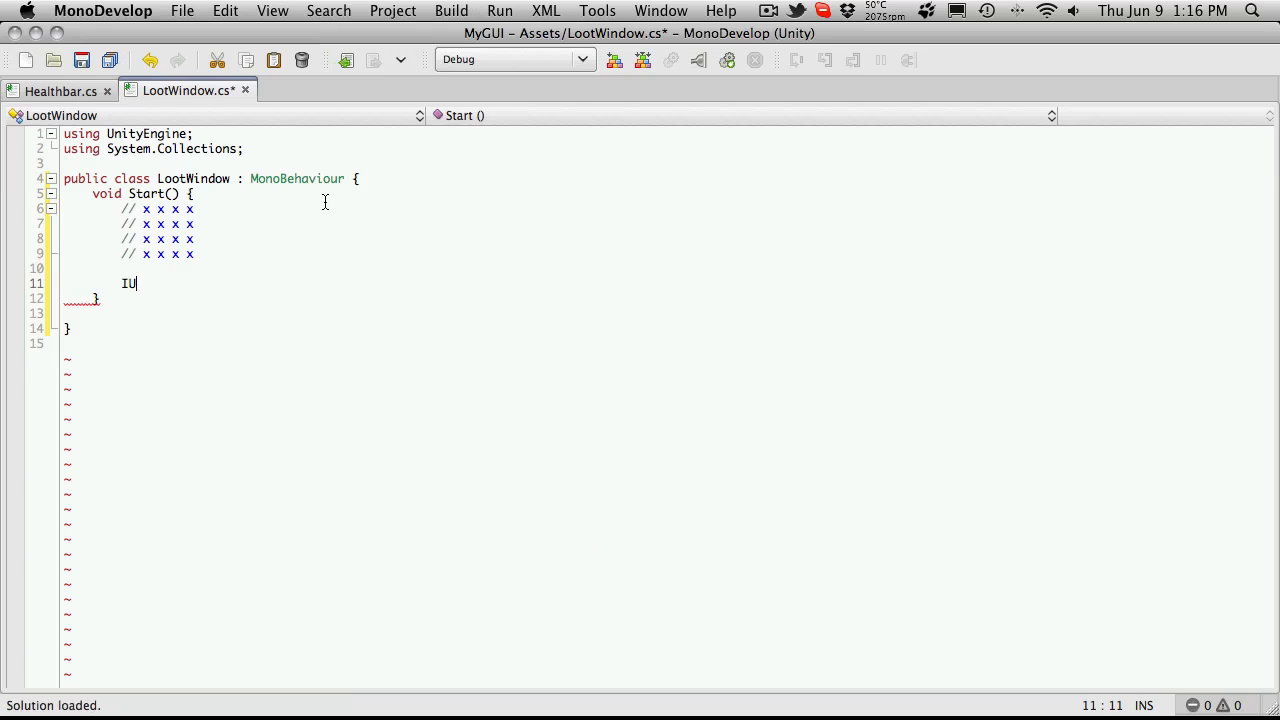
key(Backspace)
text(UIButton)
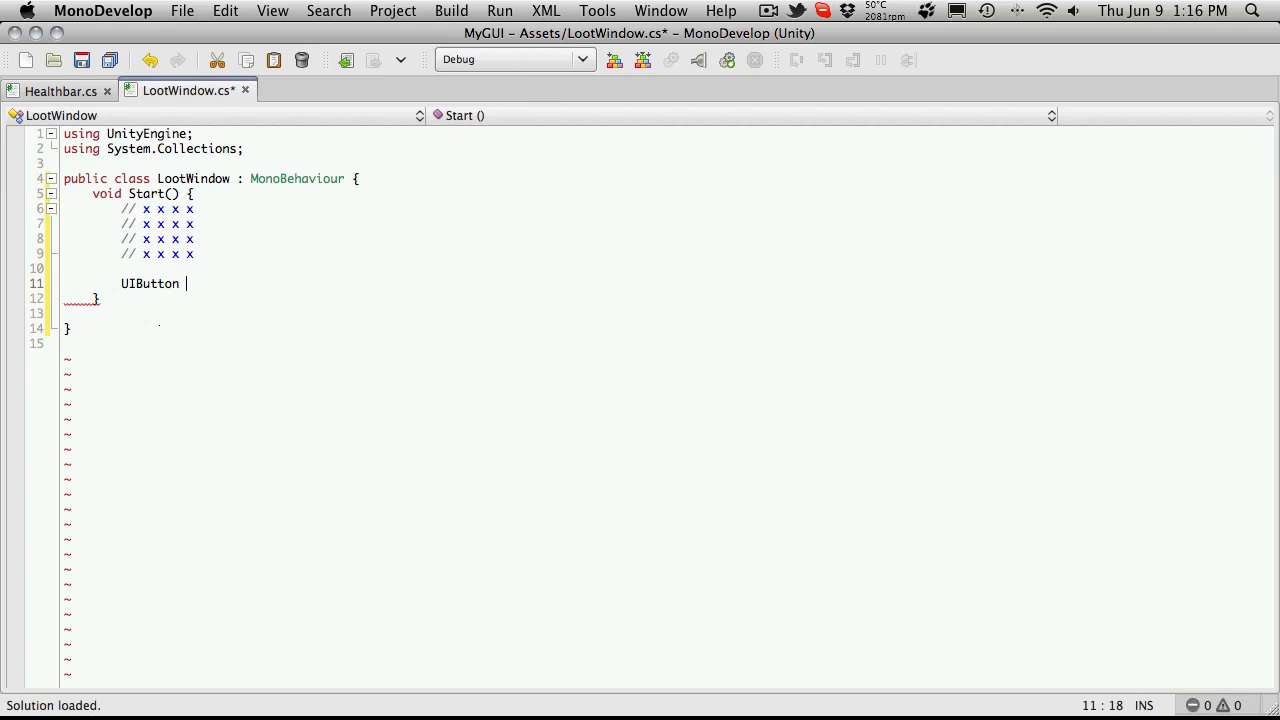
text(_)
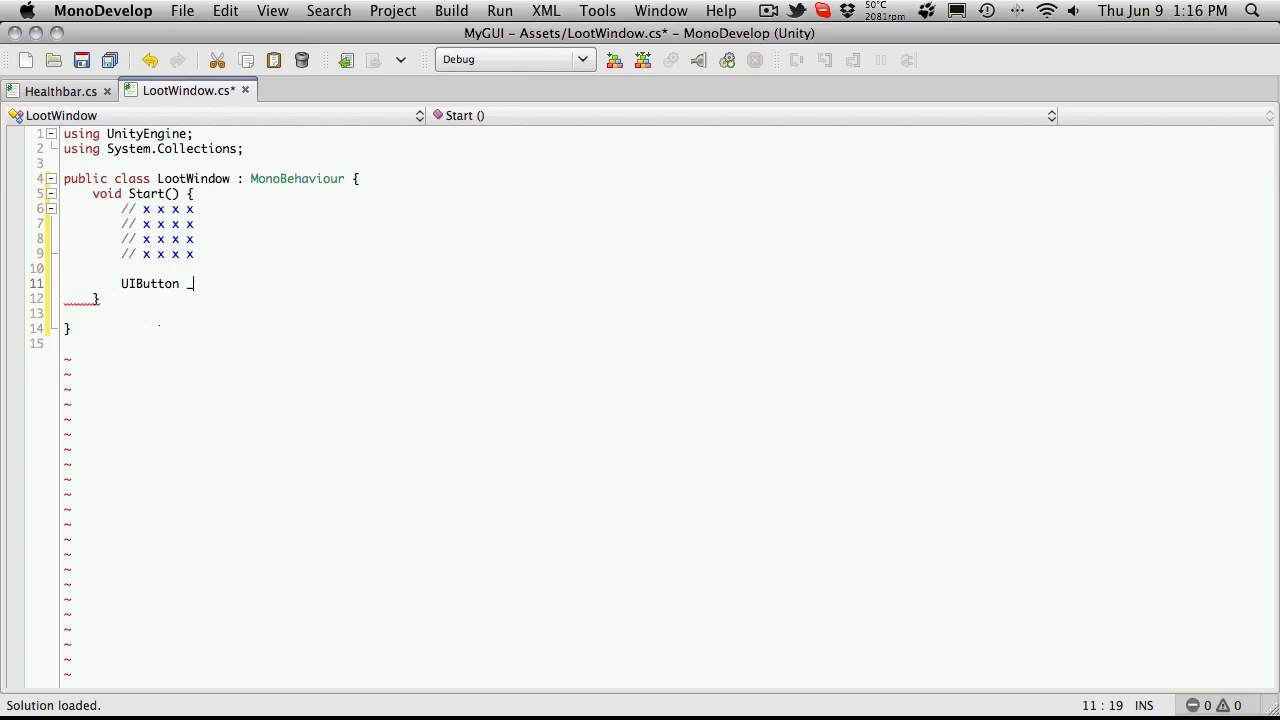
text(slot =)
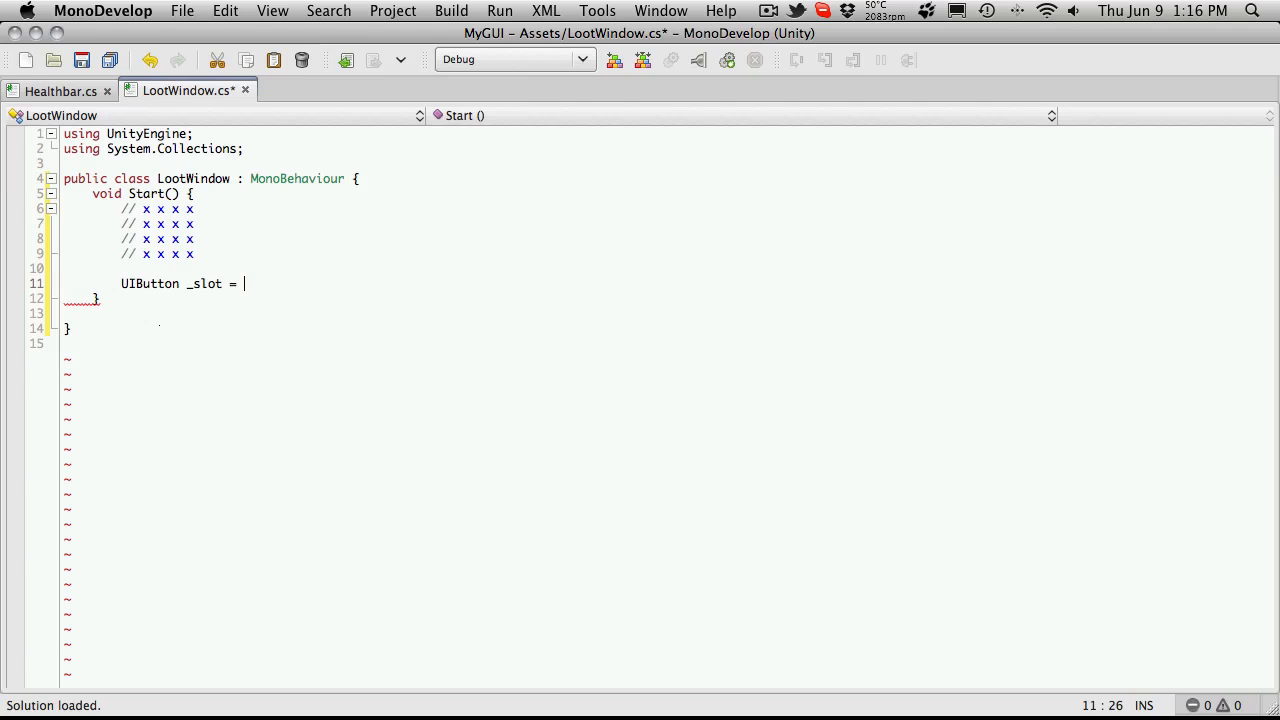
text(UI)
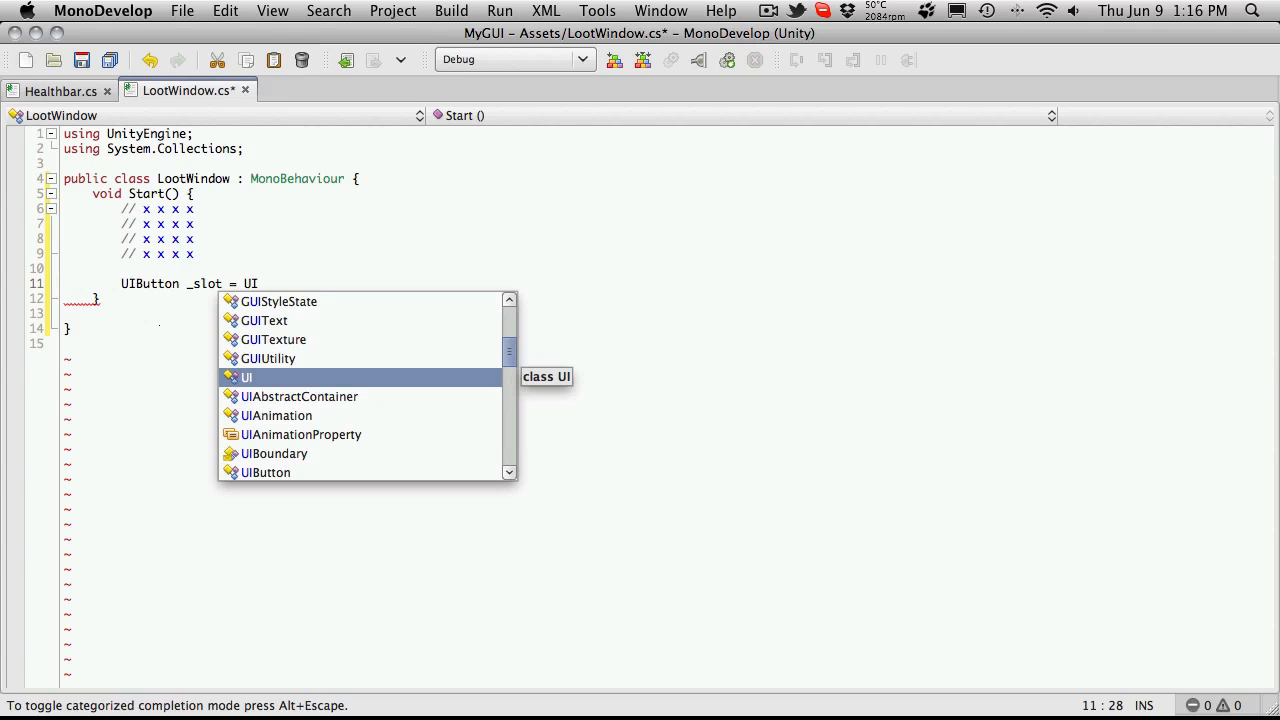
text(B)
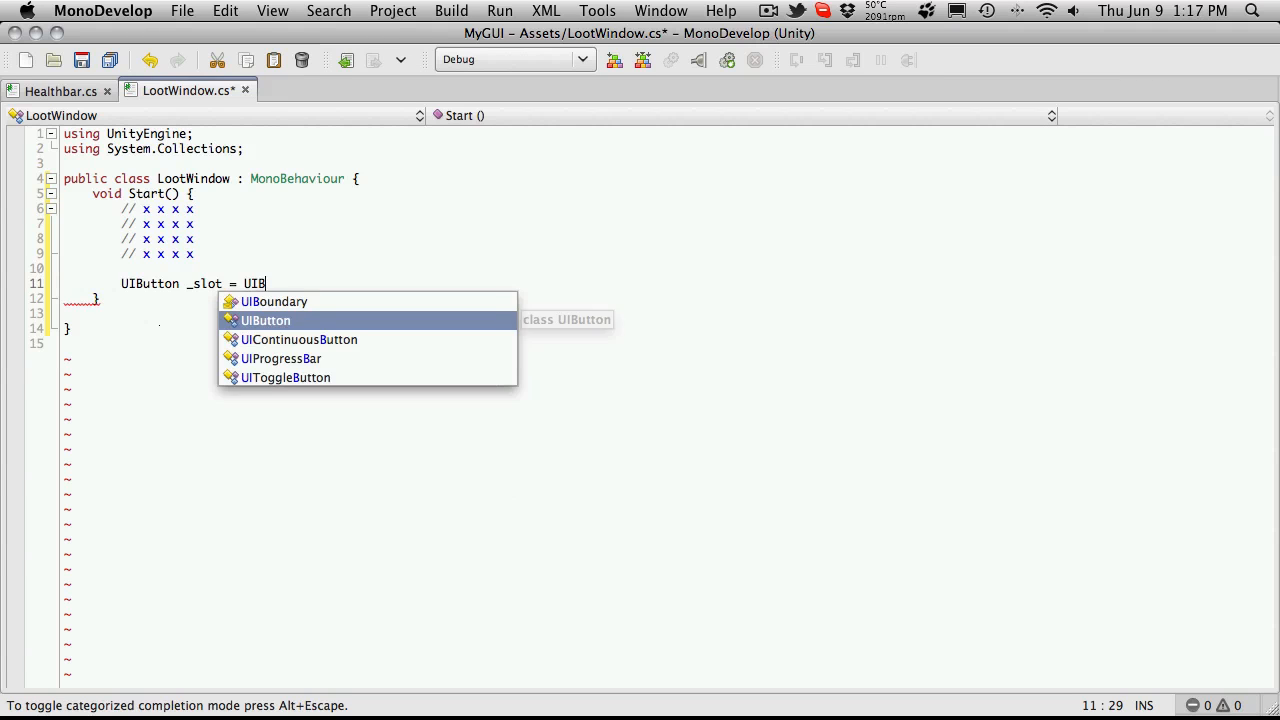
text(utton.c)
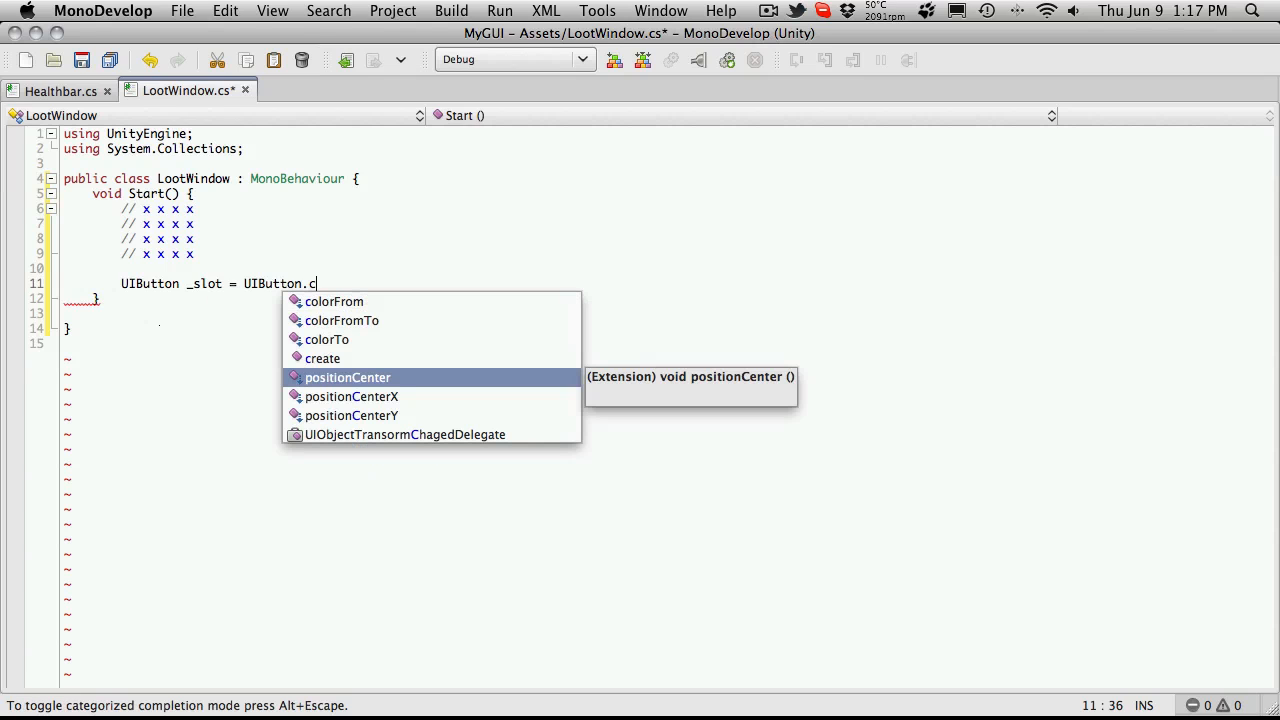
text(reate)
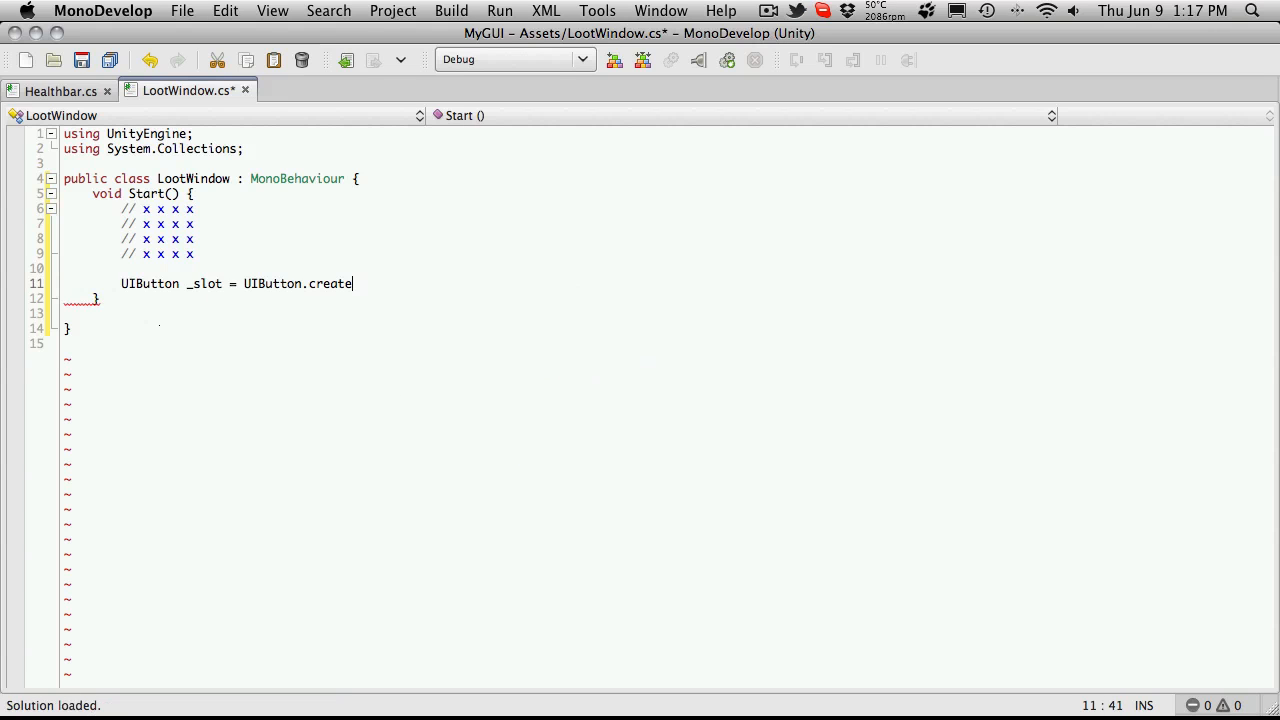
text(();)
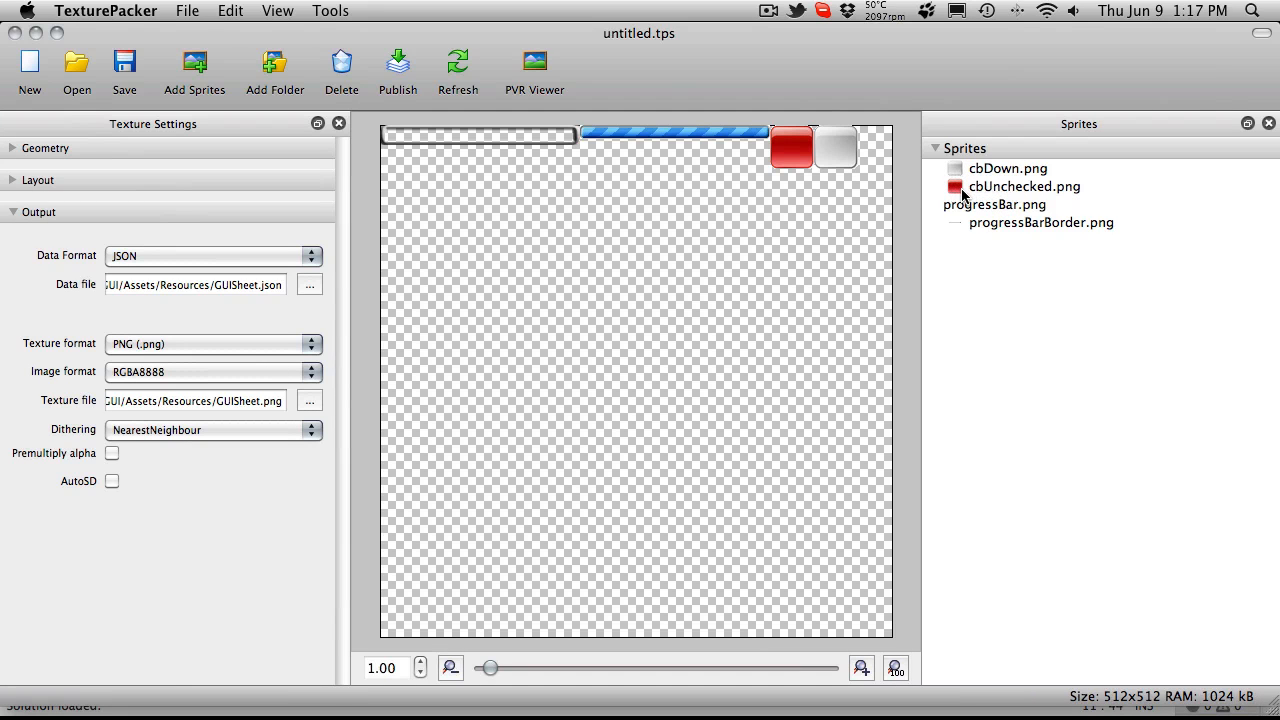
mouse_move(1010, 180)
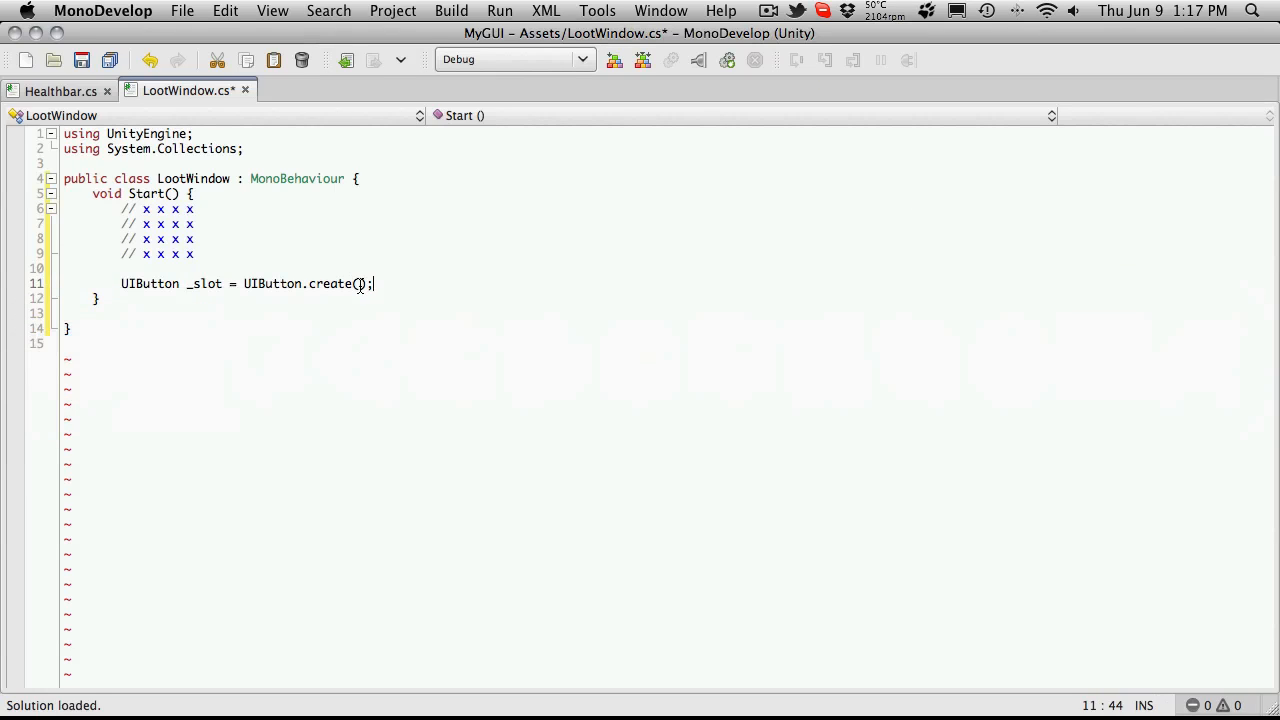
- Pass "cbDown.png" as the first UIButton.create argument
text(")
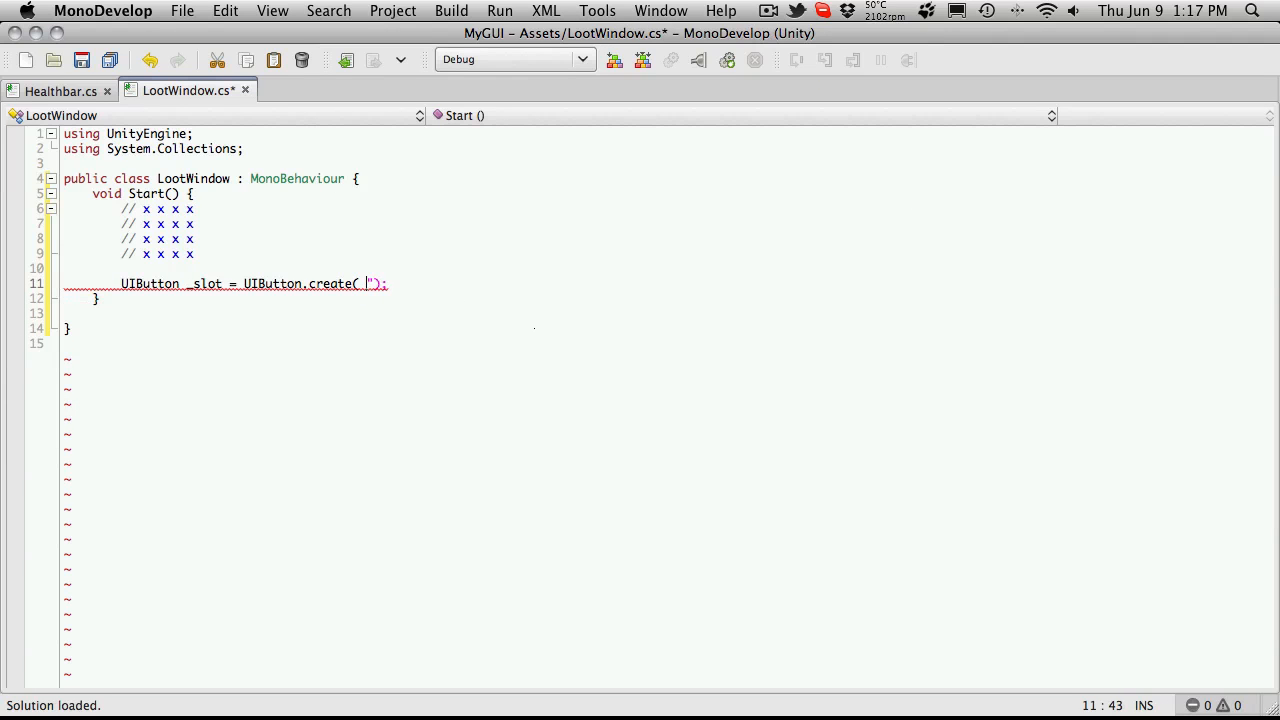
text(")
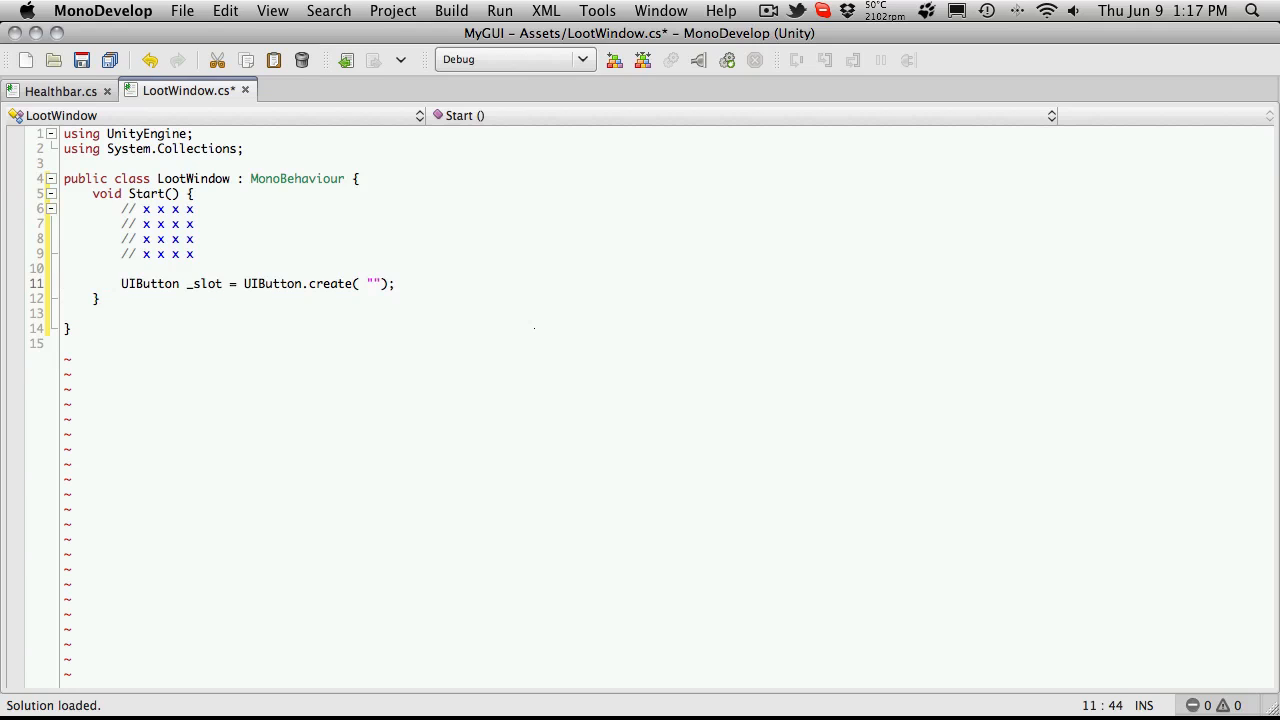
text(cbDown)
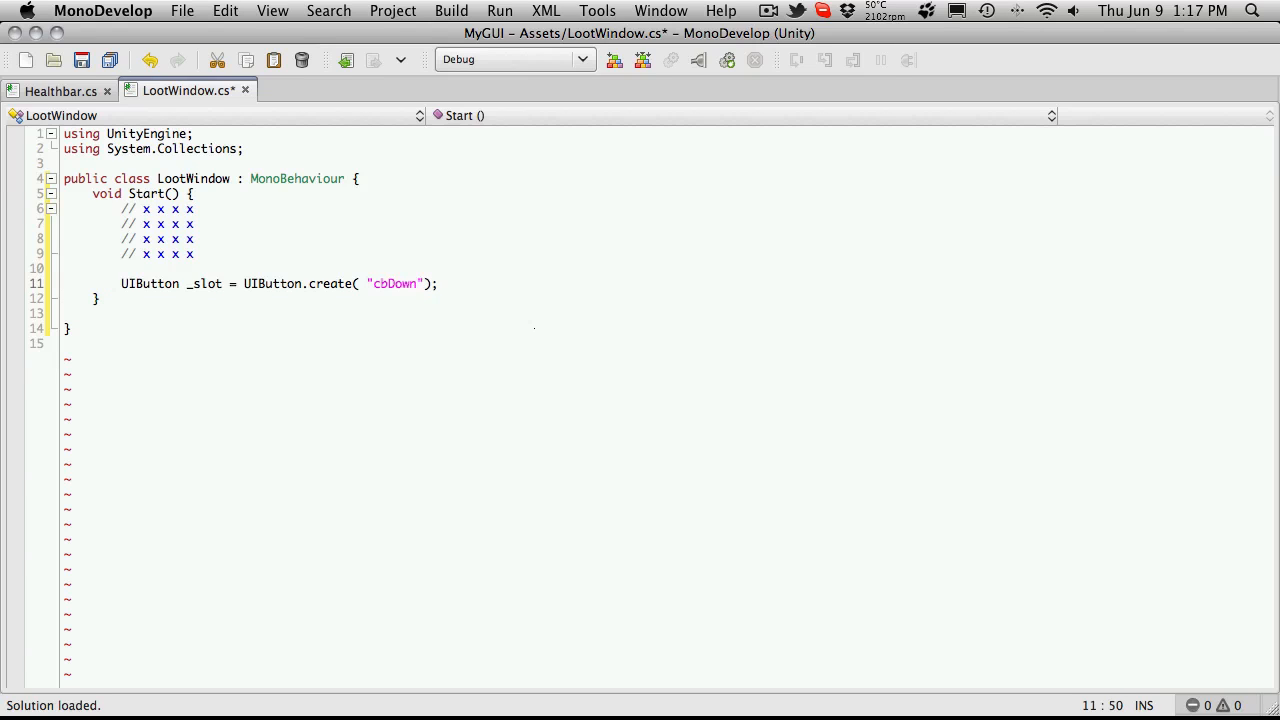
text(.png)
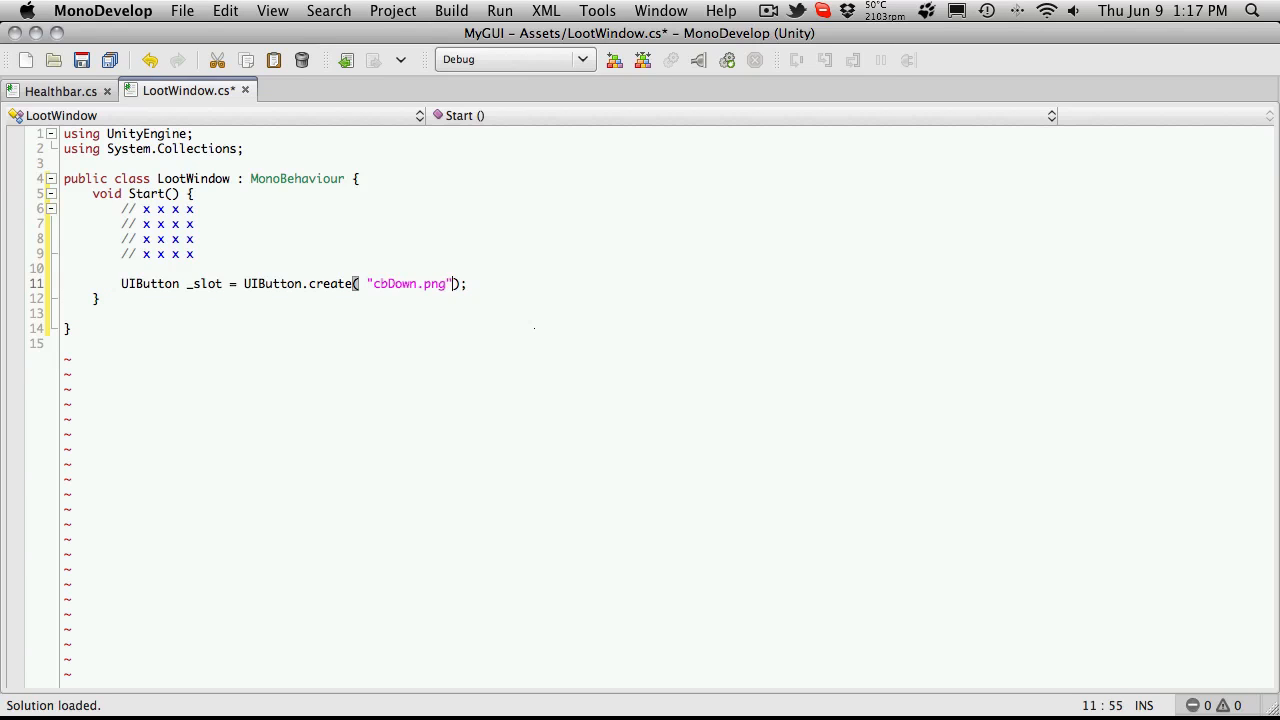
text(,)
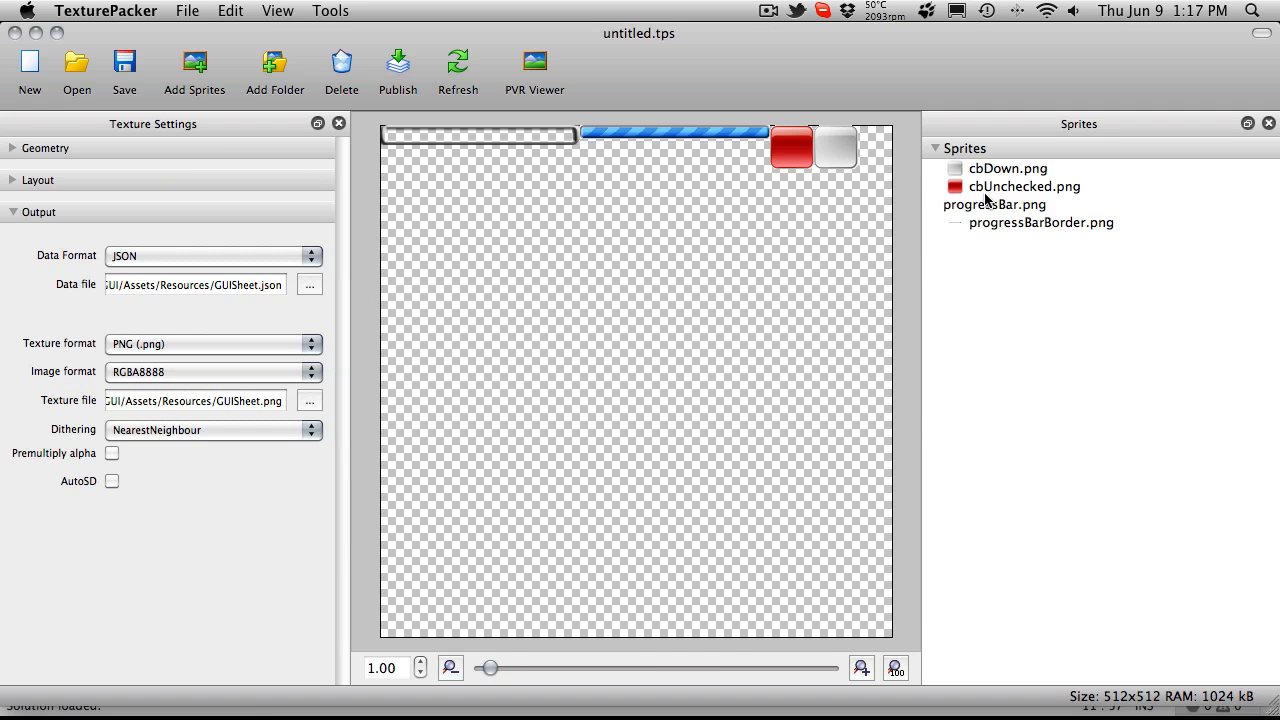
mouse_move(1071, 197)
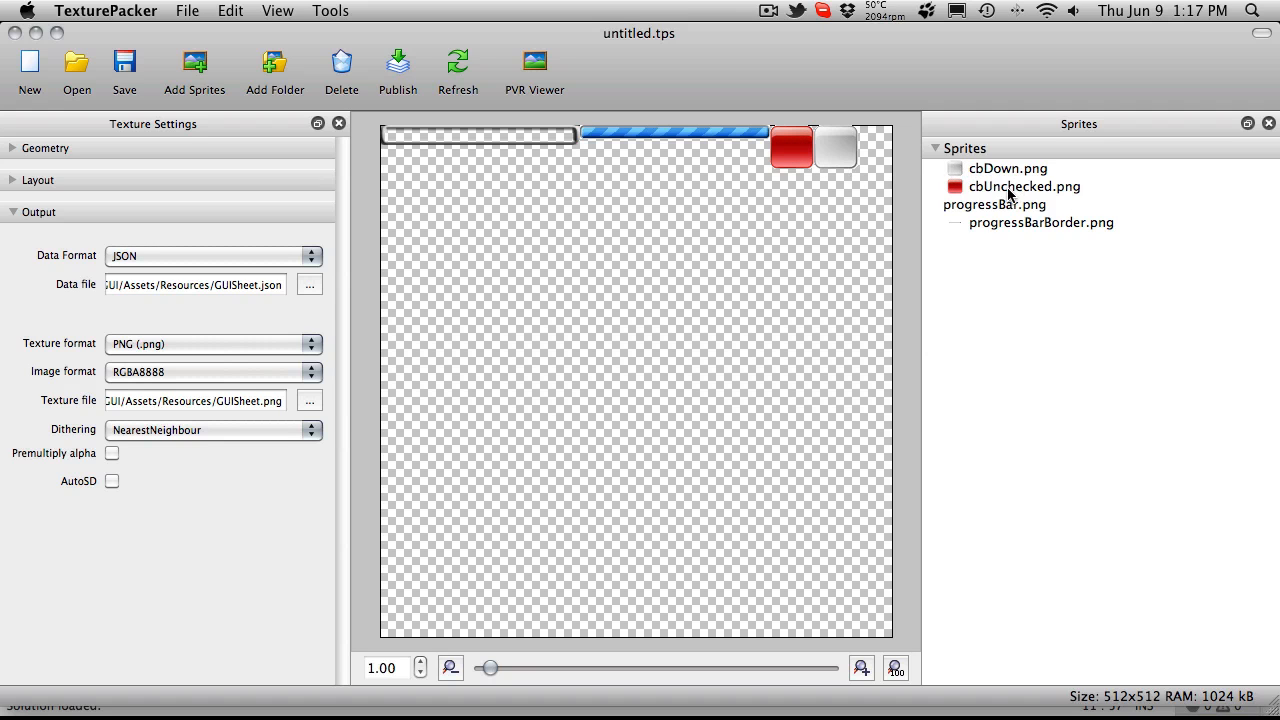
- Add "cbUnchecked.png" and position 0, 0 as the remaining create arguments
click(175, 360)
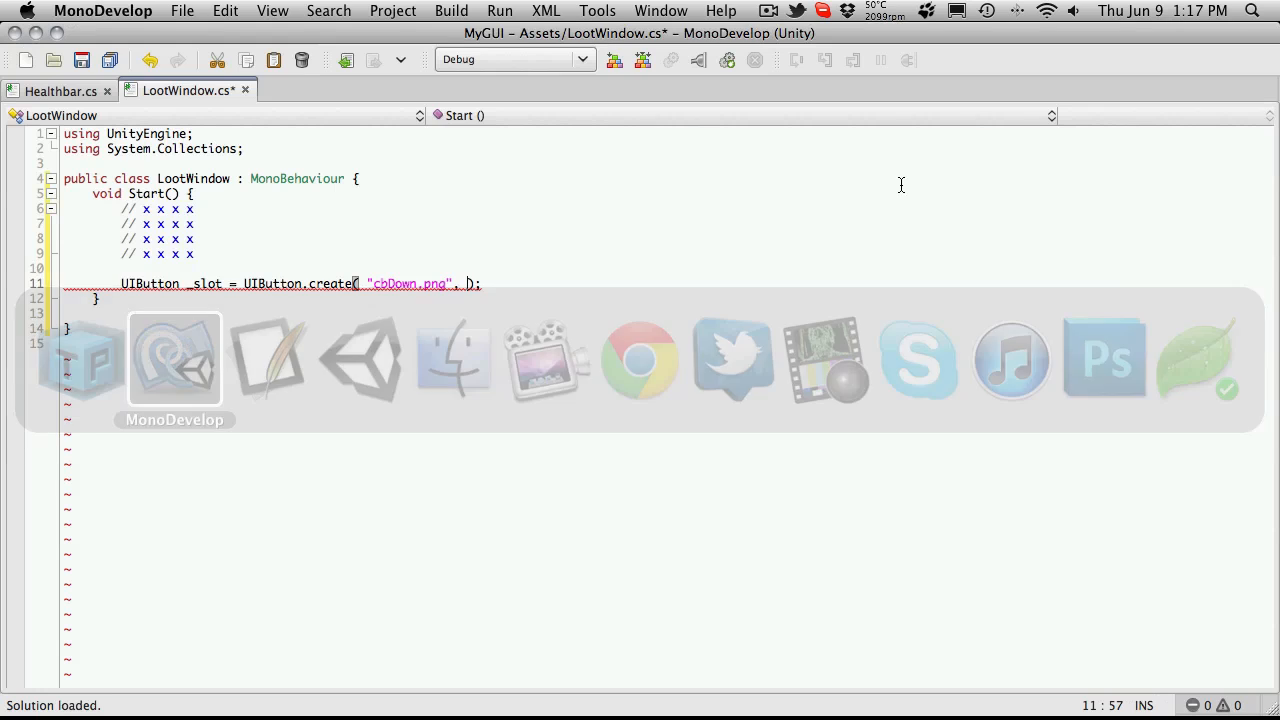
text(")
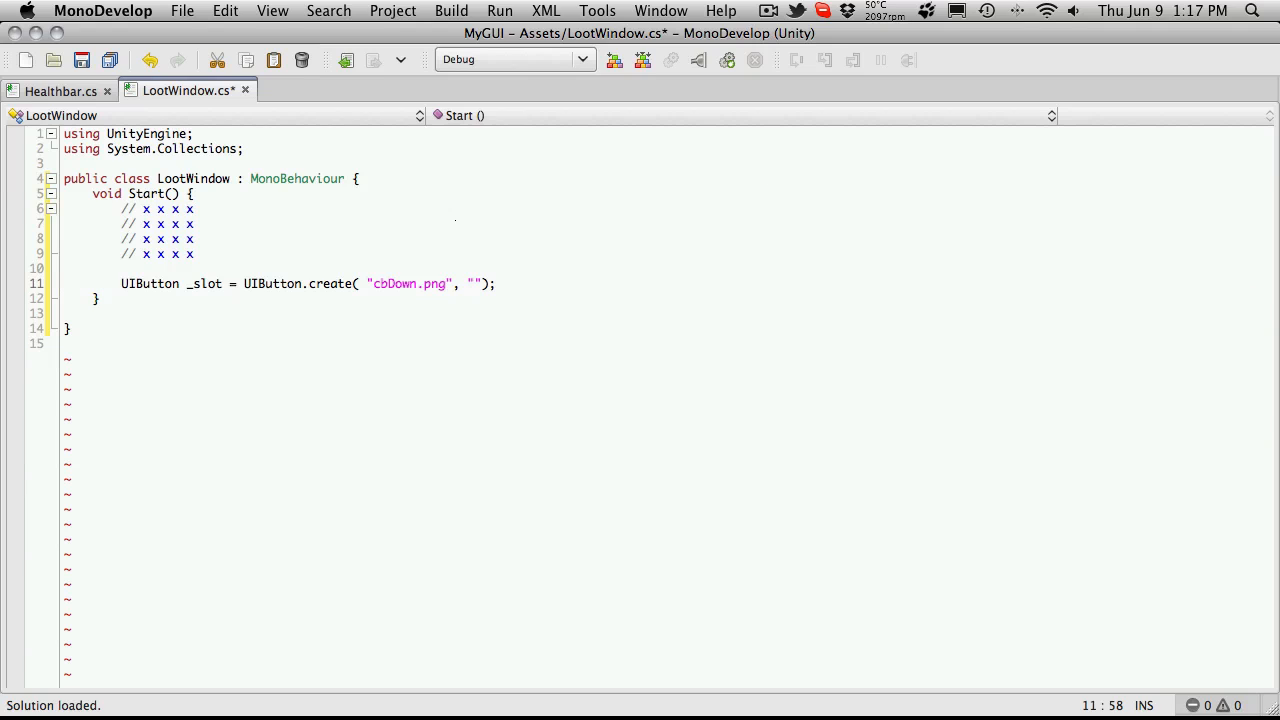
text(cbUnc)
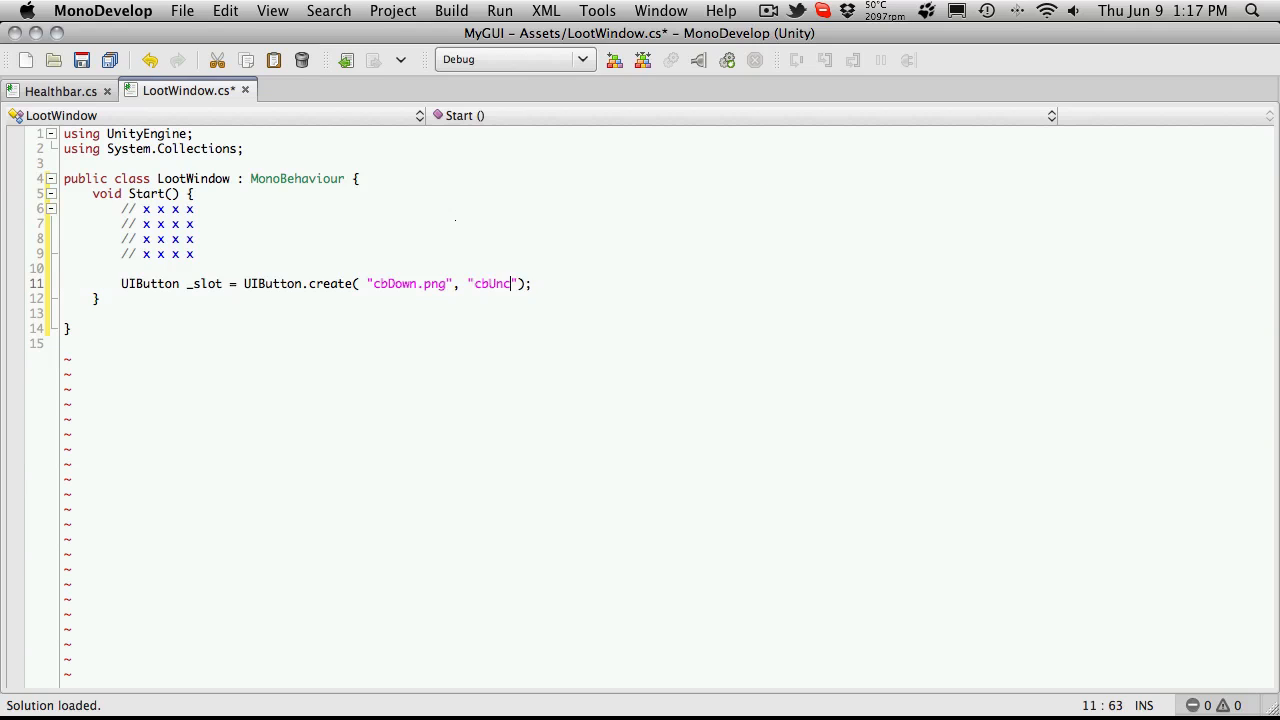
text(hecked.)
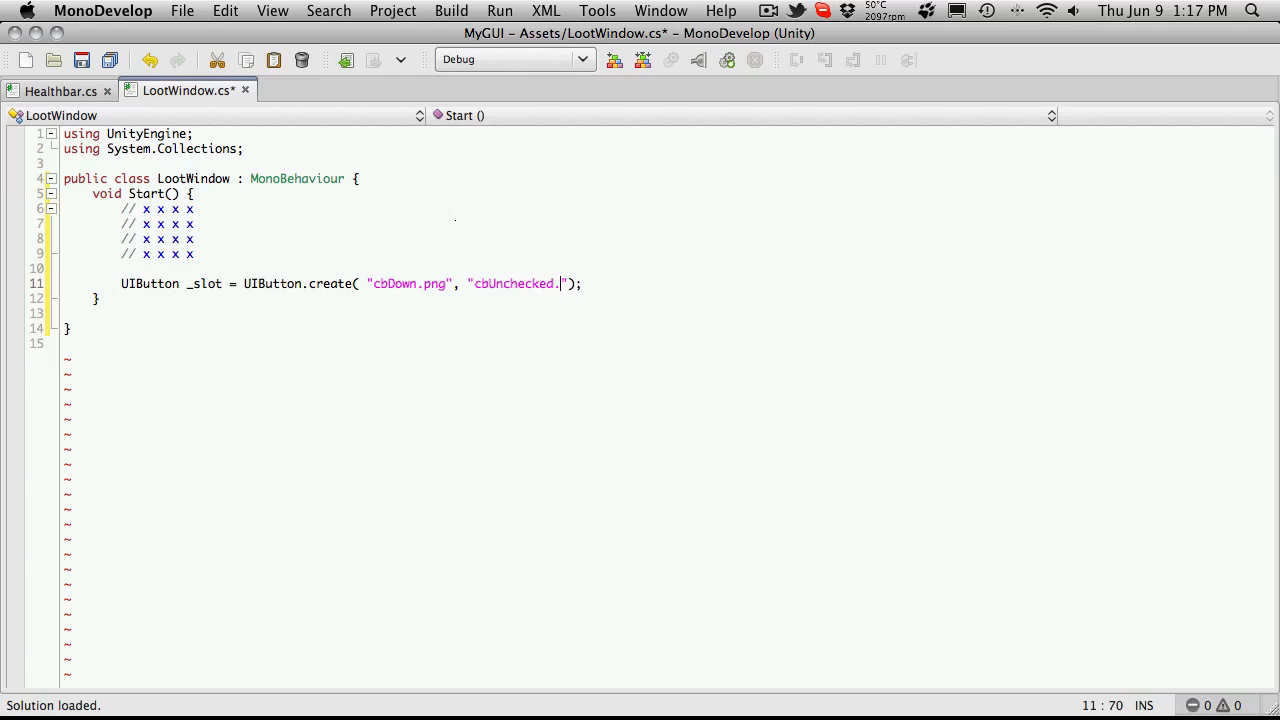
text(png,)
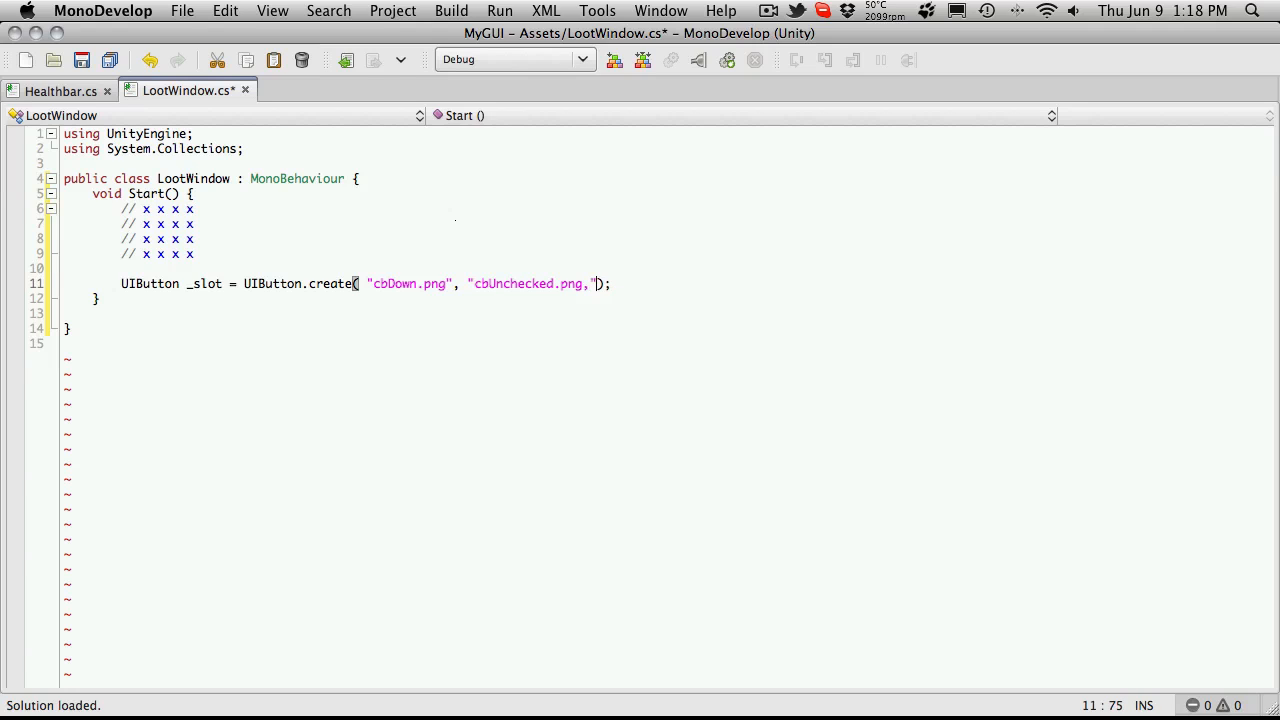
text(0,)
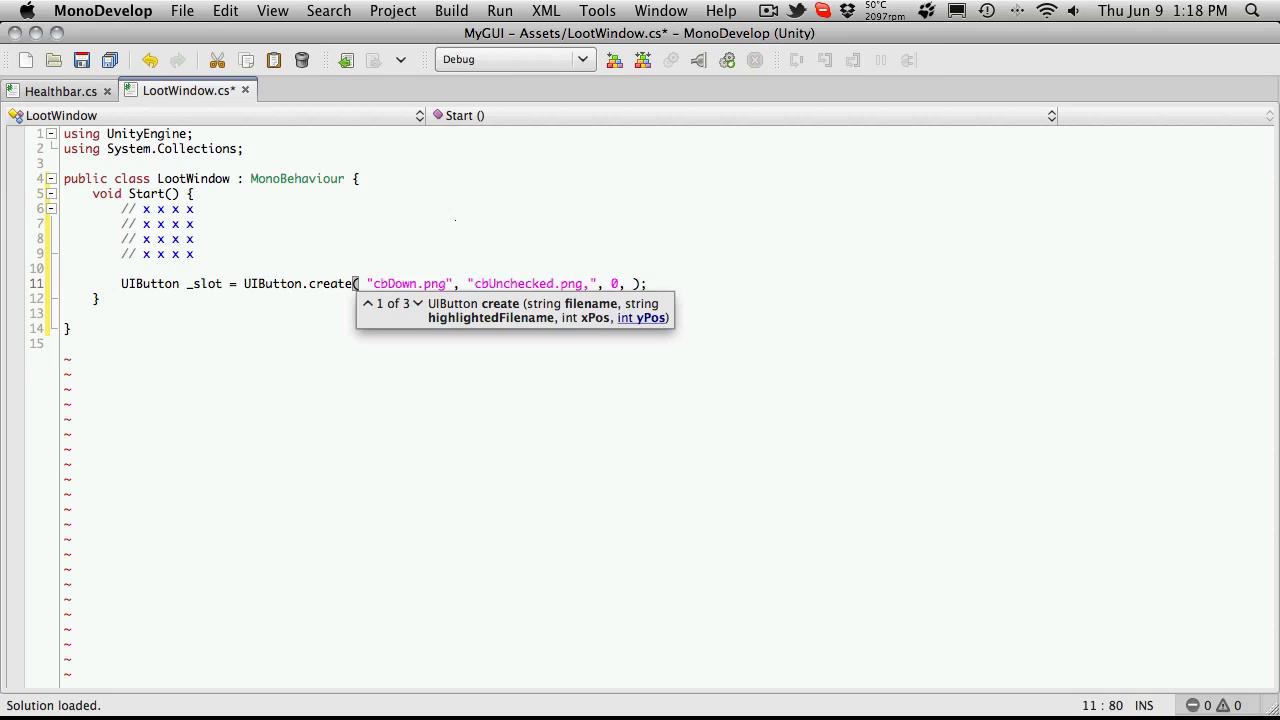
text(0)
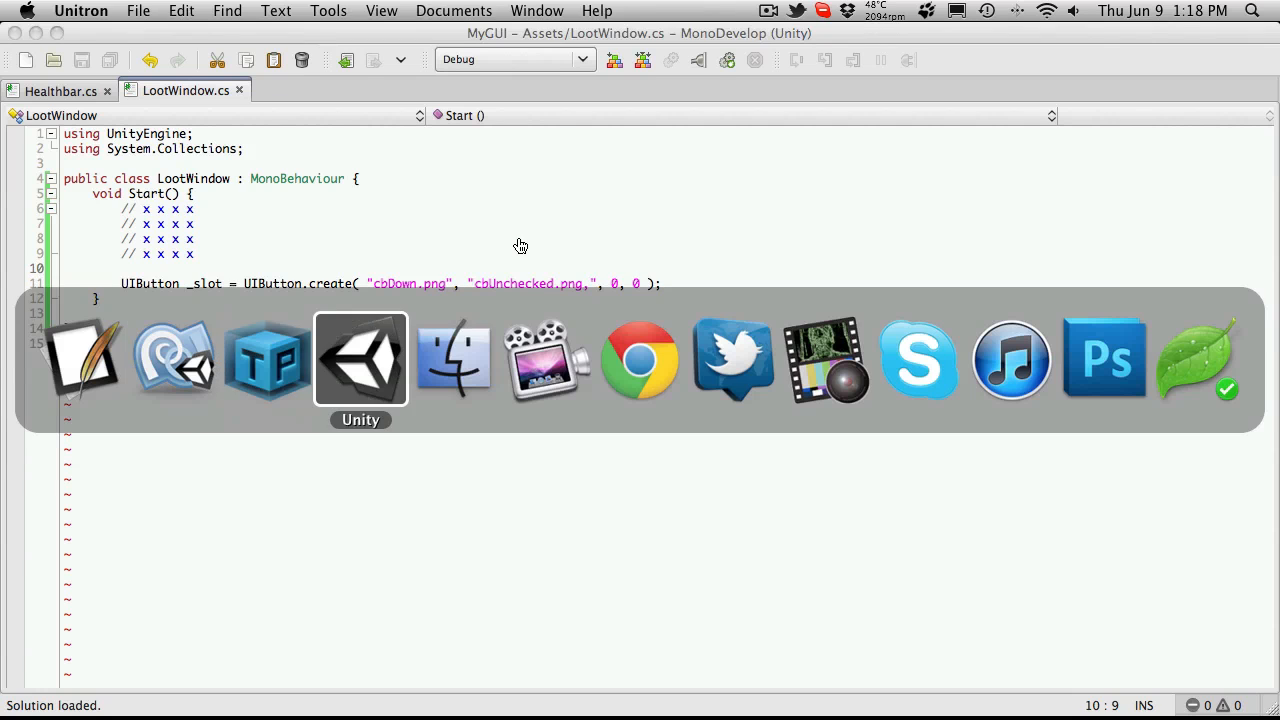
- Play and stop the scene, hitting a missing-texture exception for 'cbUnchecked.png,'
click(360, 360)
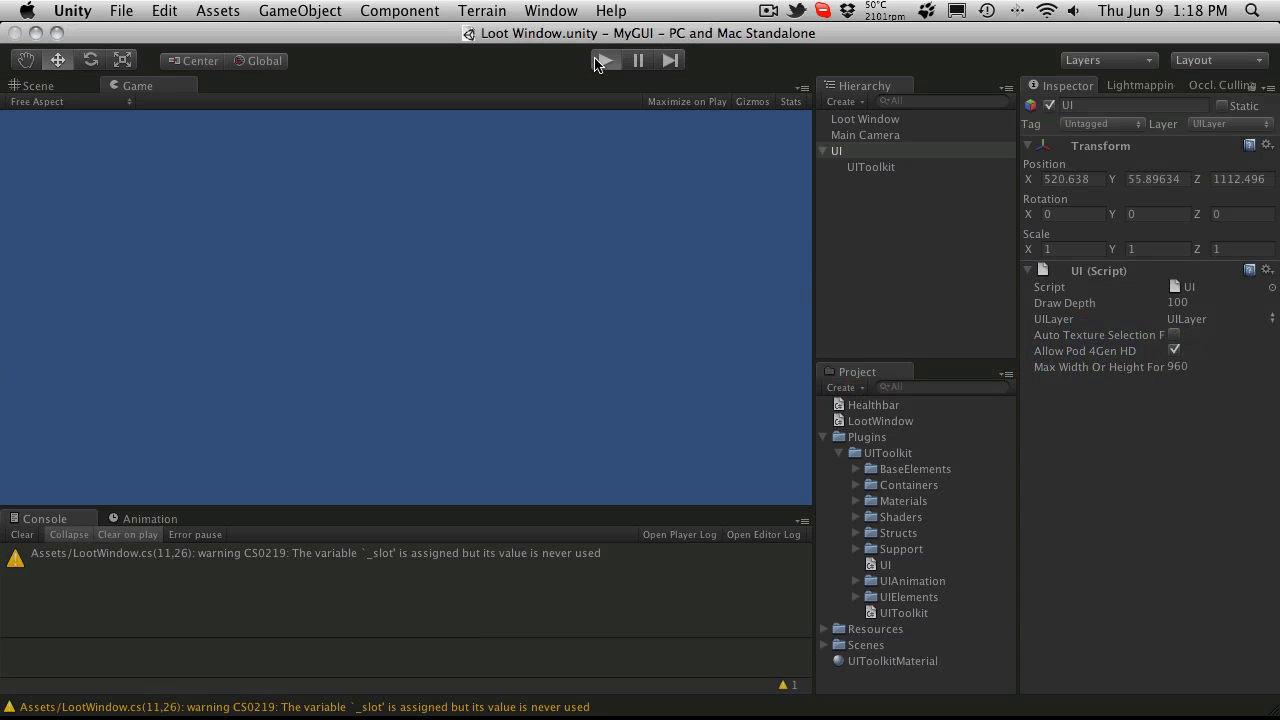
click(604, 60)
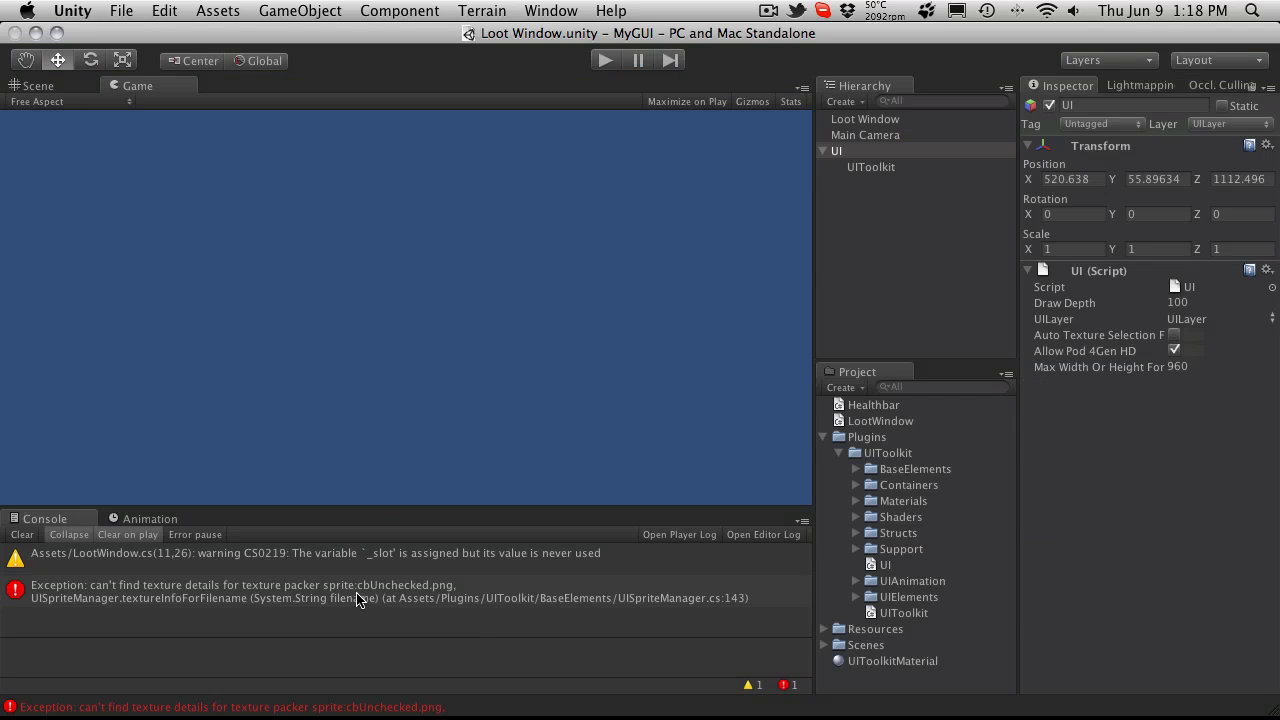
mouse_move(380, 599)
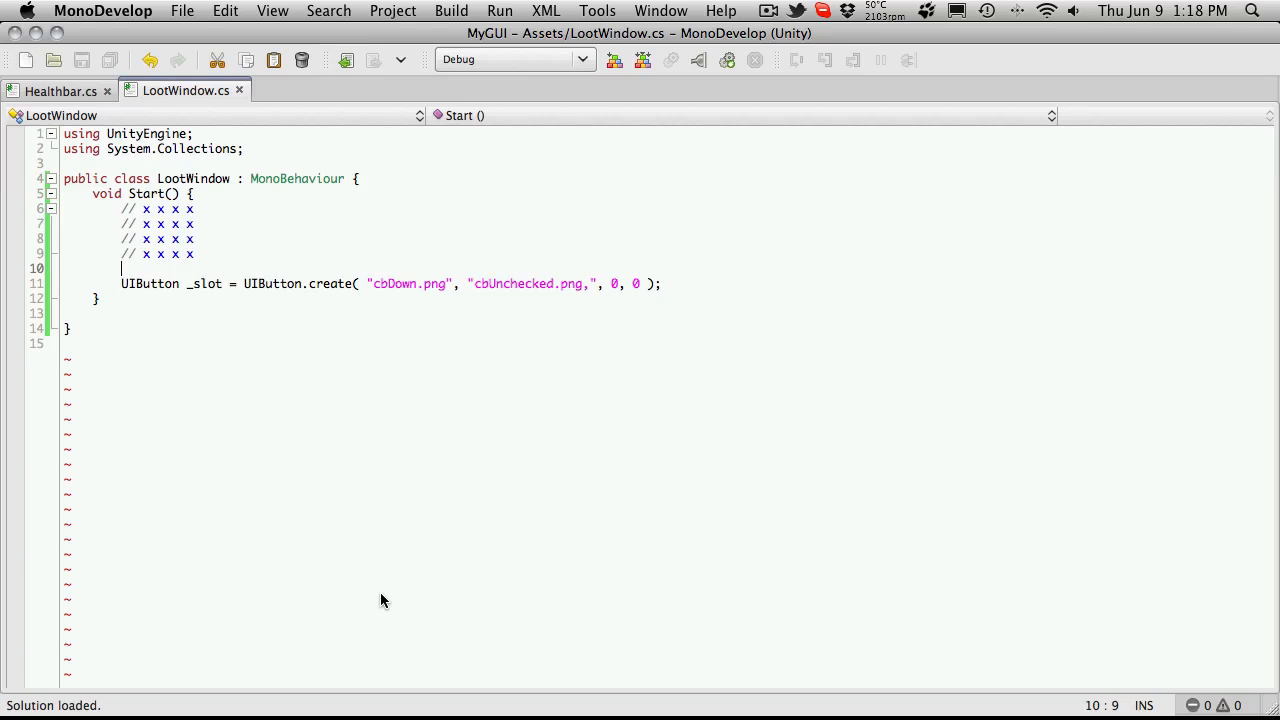
click(330, 90)
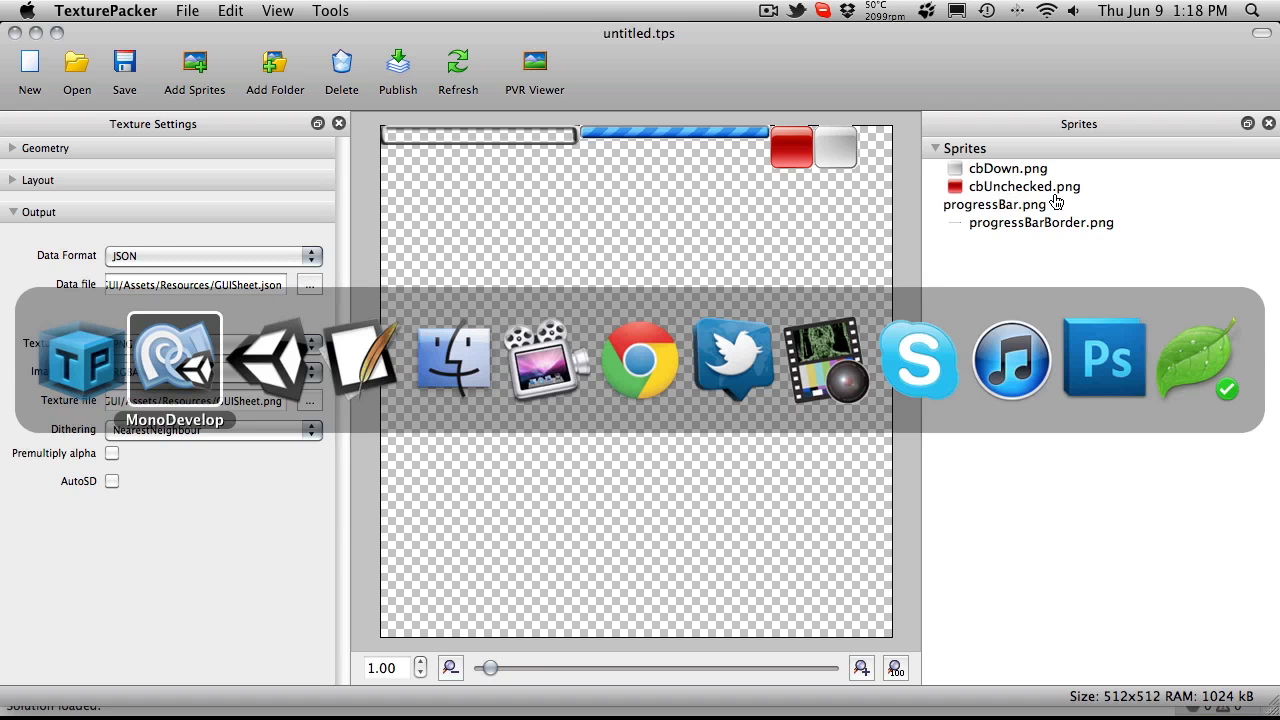
- Confirm the cbDown.png and cbUnchecked.png sprite names, then return to MonoDevelop
click(174, 360)
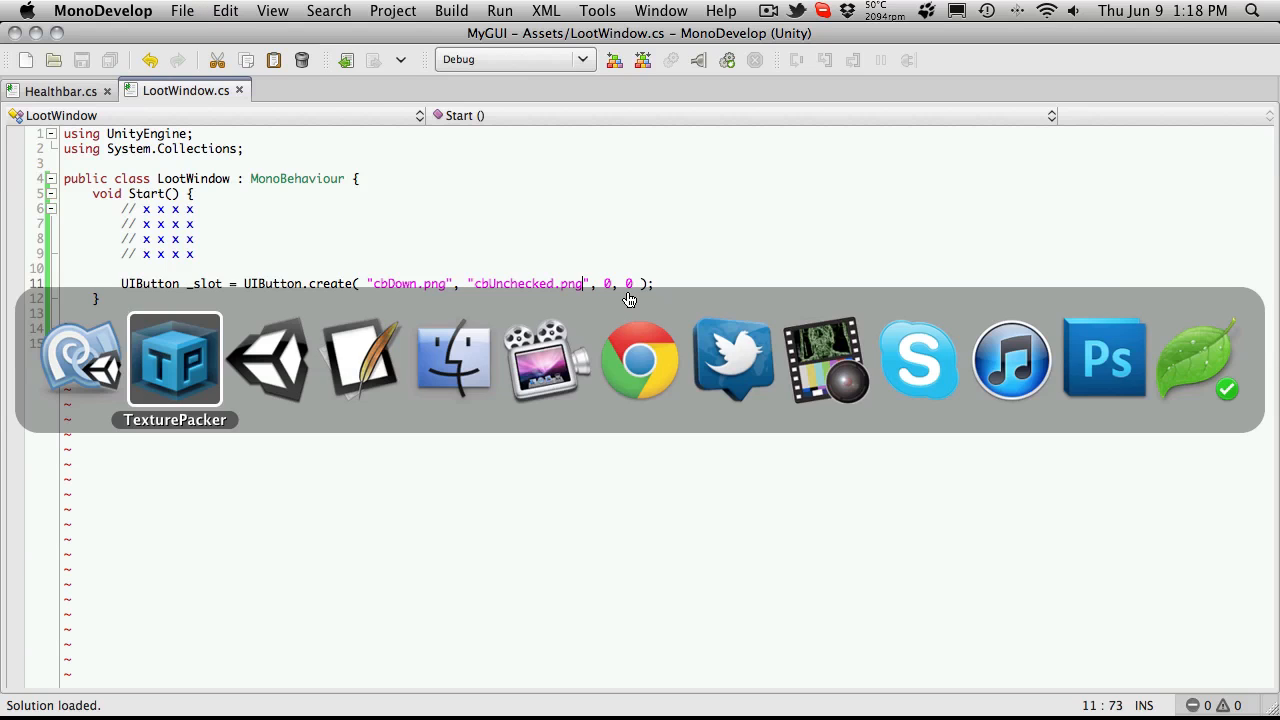
- Clear the unused _slot warning from the Console, then play and stop the scene
click(175, 360)
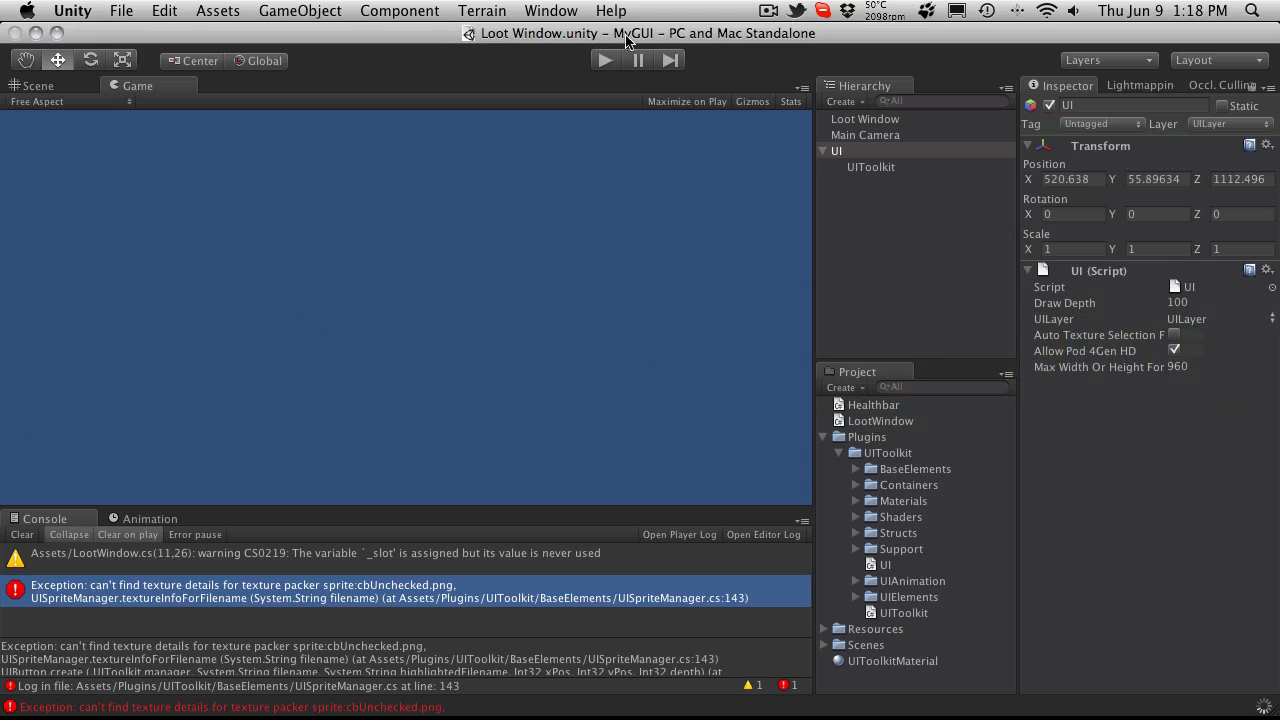
click(880, 420)
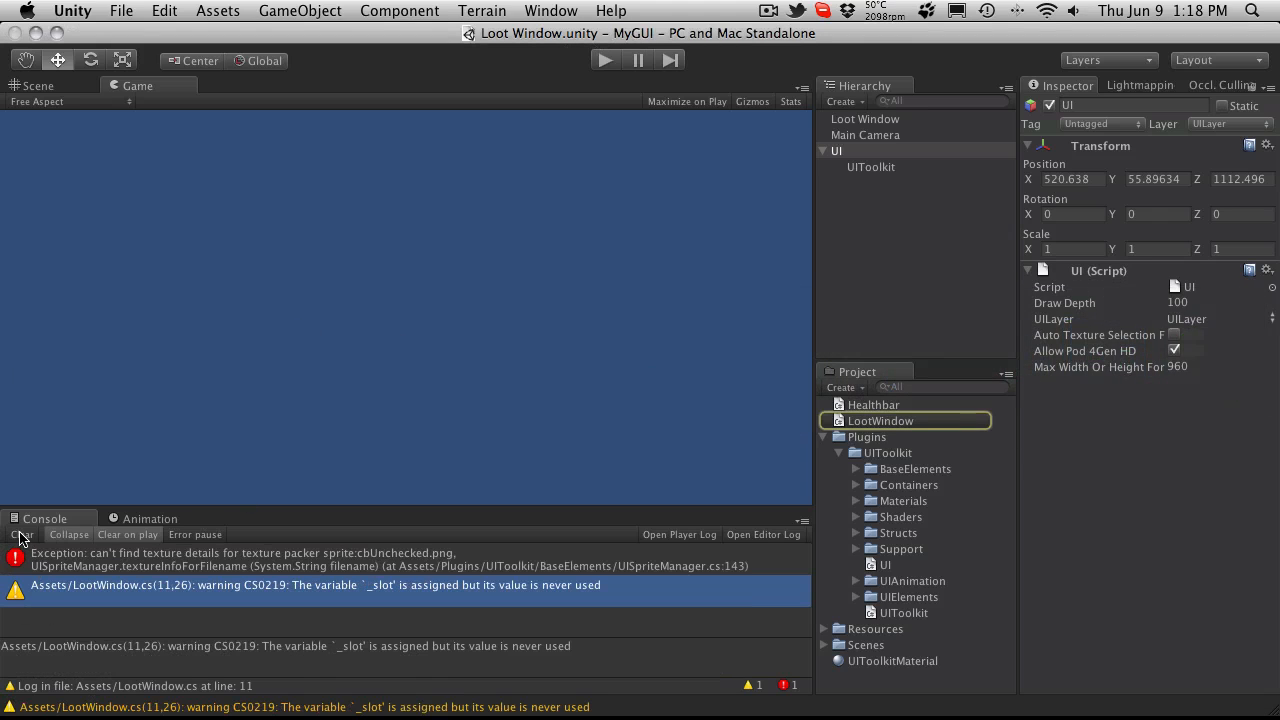
click(21, 534)
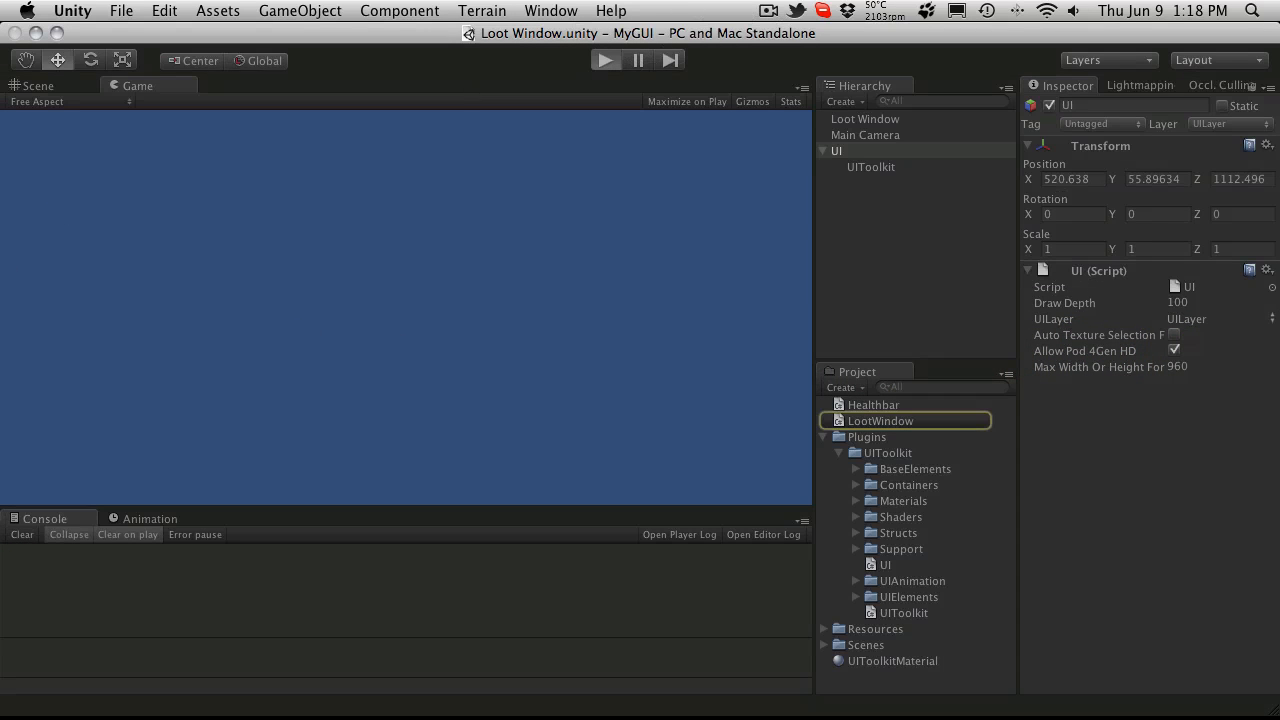
click(604, 60)
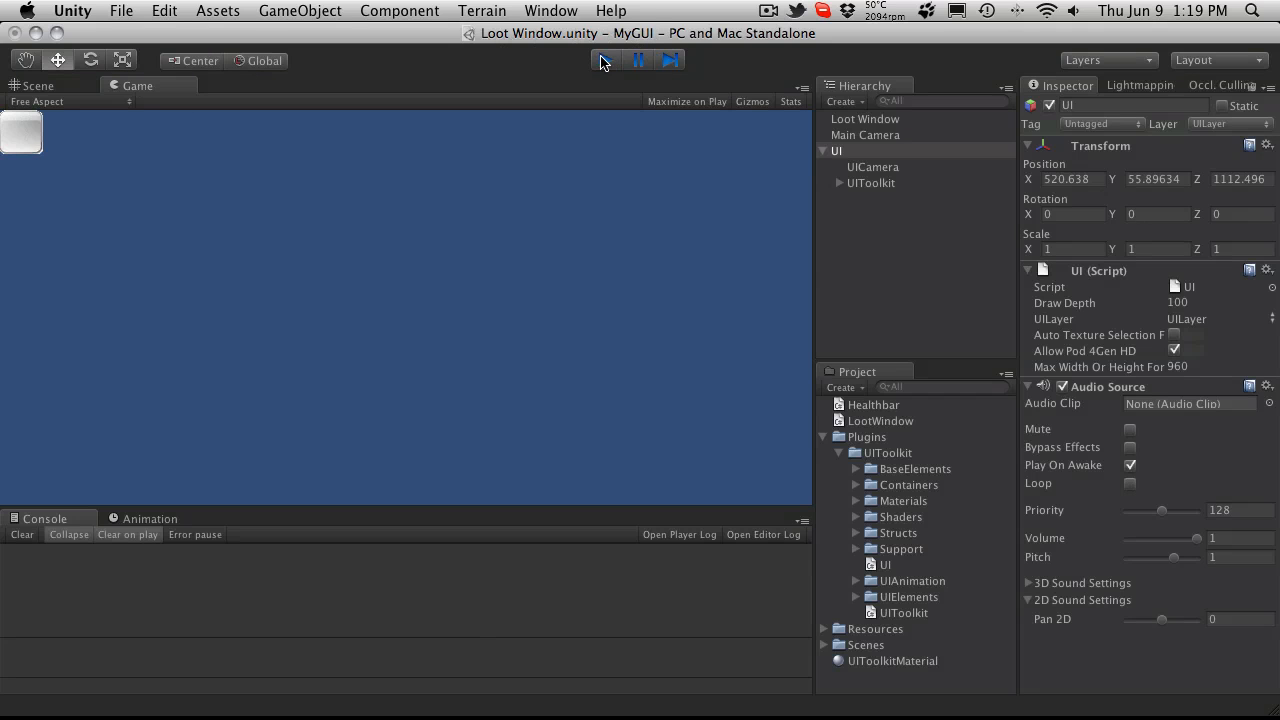
click(604, 60)
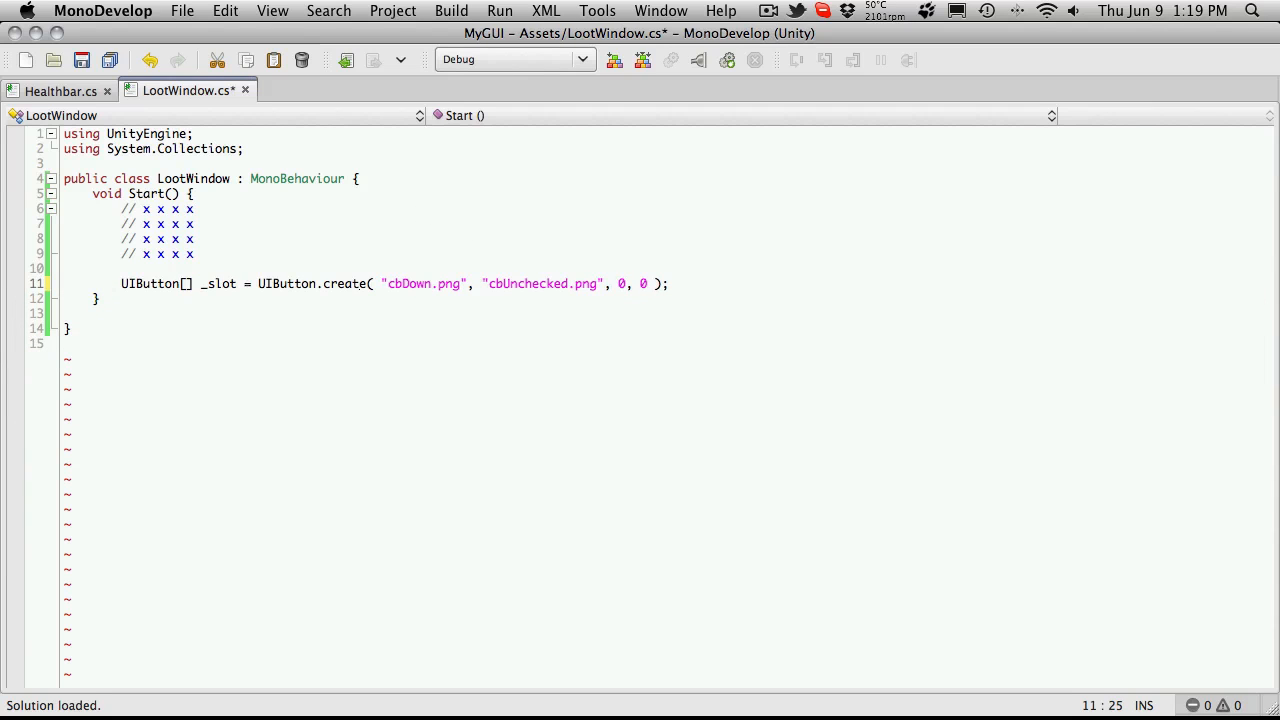
- Declare _slot as a new four-element UIButton array on its own line
key(Return)
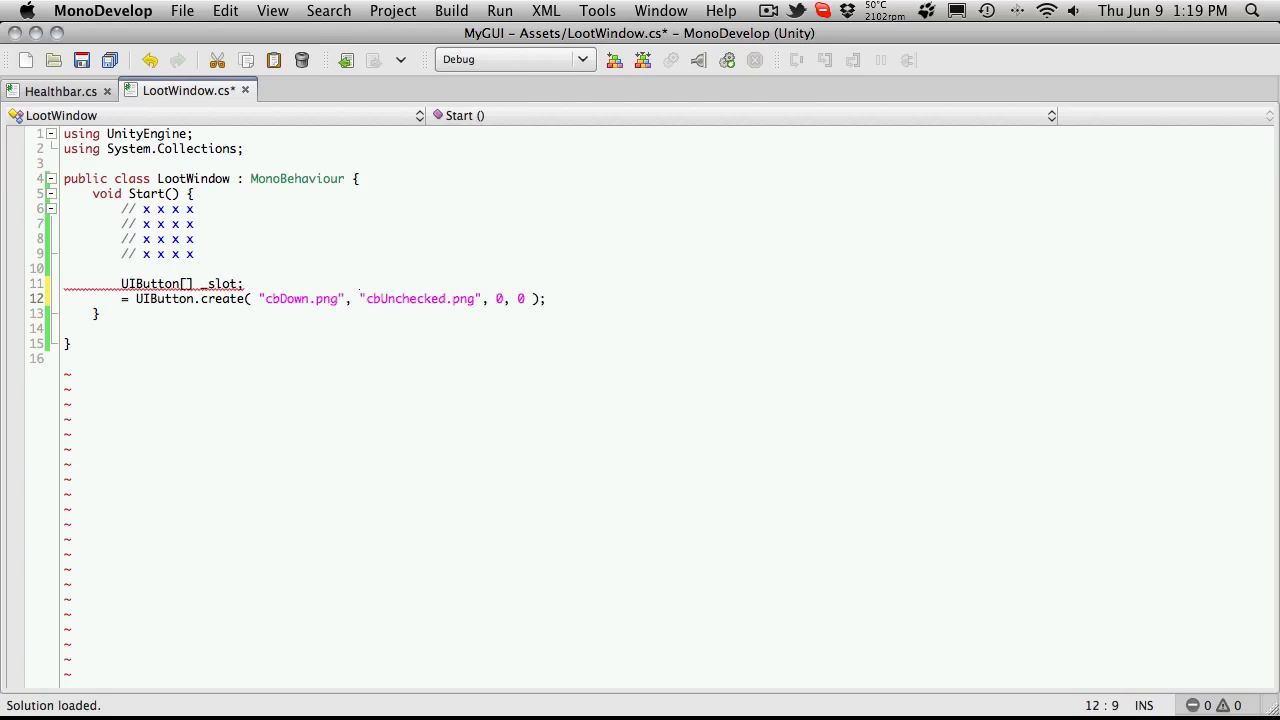
text(slot [)
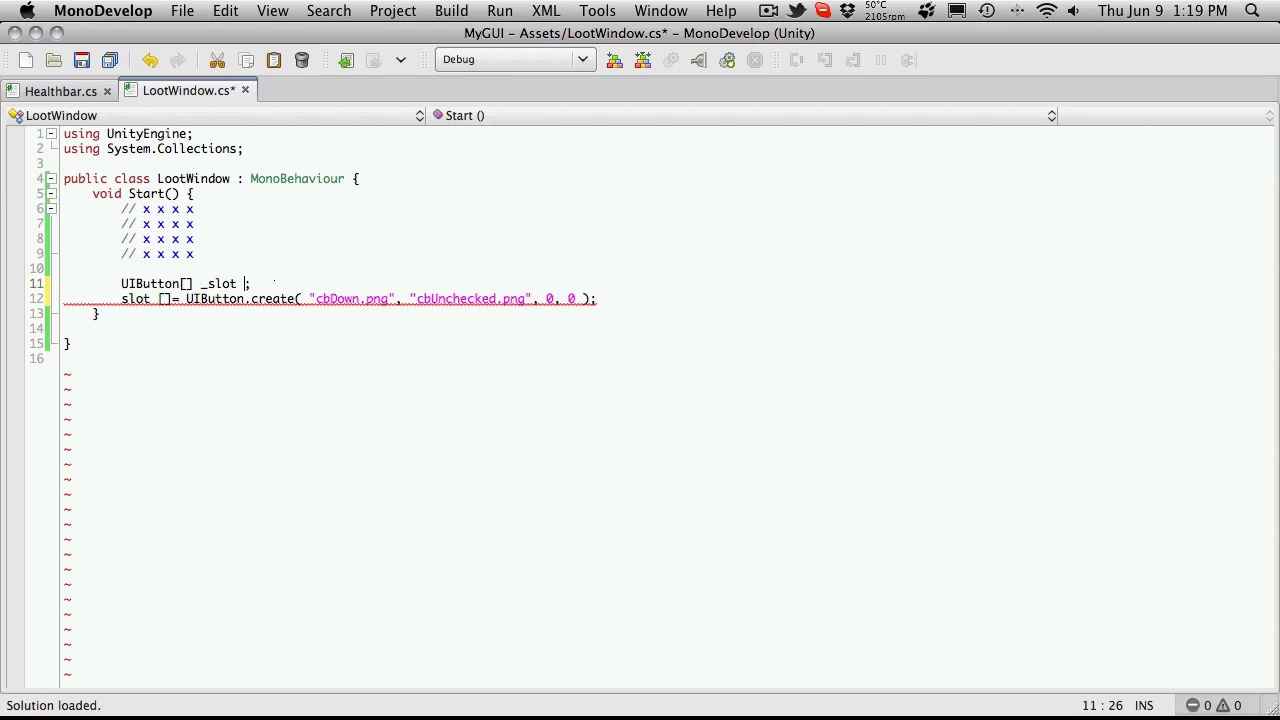
text(=)
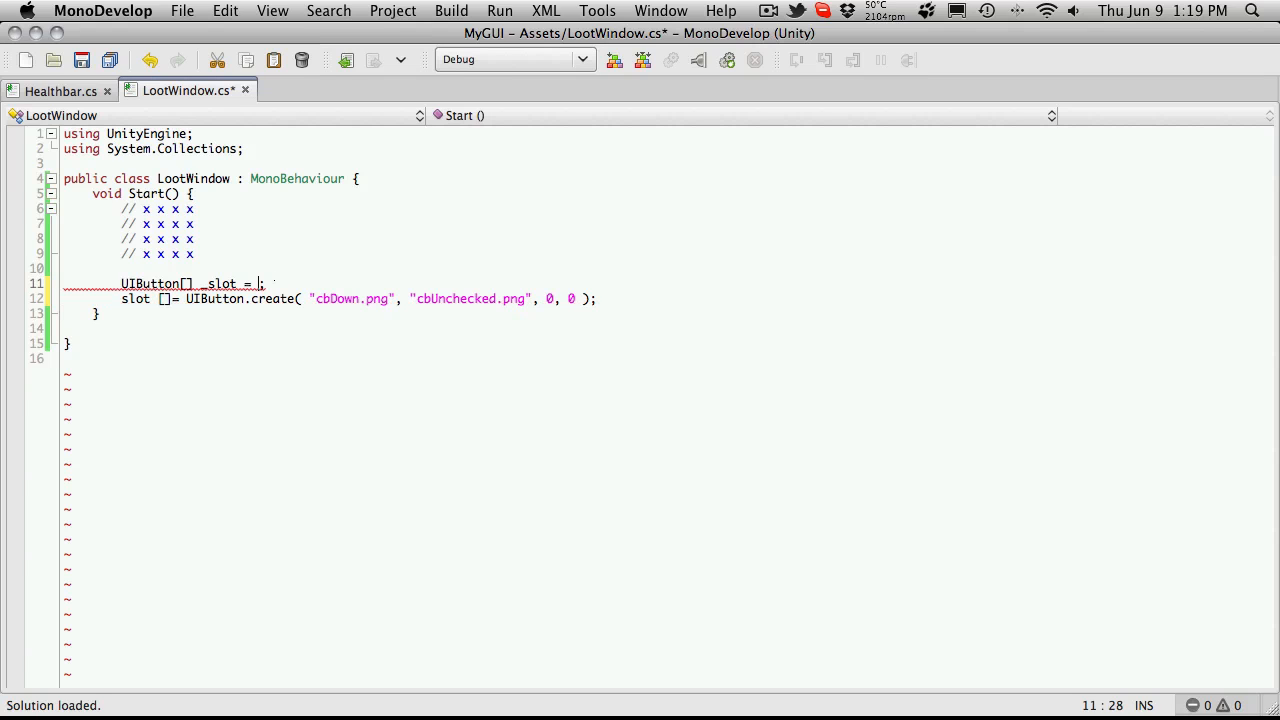
text(new UIButton)
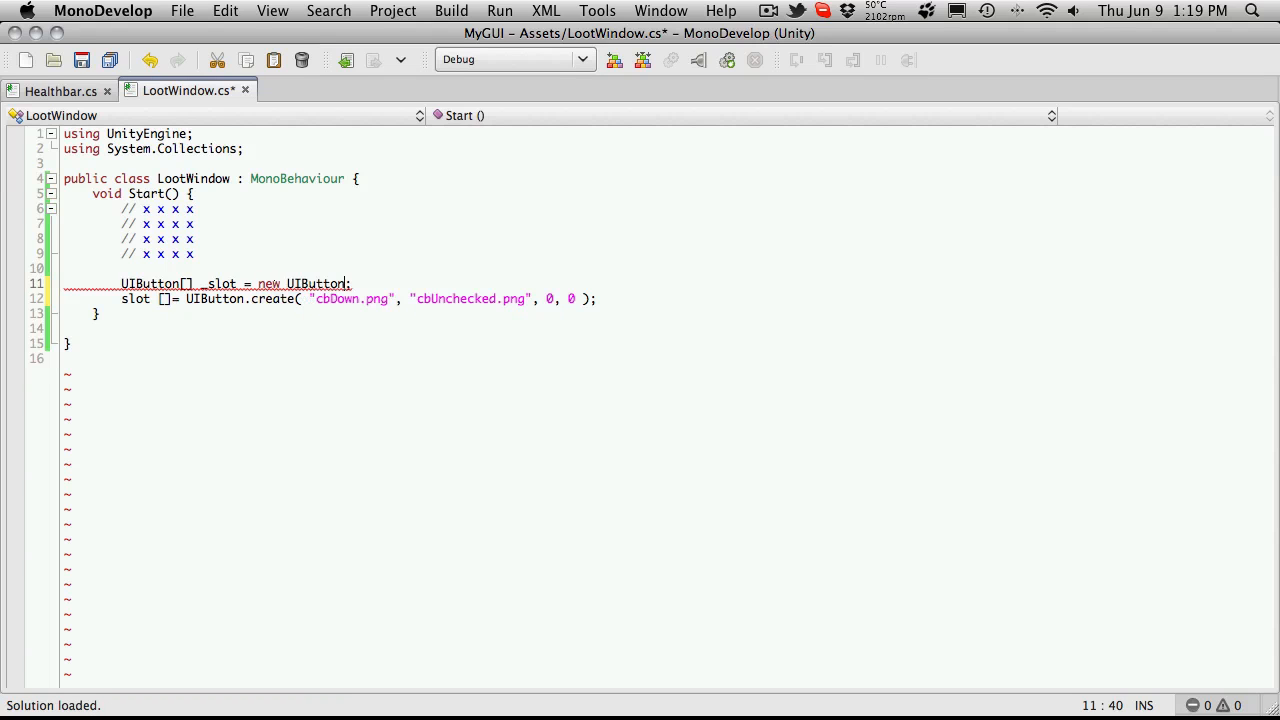
text(4])
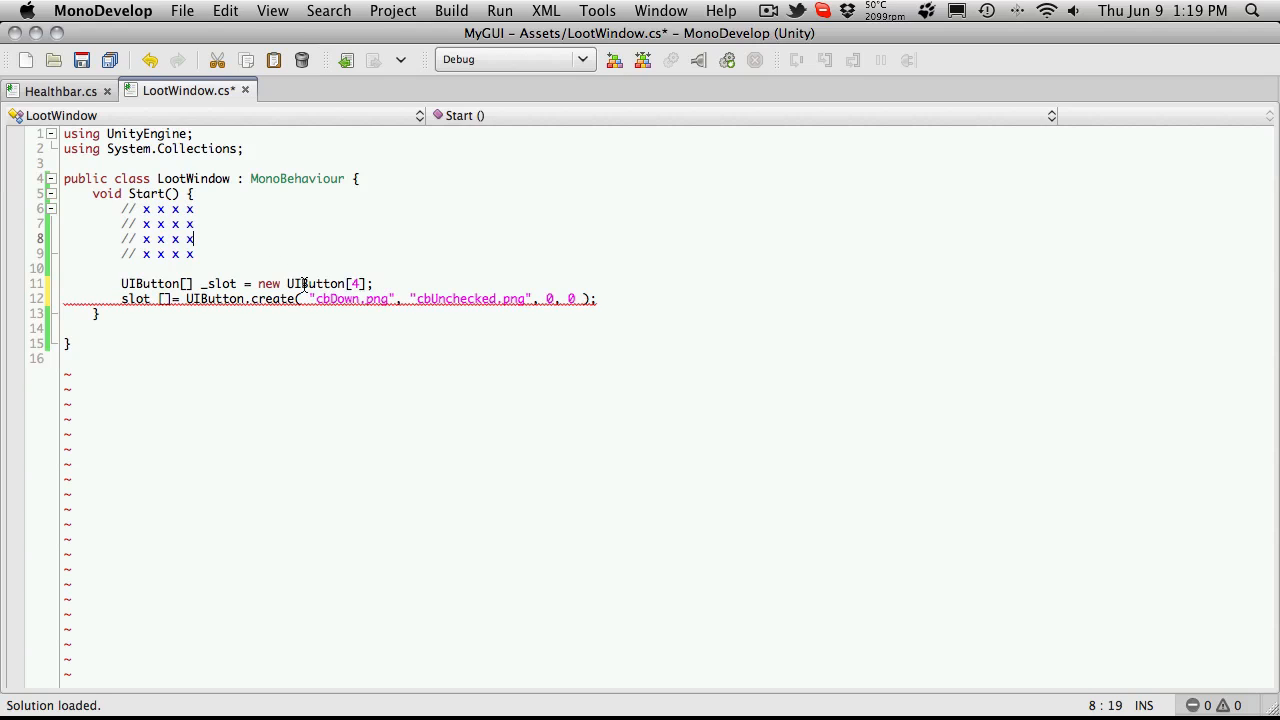
key(Return)
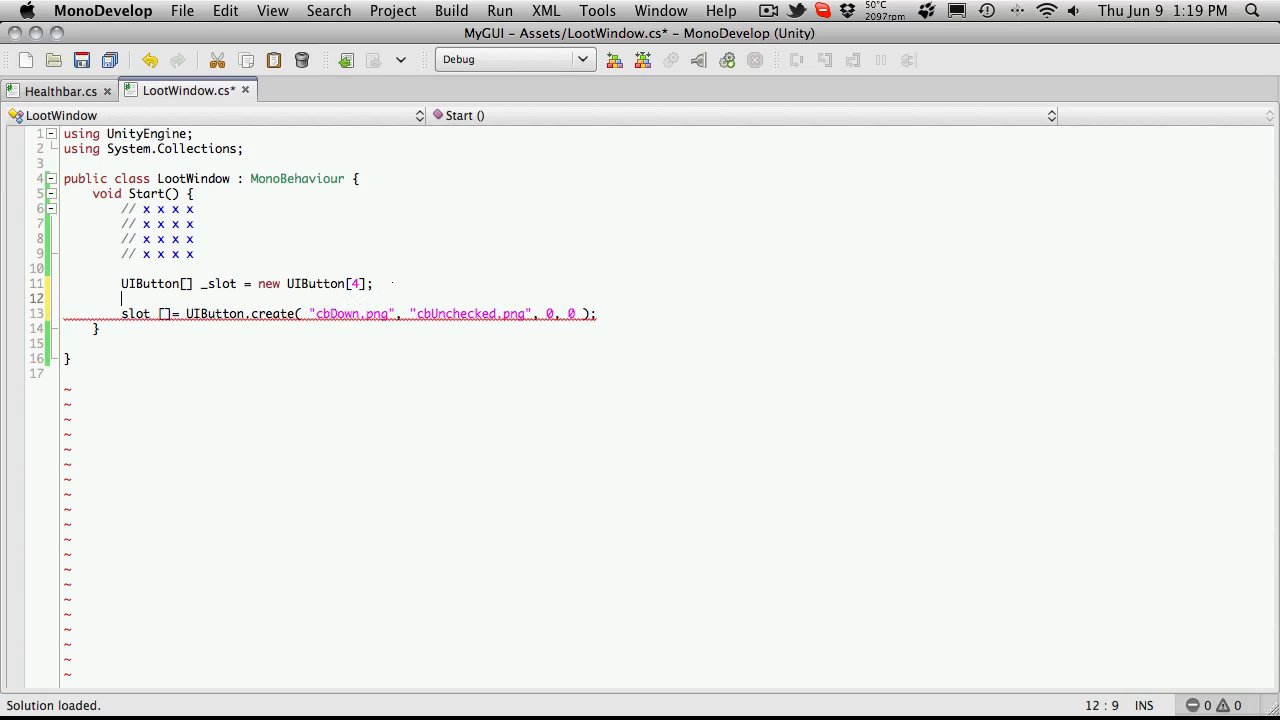
- Add a for loop holding slot[] = UIButton.create("cbDown.png", "cbUnchecked.png", 0, 0)
text(for)
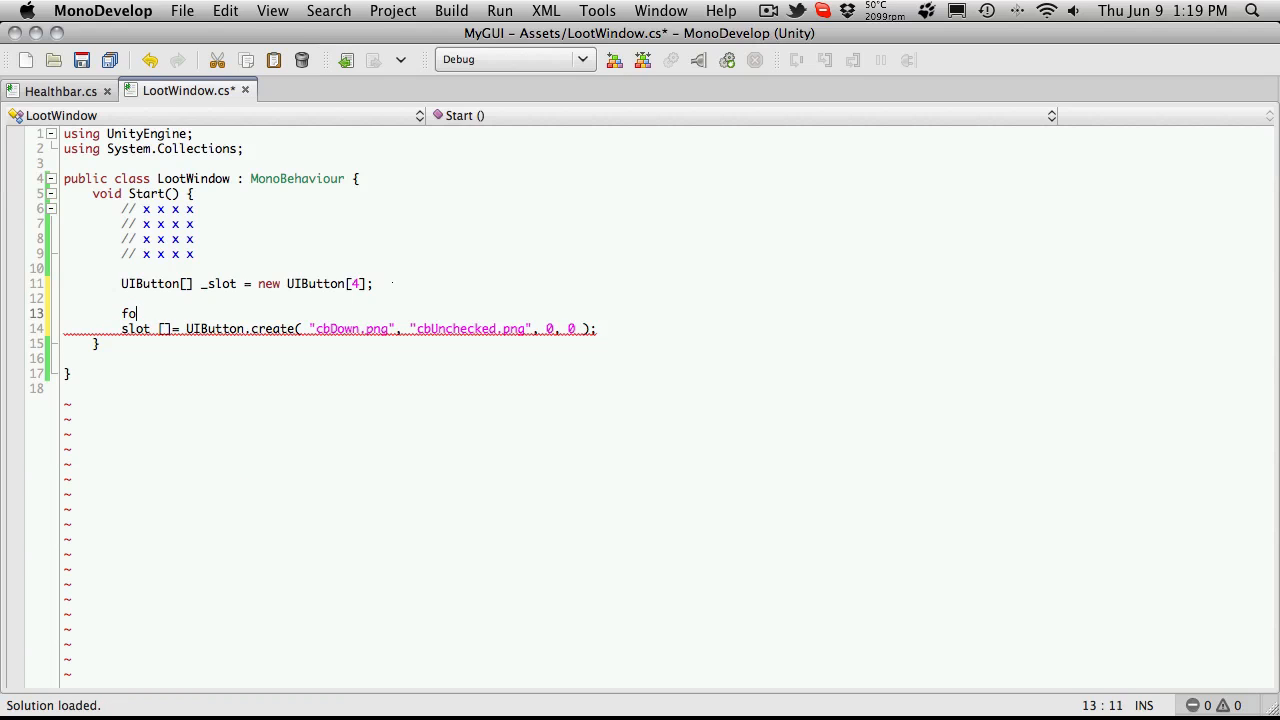
key(Backspace)
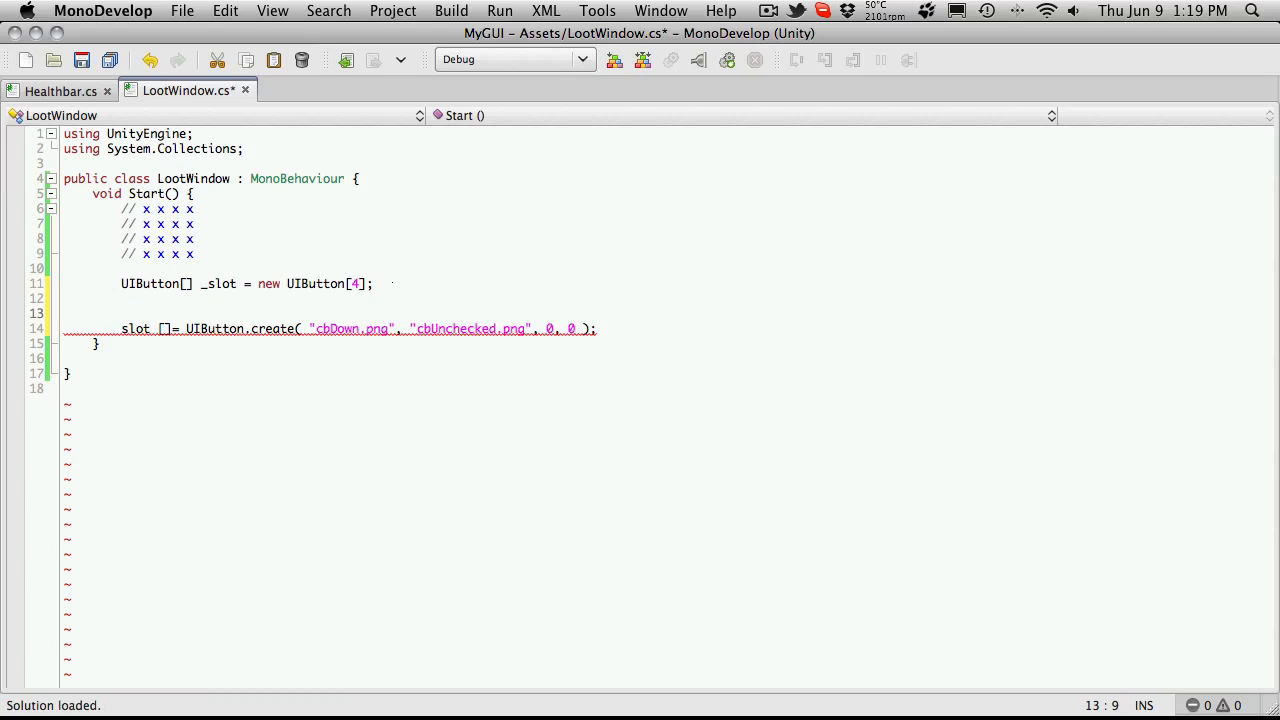
text(for (int i = 0; i < max; i++) {)
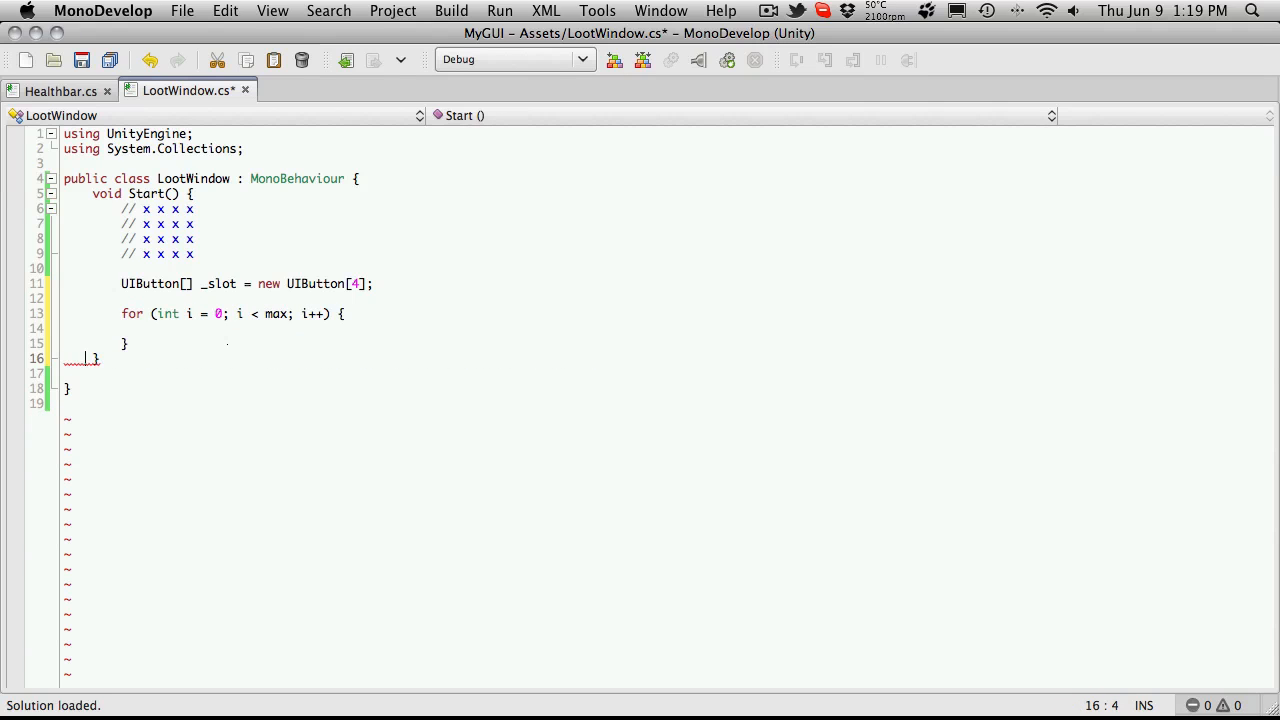
text(slot []= UIButton.create( "cbDown.png", "cbUnchecked.png", 0, 0 );)
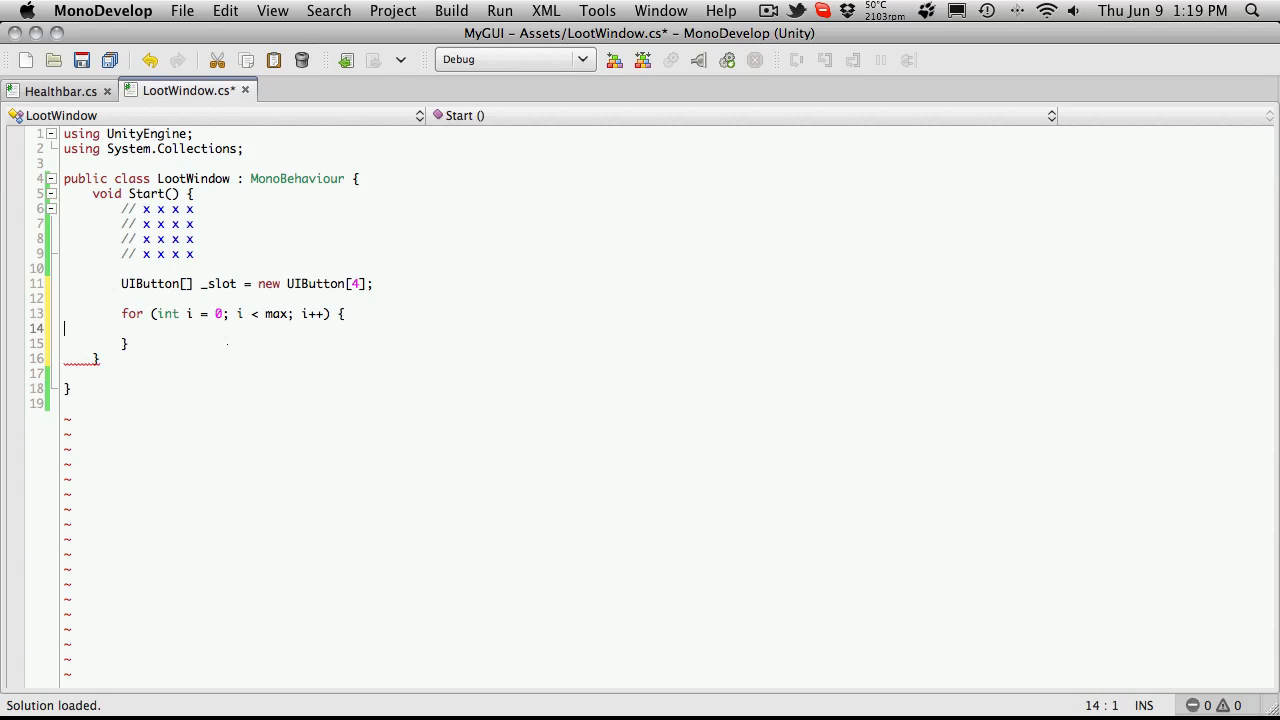
text(slot []= UIButton.create( "cbDown.png", "cbUnchecked.png", 0, 0 );)
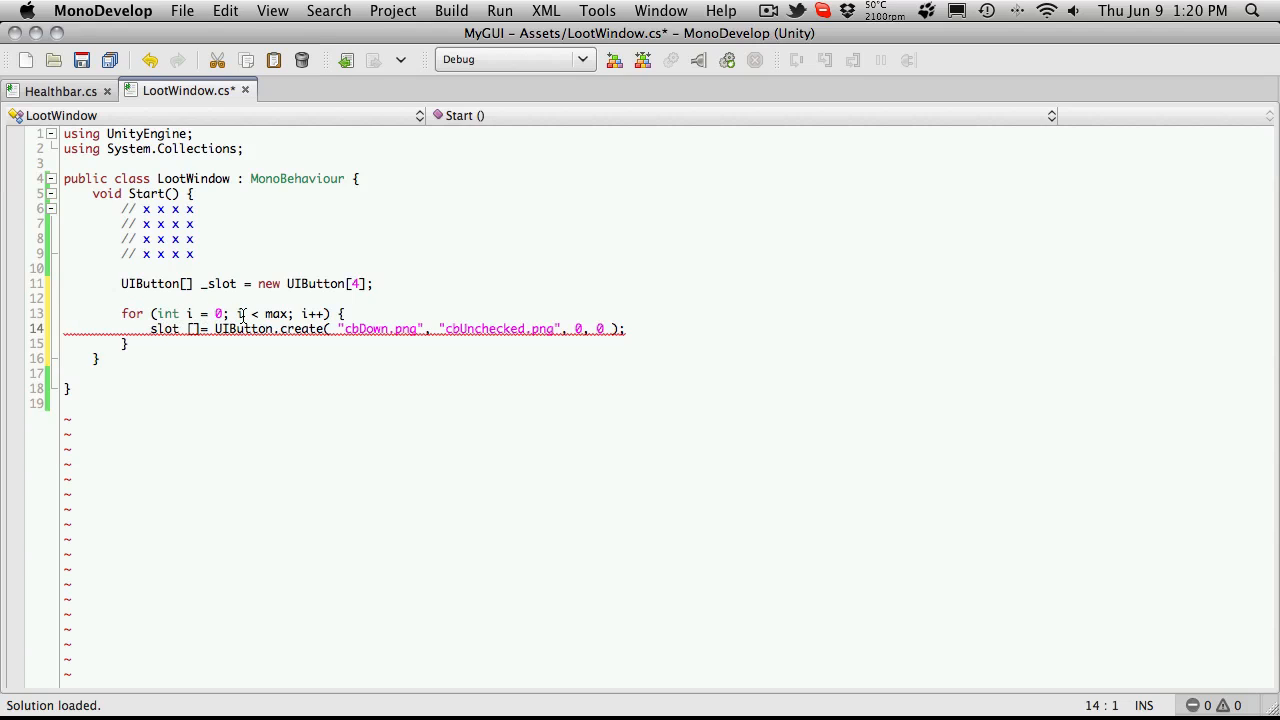
- Bound the loop by _slot.Length, assign slot[i], and begin the x position as i *
double_click(276, 313)
text(4)
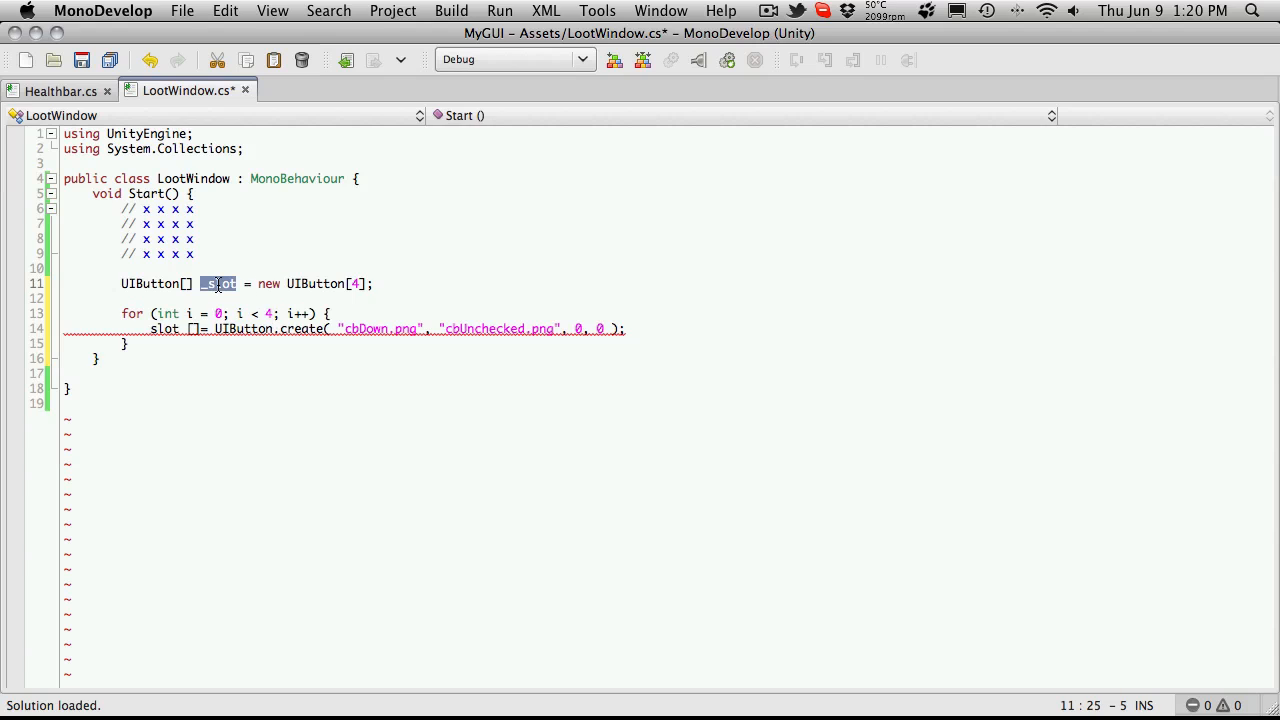
click(300, 313)
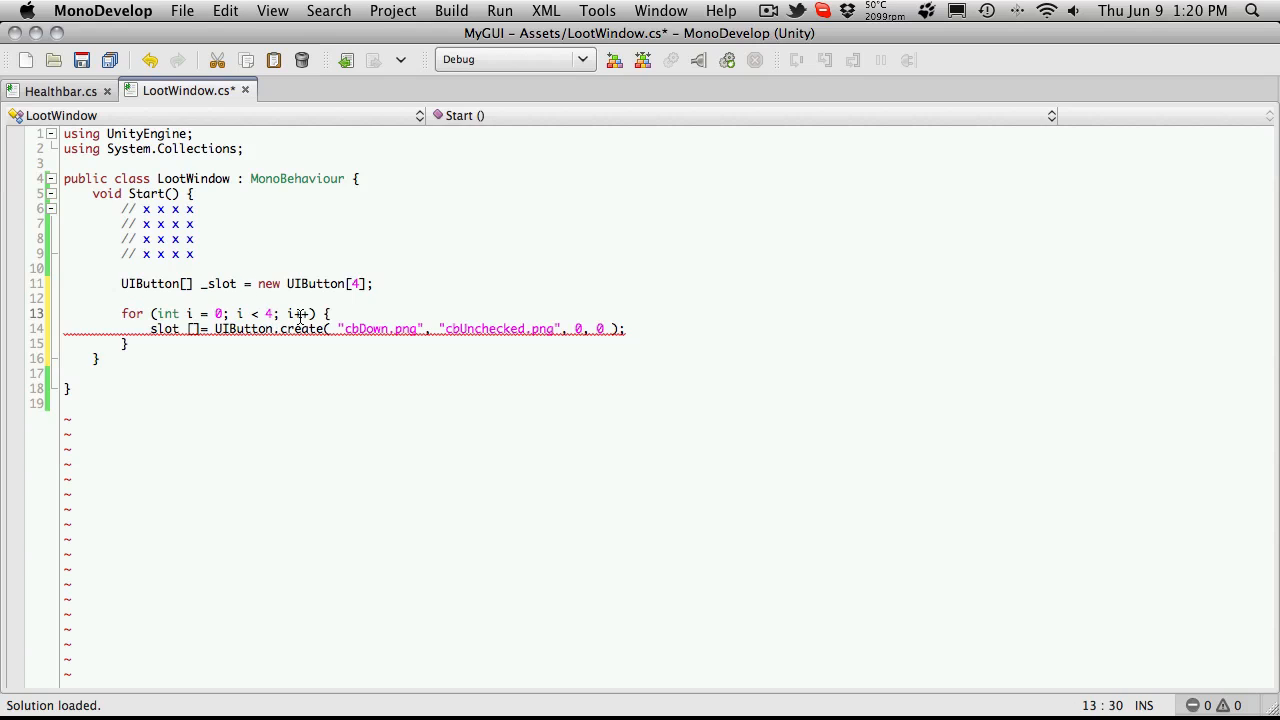
text(_slot.Length)
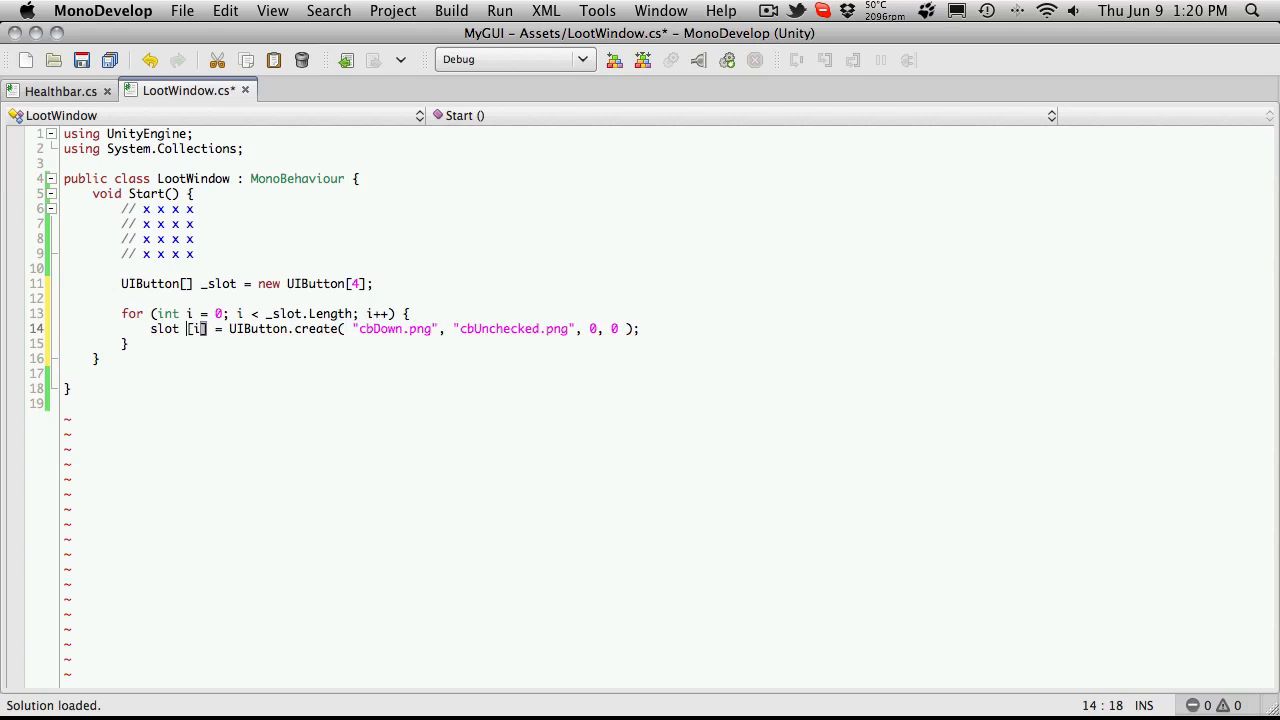
key(Backspace)
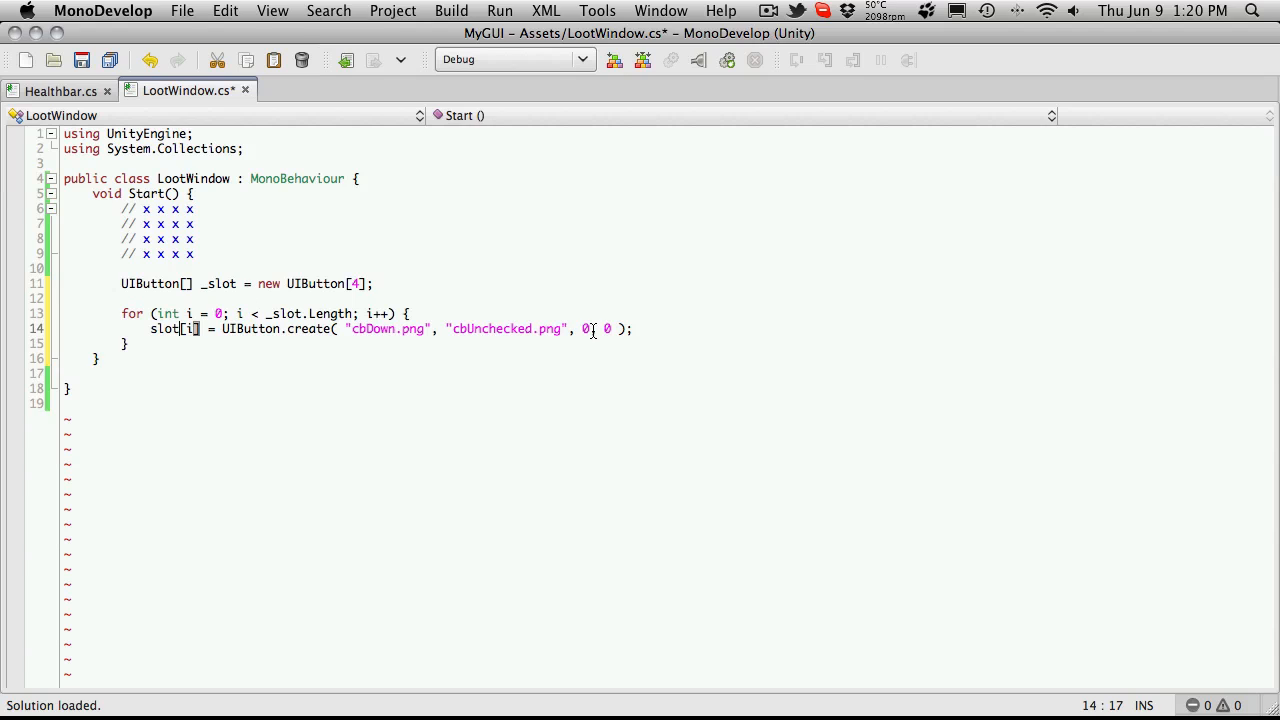
drag(583, 328, 617, 328)
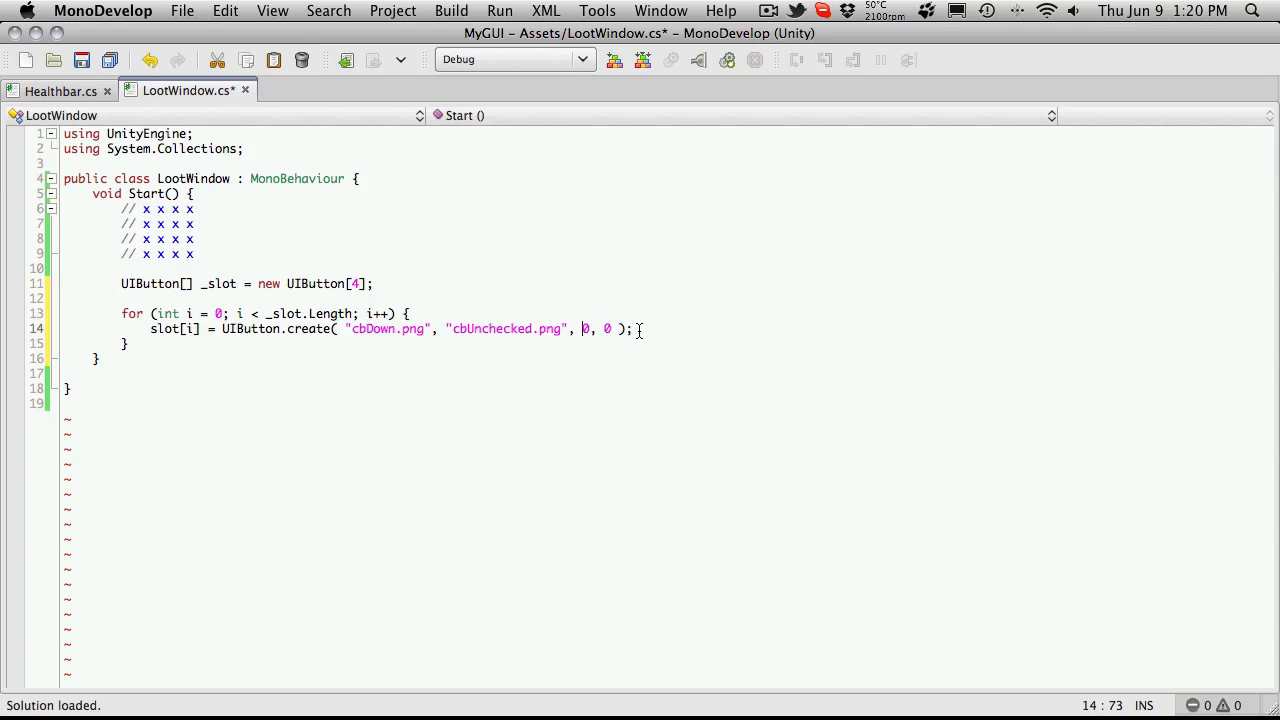
text(i)
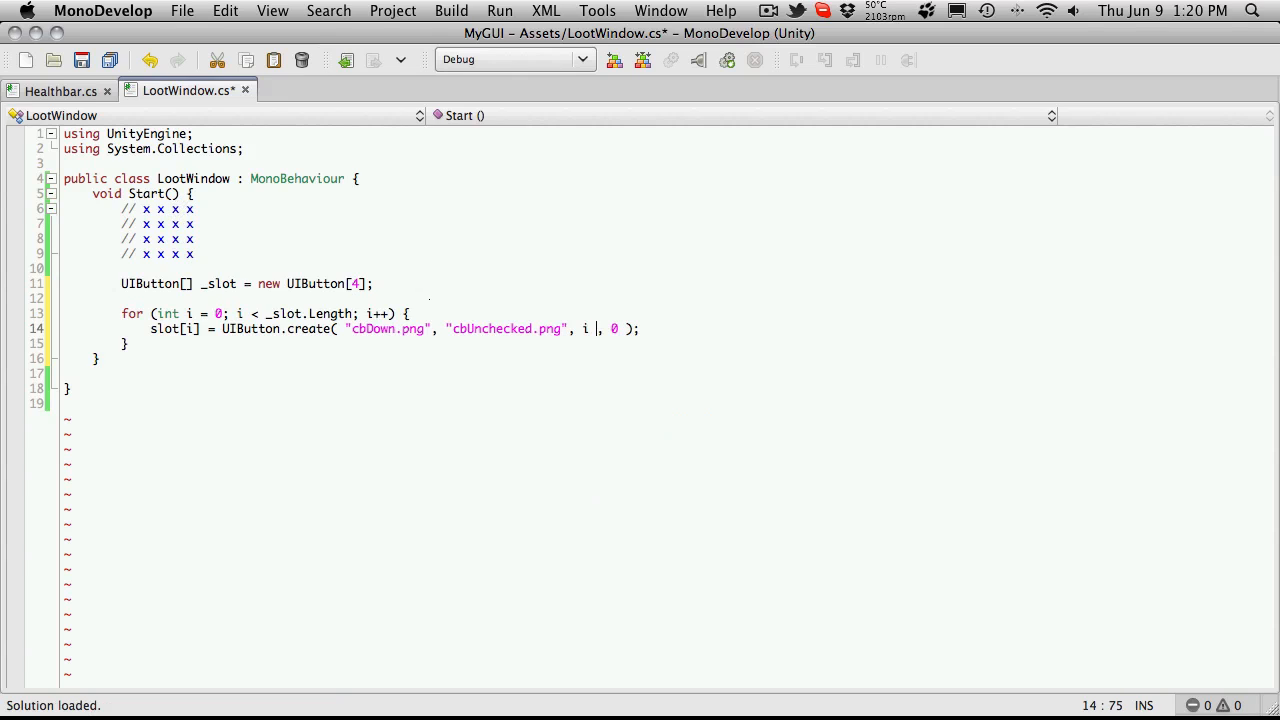
text(*)
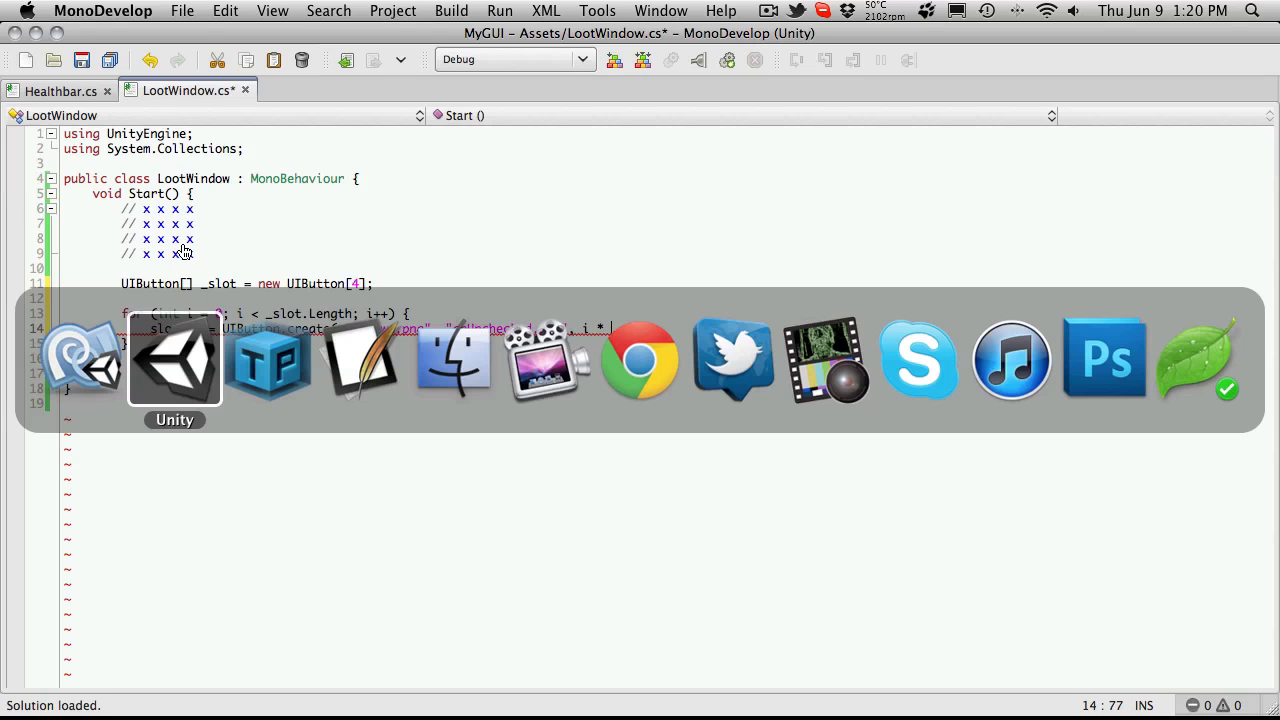
- Add 5 to the x multiplier and see Unity's CS0103 'slot' does not exist error
click(174, 360)
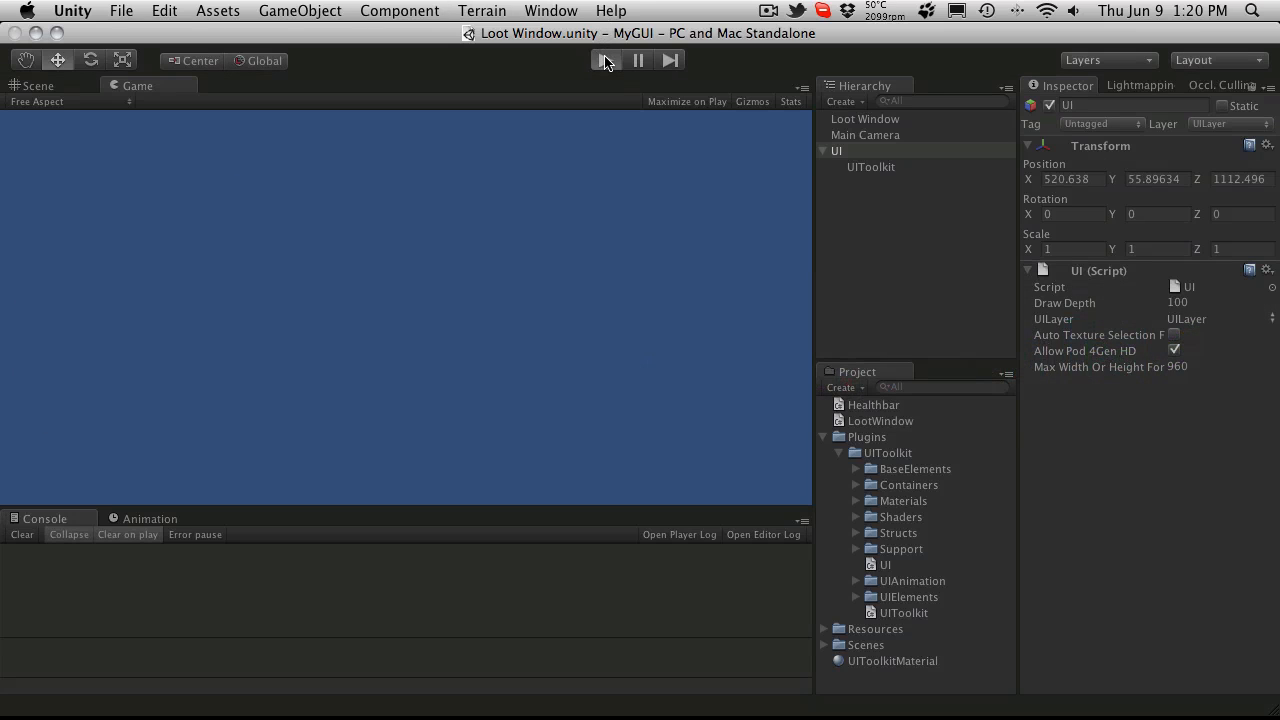
click(605, 60)
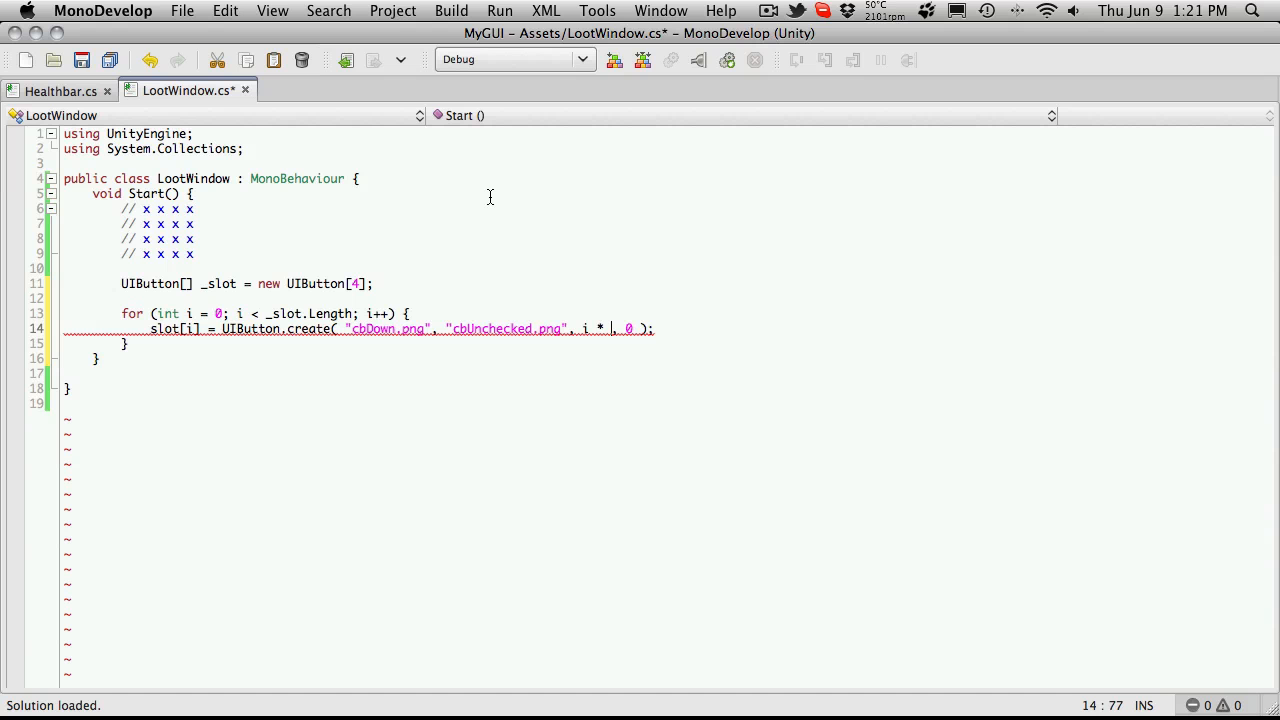
text(5)
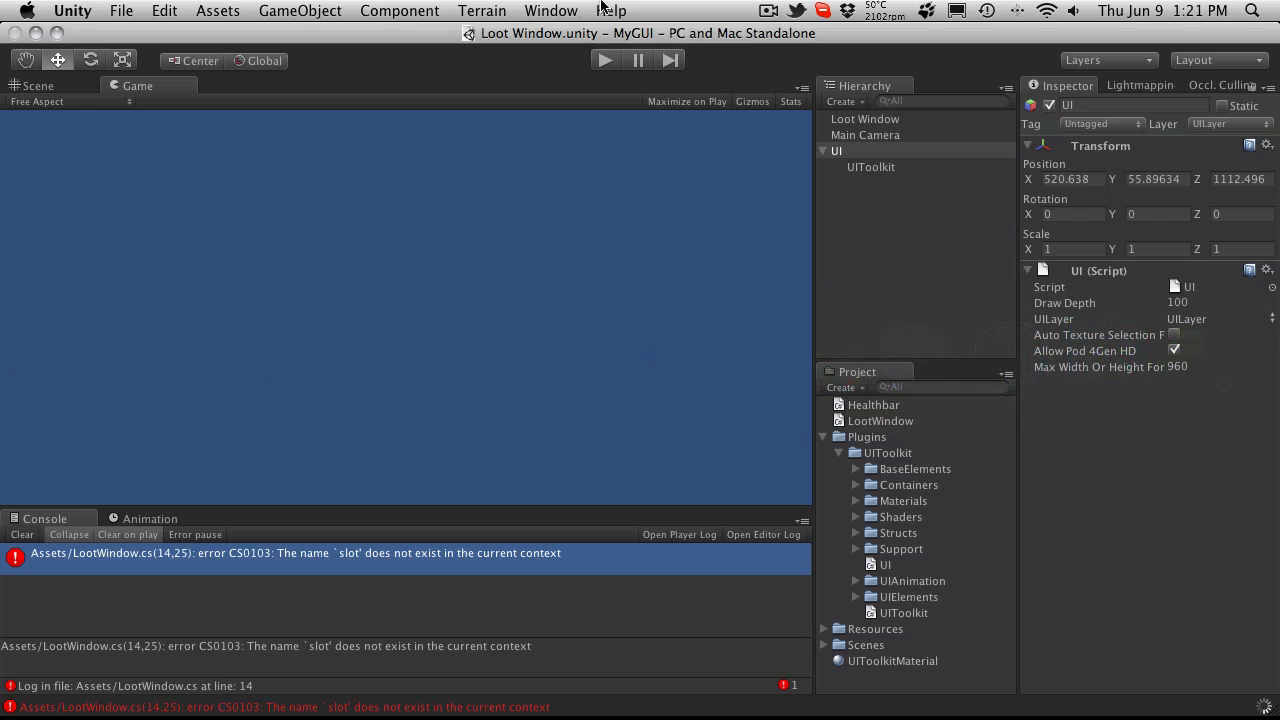
- Rename the array to slot, play the scene, and see four buttons spaced i * 50
click(604, 60)
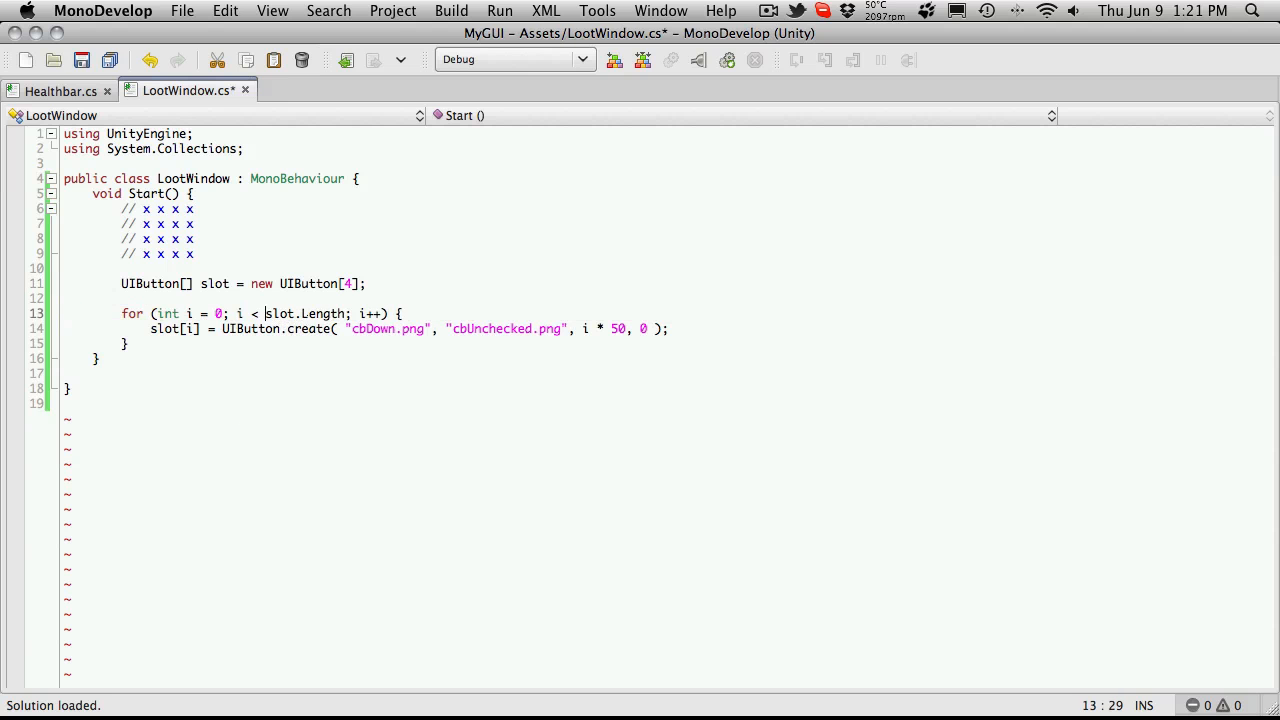
click(605, 59)
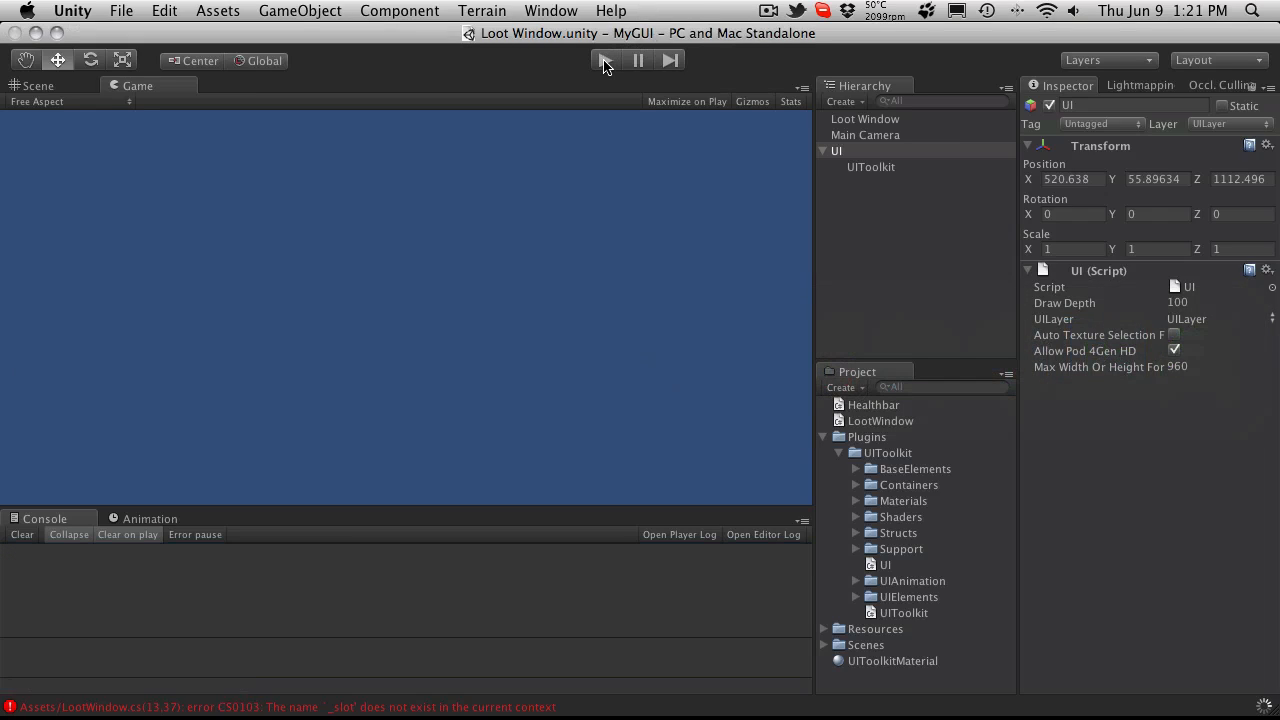
click(605, 60)
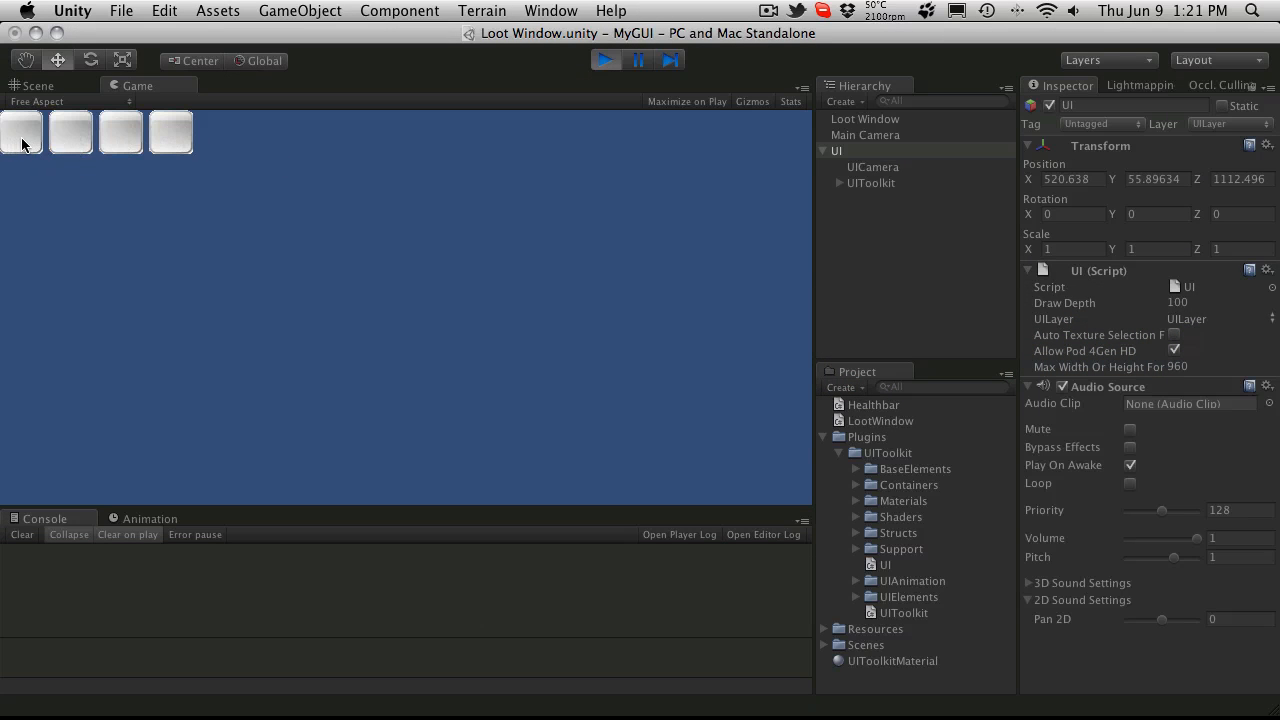
mouse_move(75, 143)
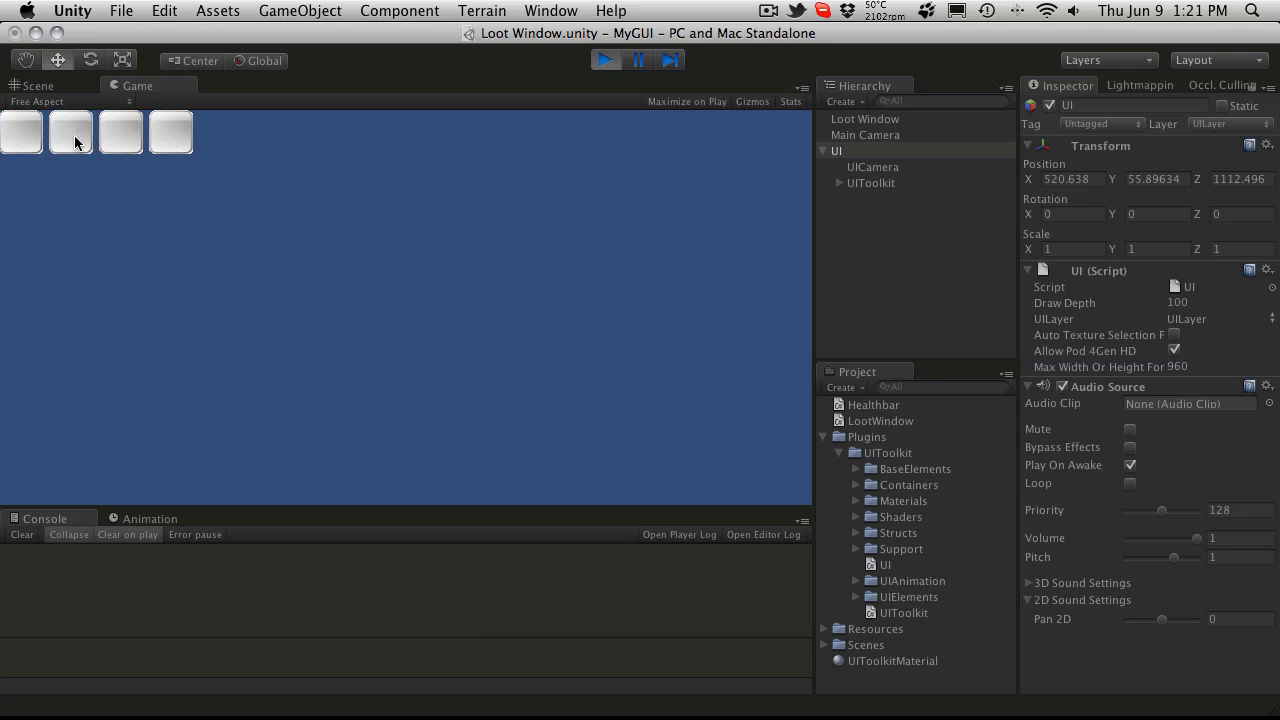
click(606, 60)
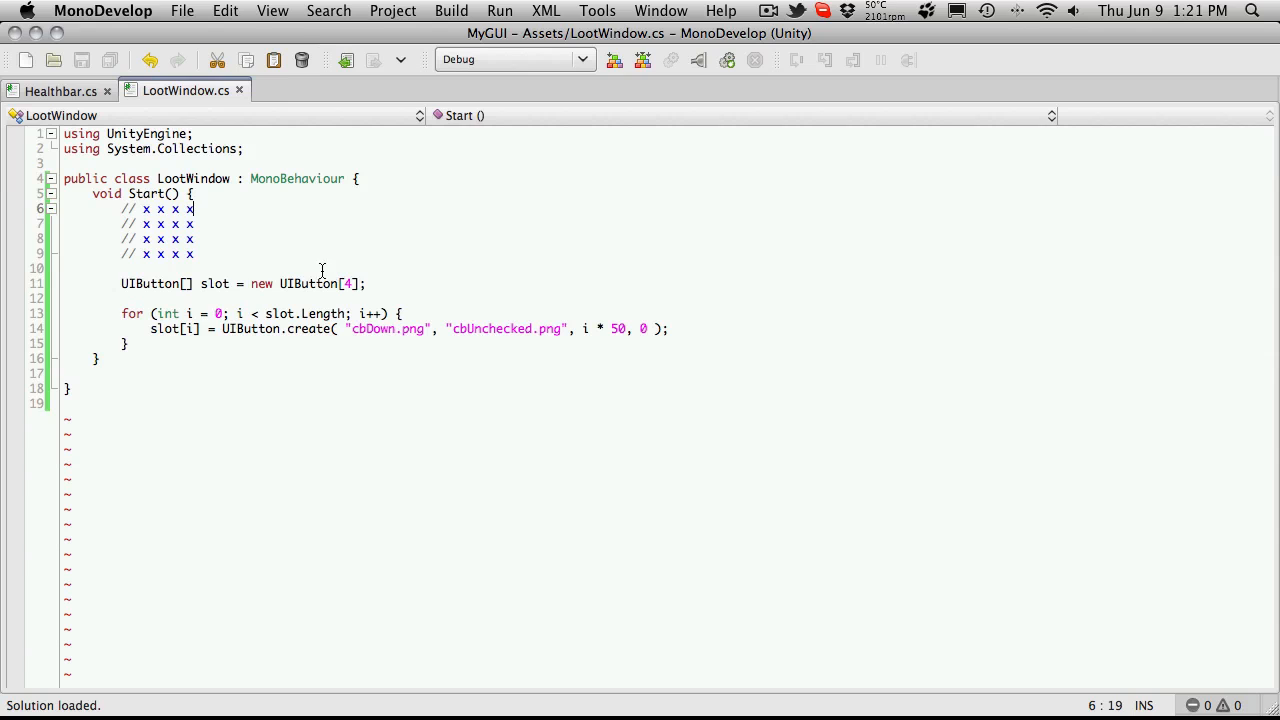
- Add a line above the slot array and start typing UIHorizontalLayout
key(Return)
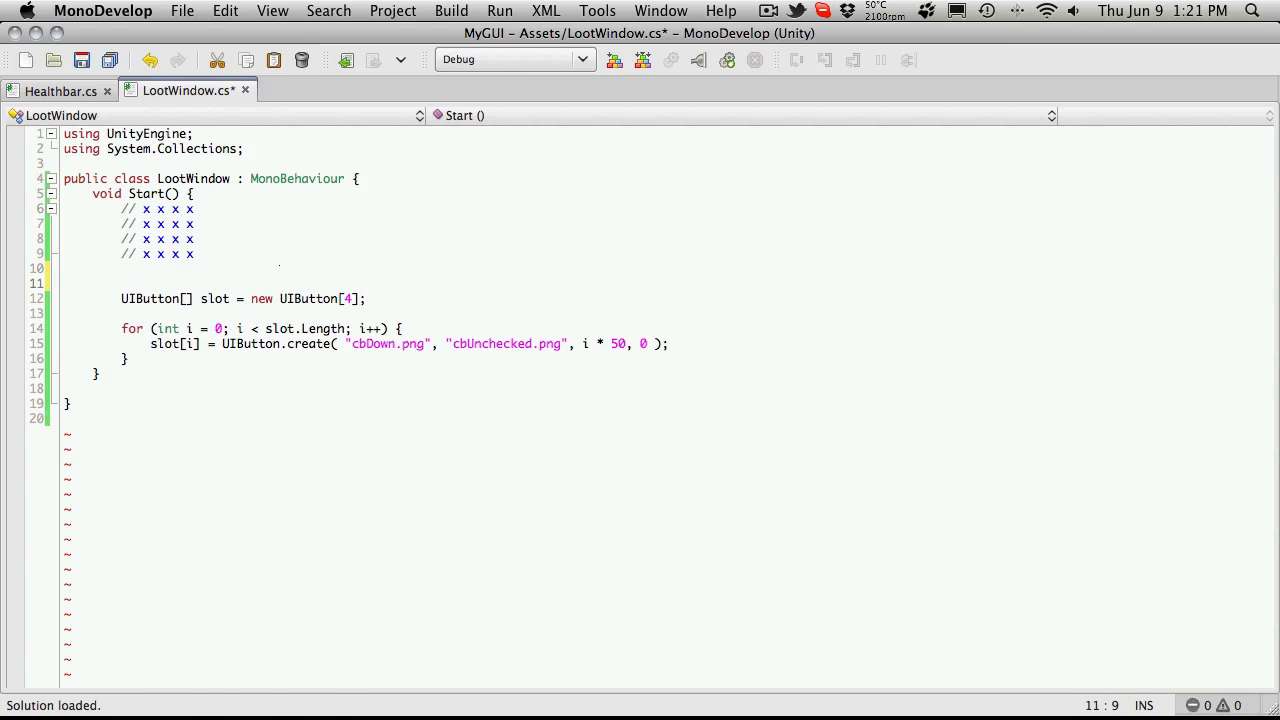
text(UIHorizontalLayout)
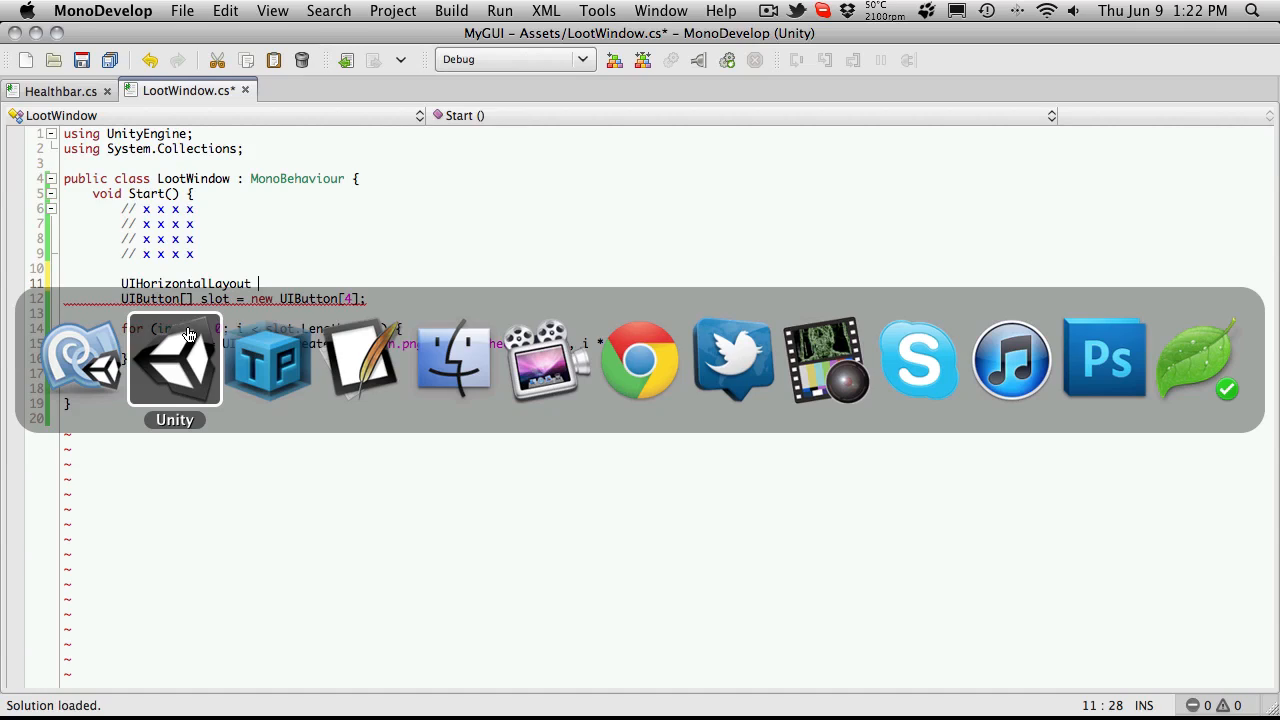
click(174, 360)
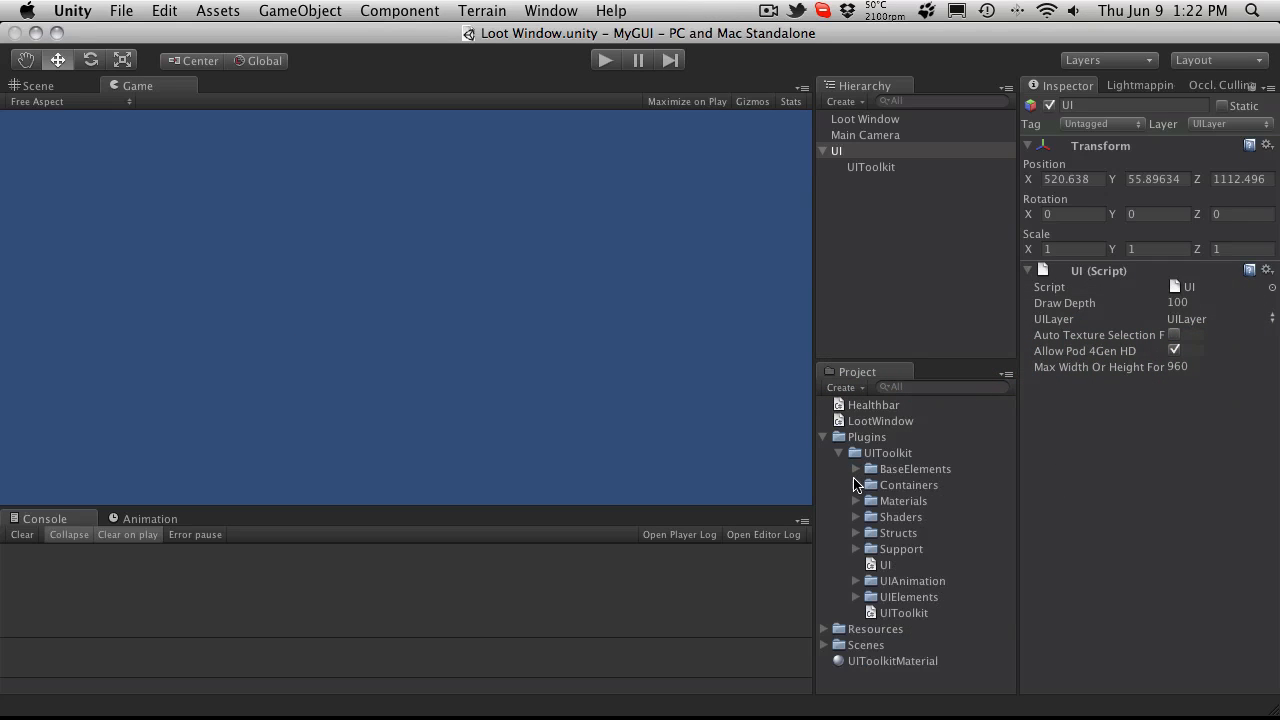
click(855, 485)
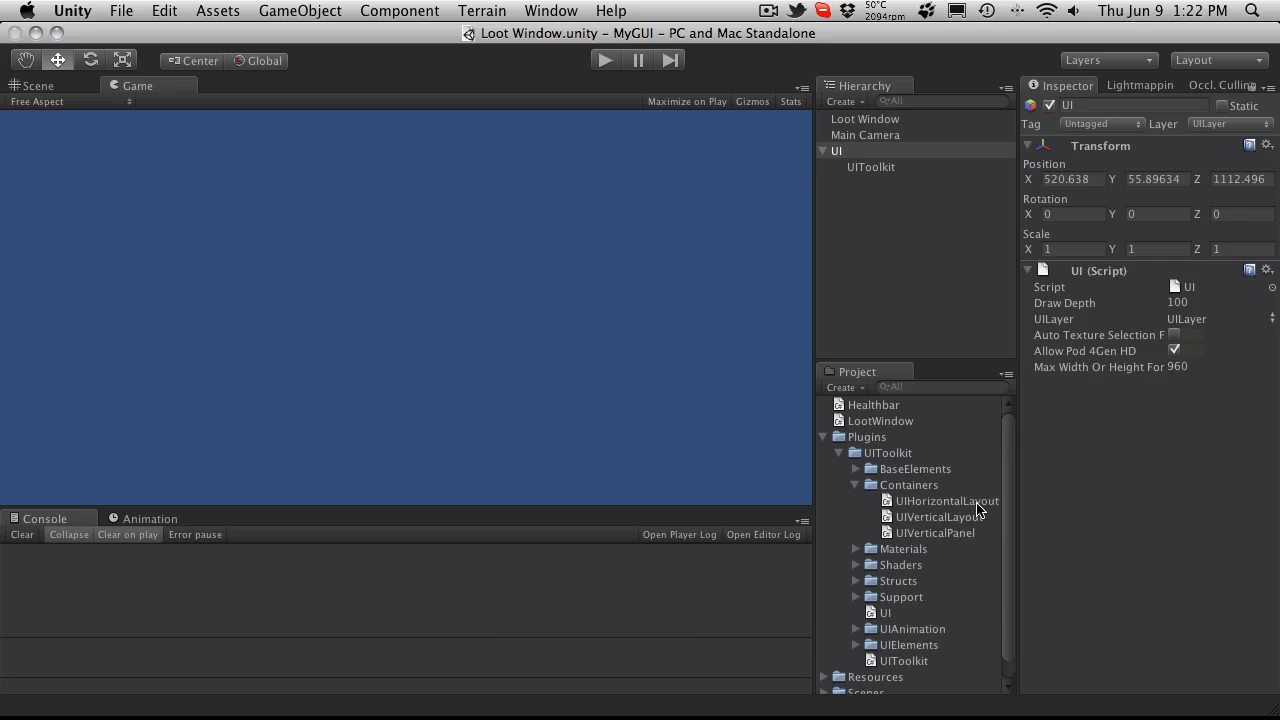
mouse_move(975, 545)
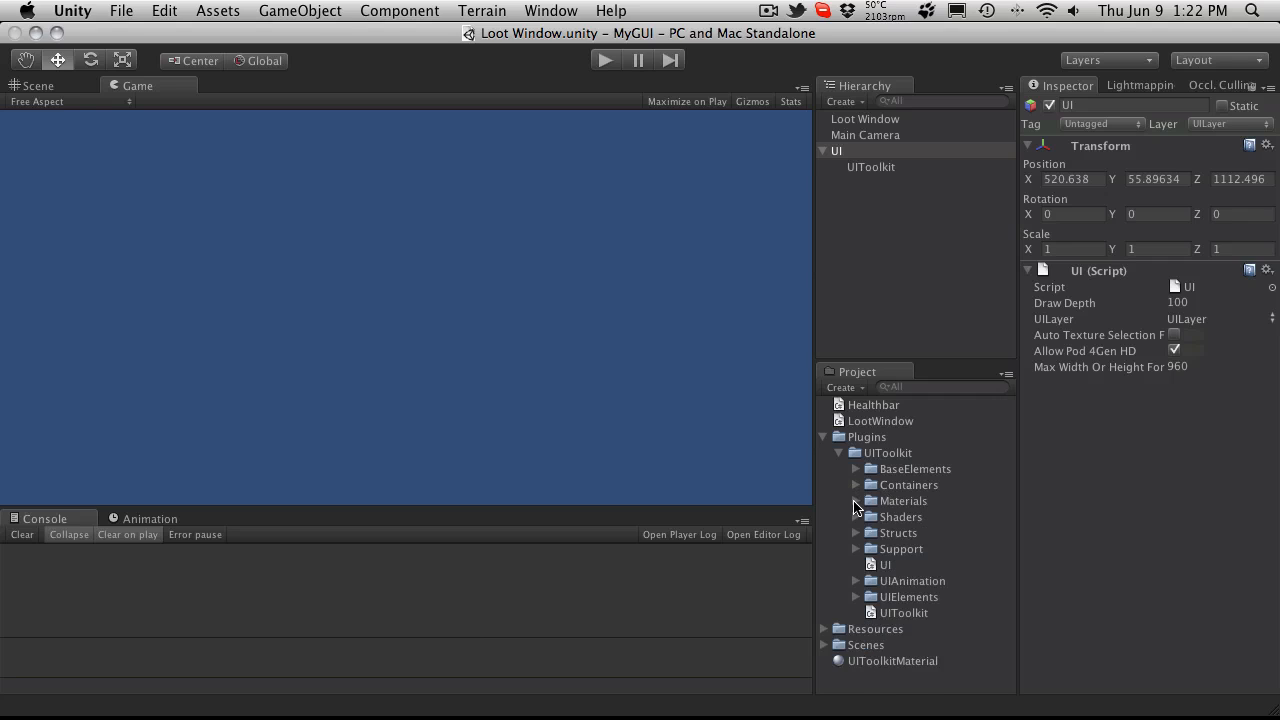
click(856, 501)
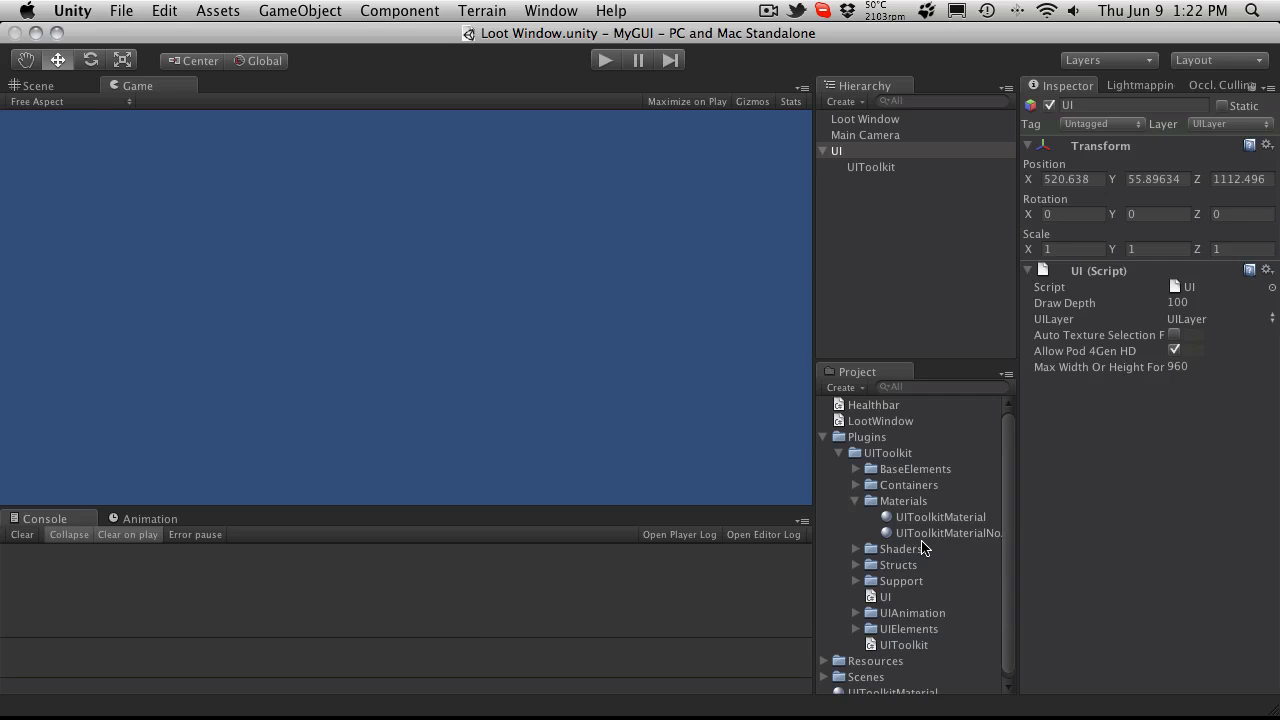
click(856, 517)
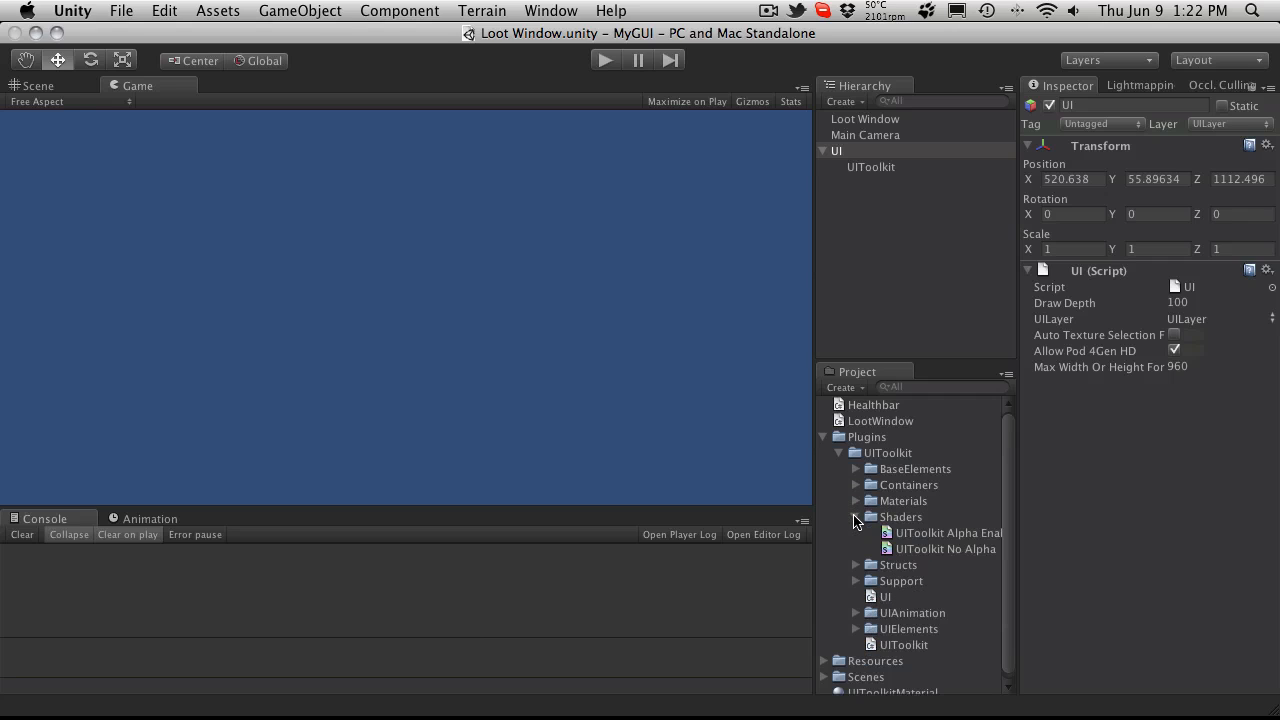
click(856, 517)
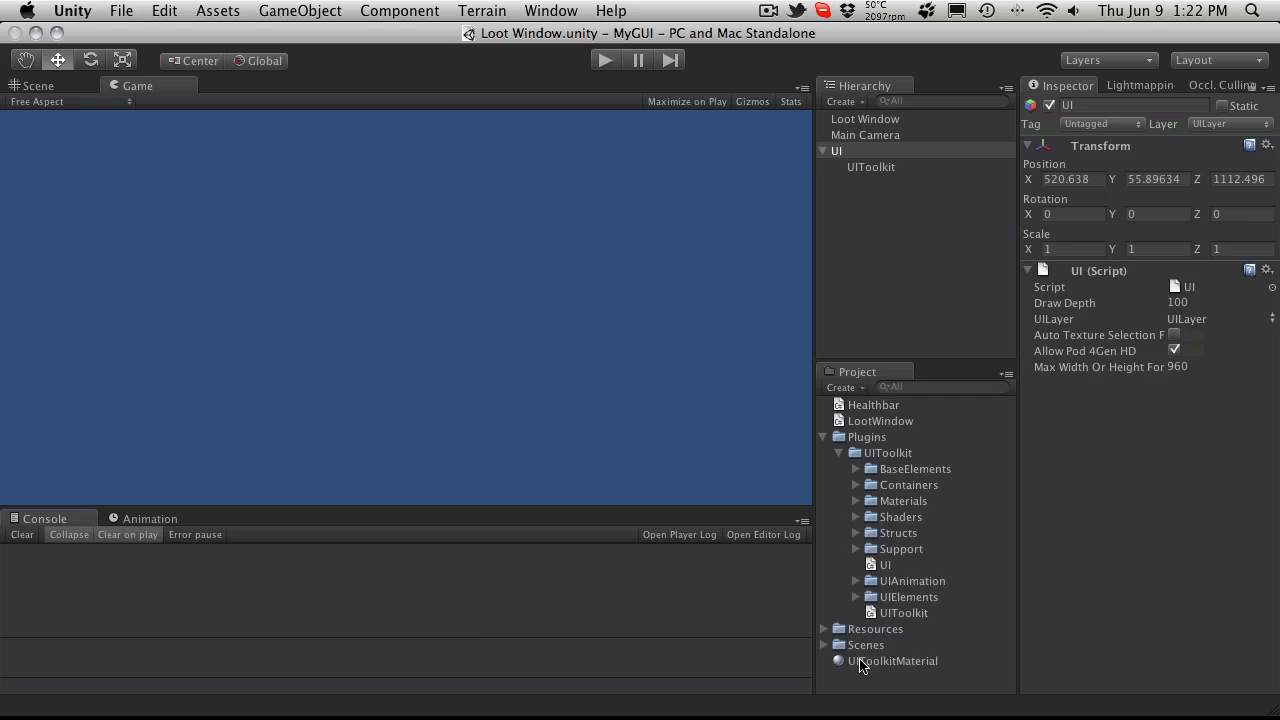
click(892, 660)
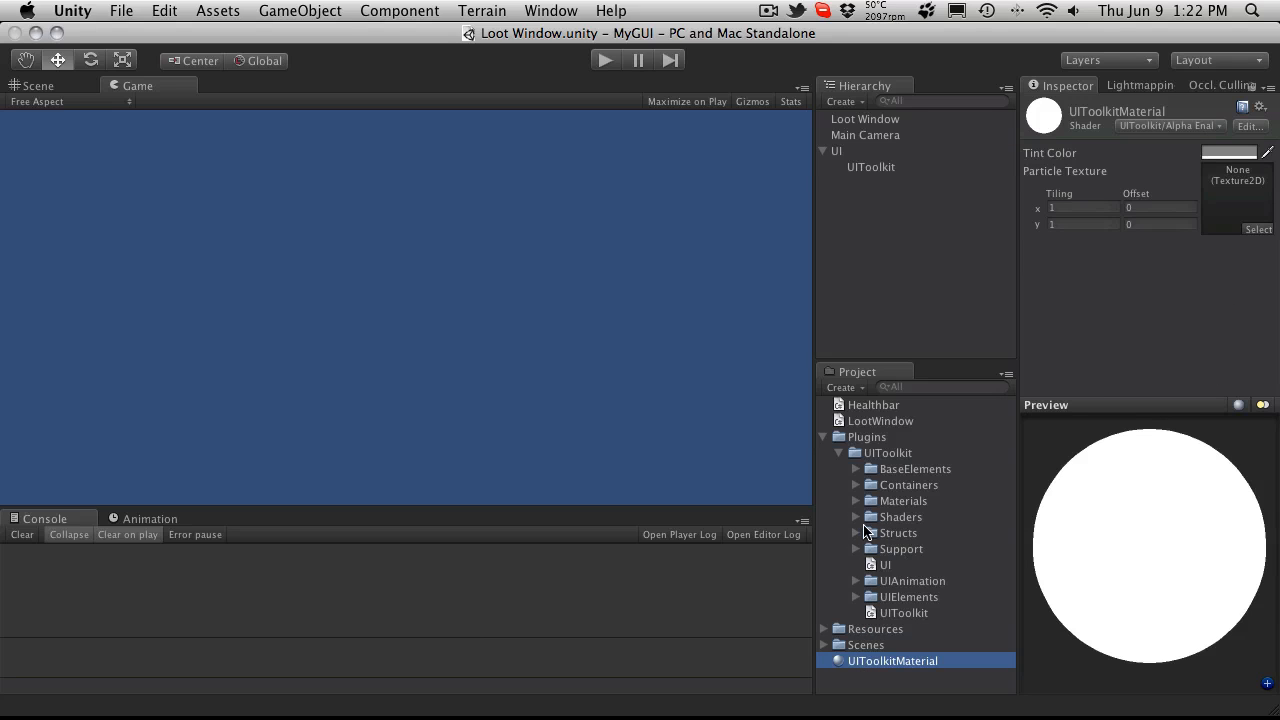
mouse_move(847, 540)
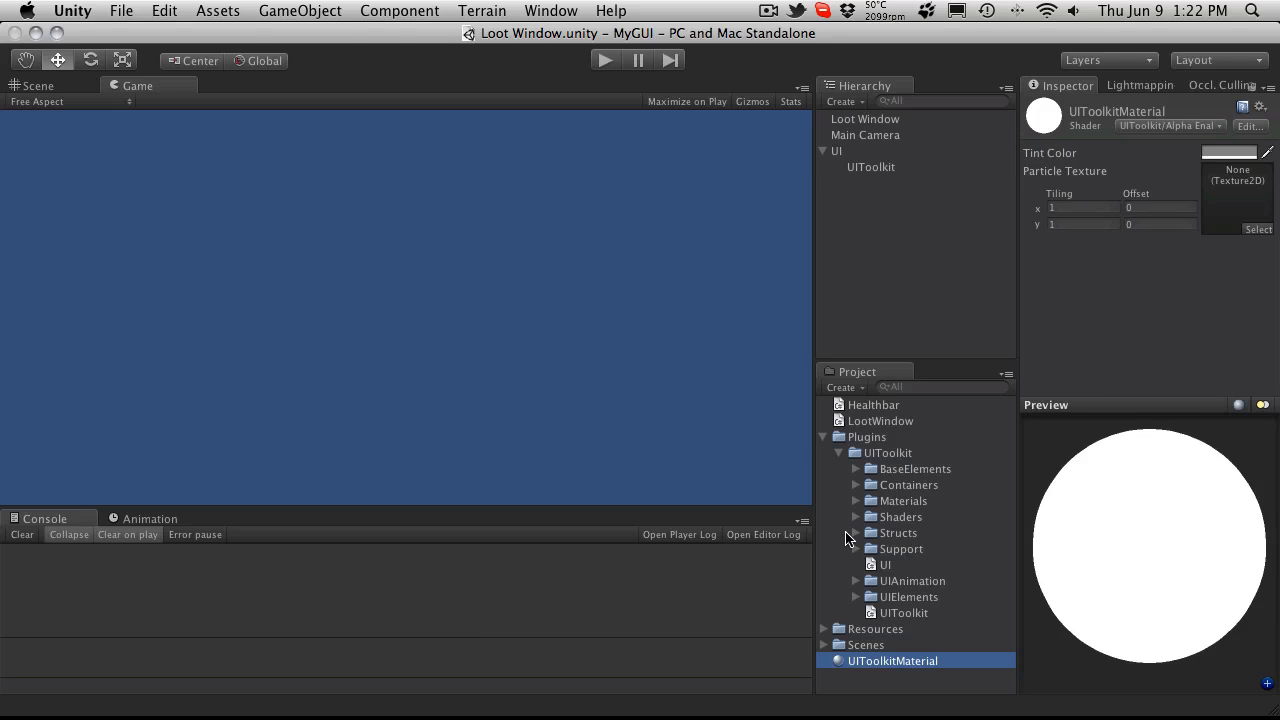
mouse_move(847, 598)
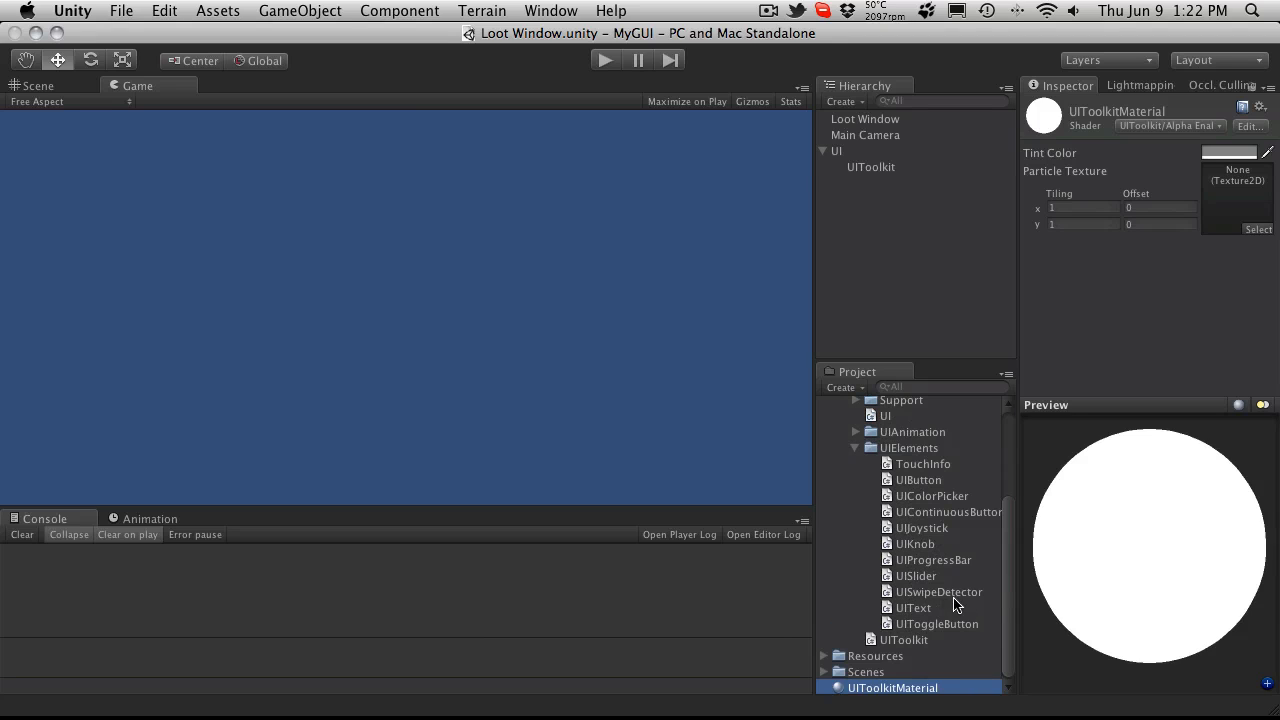
mouse_move(922, 592)
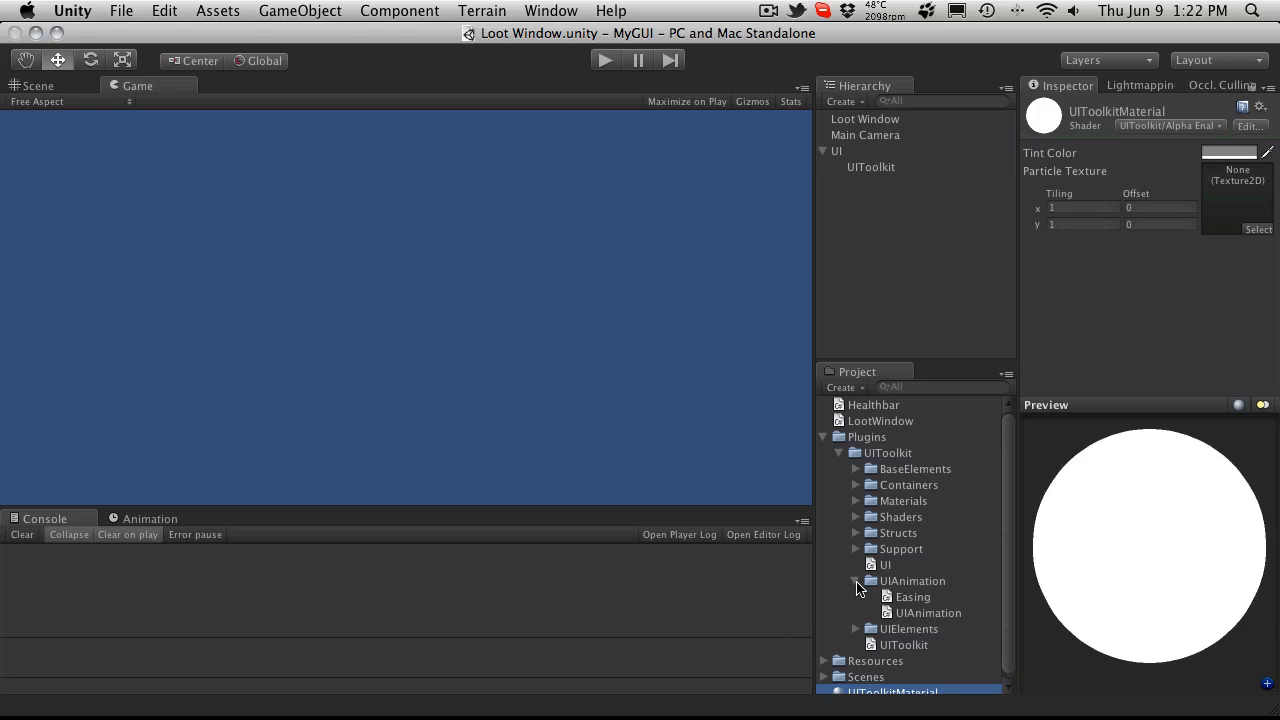
click(856, 581)
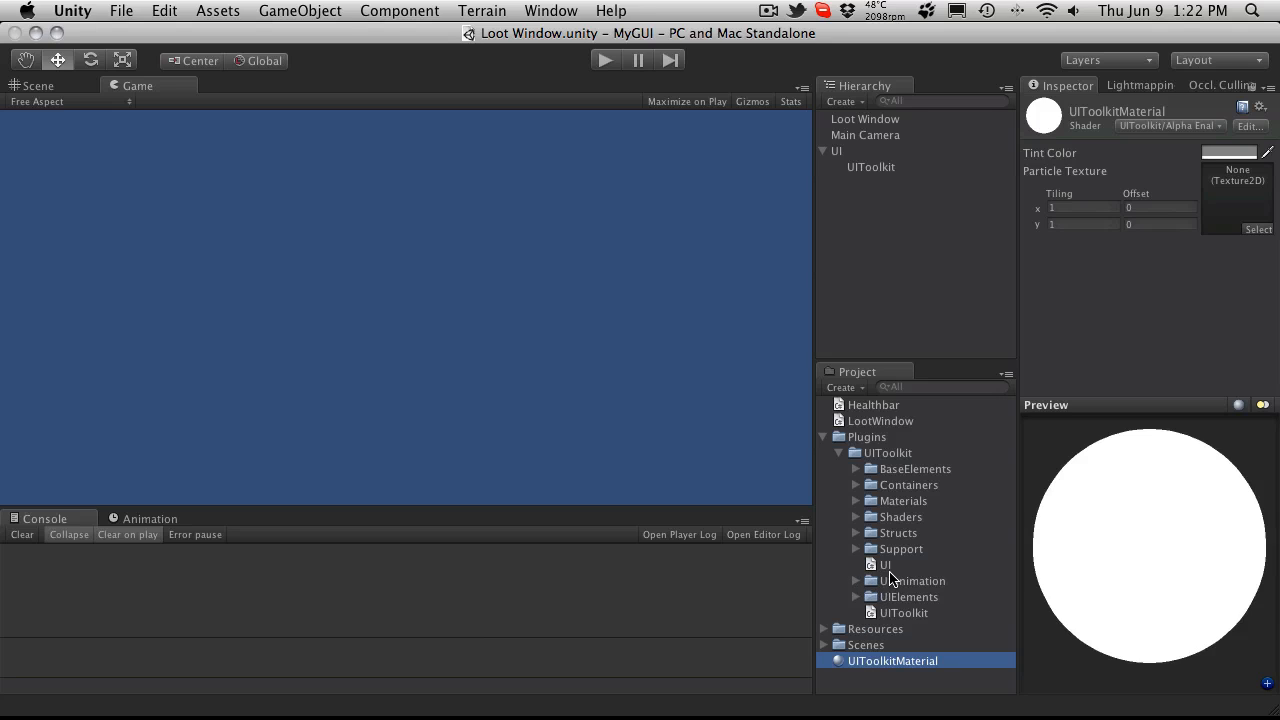
click(856, 548)
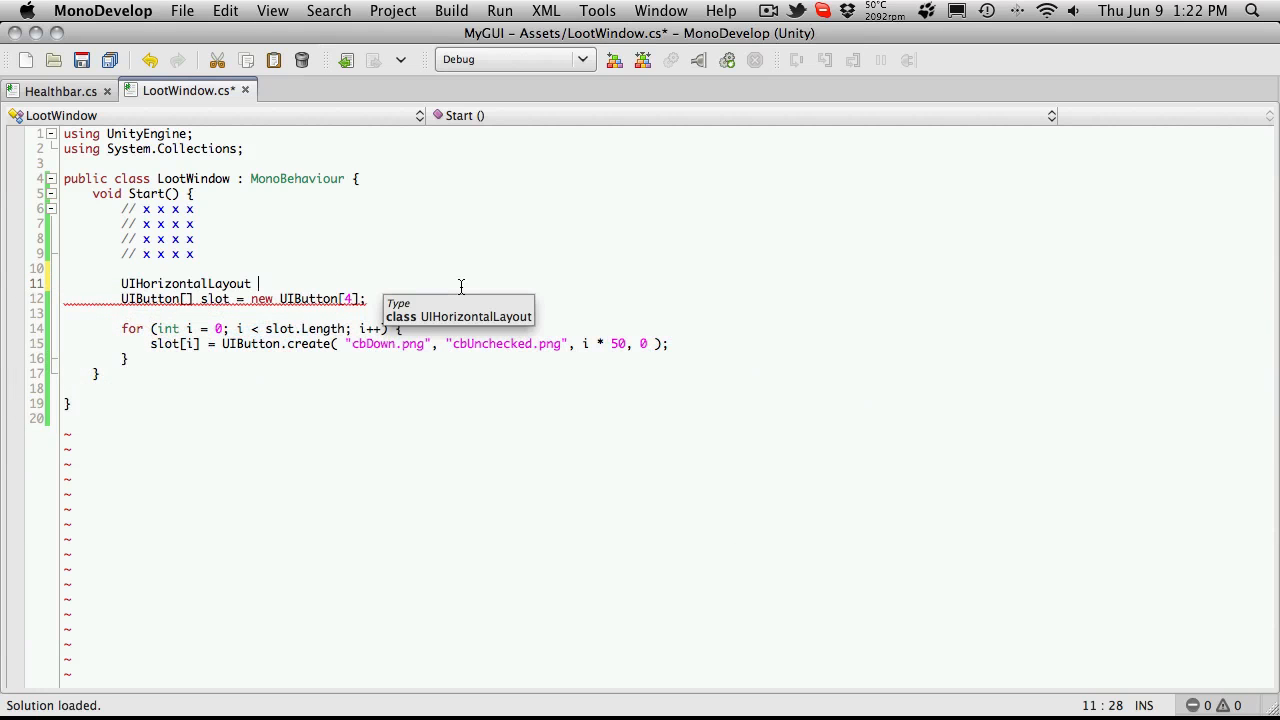
- Write UIHorizontalLayout row = new UIHorizontalLayout( 20 ); on line 11
text(row =)
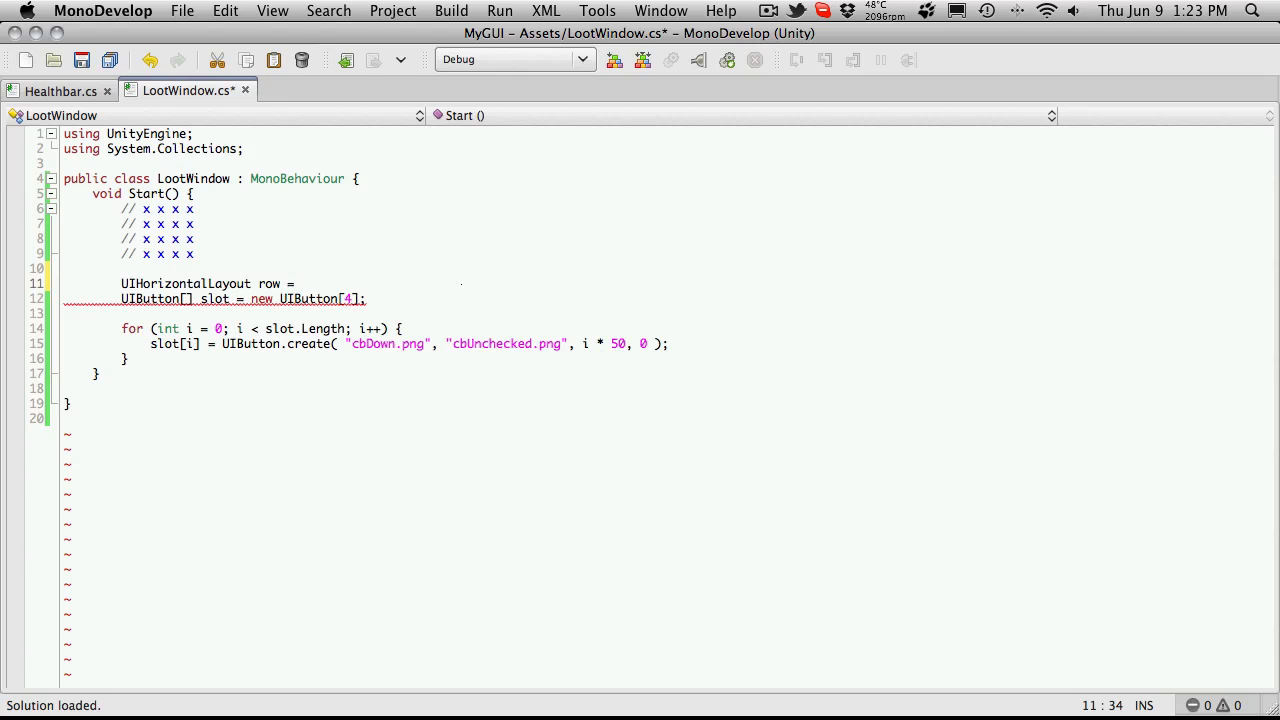
text(U)
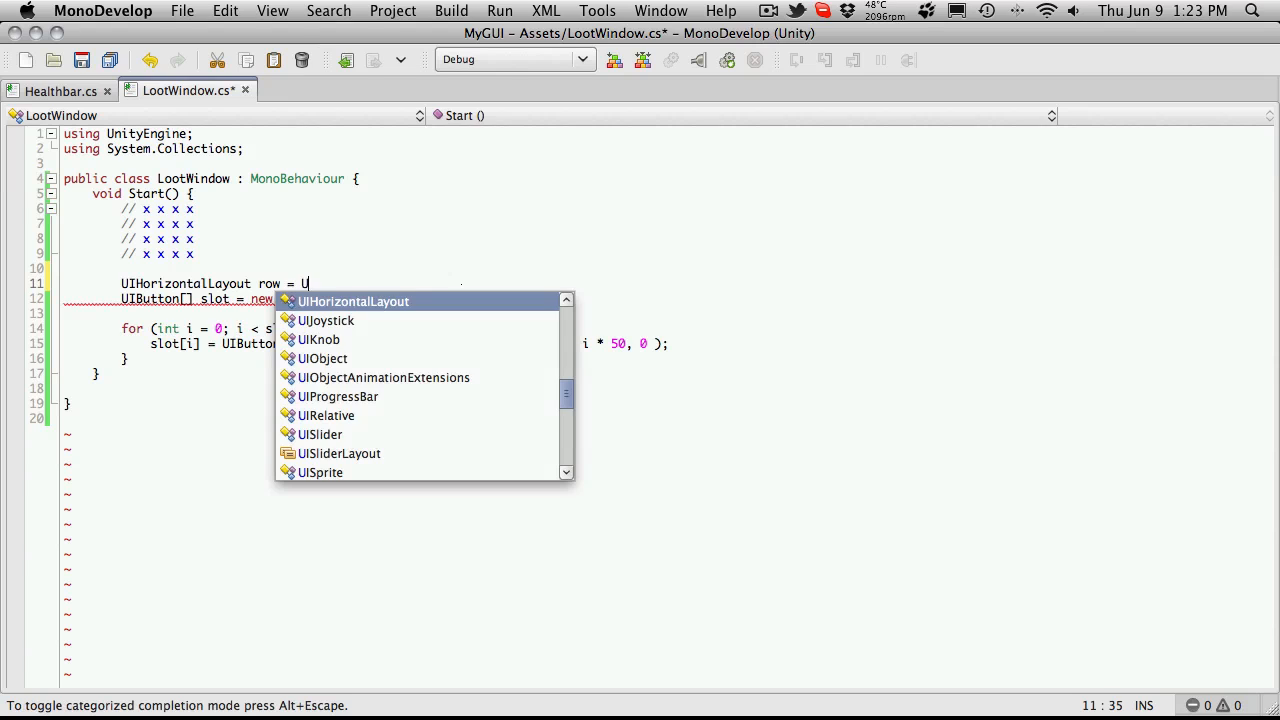
text(R)
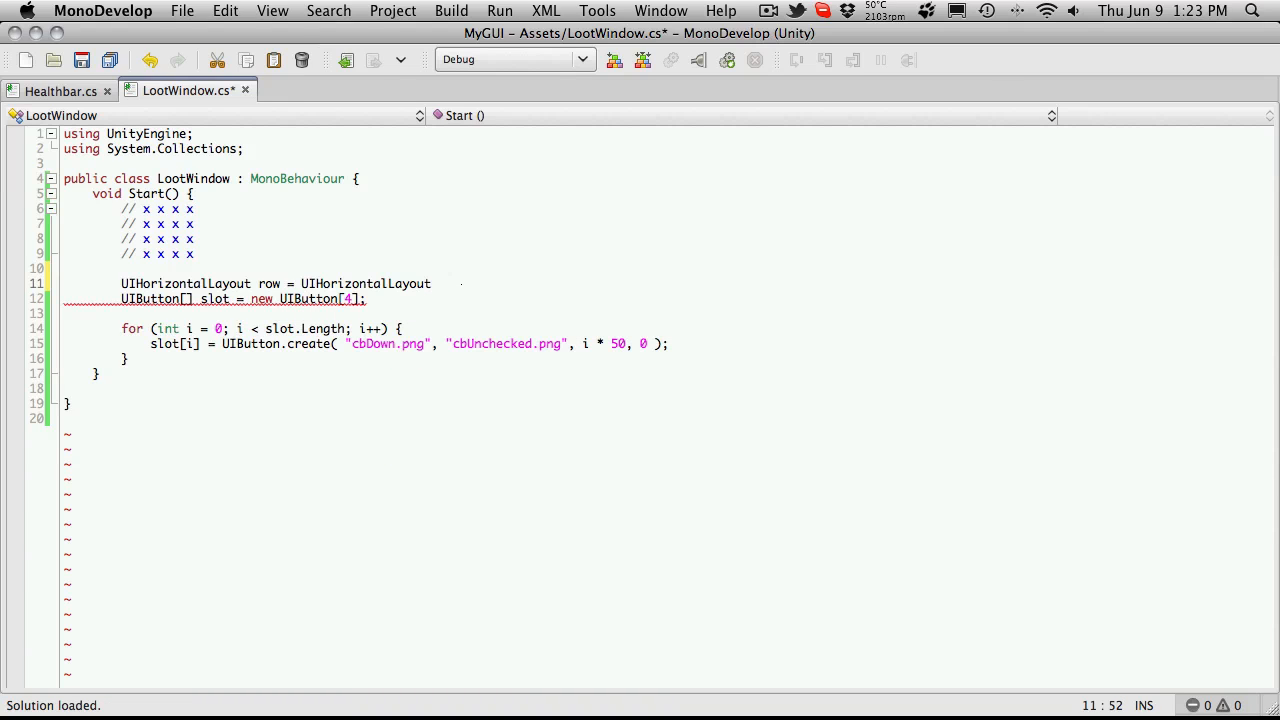
text(();)
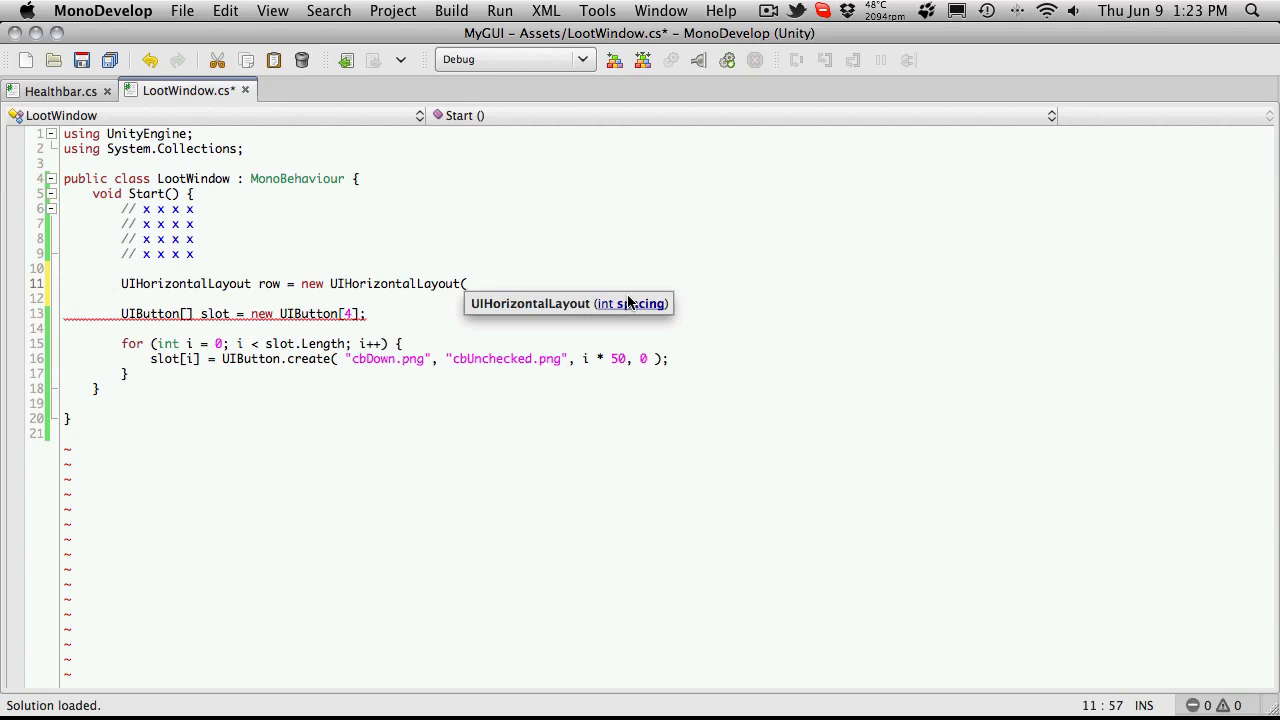
text(20)
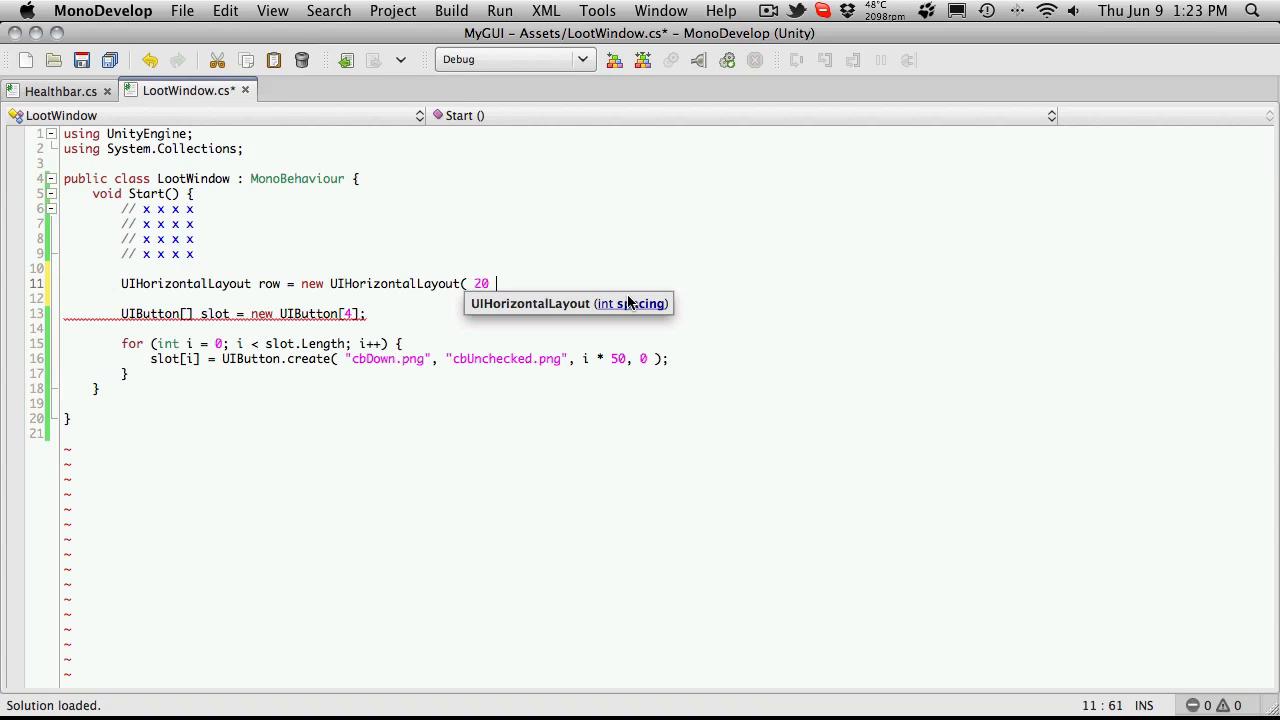
text();)
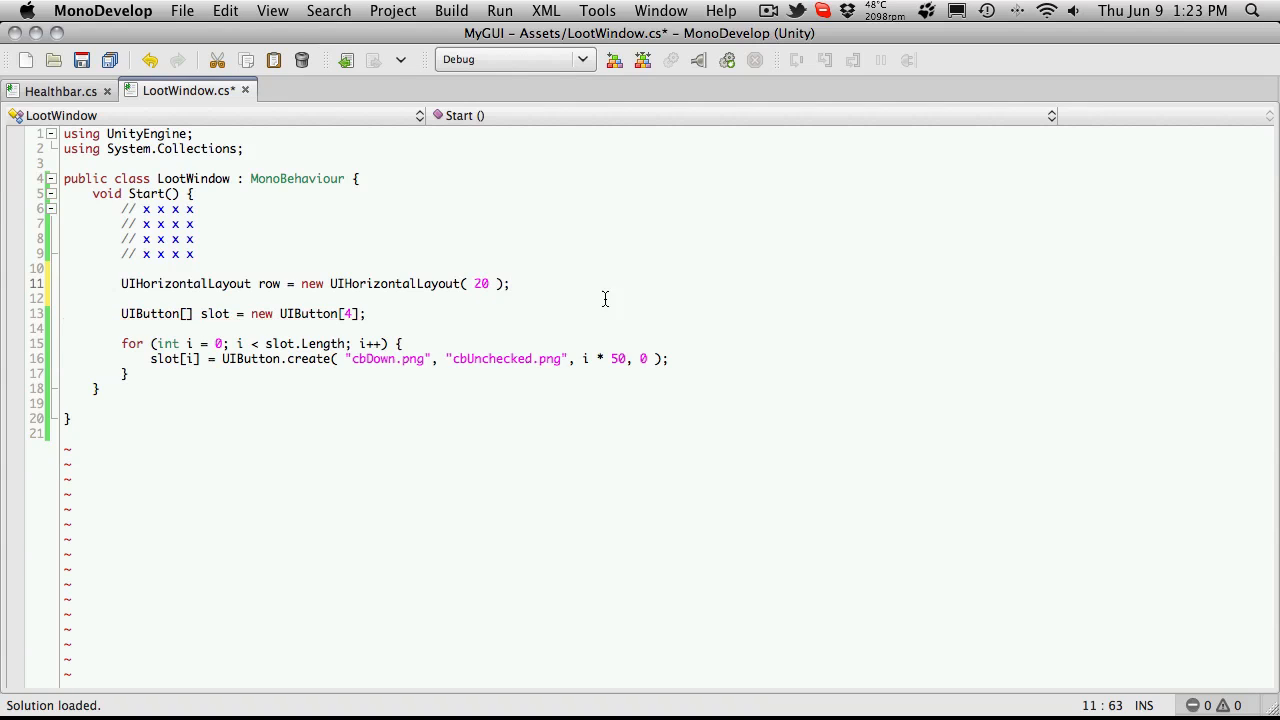
mouse_move(268, 364)
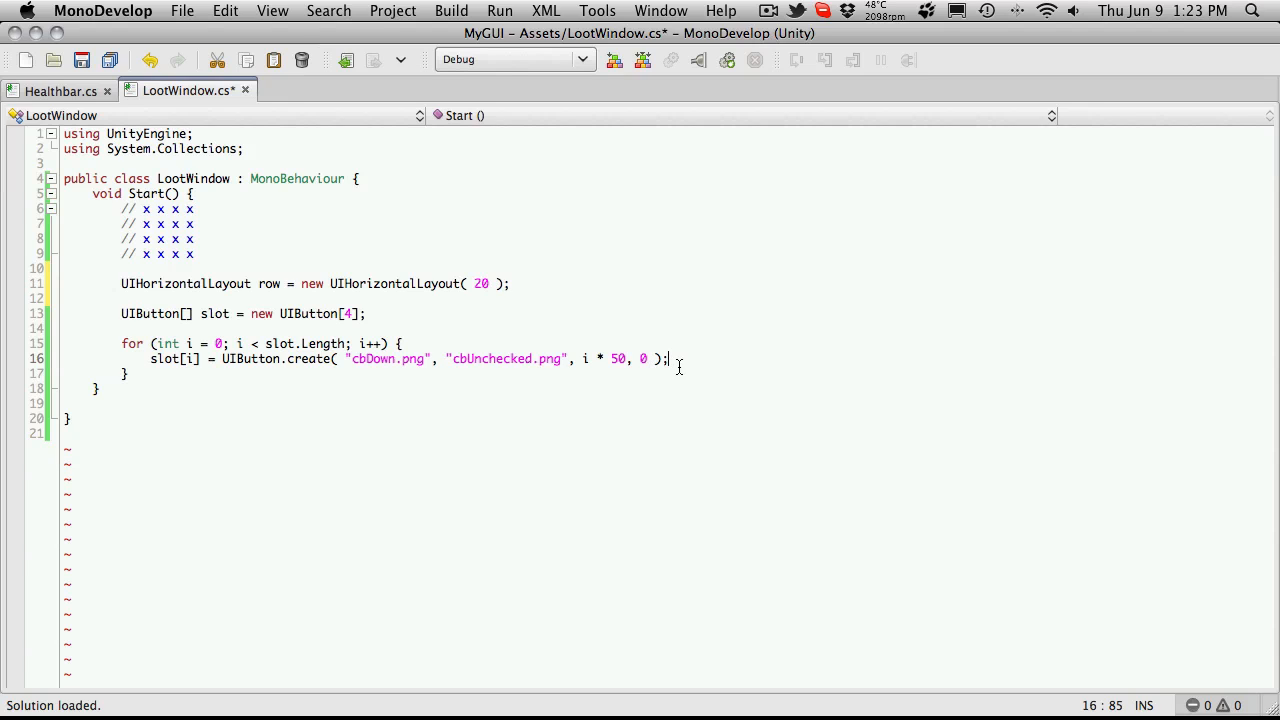
- Add the line row.addChild( slot[i] ); after UIButton.create inside the loop
key(Return)
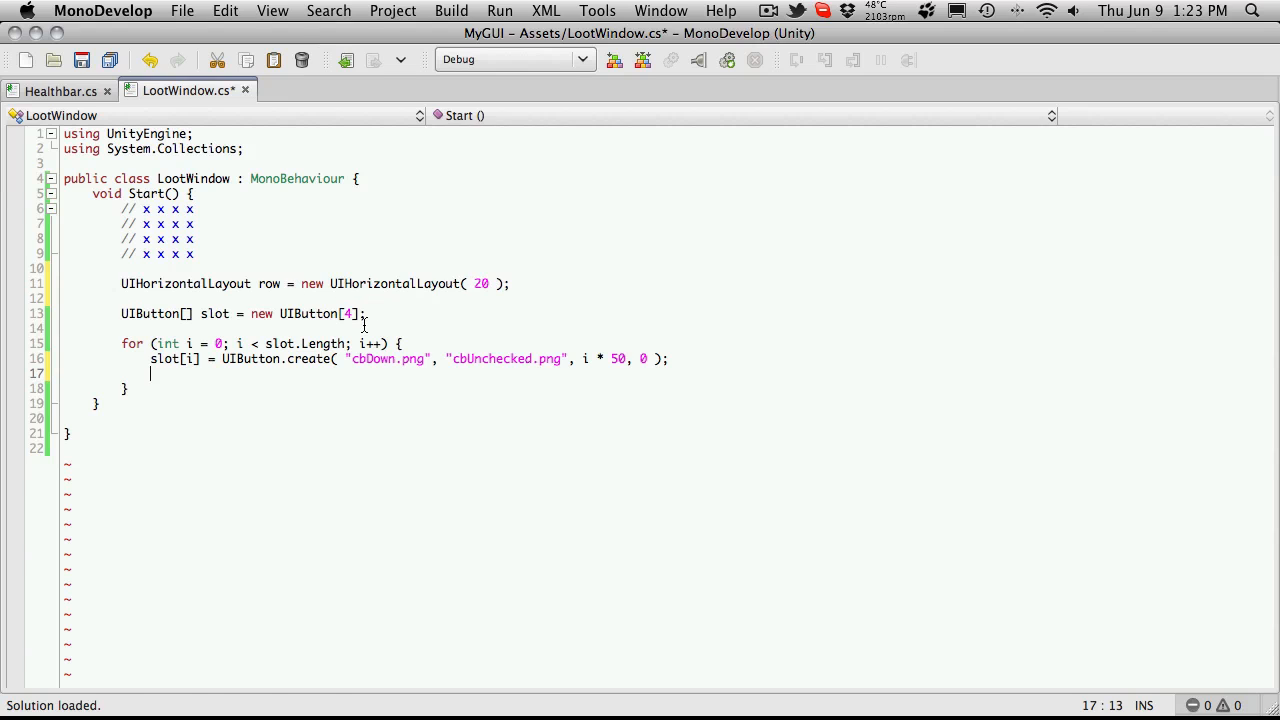
text(row)
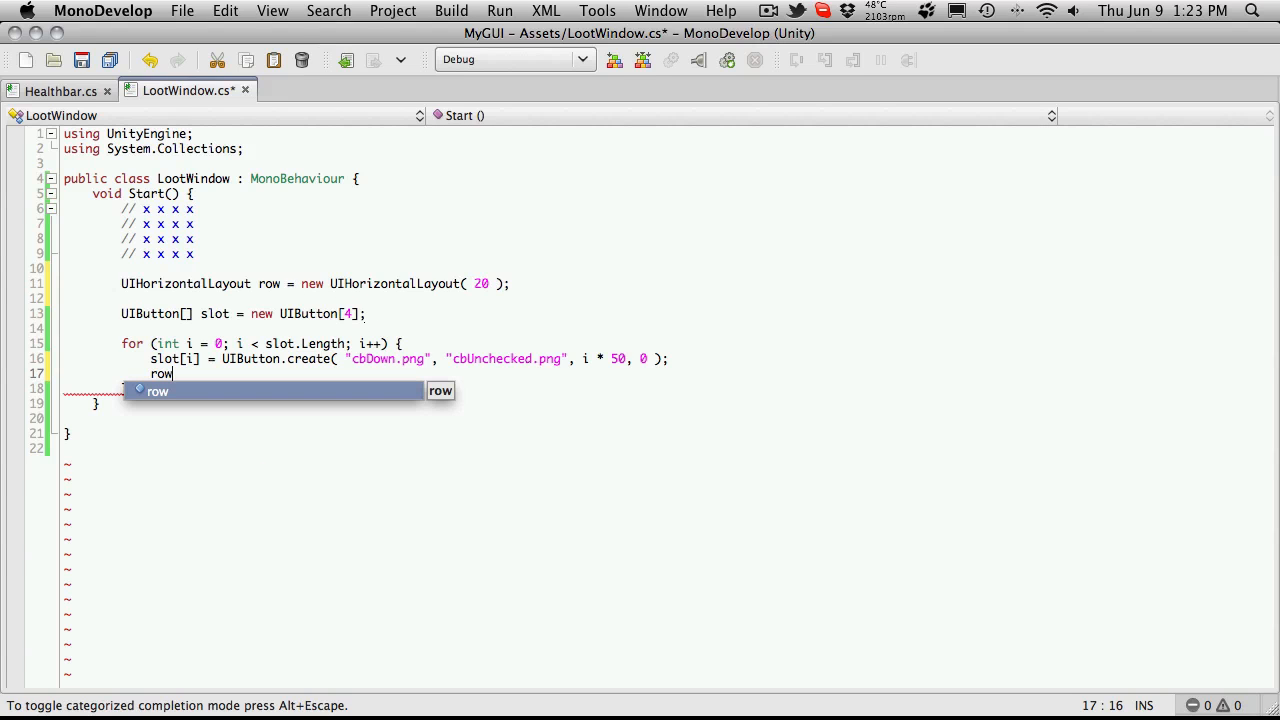
text(.addChild)
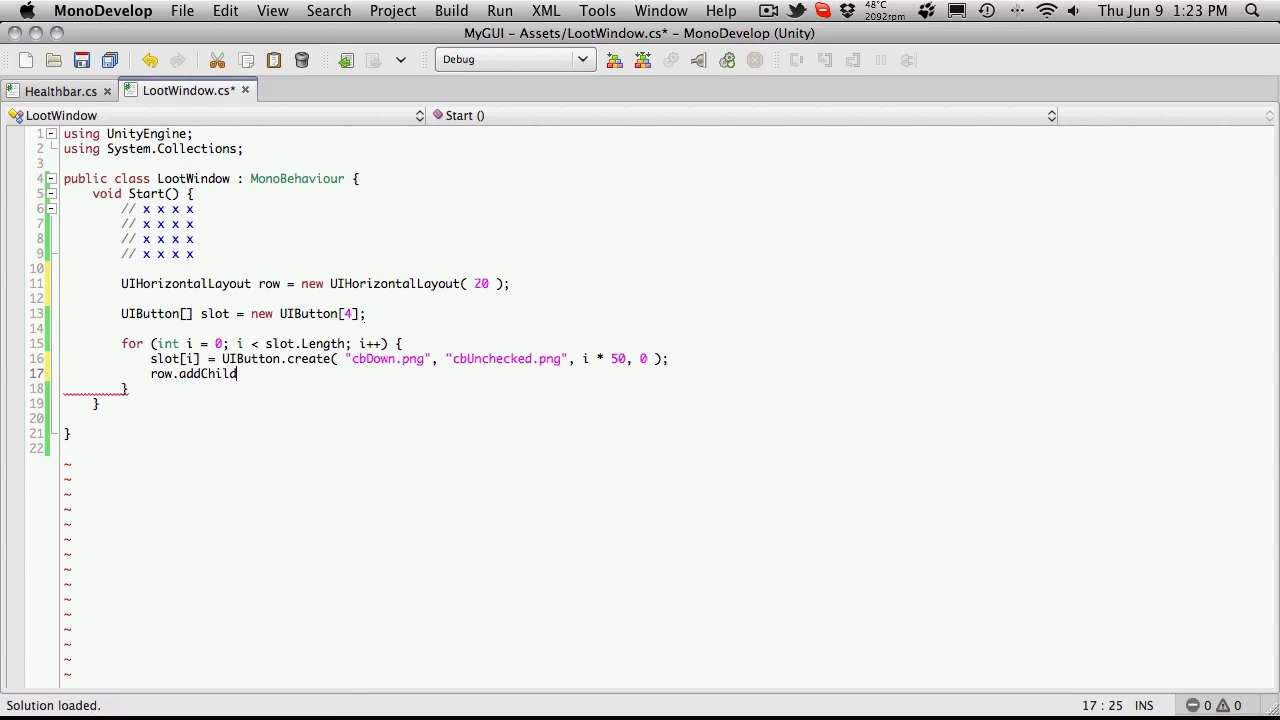
text(()
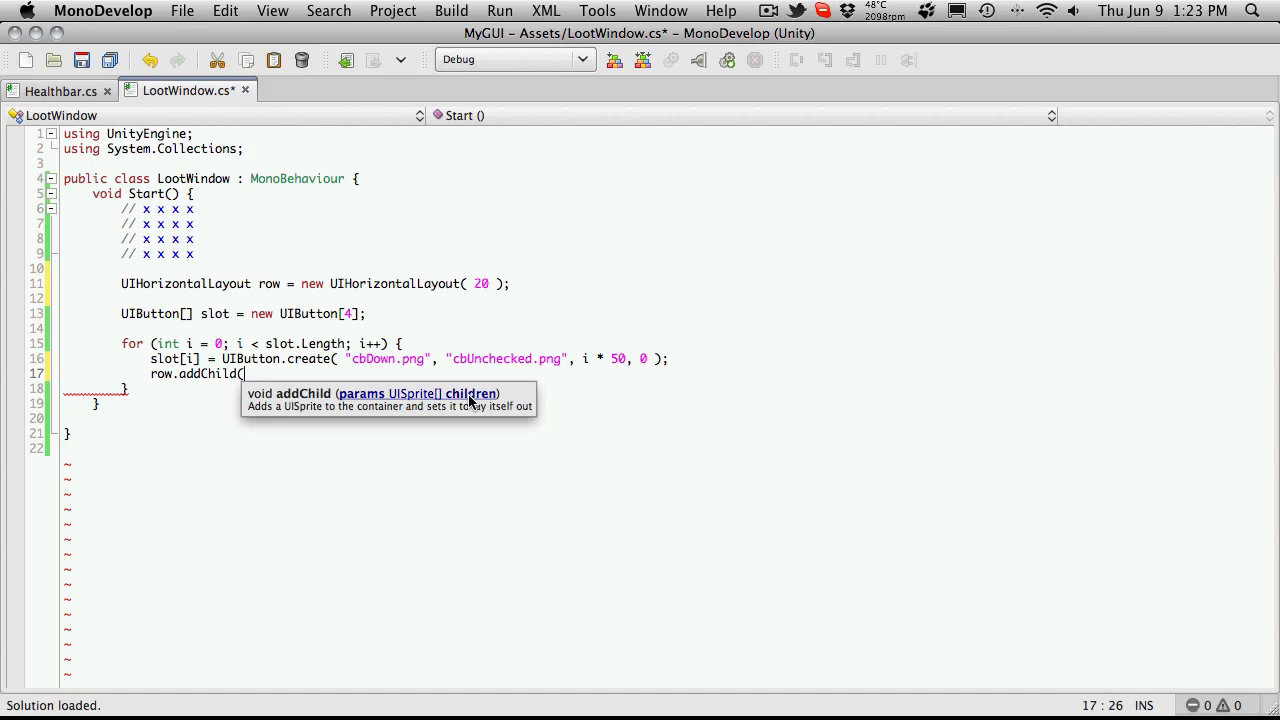
text(slot[)
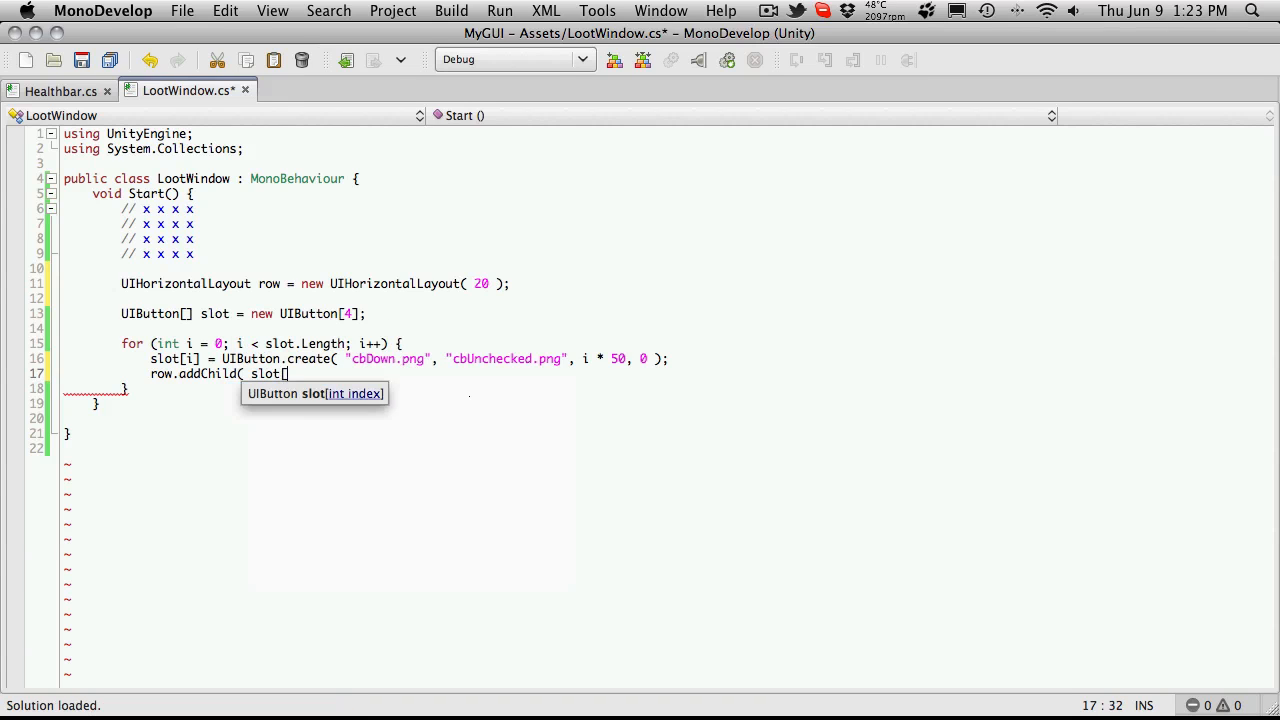
text(i] );)
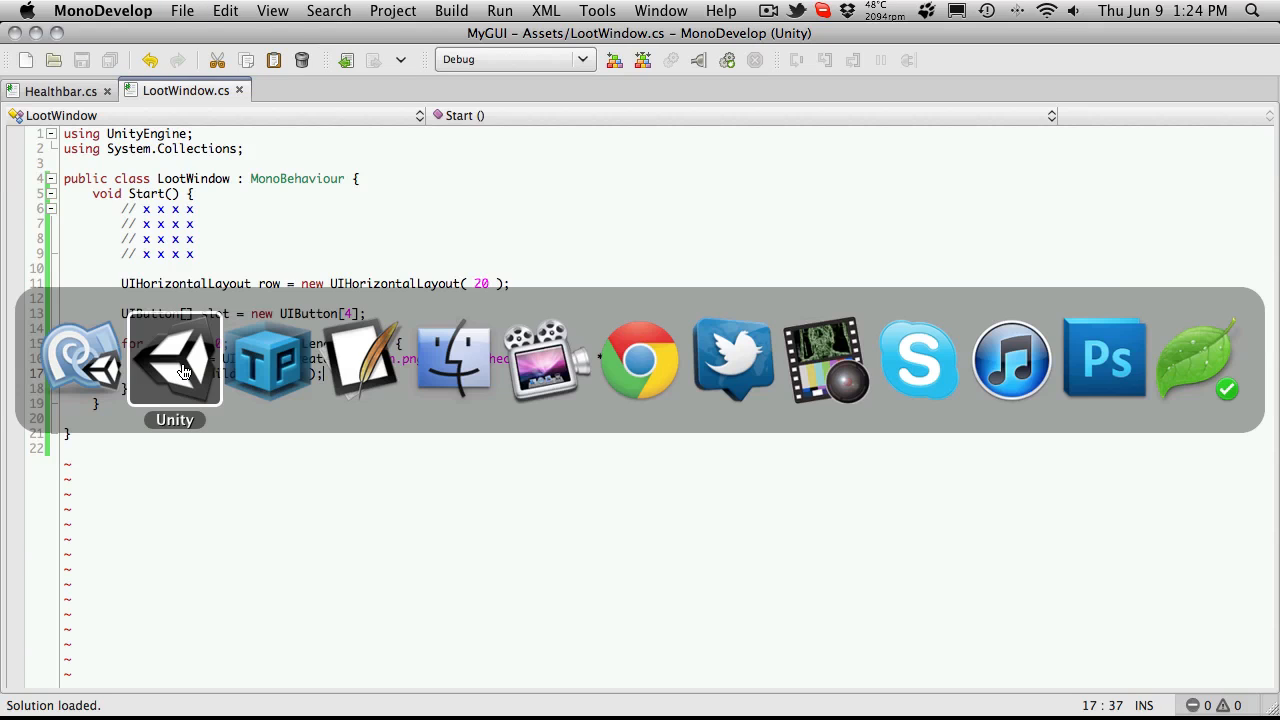
- Play the scene and try the four loot buttons laid out in a row
click(174, 360)
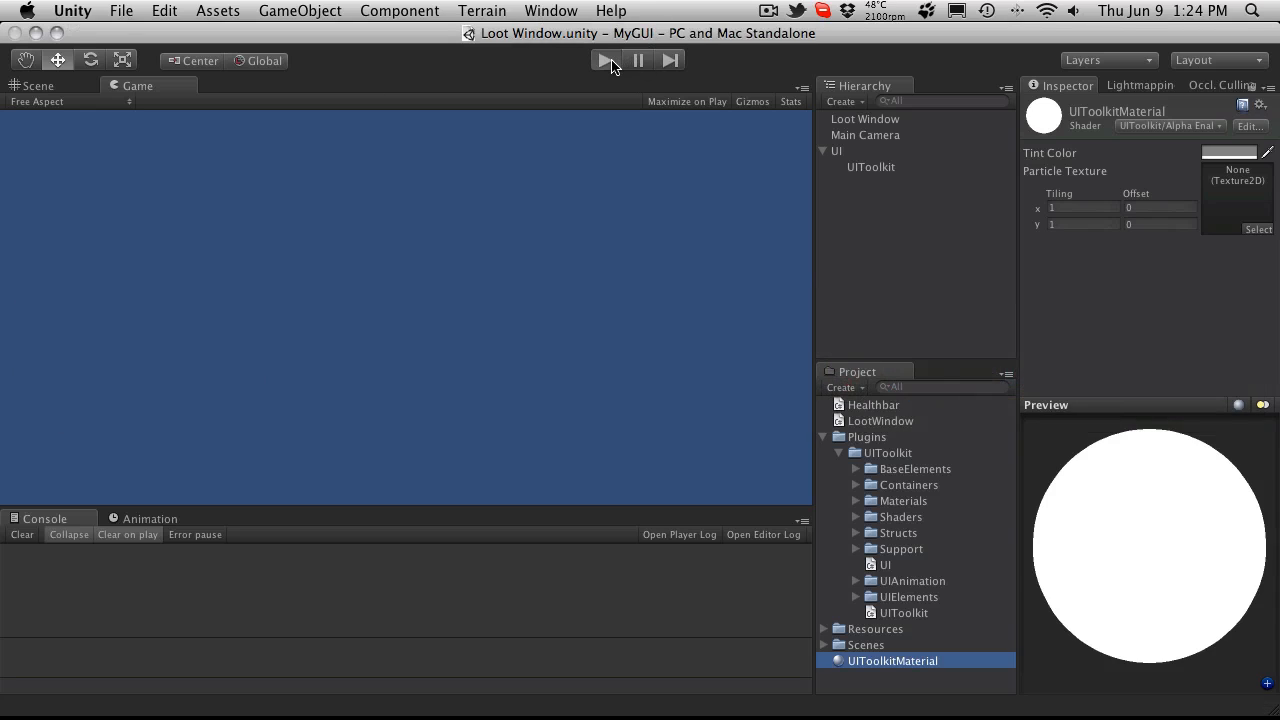
click(605, 60)
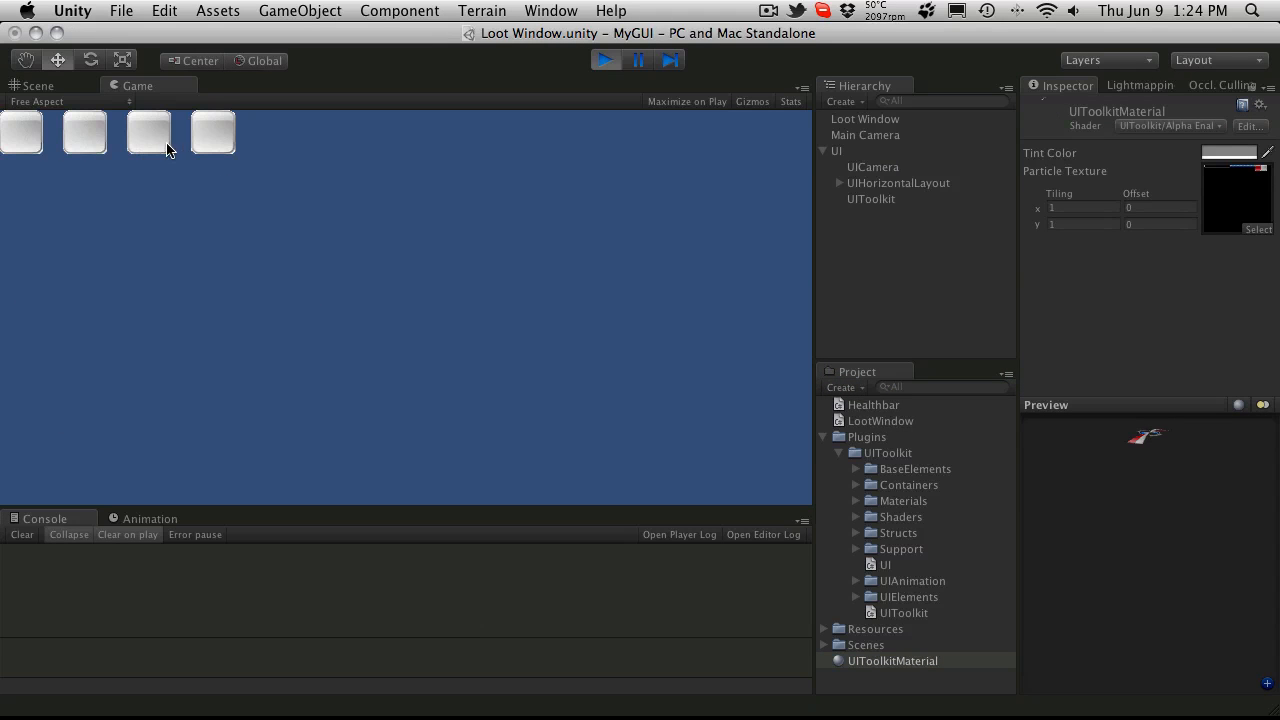
mouse_move(490, 83)
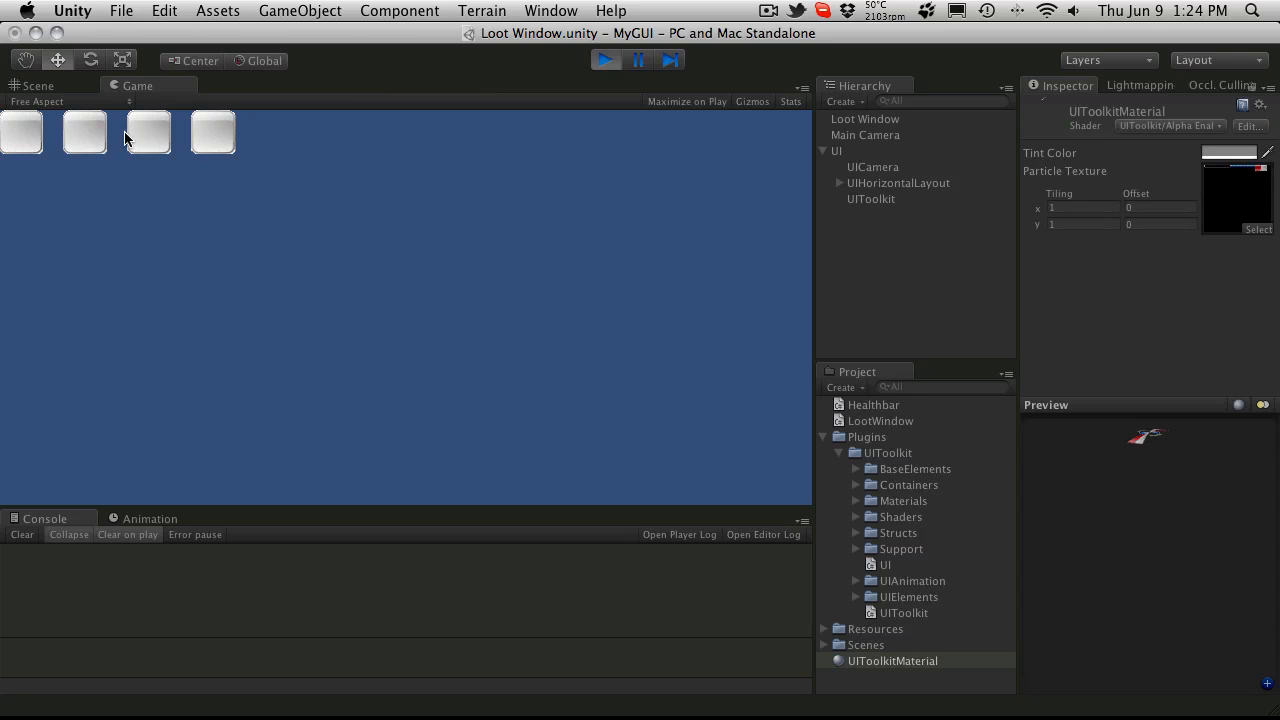
mouse_move(518, 98)
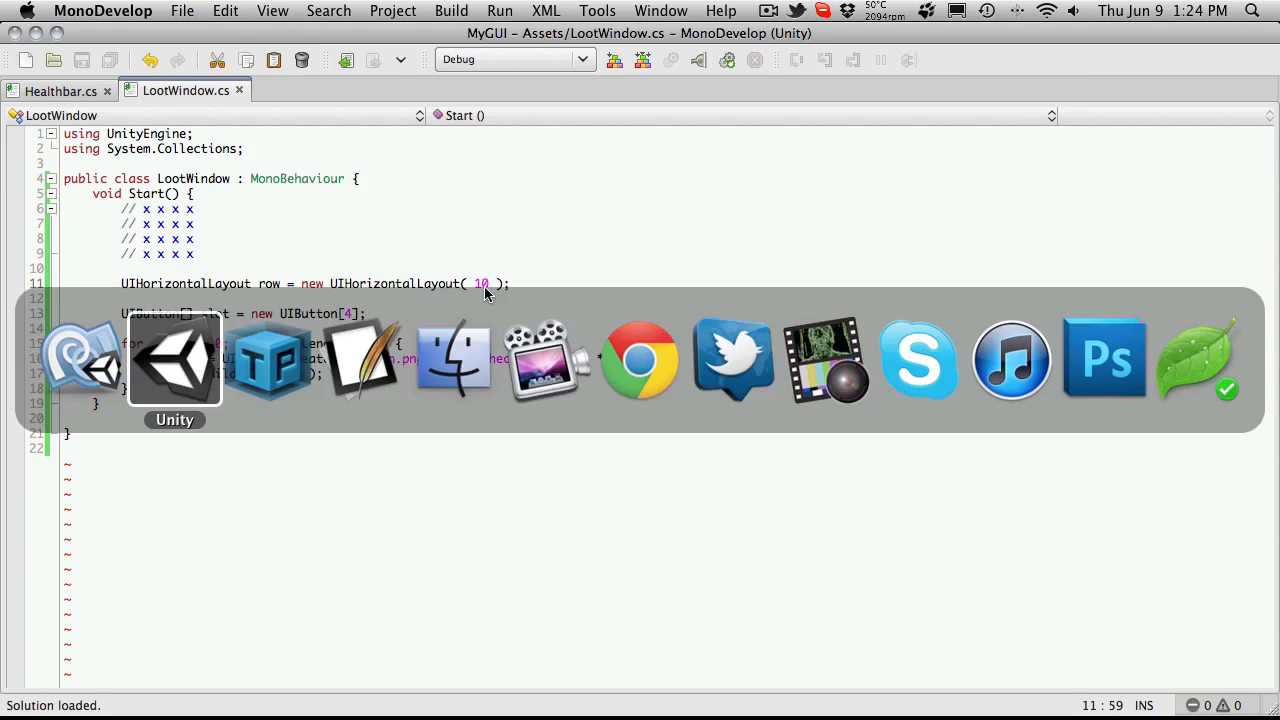
- Lower the UIHorizontalLayout spacing from 10 to 5 and replay the scene
click(174, 360)
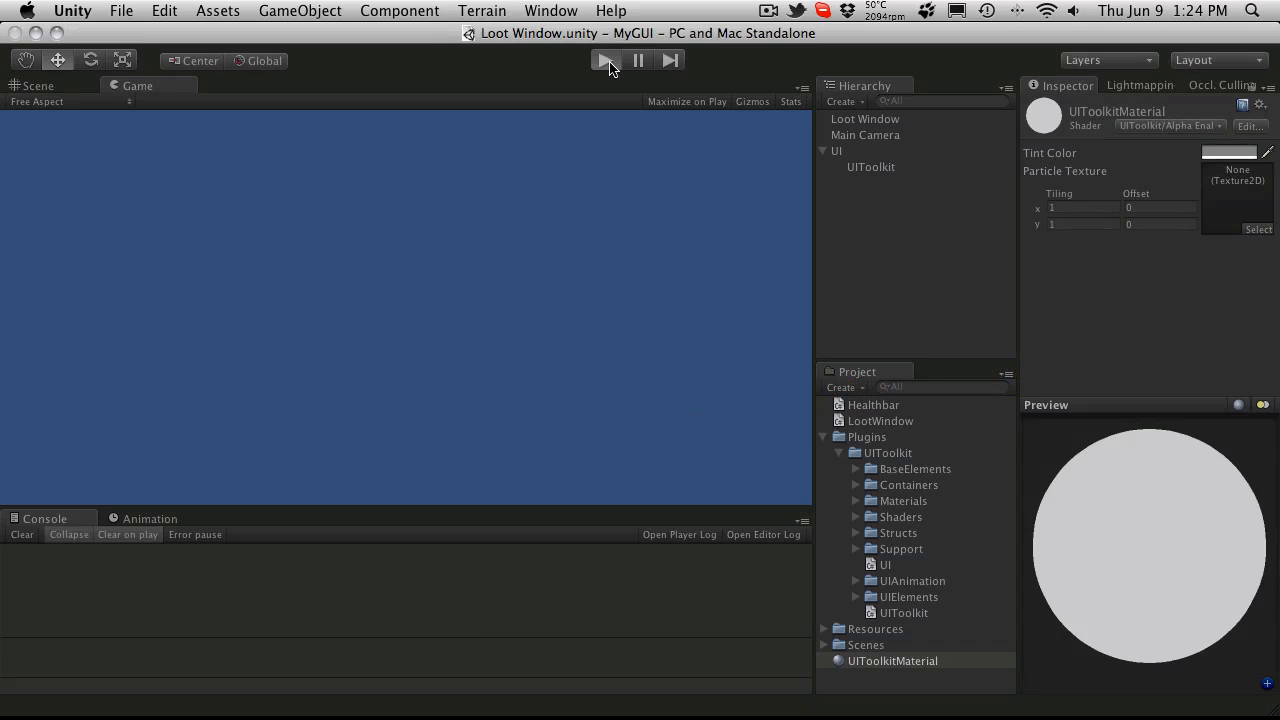
click(605, 60)
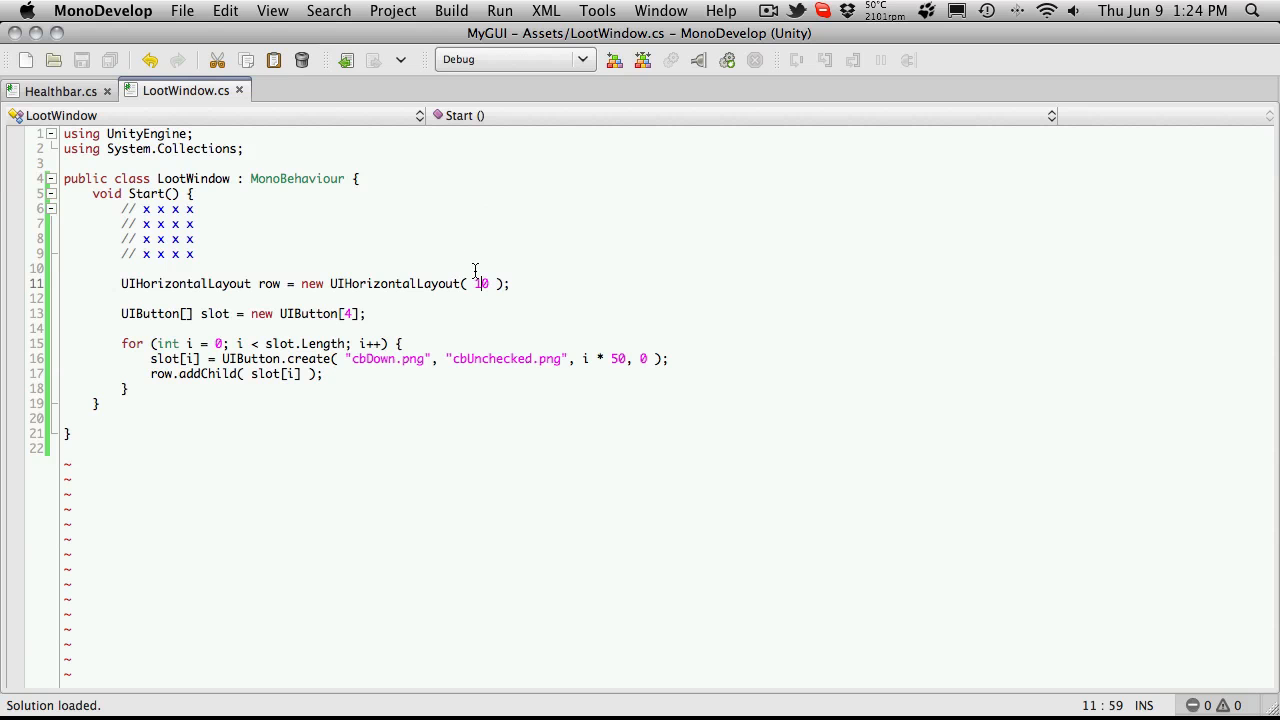
text(\)
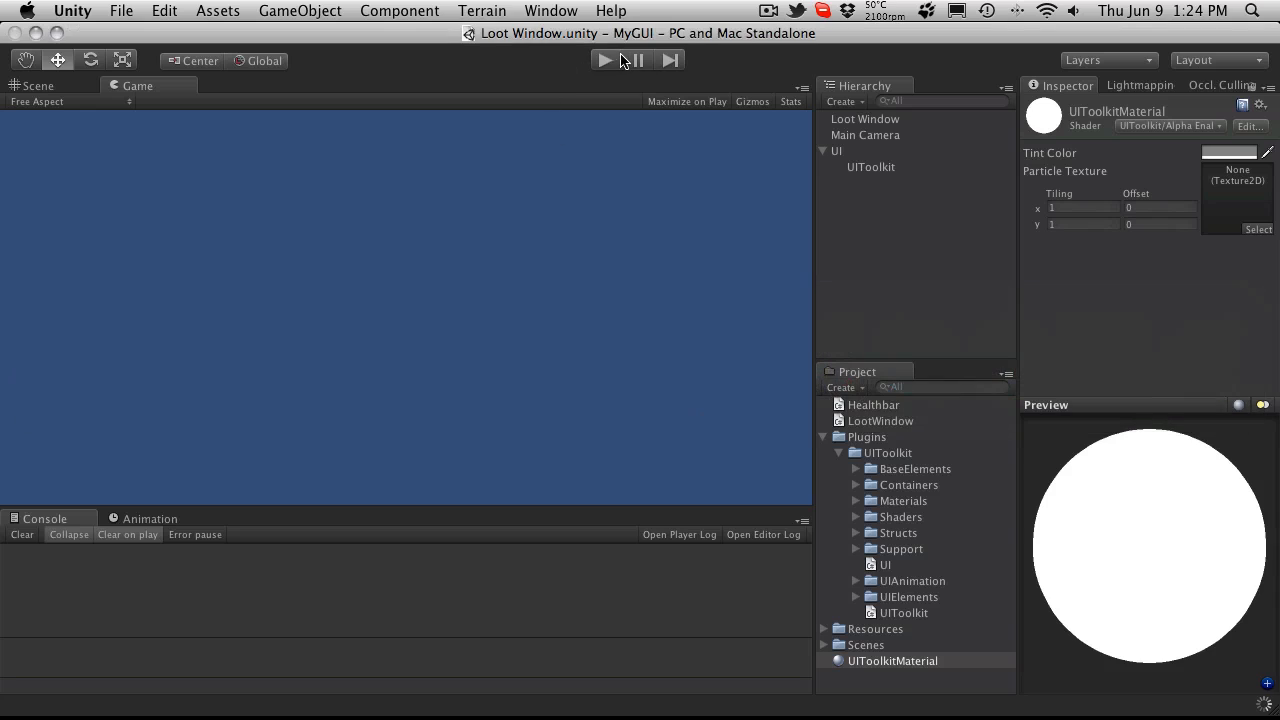
click(604, 60)
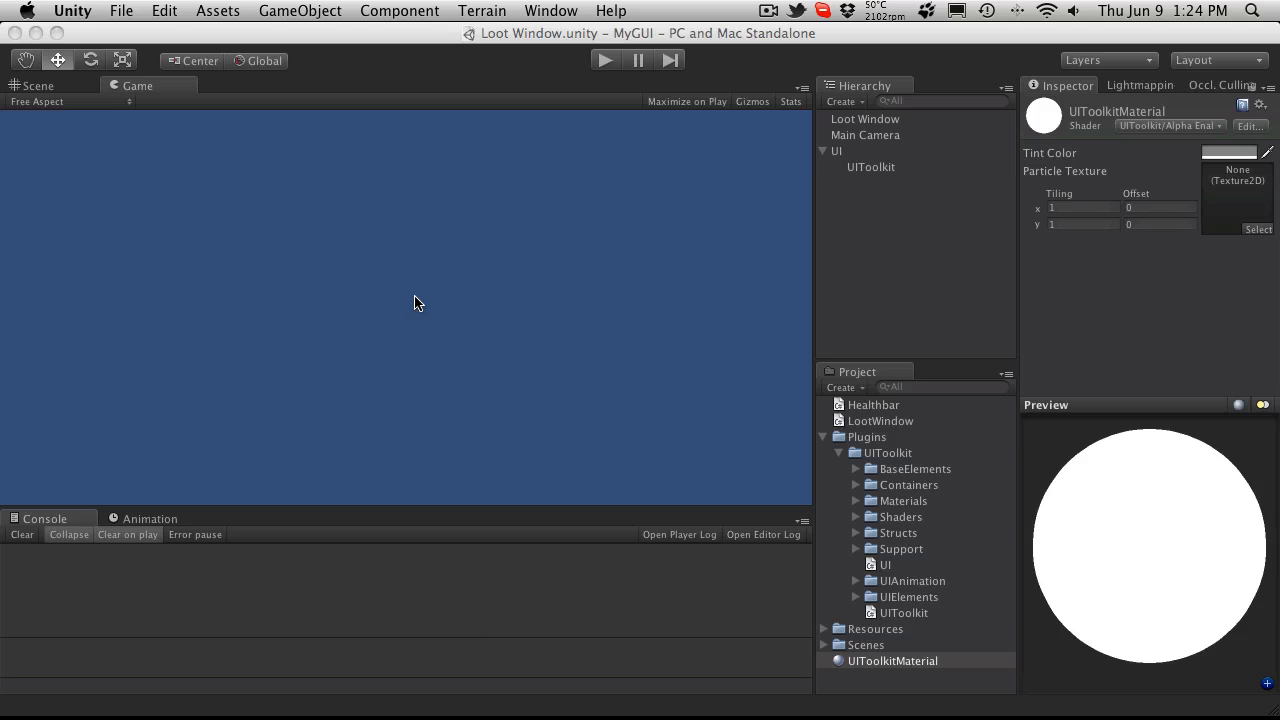
click(604, 60)
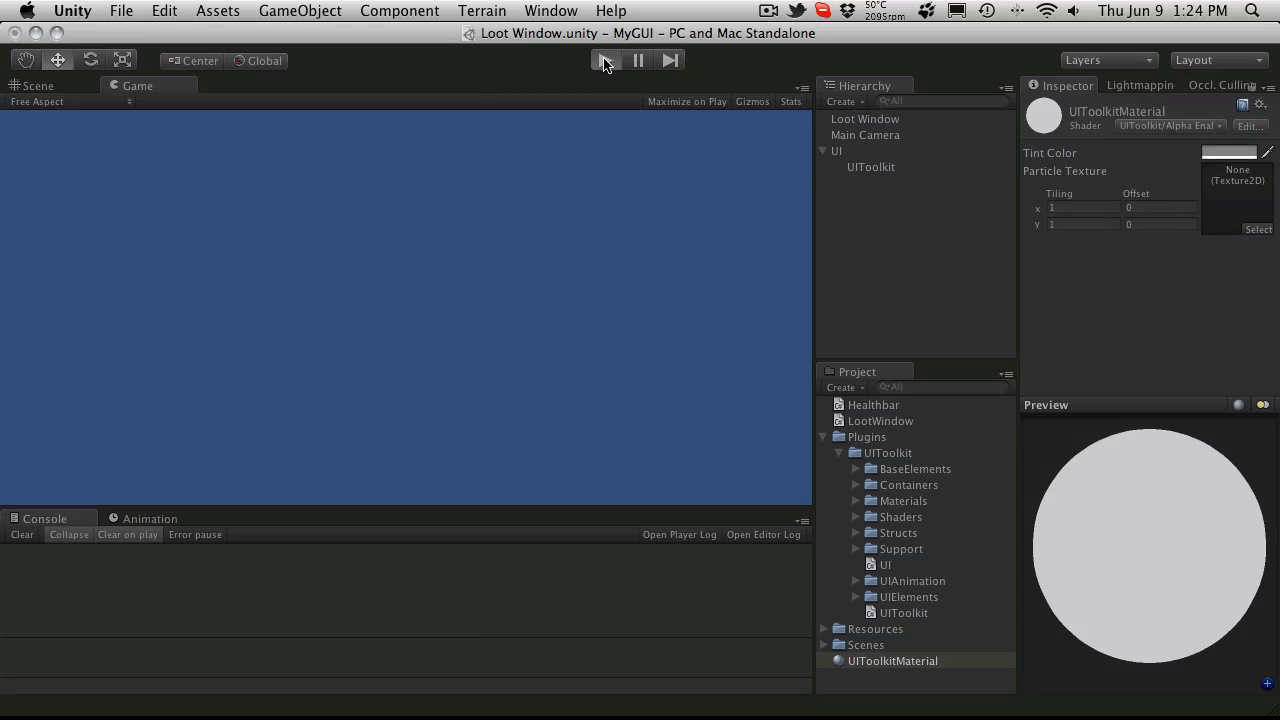
click(605, 60)
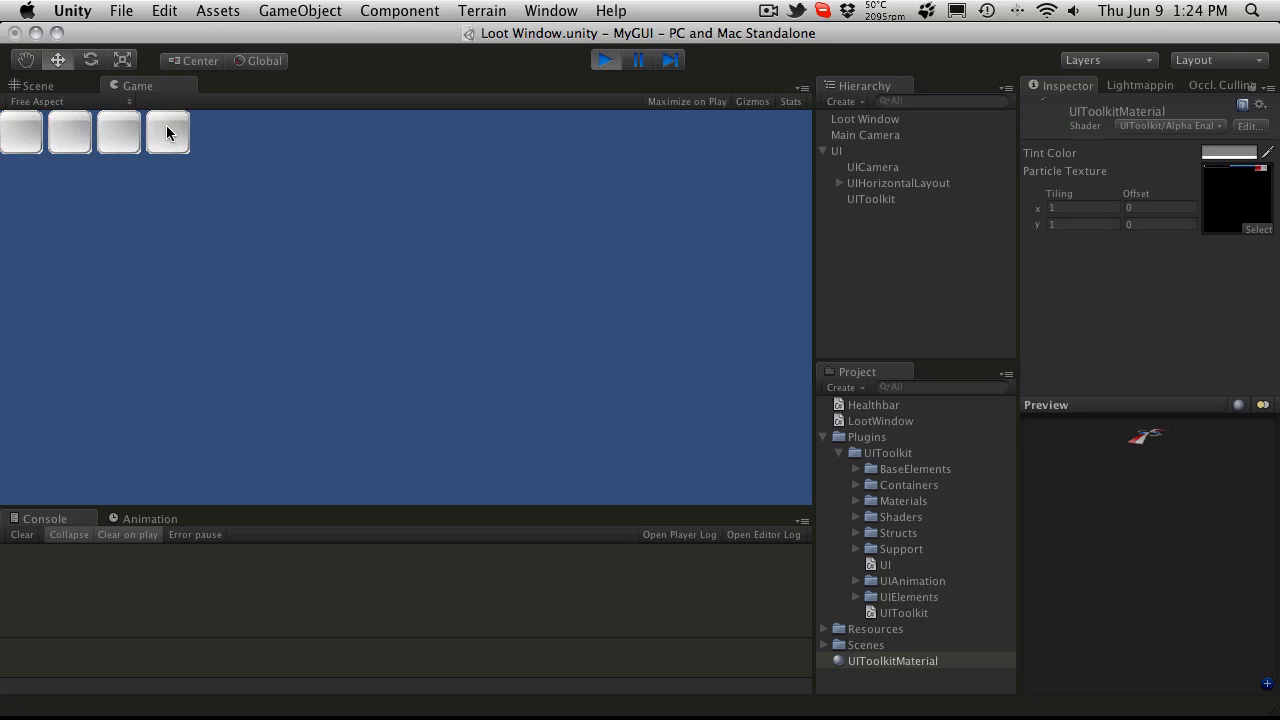
mouse_move(168, 140)
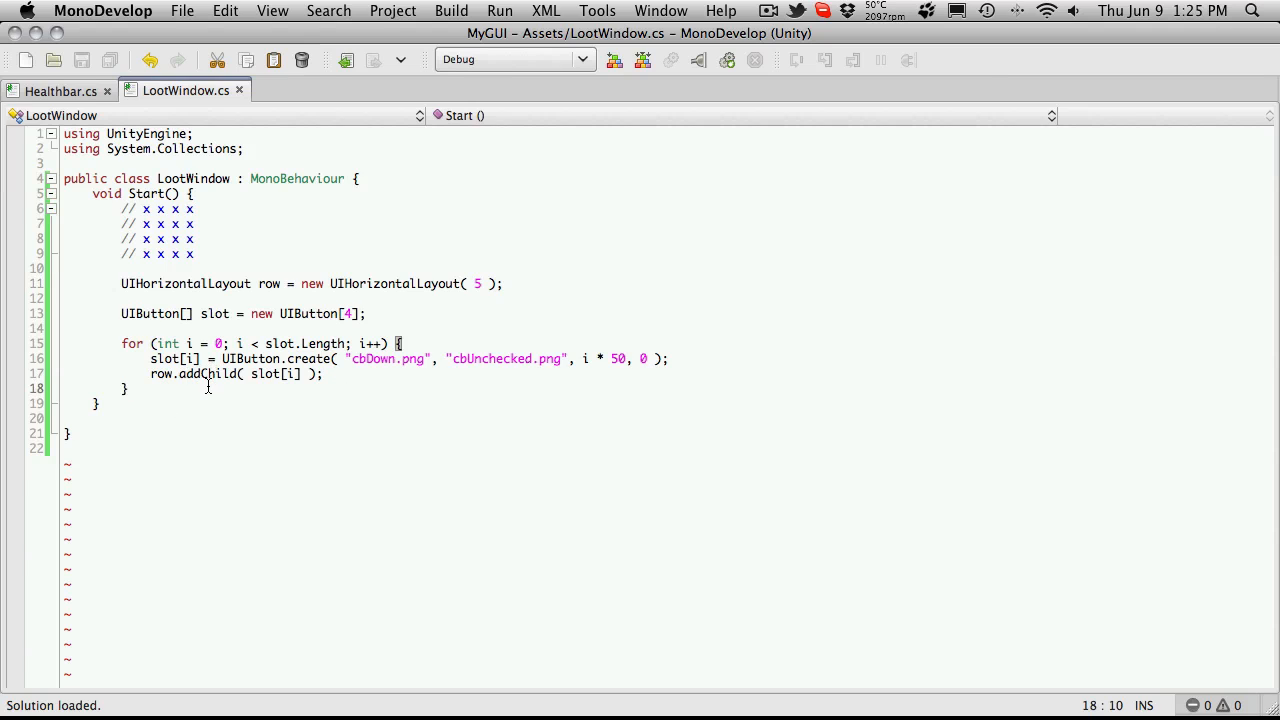
- Add row.positionCenter(); below the for loop using autocomplete
text(row)
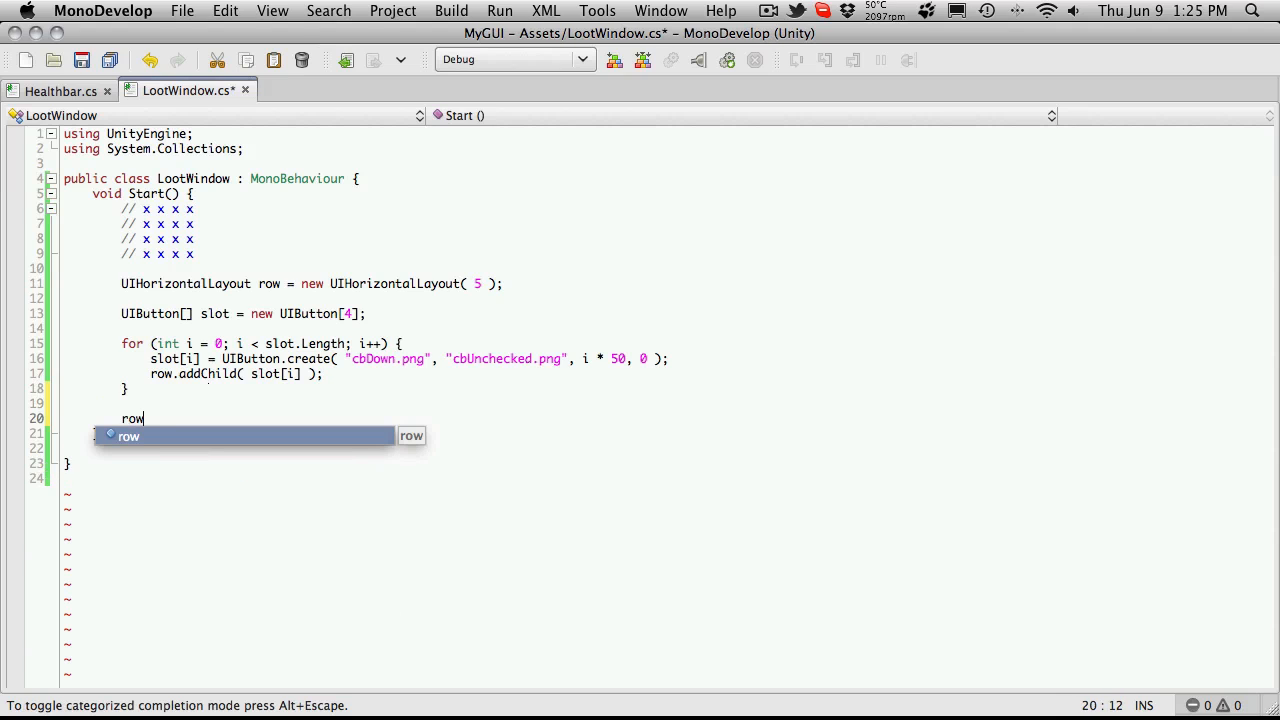
text(.)
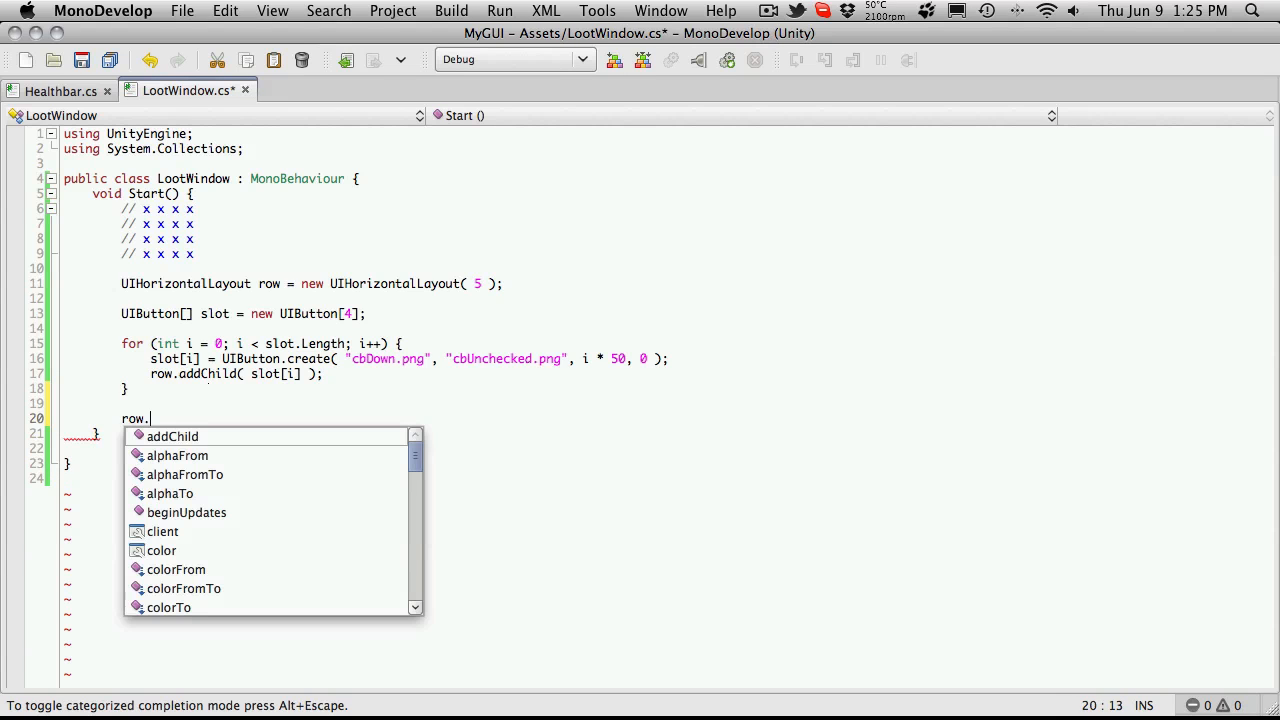
text(positionCenter)
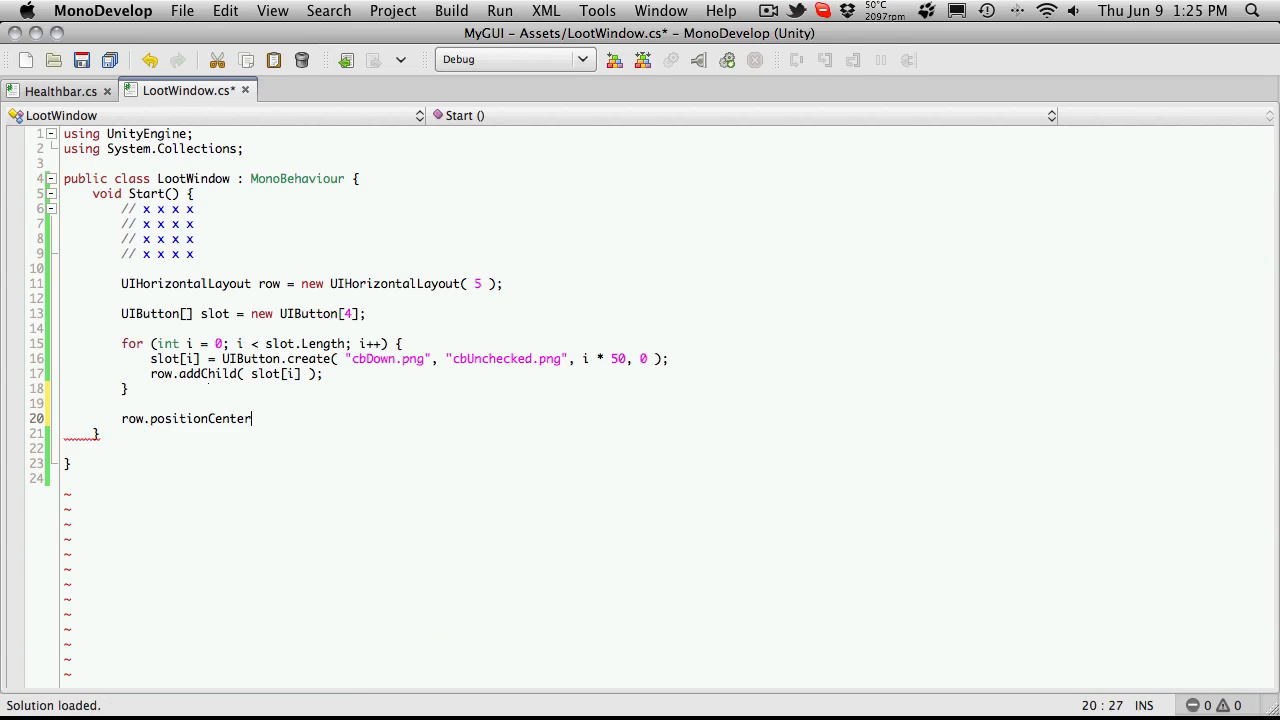
text(();)
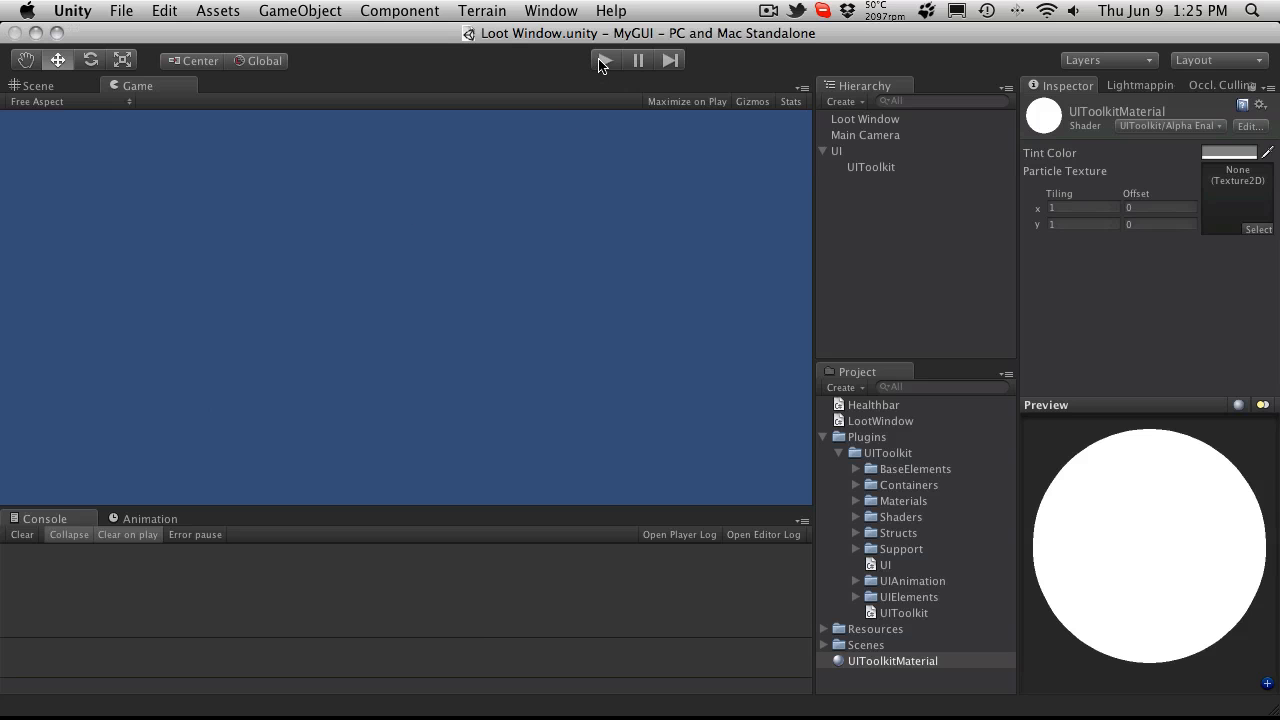
- Play the scene to check the four buttons centered mid-screen
click(605, 60)
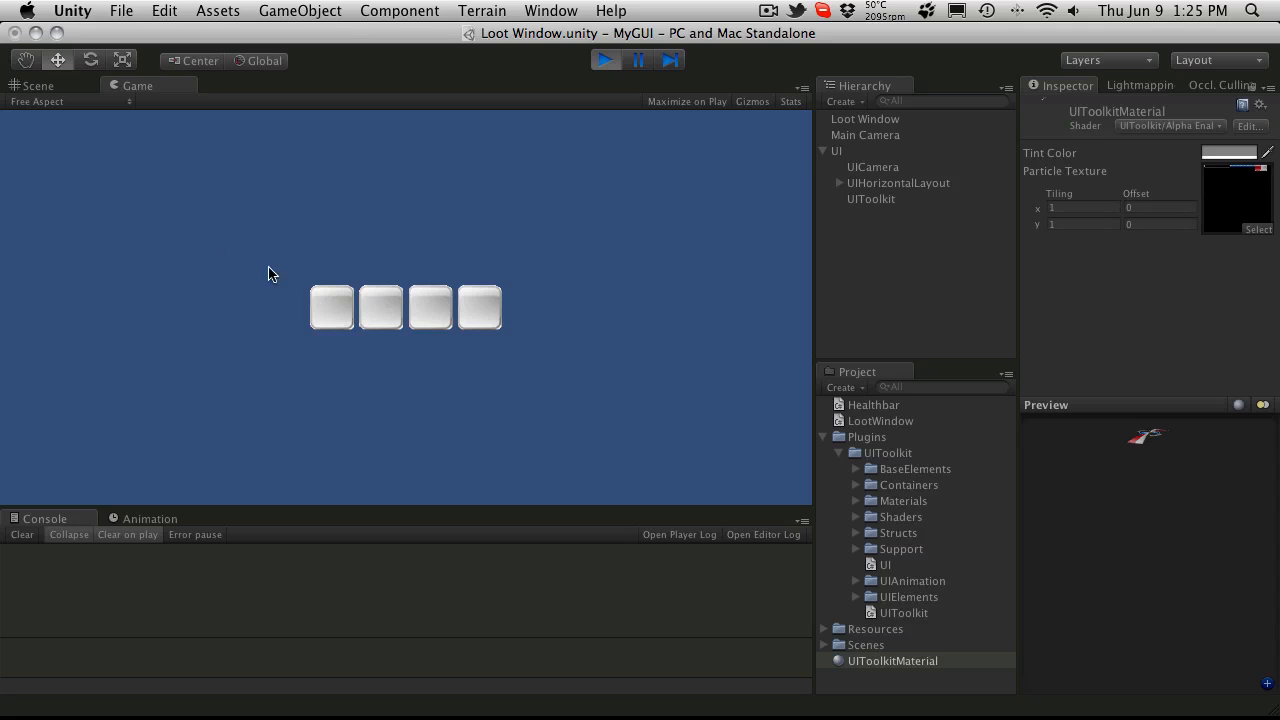
mouse_move(380, 335)
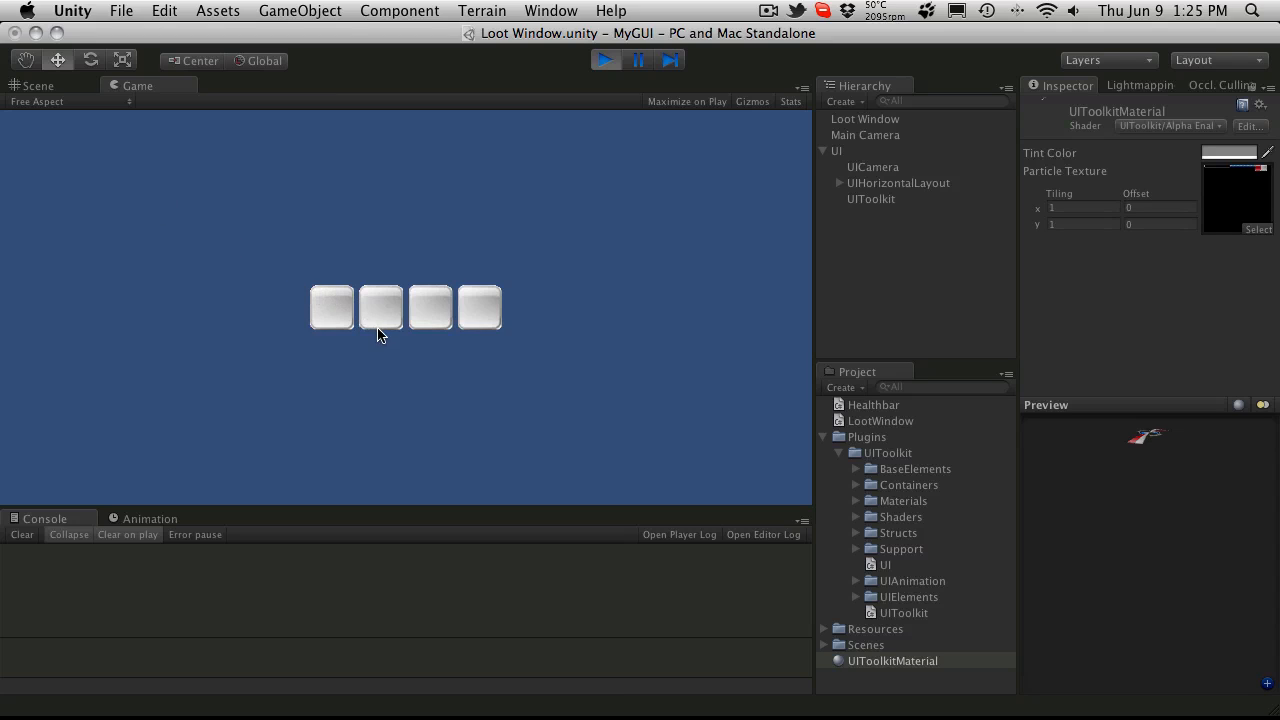
mouse_move(403, 322)
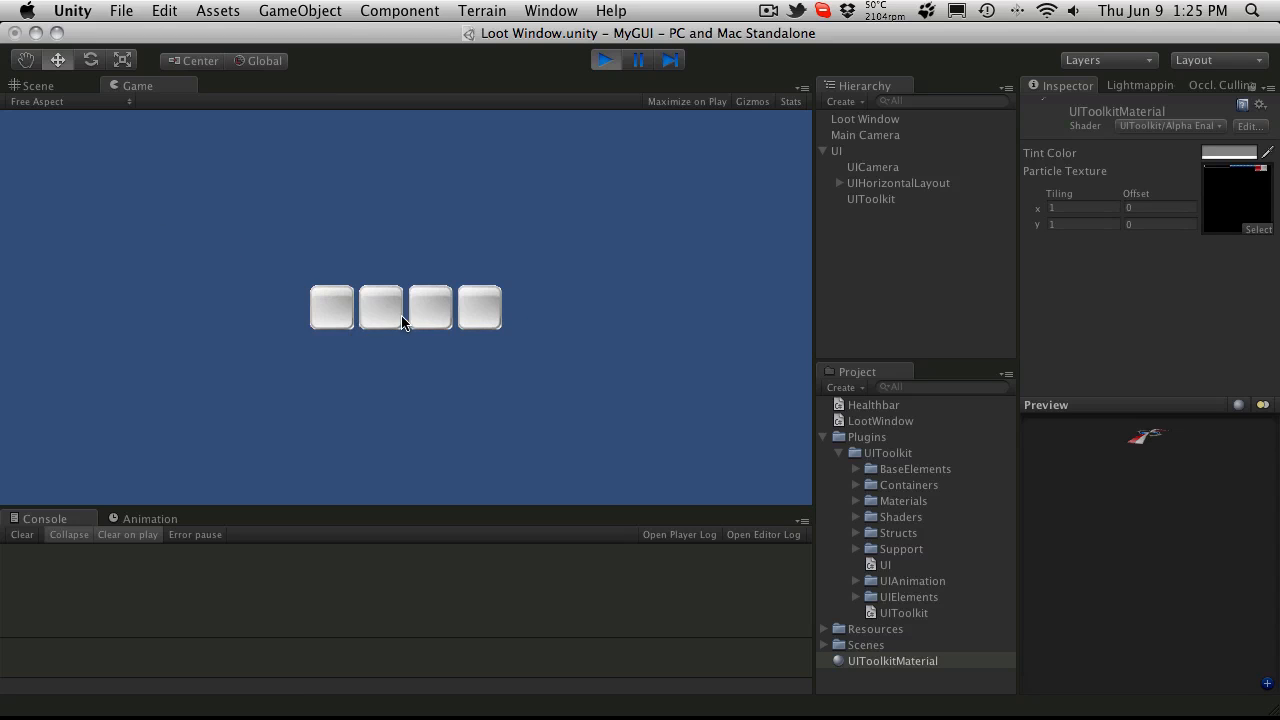
mouse_move(378, 312)
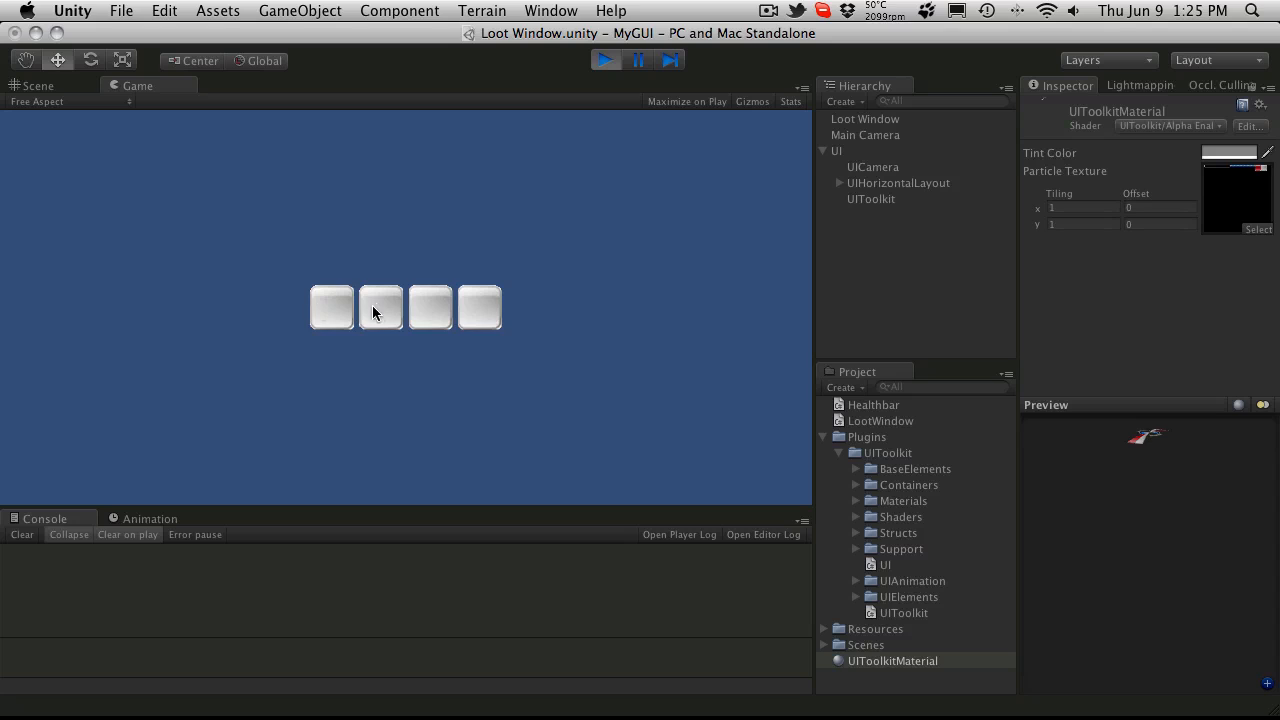
mouse_move(332, 308)
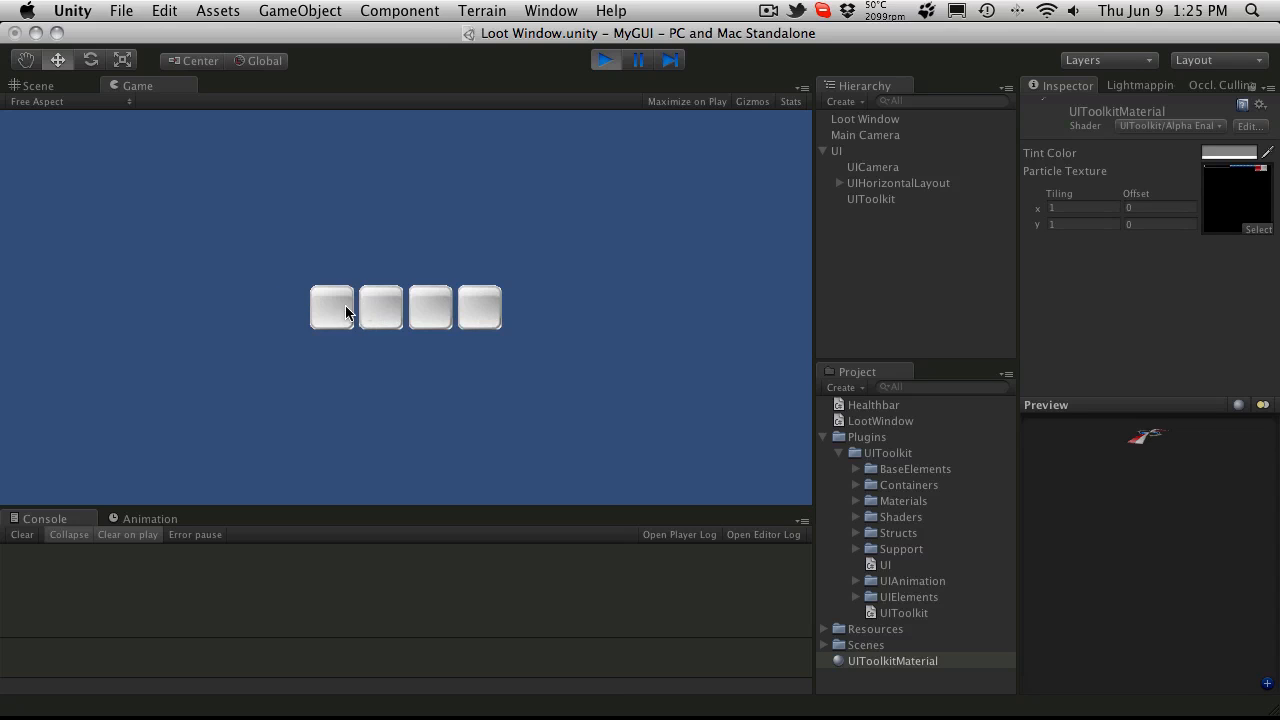
mouse_move(461, 304)
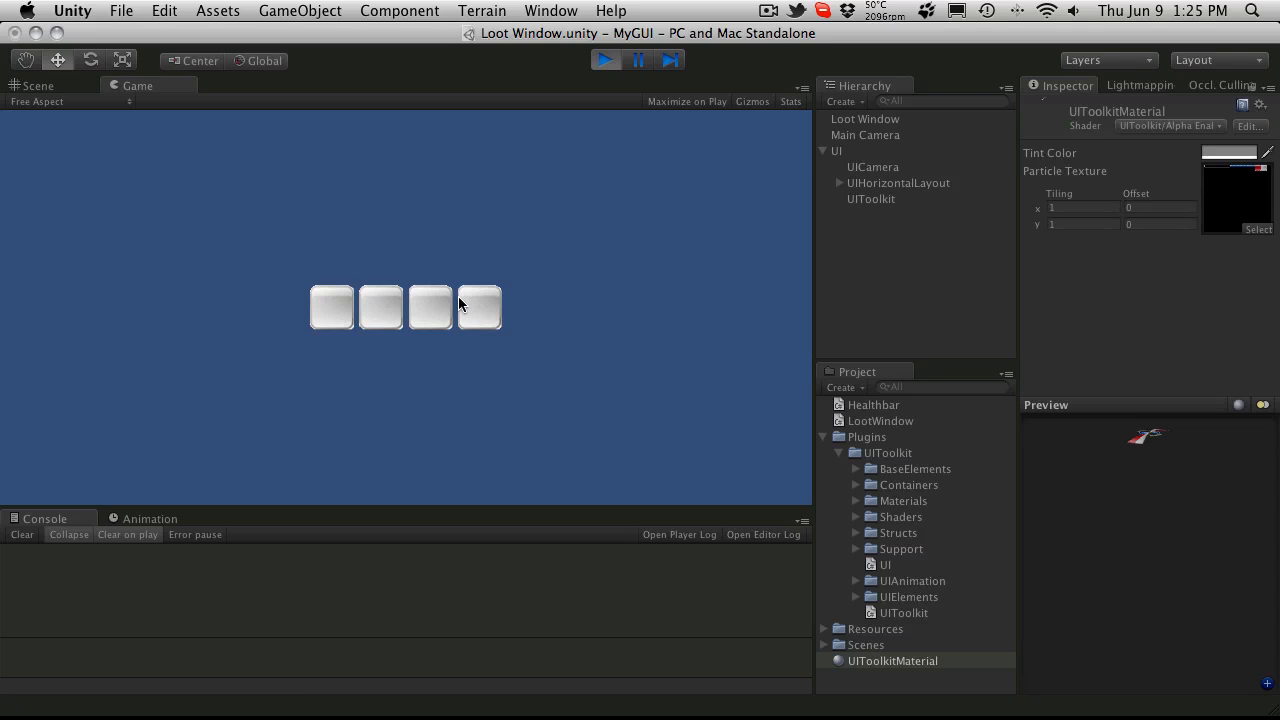
mouse_move(378, 318)
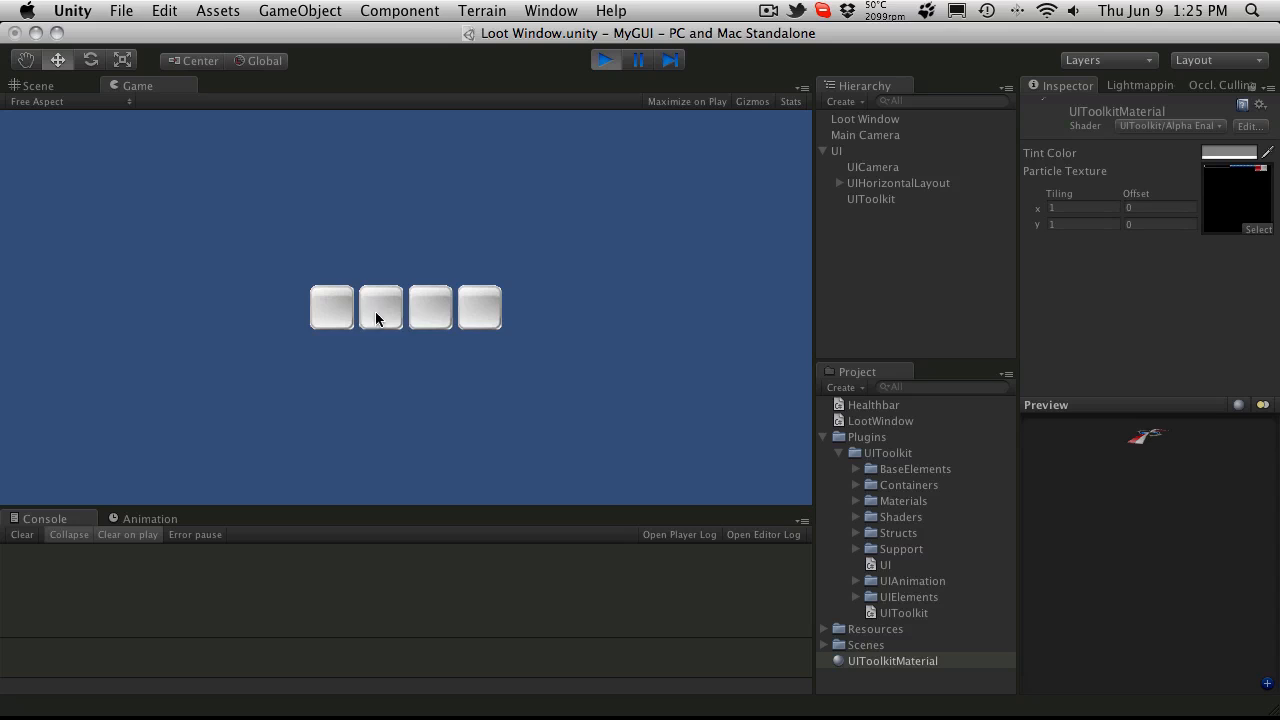
mouse_move(472, 382)
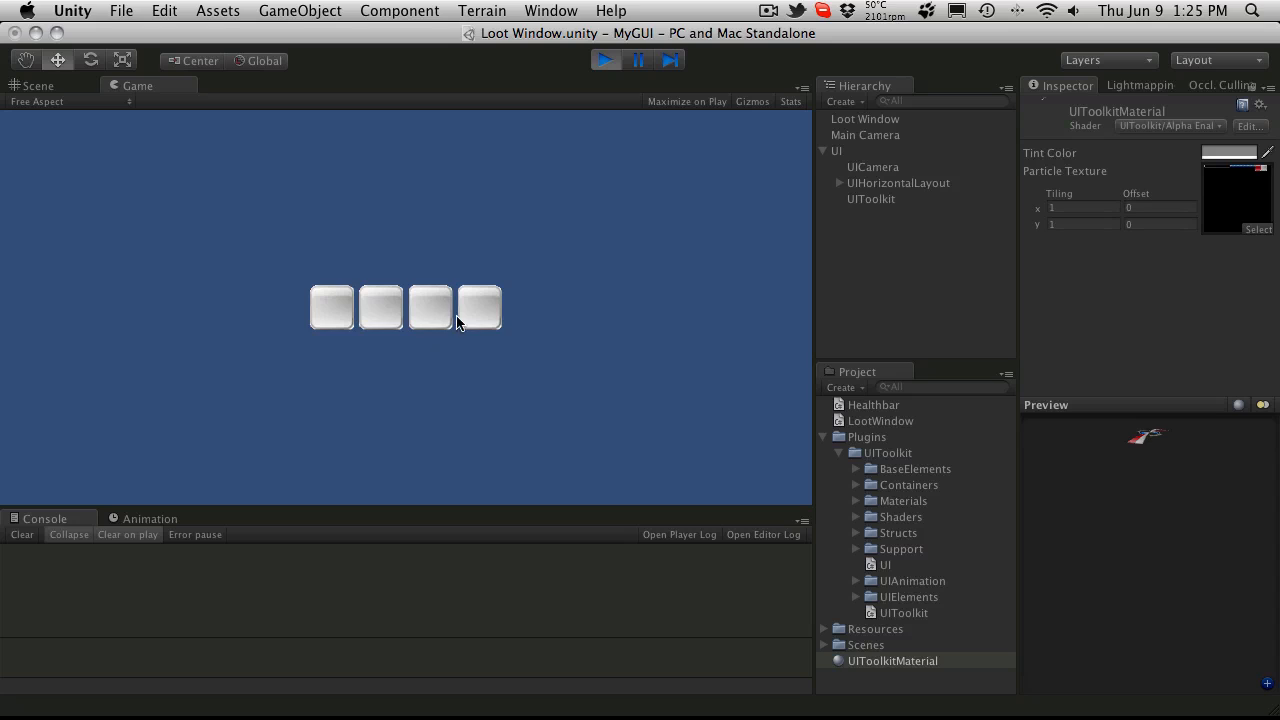
mouse_move(323, 360)
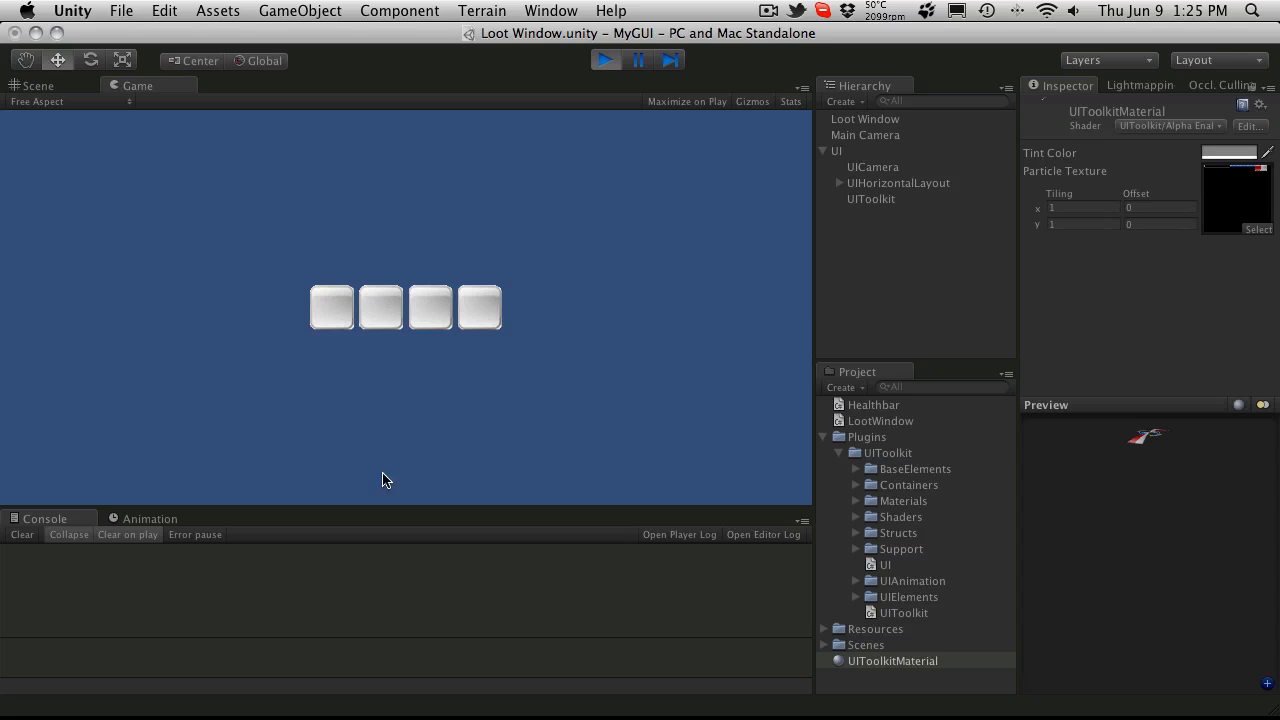
mouse_move(628, 110)
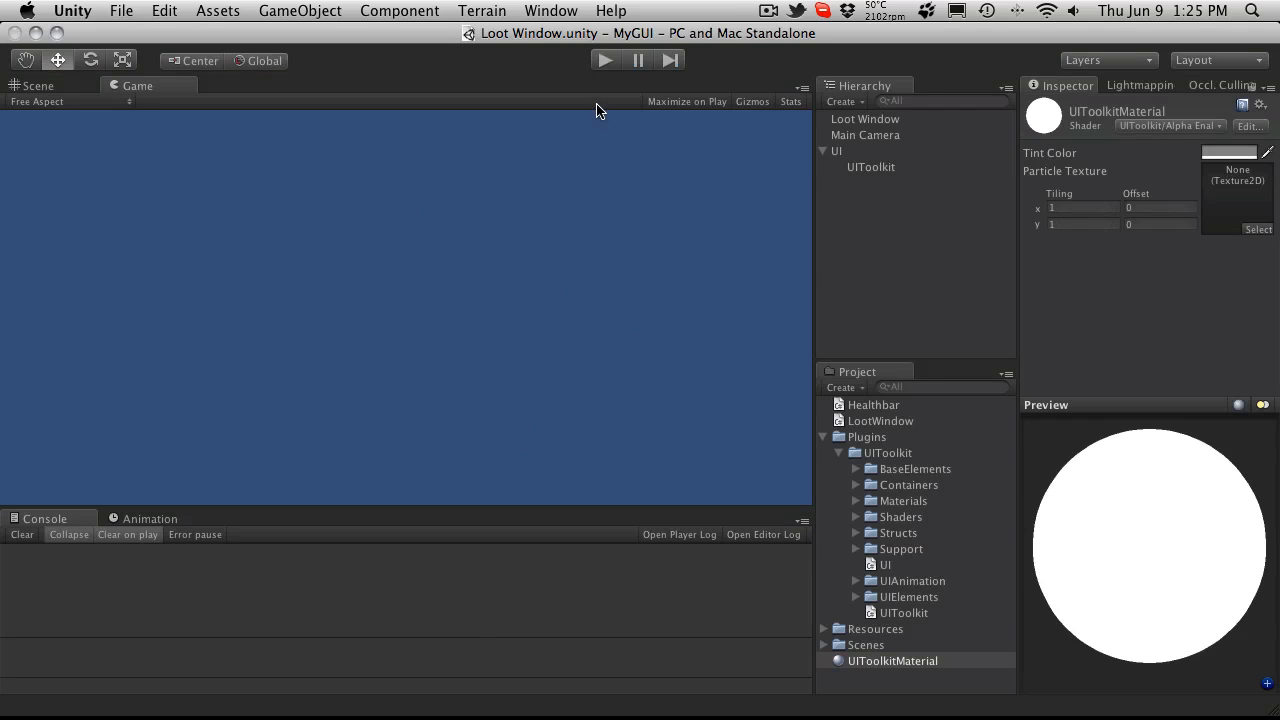
mouse_move(647, 237)
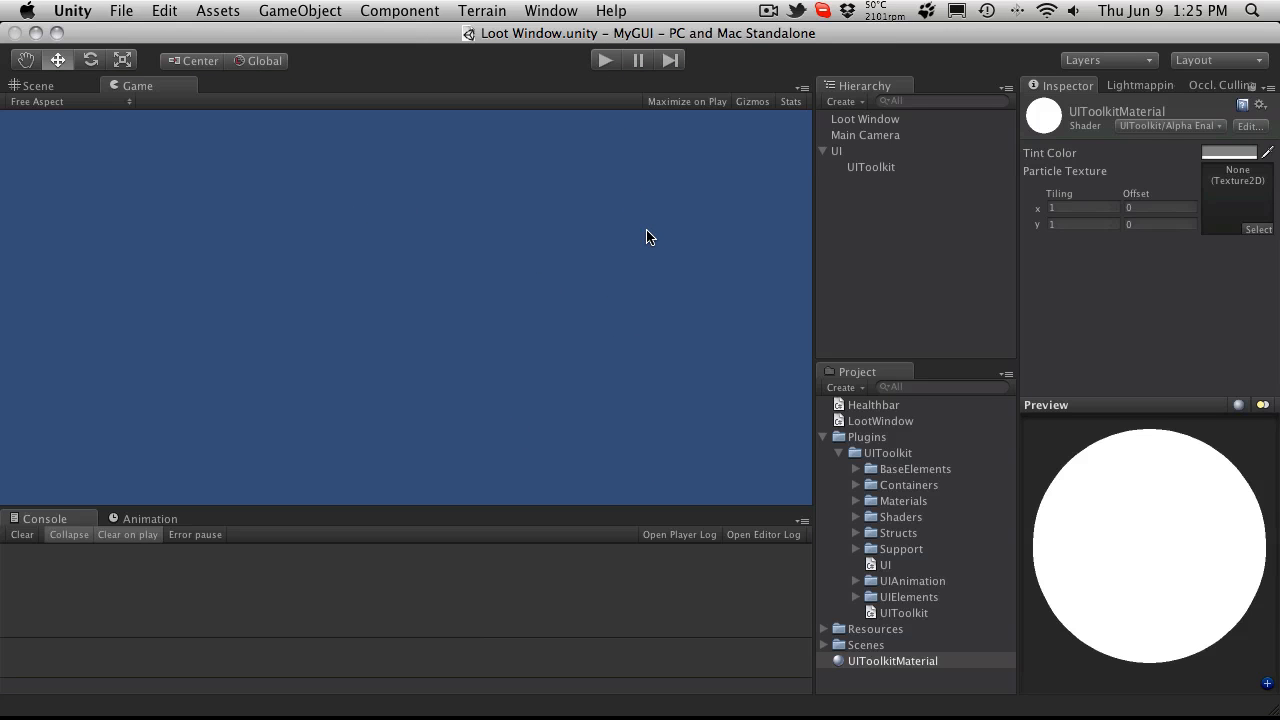